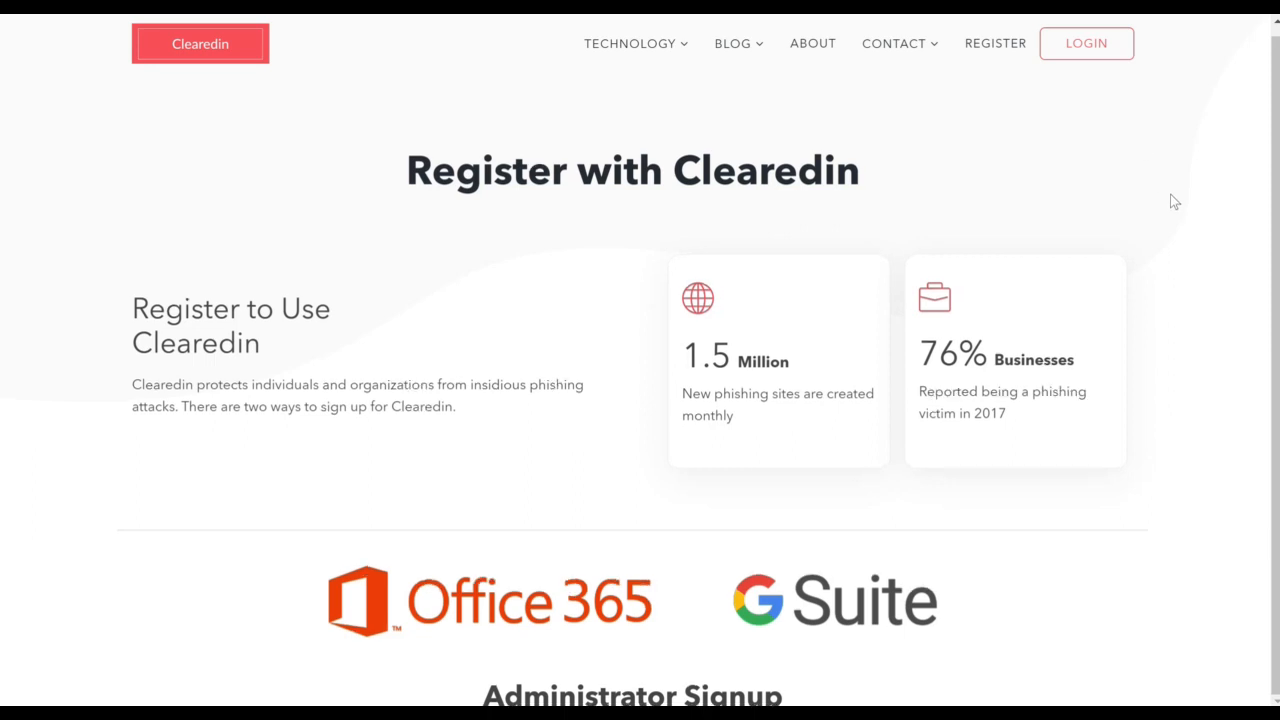
Step: Scroll to Administrator Signup and start signing up as a G Suite admin
{"action": "scroll", "scroll_direction": "down", "scroll_amount": 3}
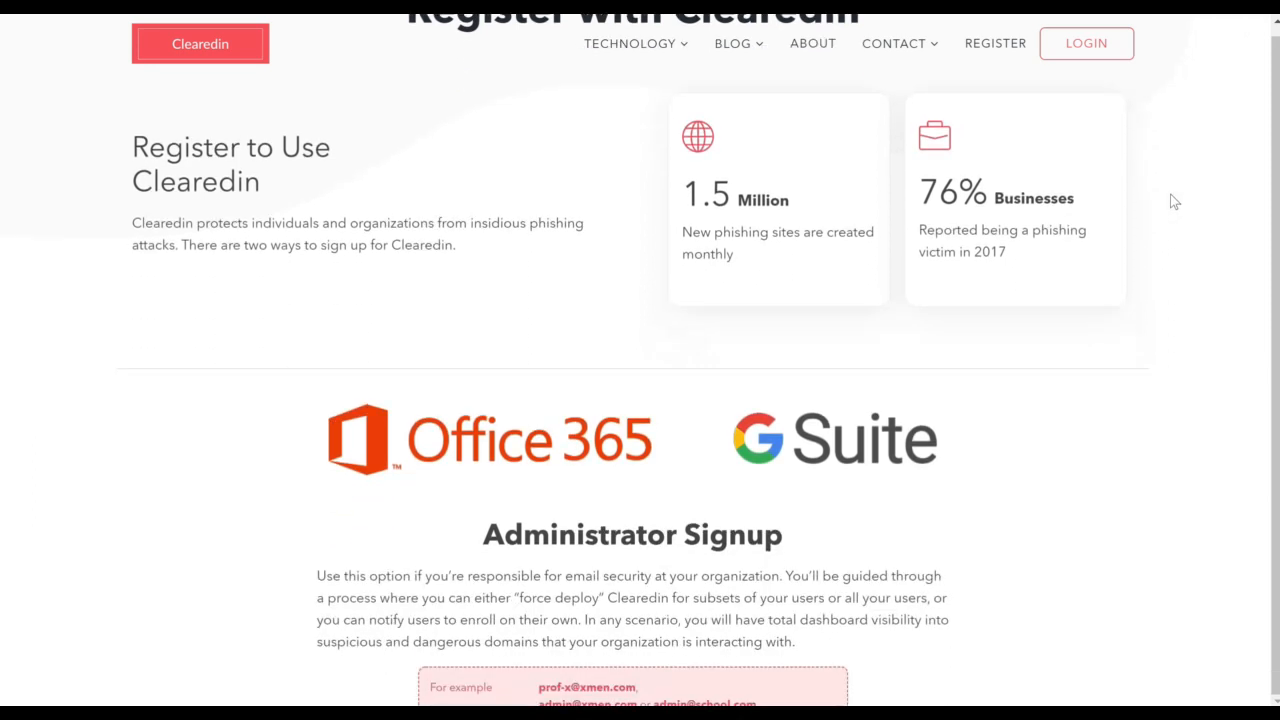
{"action": "scroll", "scroll_direction": "down", "scroll_amount": 3}
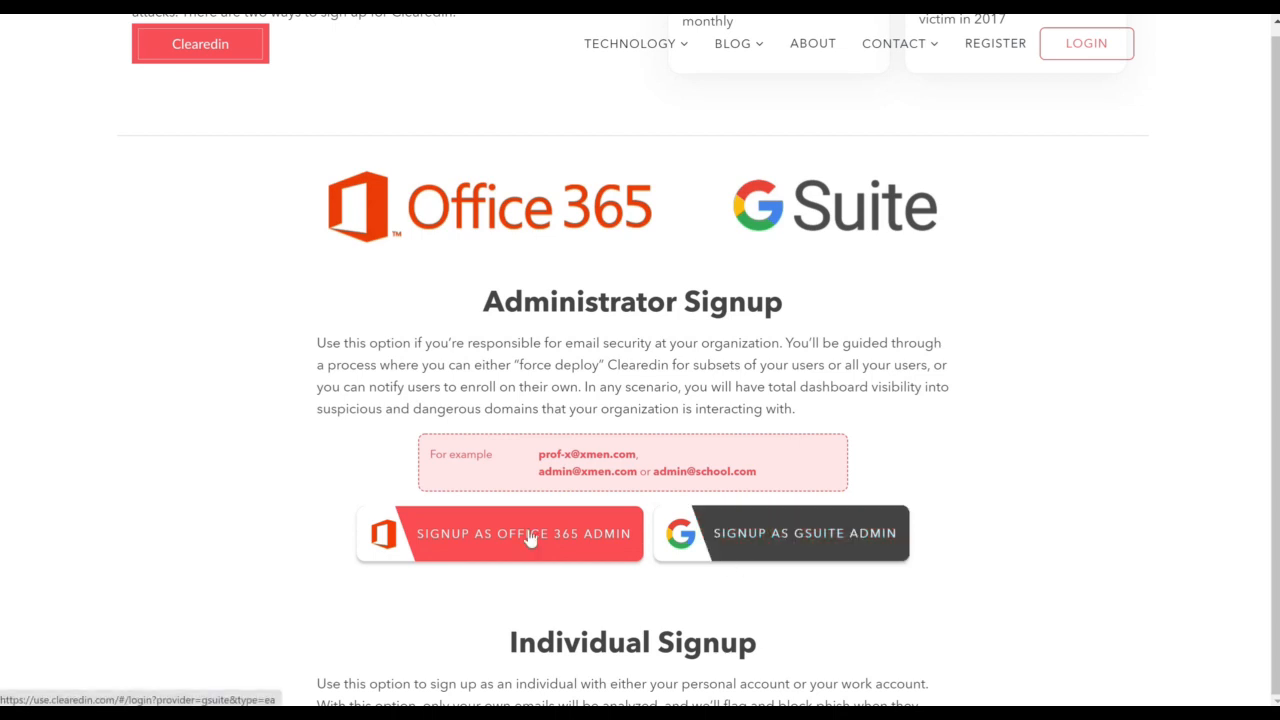
{"action": "mouse_move", "coordinate": [653, 542]}
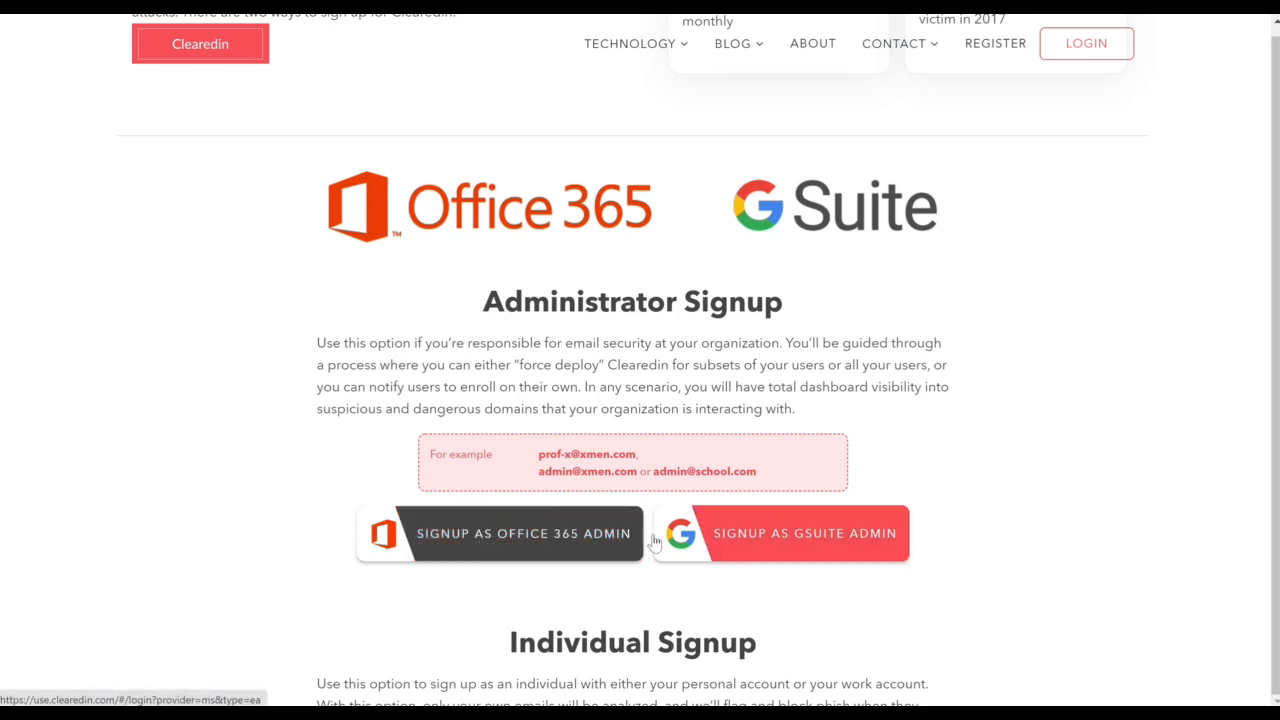
{"action": "mouse_move", "coordinate": [900, 543]}
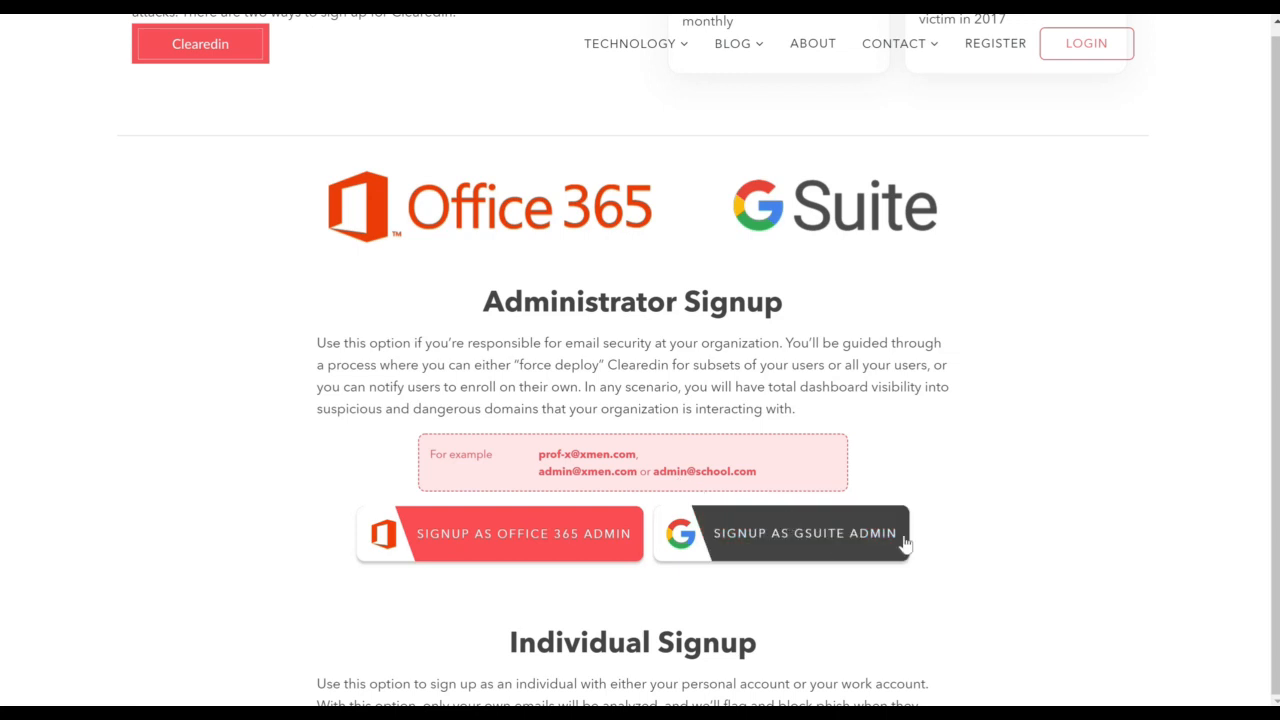
{"action": "left_click", "coordinate": [783, 533]}
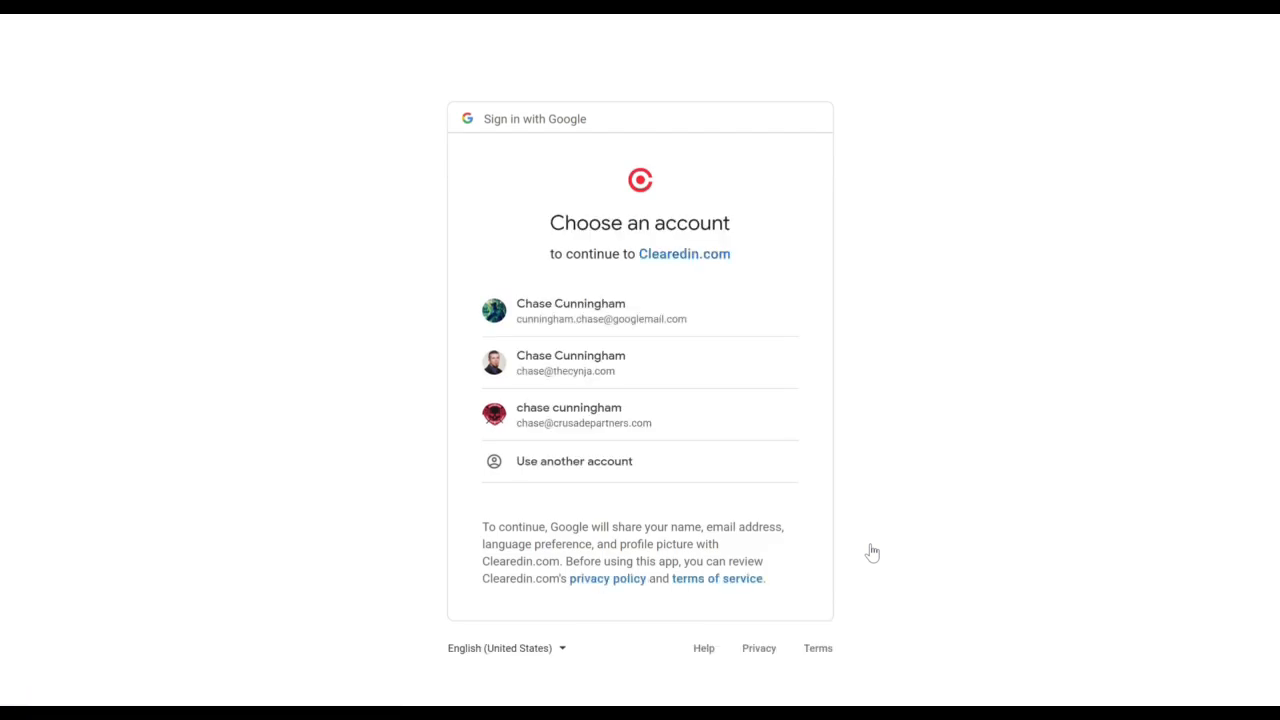
{"action": "mouse_move", "coordinate": [565, 363]}
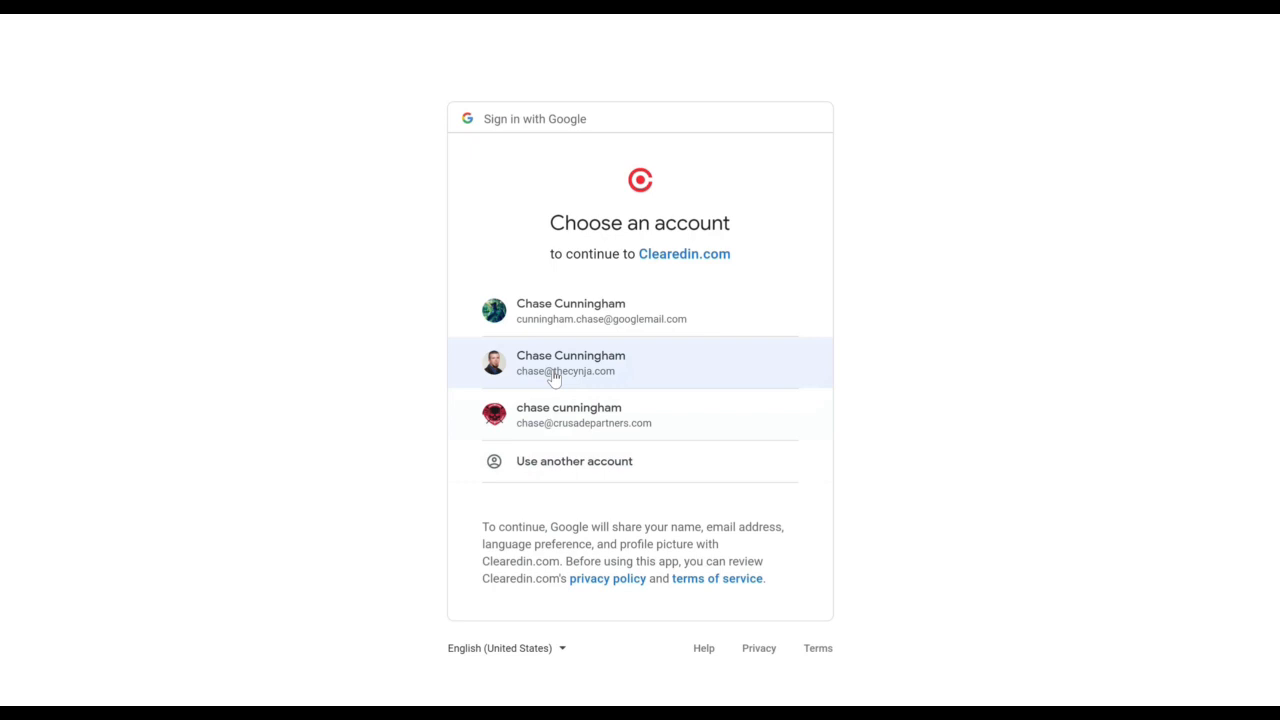
{"action": "mouse_move", "coordinate": [1047, 377]}
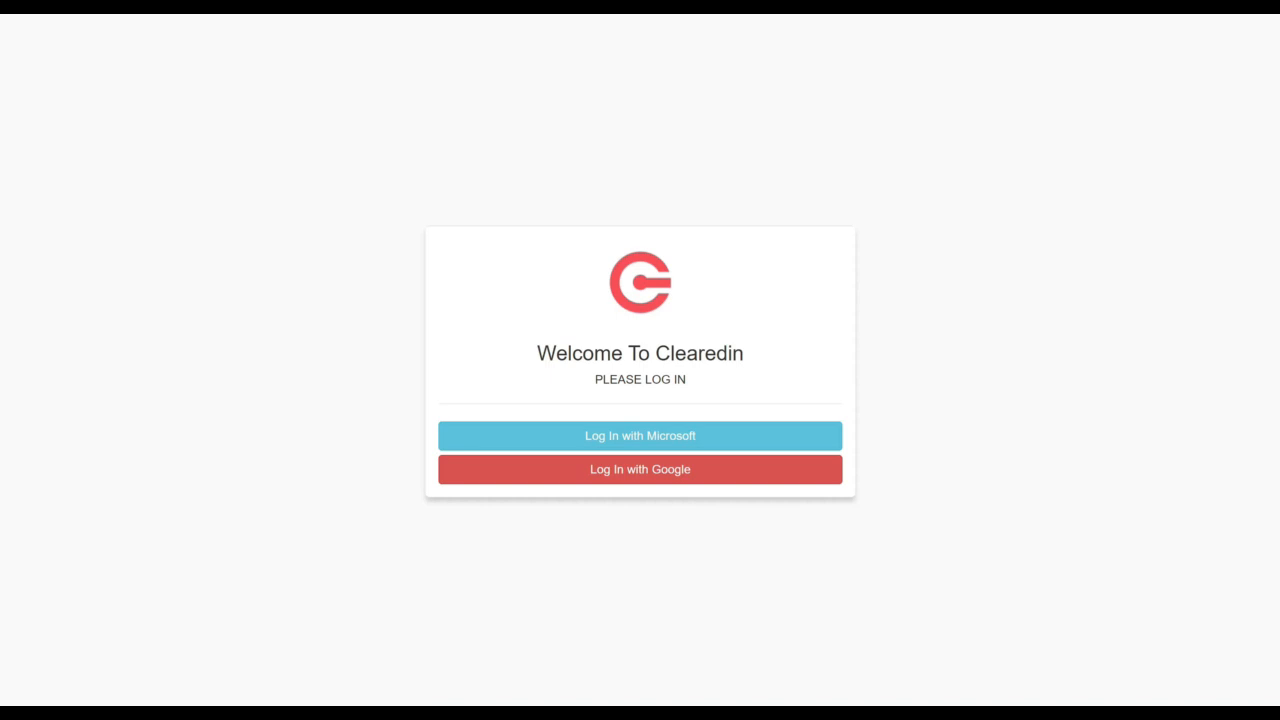
{"action": "mouse_move", "coordinate": [828, 507]}
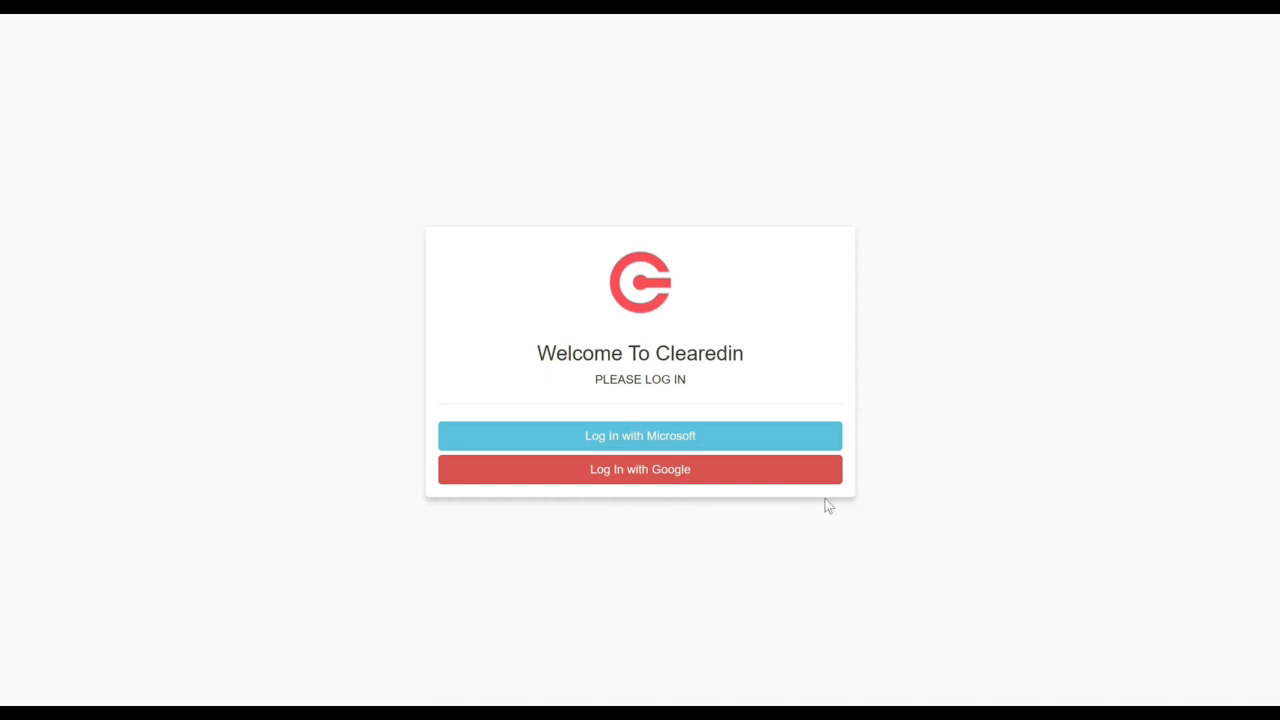
Step: Log in with Google using the second (work) account in the chooser
{"action": "left_click", "coordinate": [639, 469]}
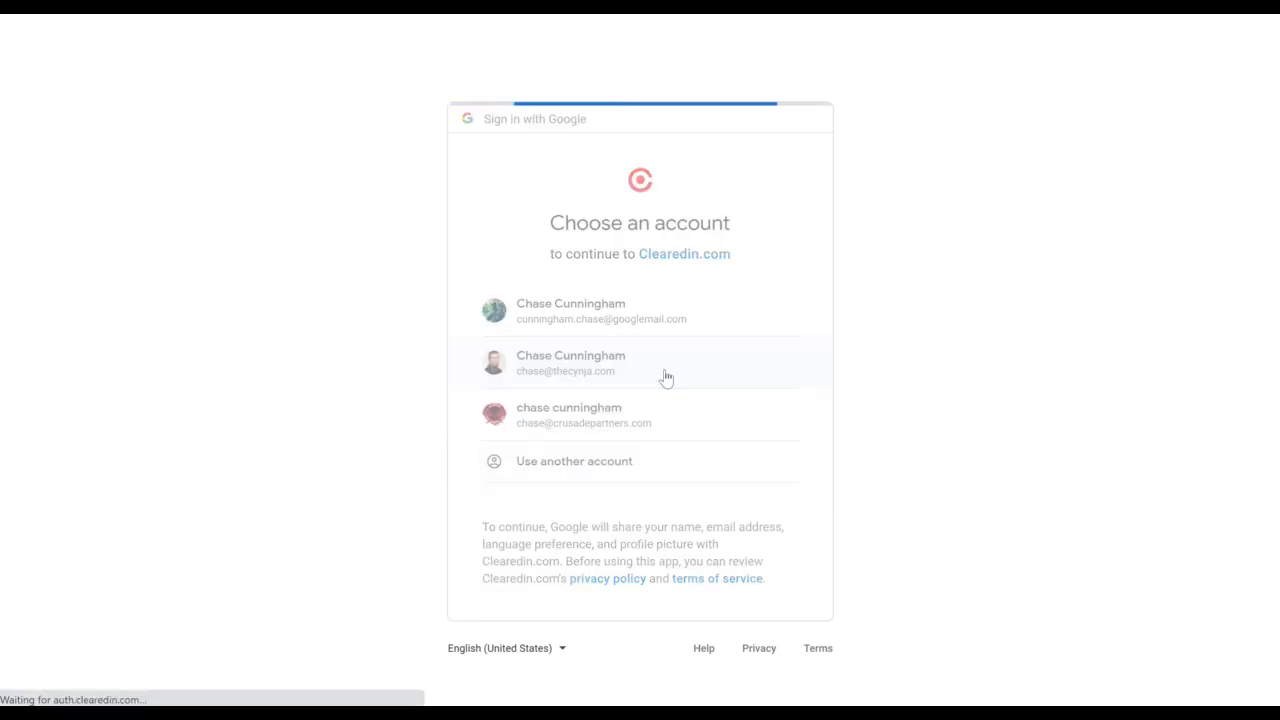
{"action": "left_click", "coordinate": [570, 362]}
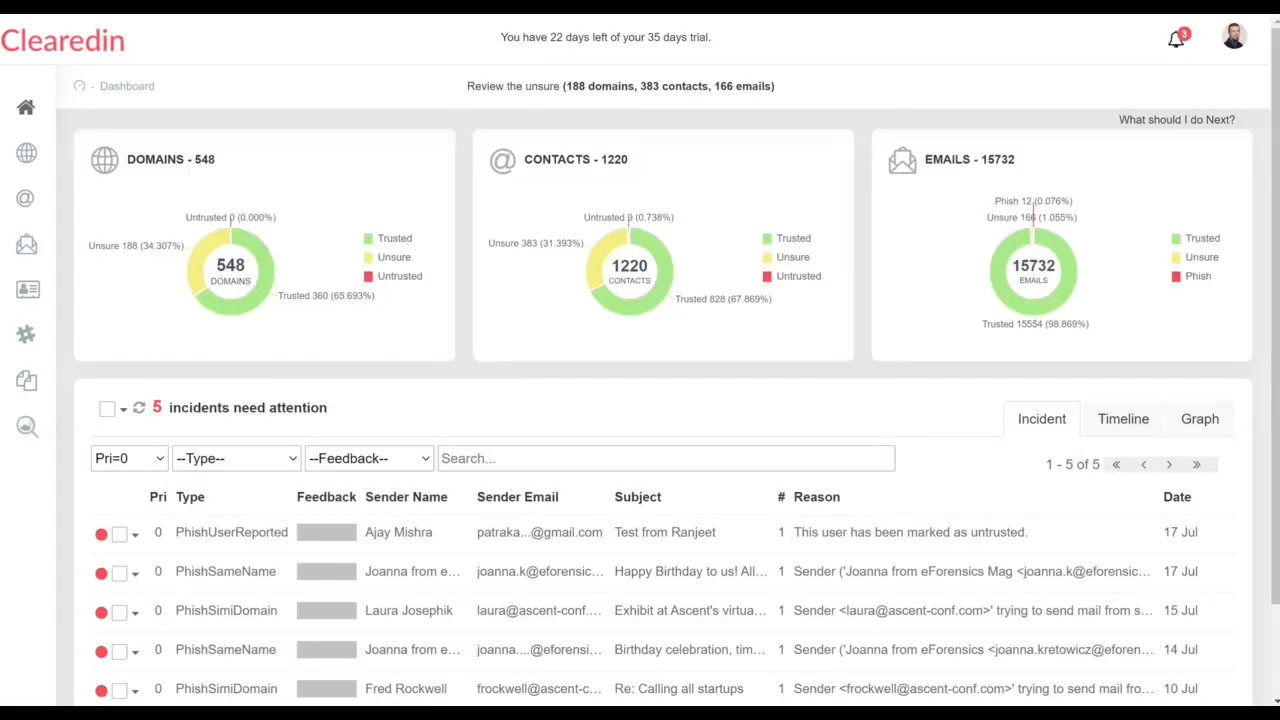
{"action": "mouse_move", "coordinate": [689, 348]}
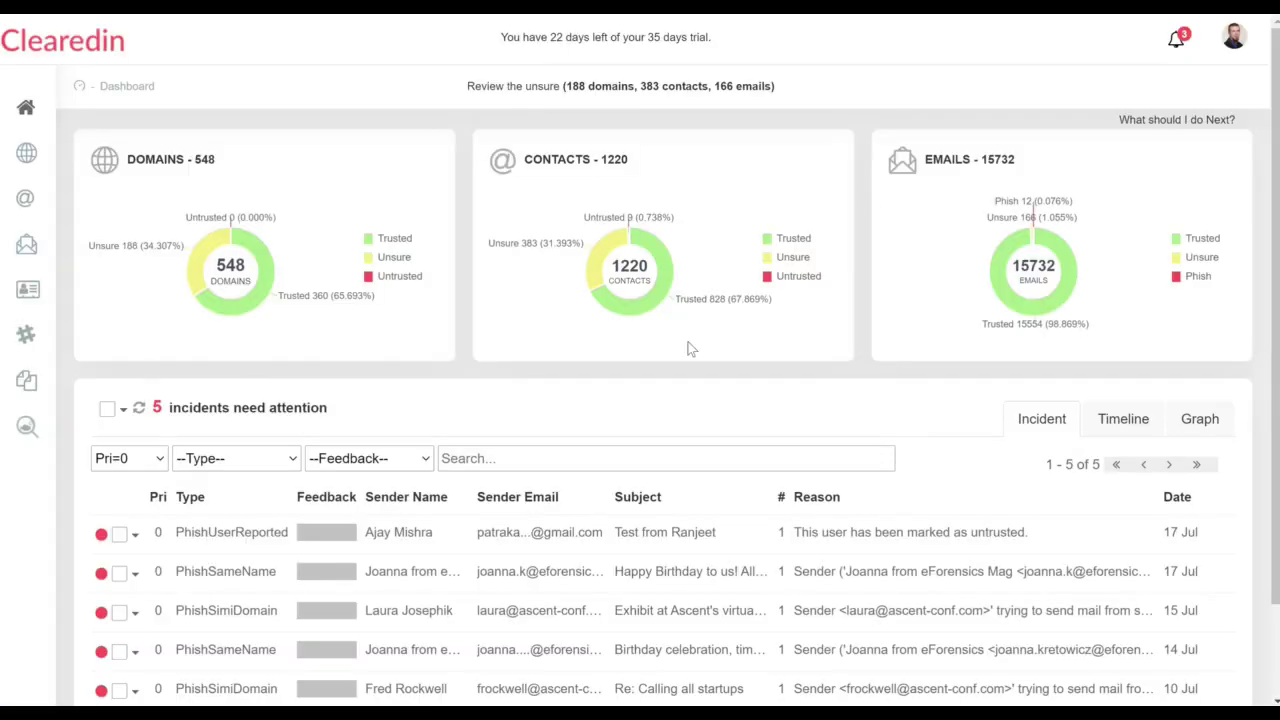
{"action": "mouse_move", "coordinate": [1165, 85]}
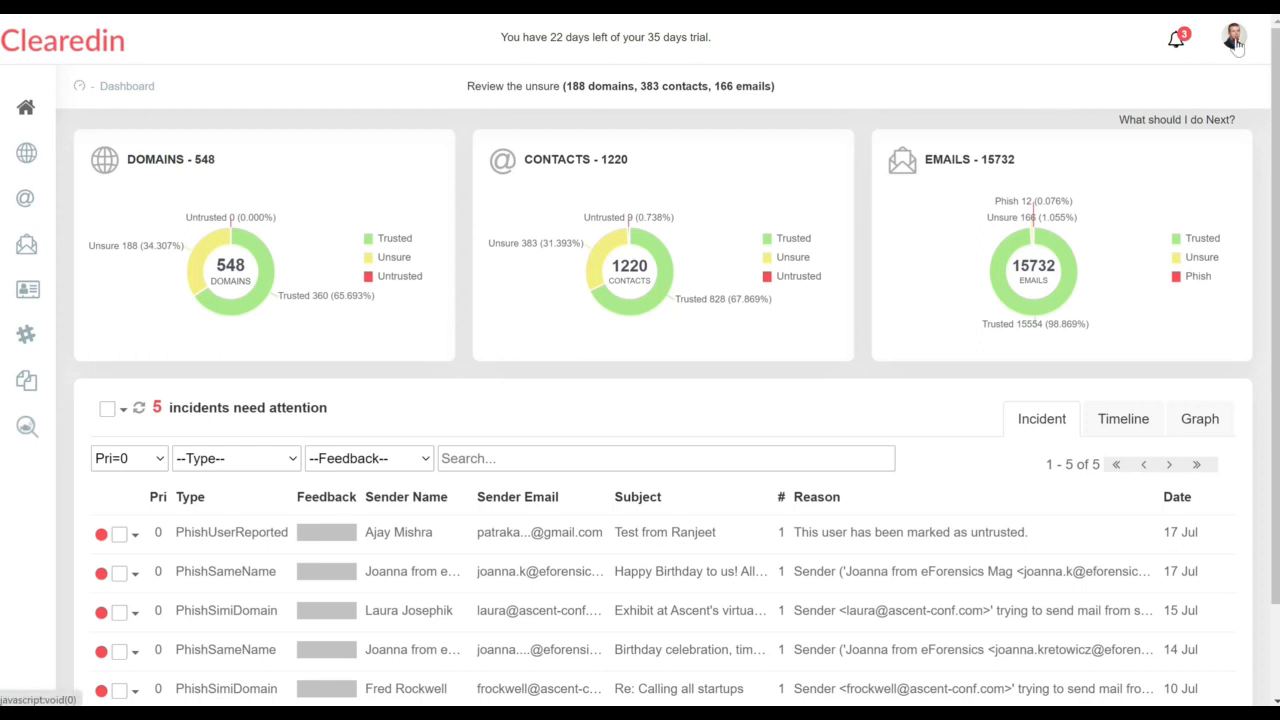
{"action": "mouse_move", "coordinate": [875, 78]}
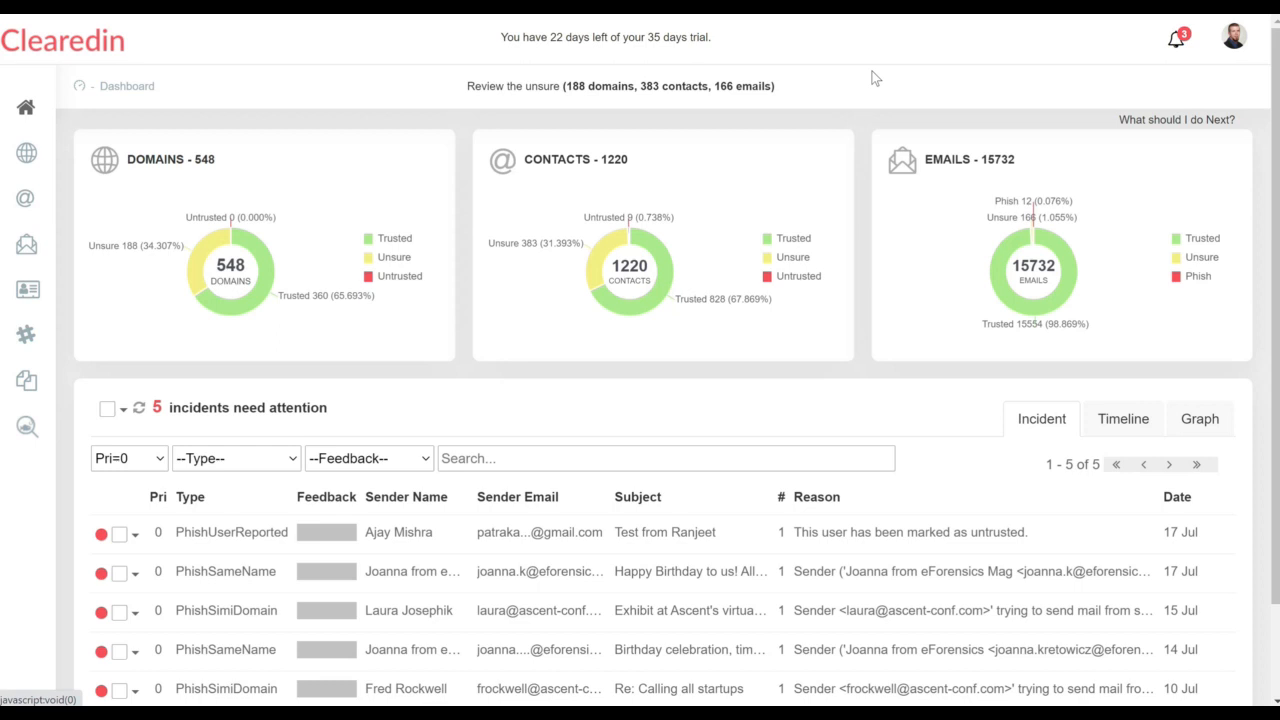
{"action": "mouse_move", "coordinate": [275, 190]}
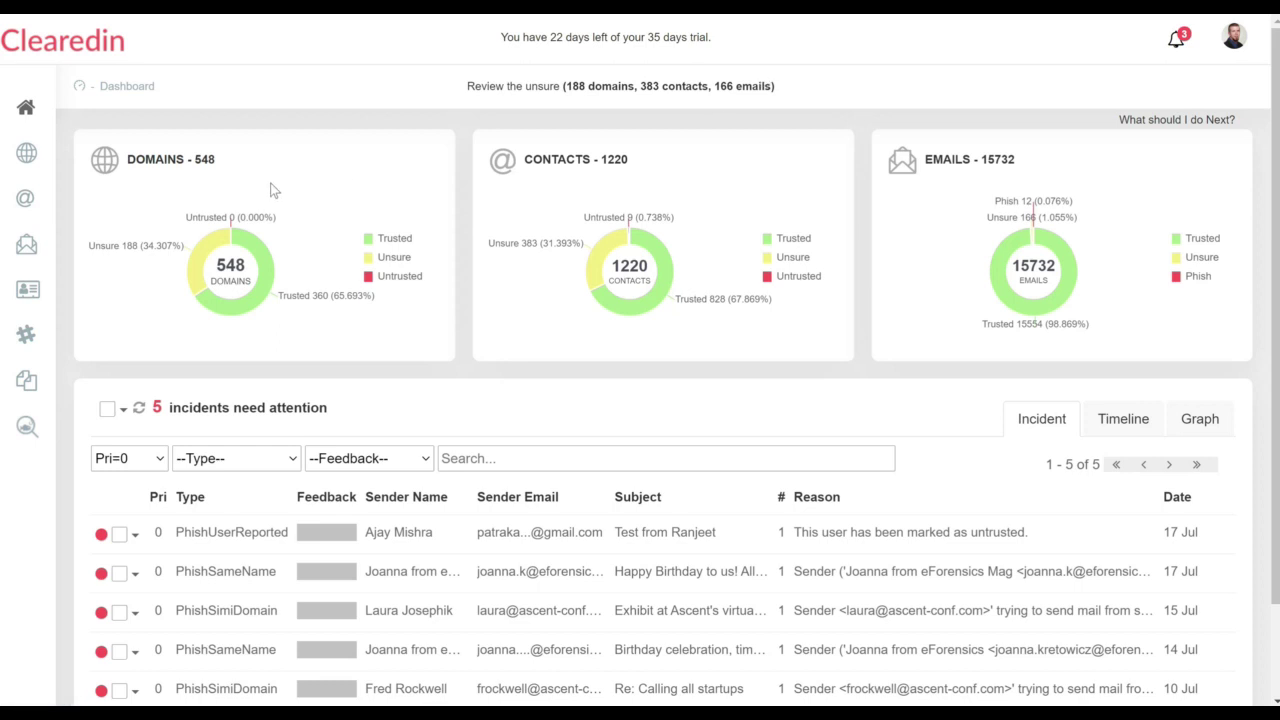
{"action": "mouse_move", "coordinate": [600, 182]}
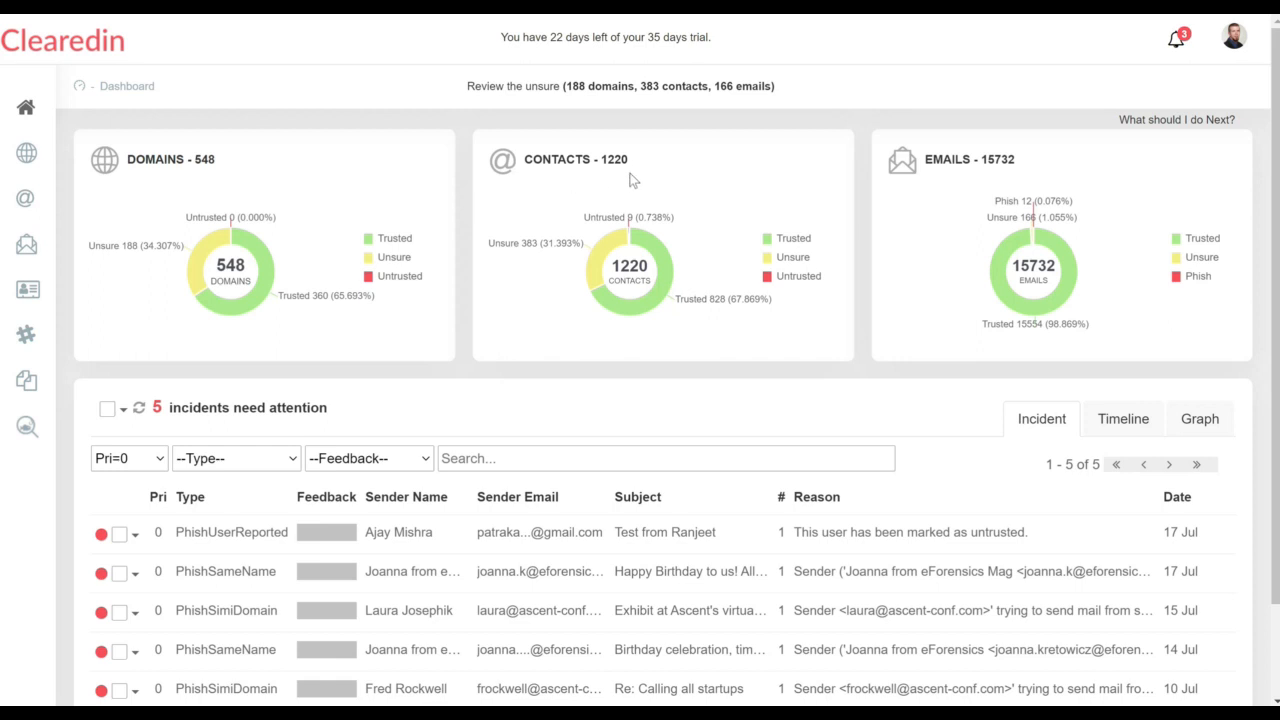
{"action": "mouse_move", "coordinate": [980, 184]}
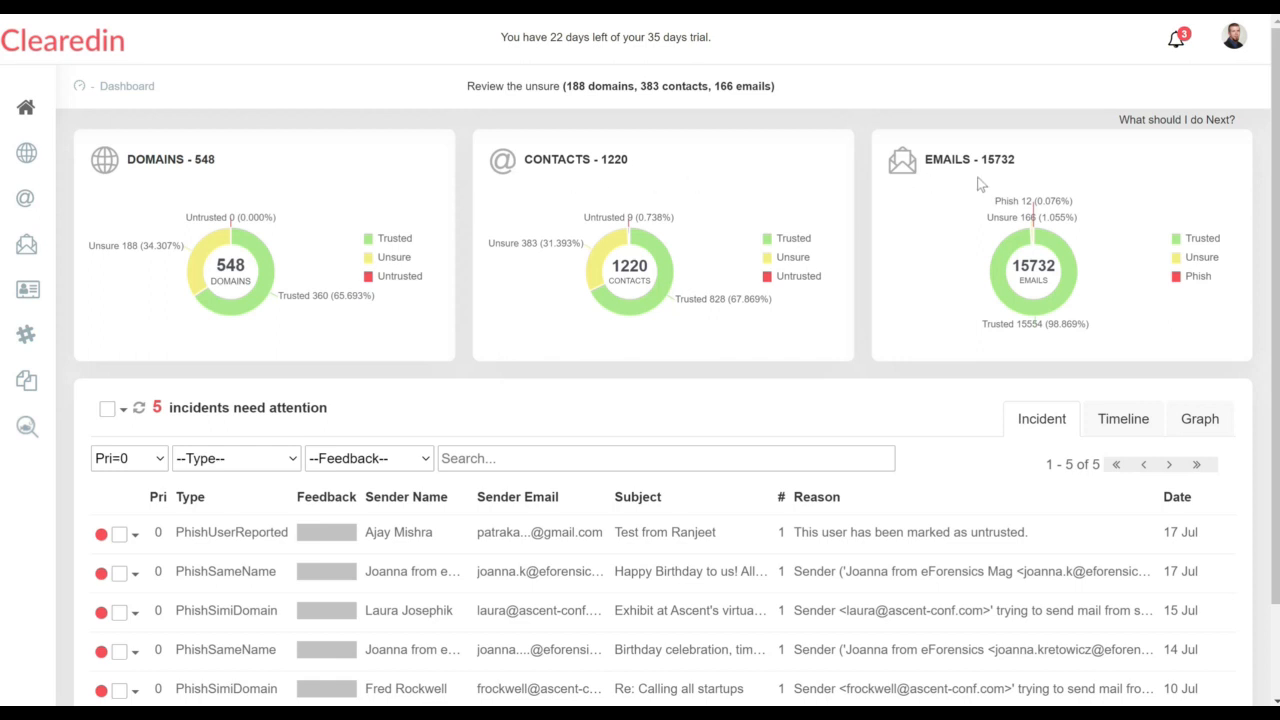
{"action": "mouse_move", "coordinate": [872, 312]}
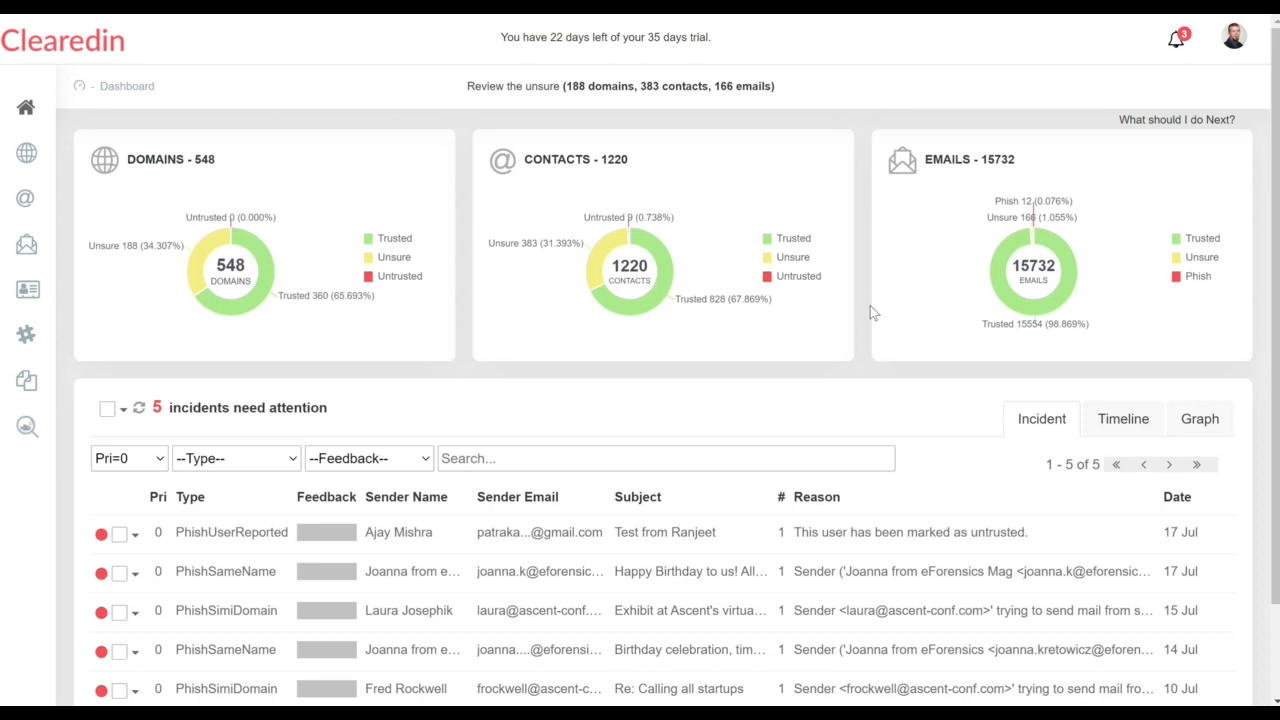
{"action": "mouse_move", "coordinate": [1137, 278]}
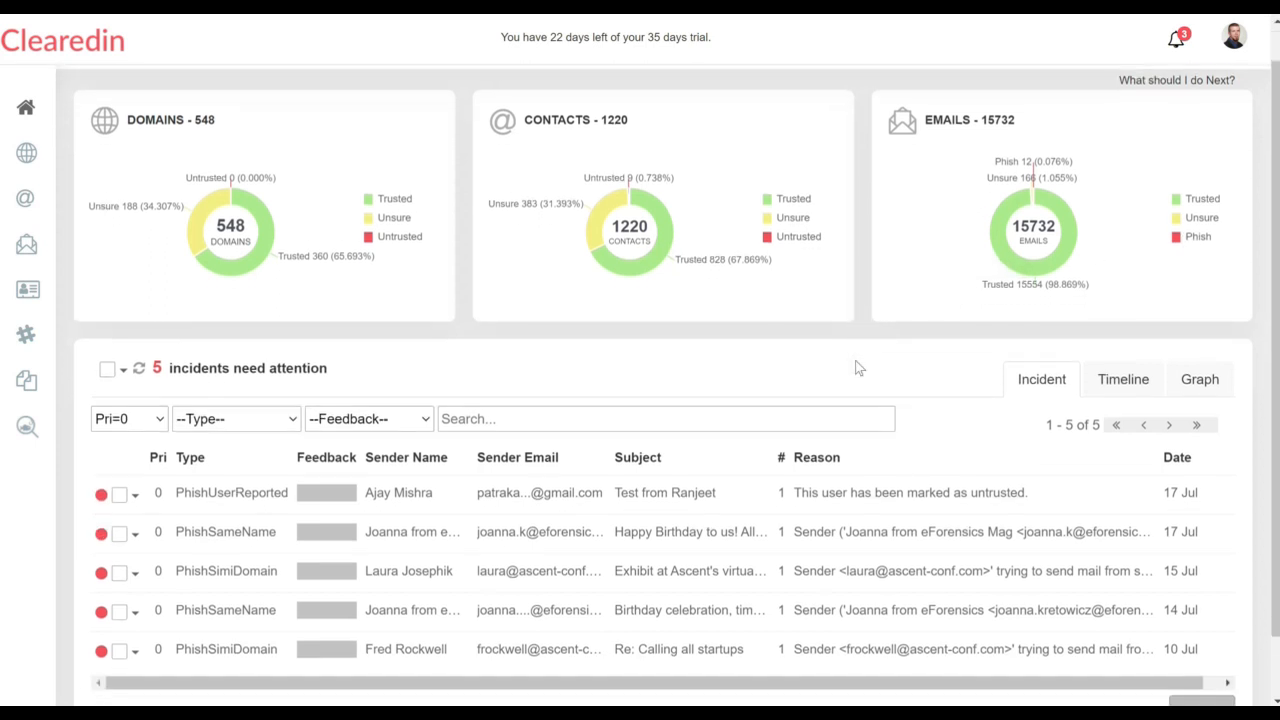
{"action": "scroll", "scroll_direction": "down", "scroll_amount": 3}
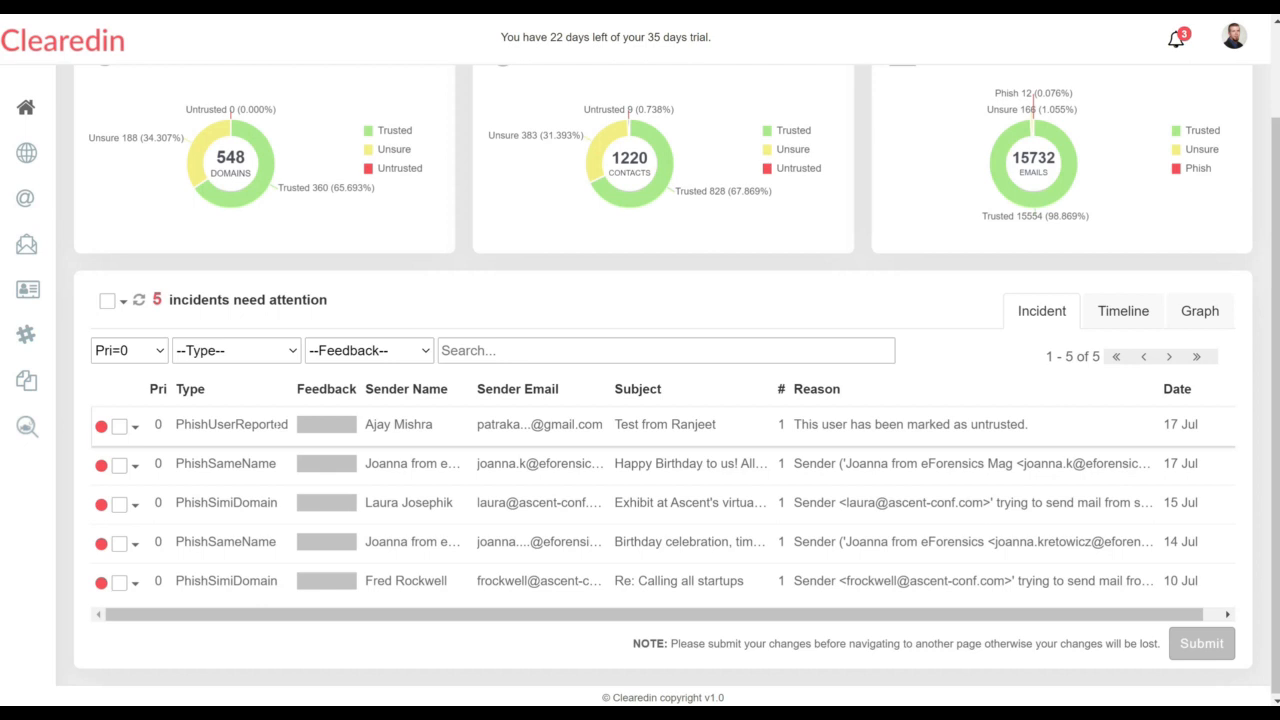
{"action": "mouse_move", "coordinate": [403, 430]}
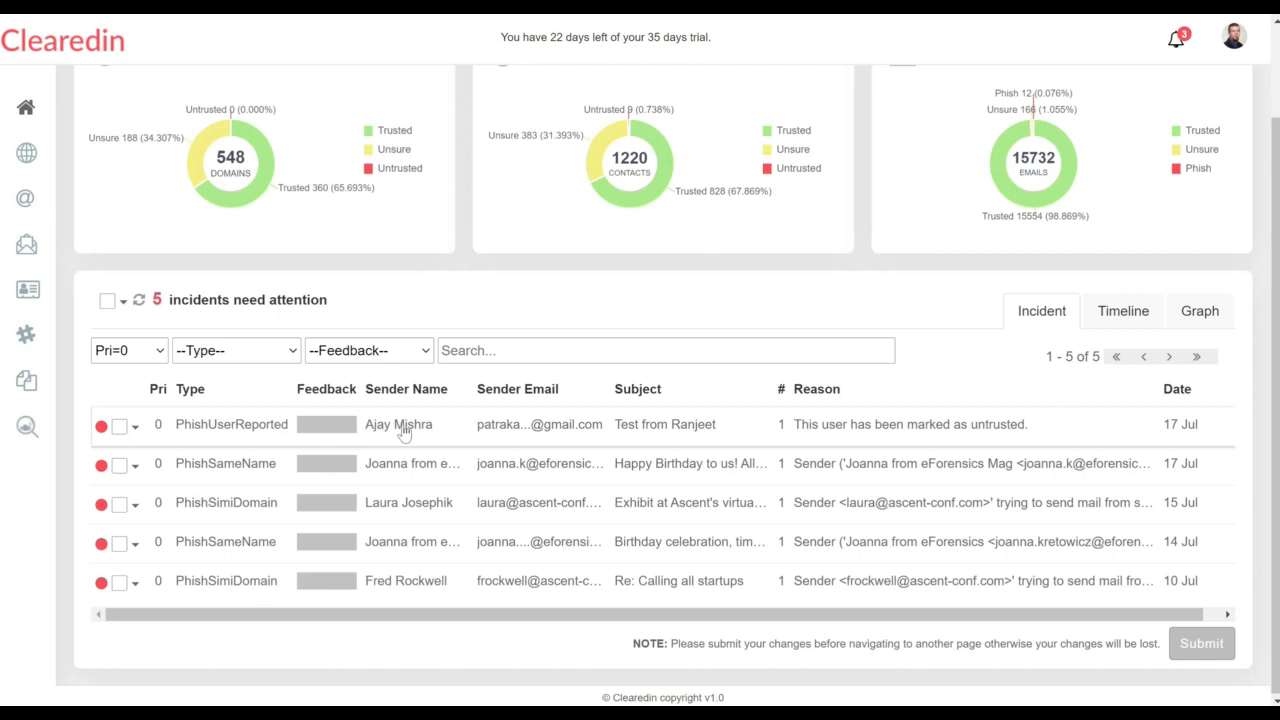
{"action": "mouse_move", "coordinate": [582, 428]}
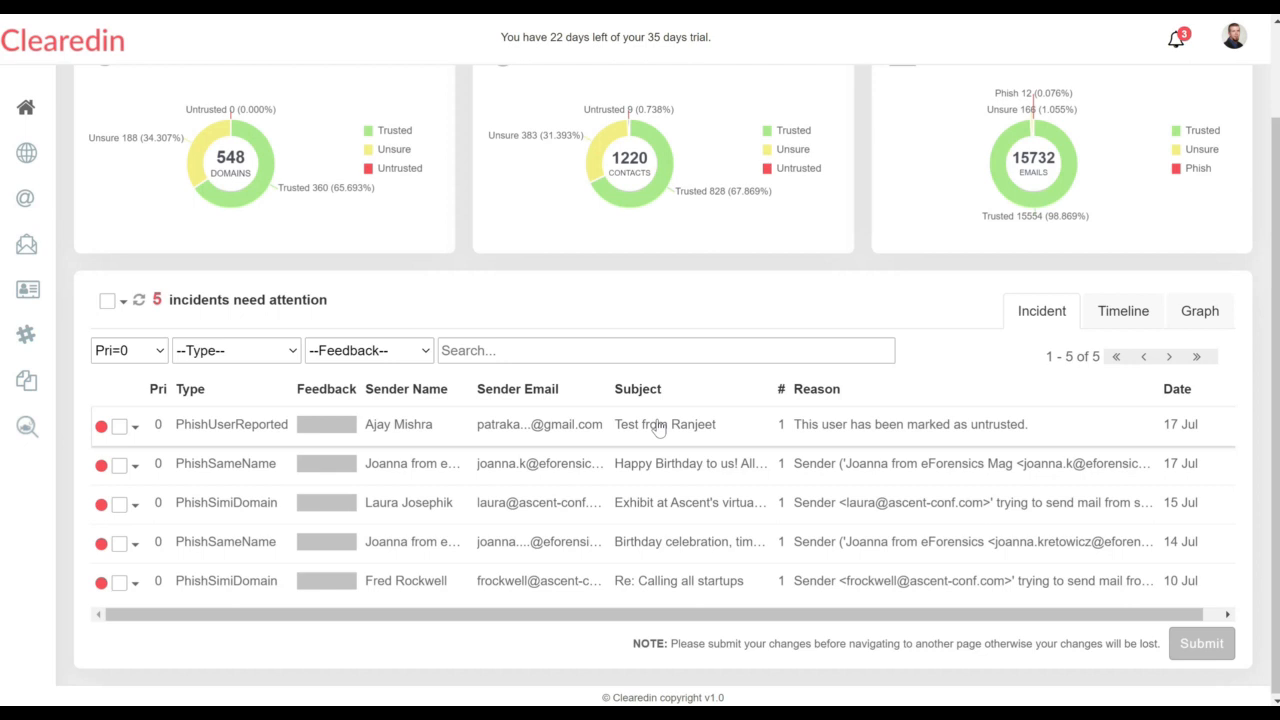
{"action": "mouse_move", "coordinate": [862, 428]}
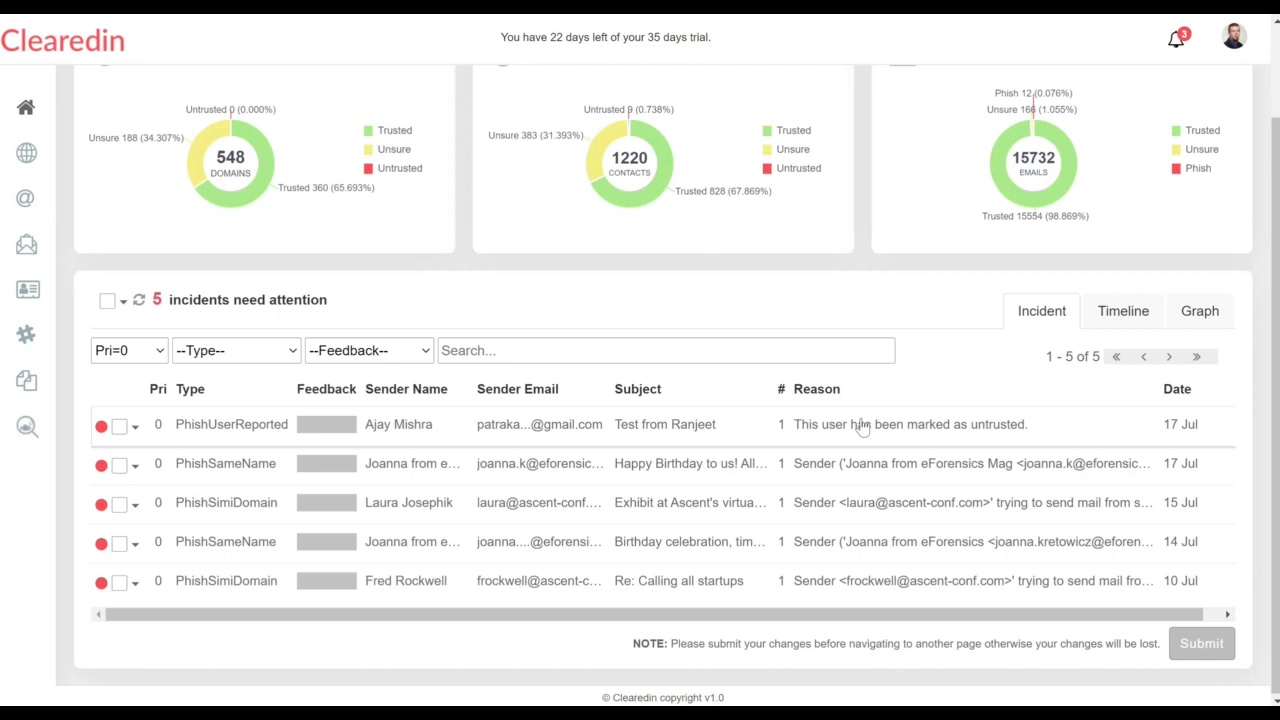
{"action": "mouse_move", "coordinate": [860, 424]}
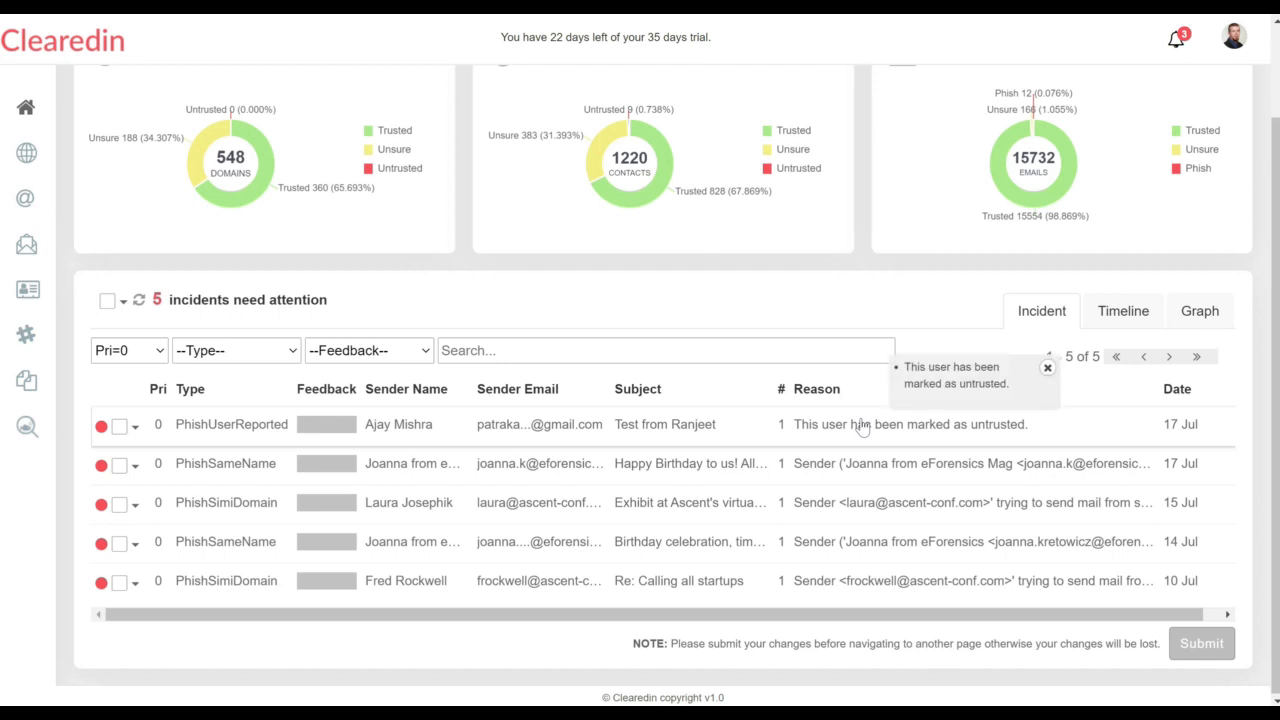
{"action": "mouse_move", "coordinate": [922, 428]}
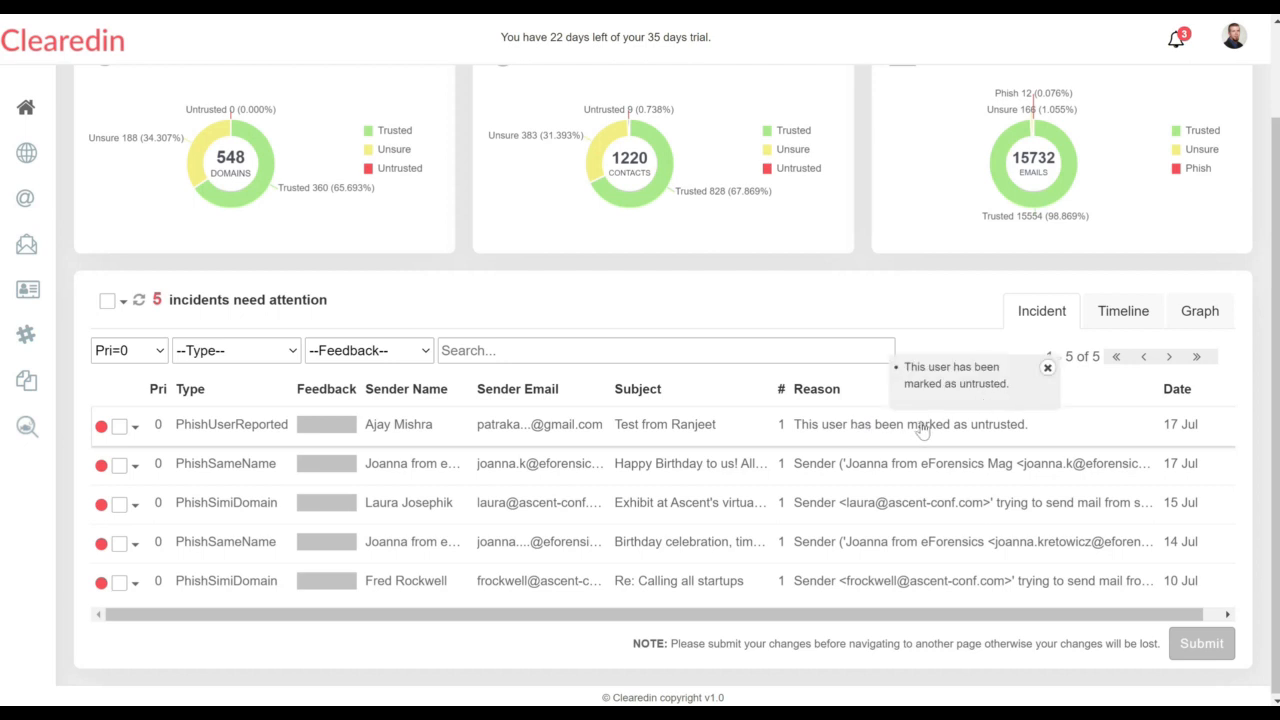
{"action": "mouse_move", "coordinate": [997, 385]}
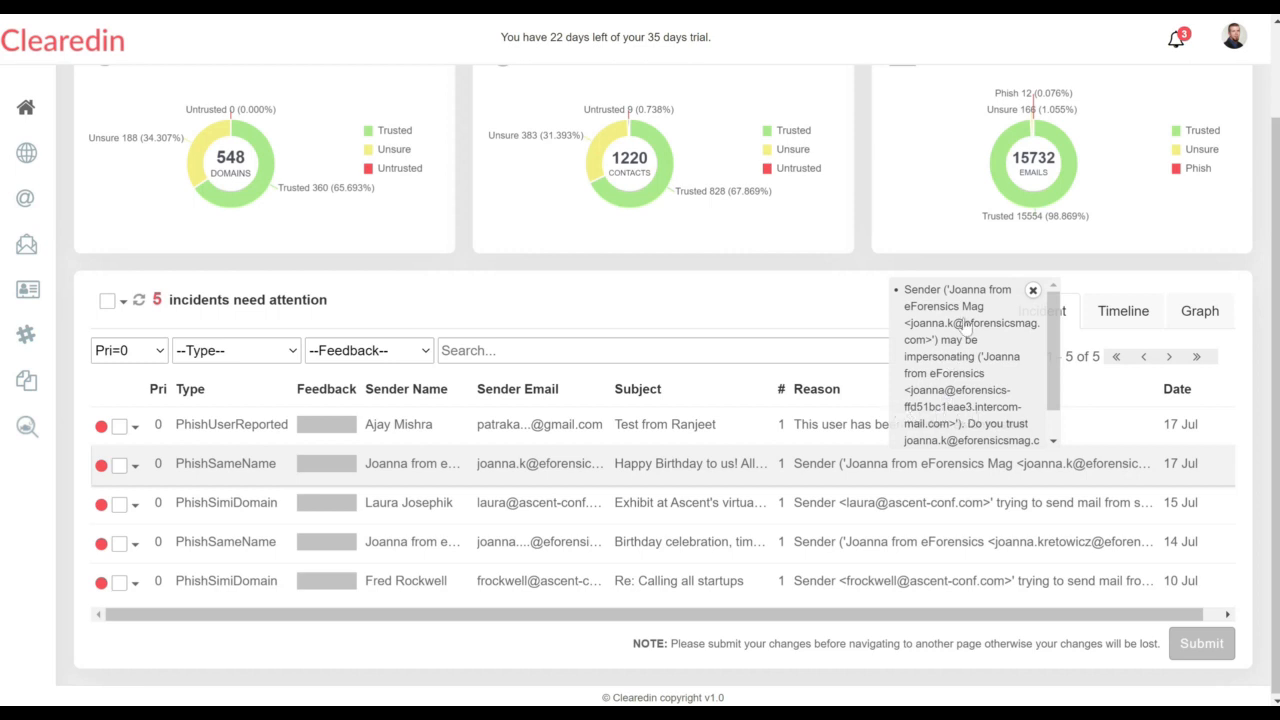
{"action": "left_click", "coordinate": [1032, 290]}
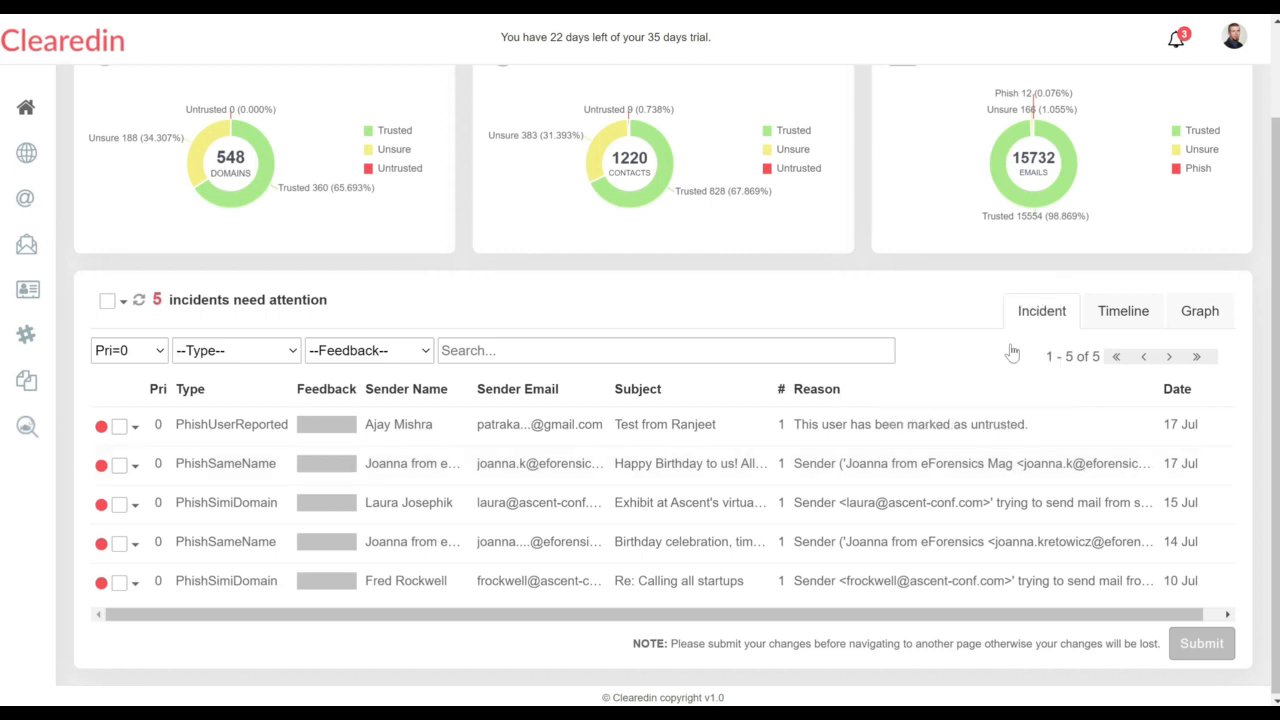
{"action": "mouse_move", "coordinate": [217, 440]}
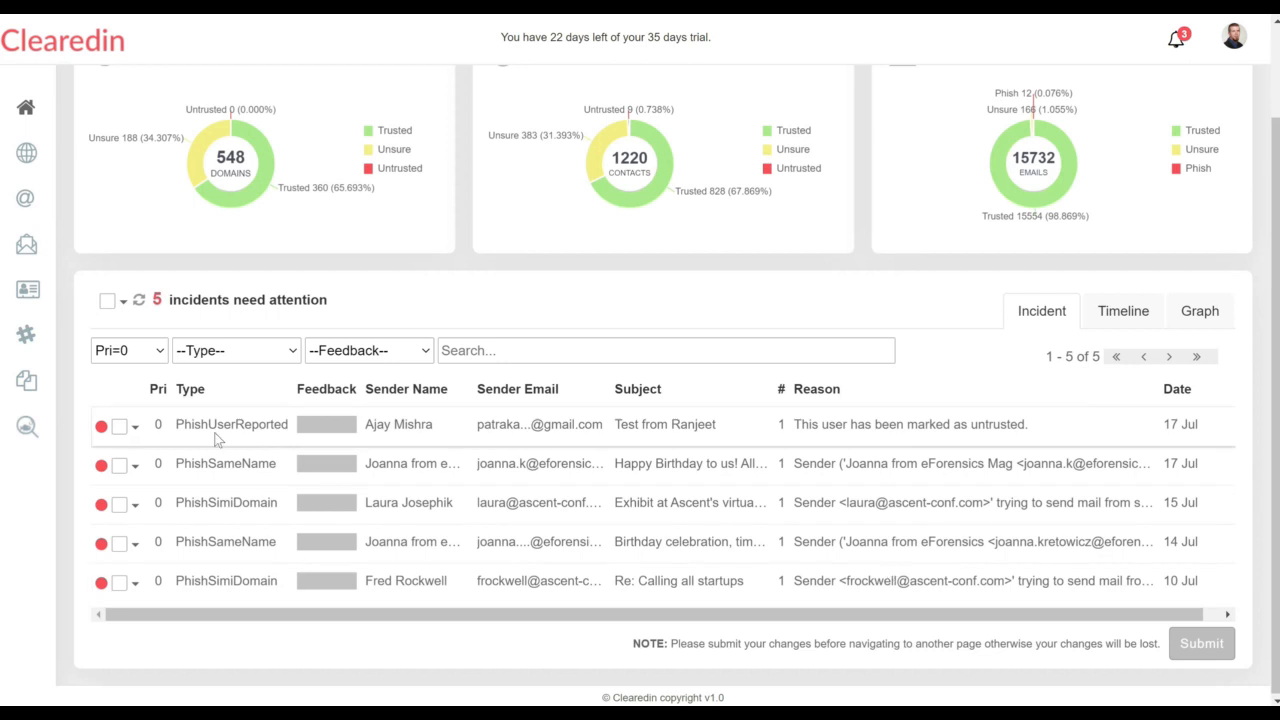
{"action": "left_click", "coordinate": [128, 350]}
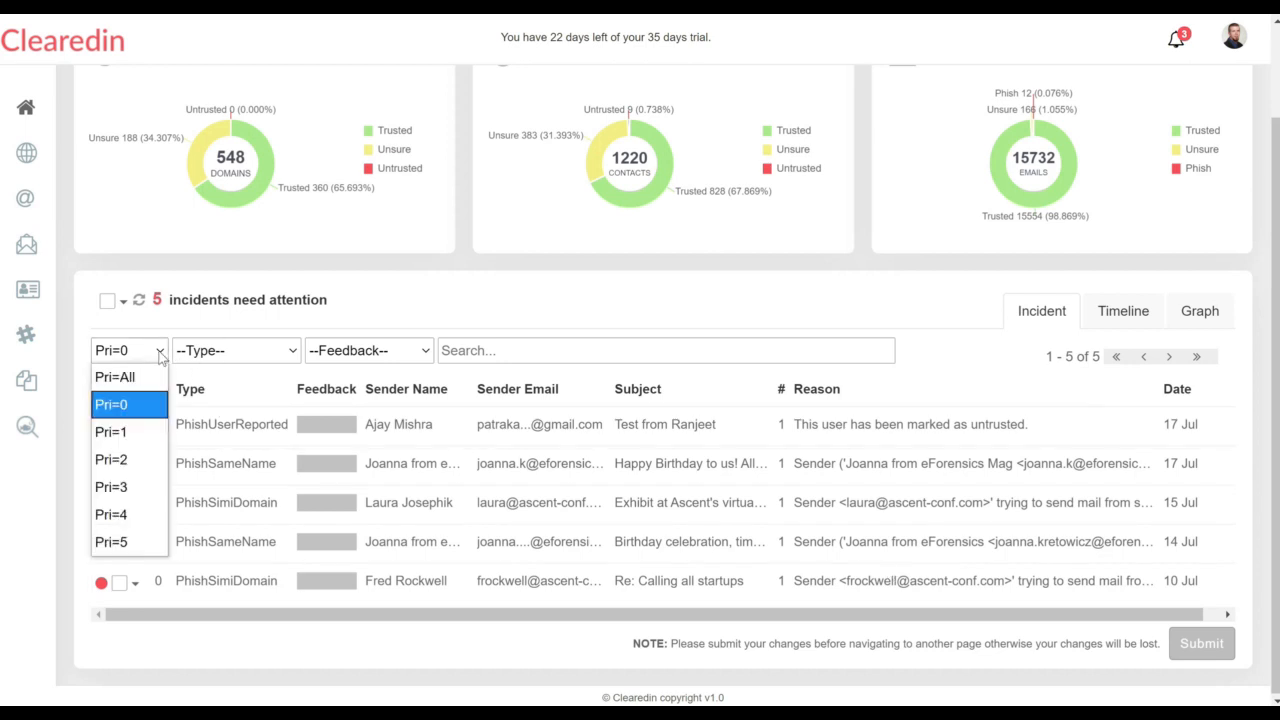
{"action": "left_click", "coordinate": [111, 404]}
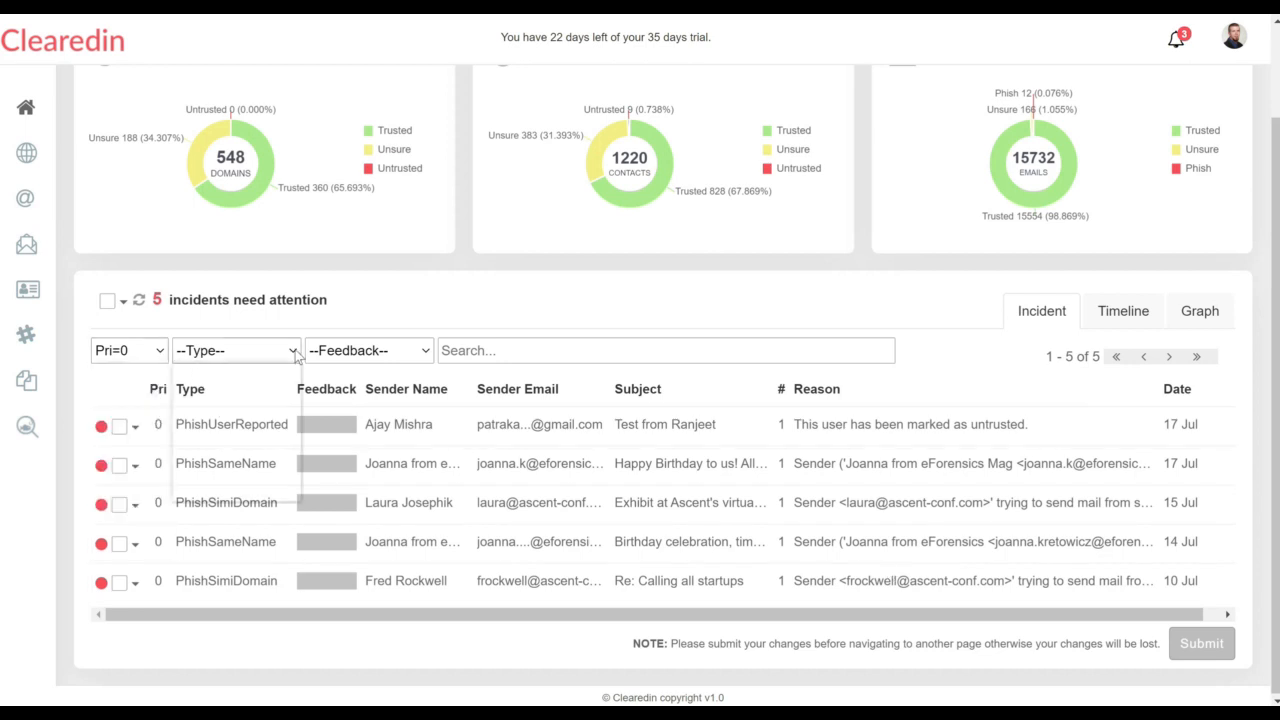
{"action": "left_click", "coordinate": [235, 350]}
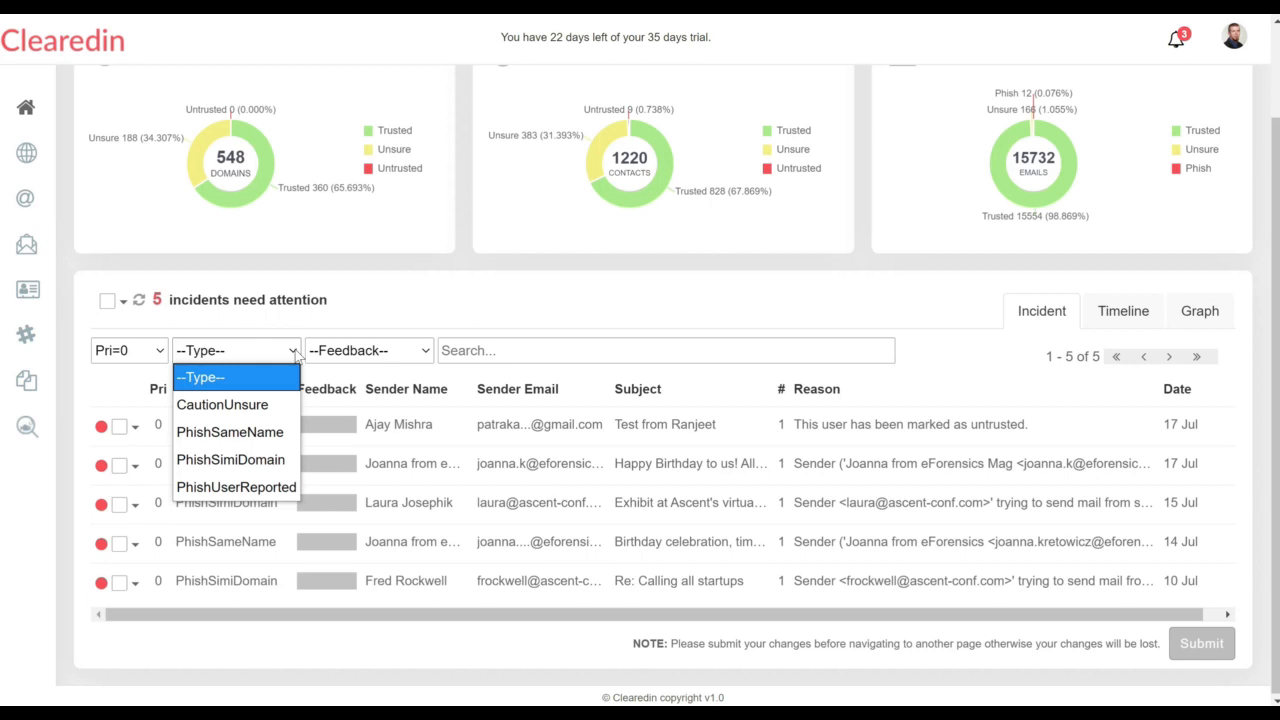
{"action": "left_click", "coordinate": [369, 350]}
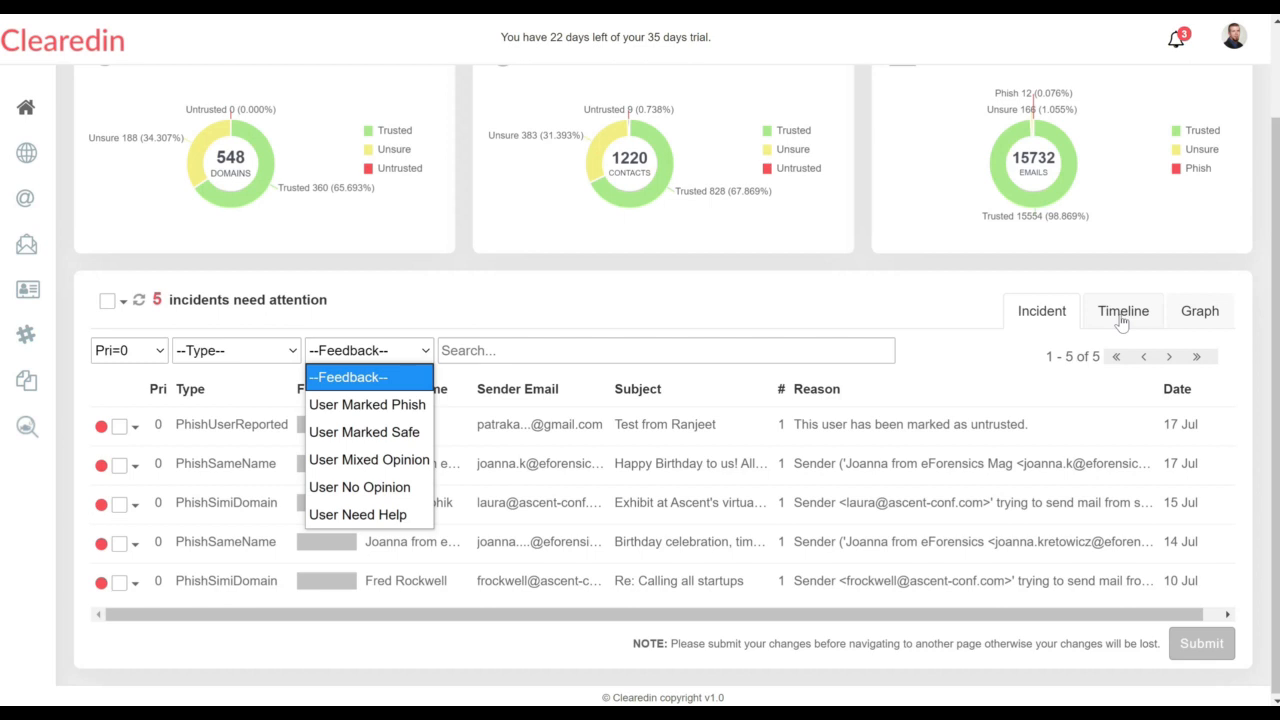
{"action": "left_click", "coordinate": [1122, 311]}
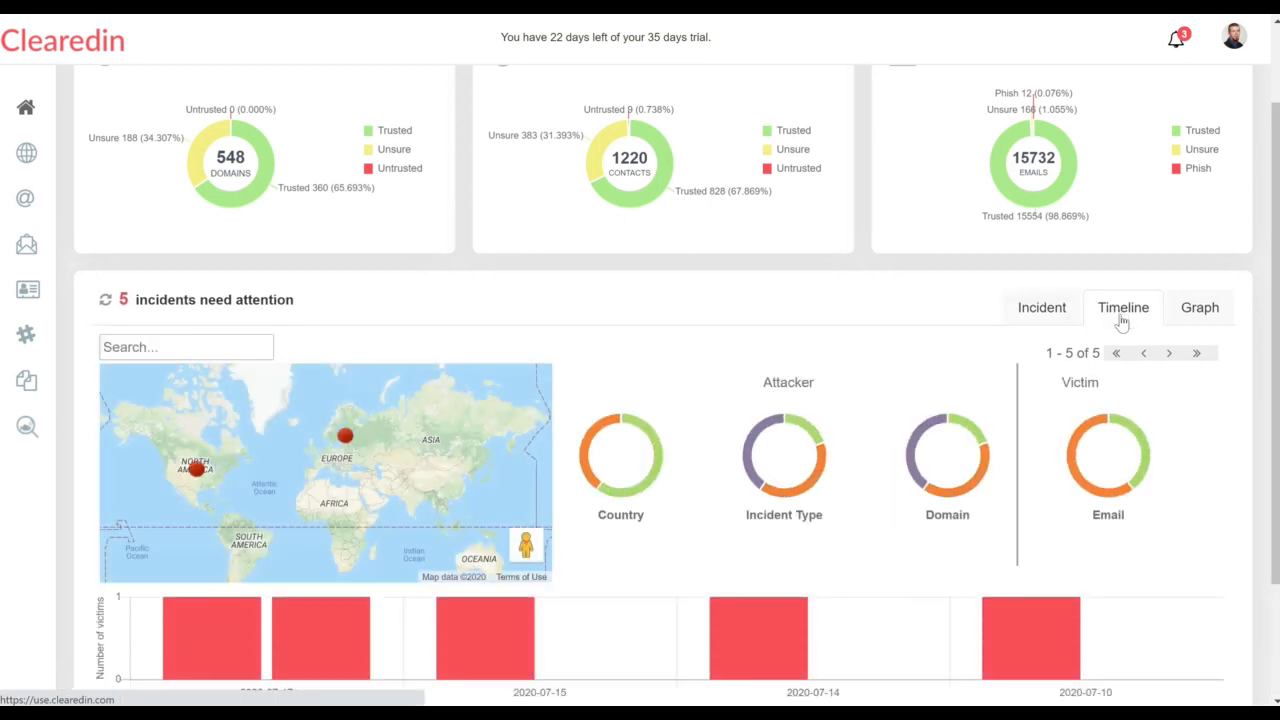
Step: Scroll down the incidents timeline to view the attacker map and victims-per-date chart
{"action": "scroll", "scroll_direction": "down", "scroll_amount": 3}
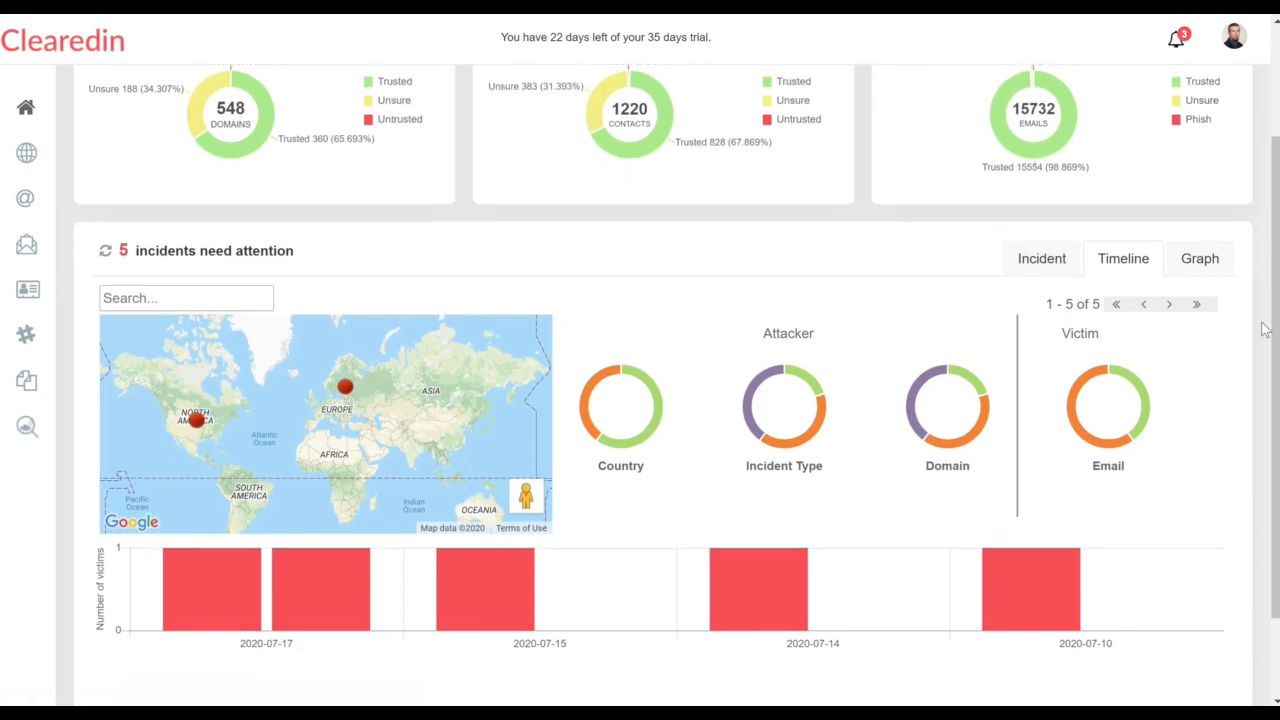
{"action": "scroll", "scroll_direction": "down", "scroll_amount": 3}
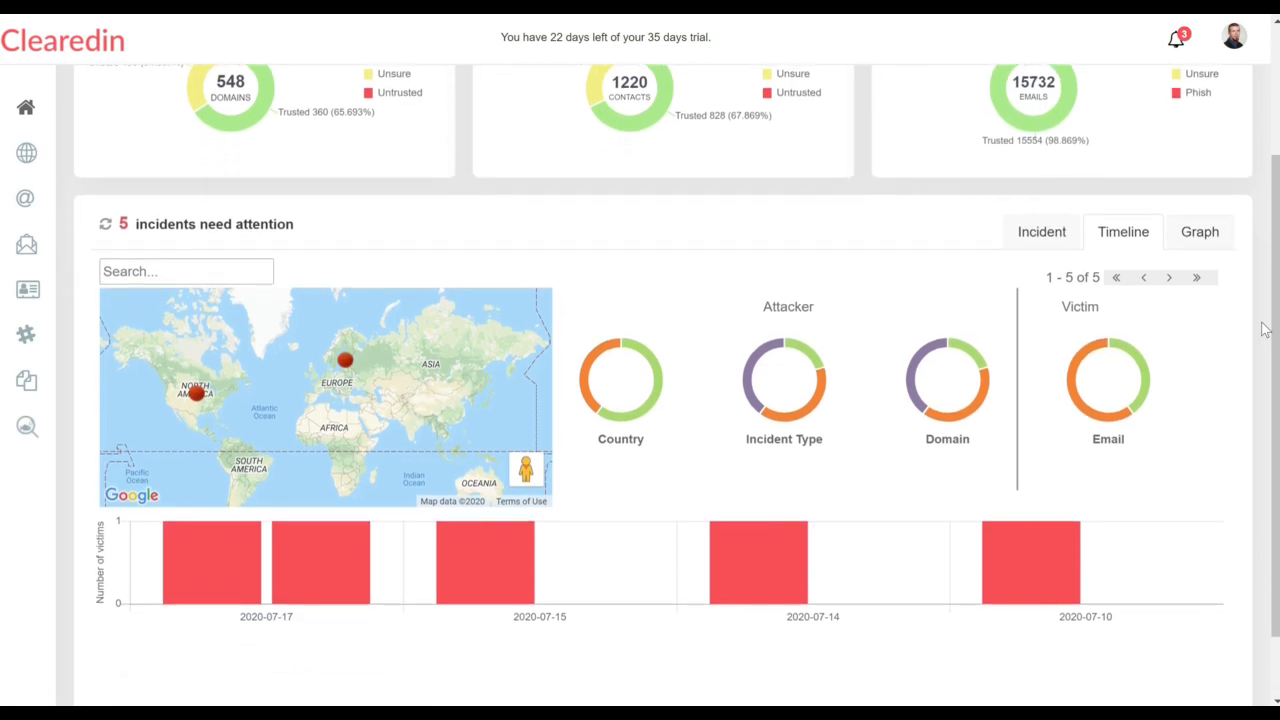
{"action": "mouse_move", "coordinate": [305, 560]}
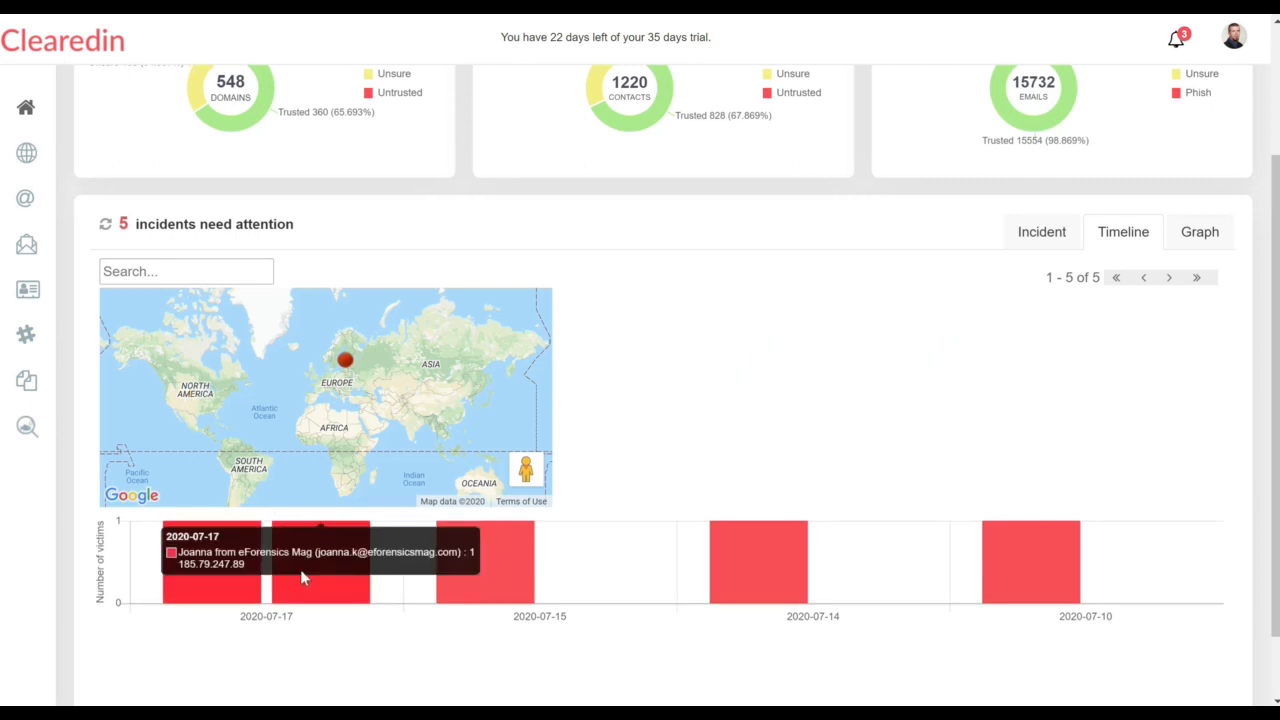
{"action": "mouse_move", "coordinate": [213, 597]}
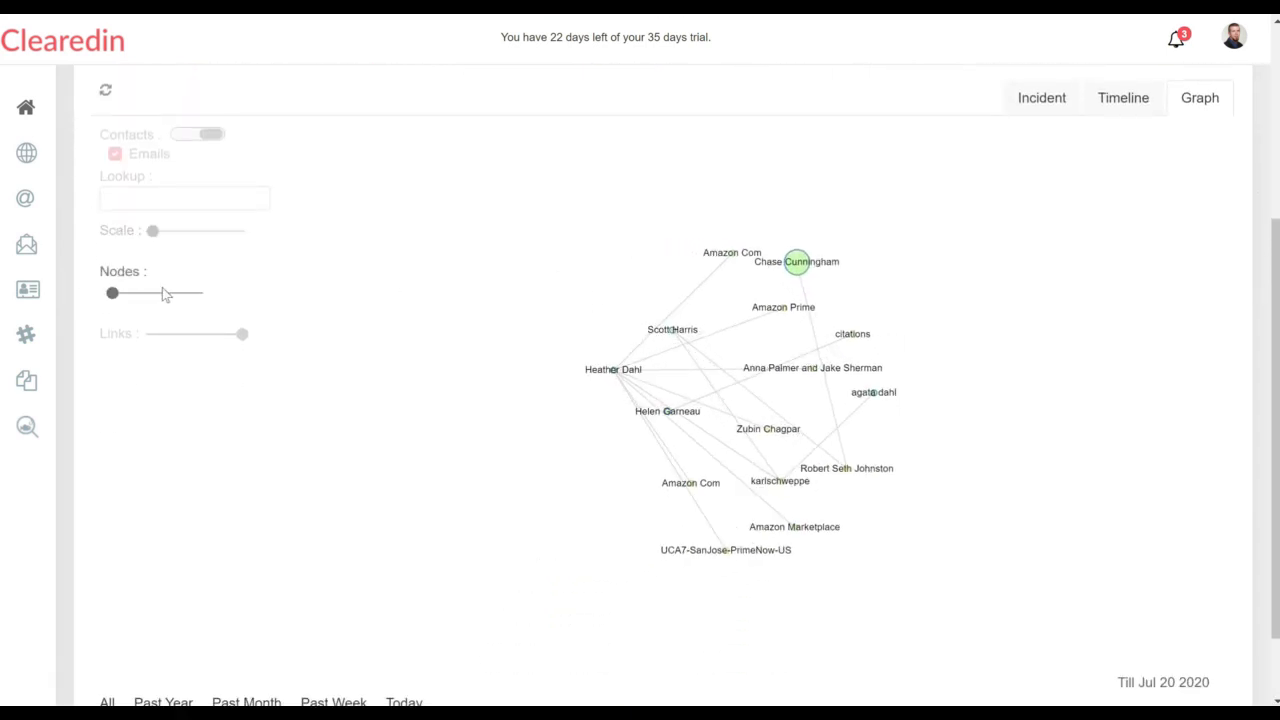
Step: Raise the graph's Nodes, Links and Scale sliders and limit it to Past Month
{"action": "left_click_drag", "start_coordinate": [112, 292], "coordinate": [148, 292]}
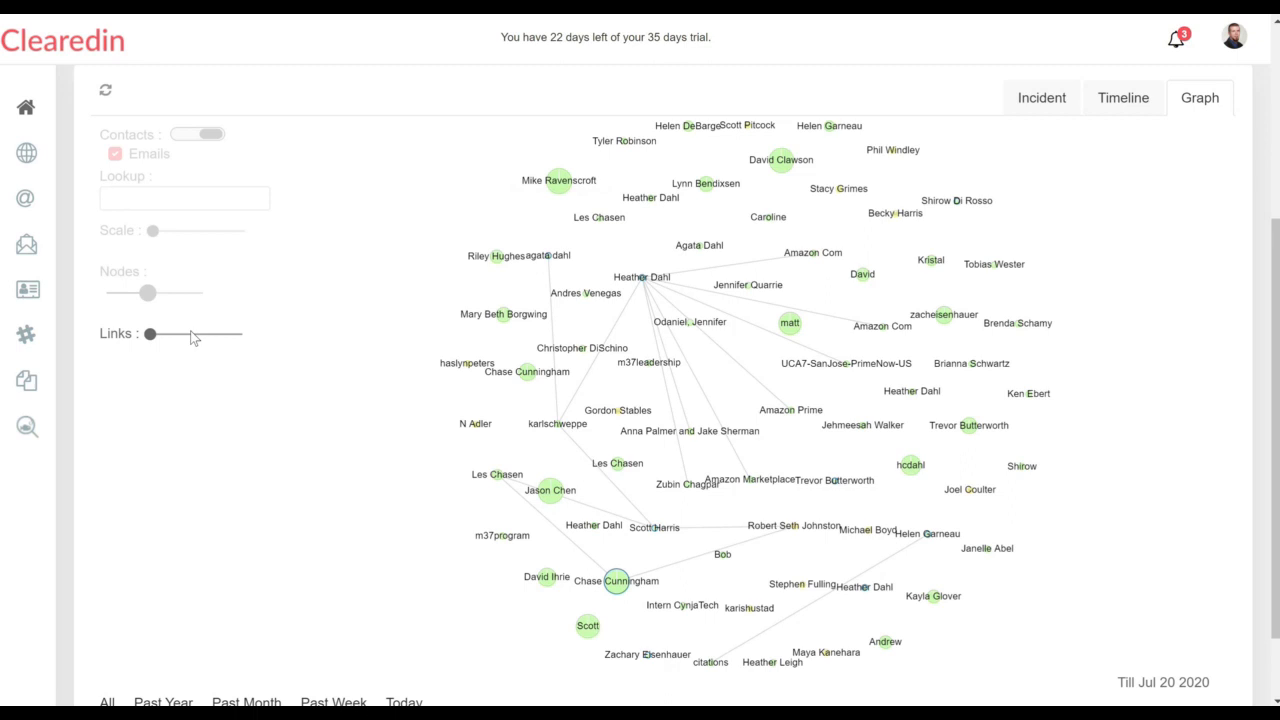
{"action": "left_click_drag", "start_coordinate": [150, 334], "coordinate": [191, 334]}
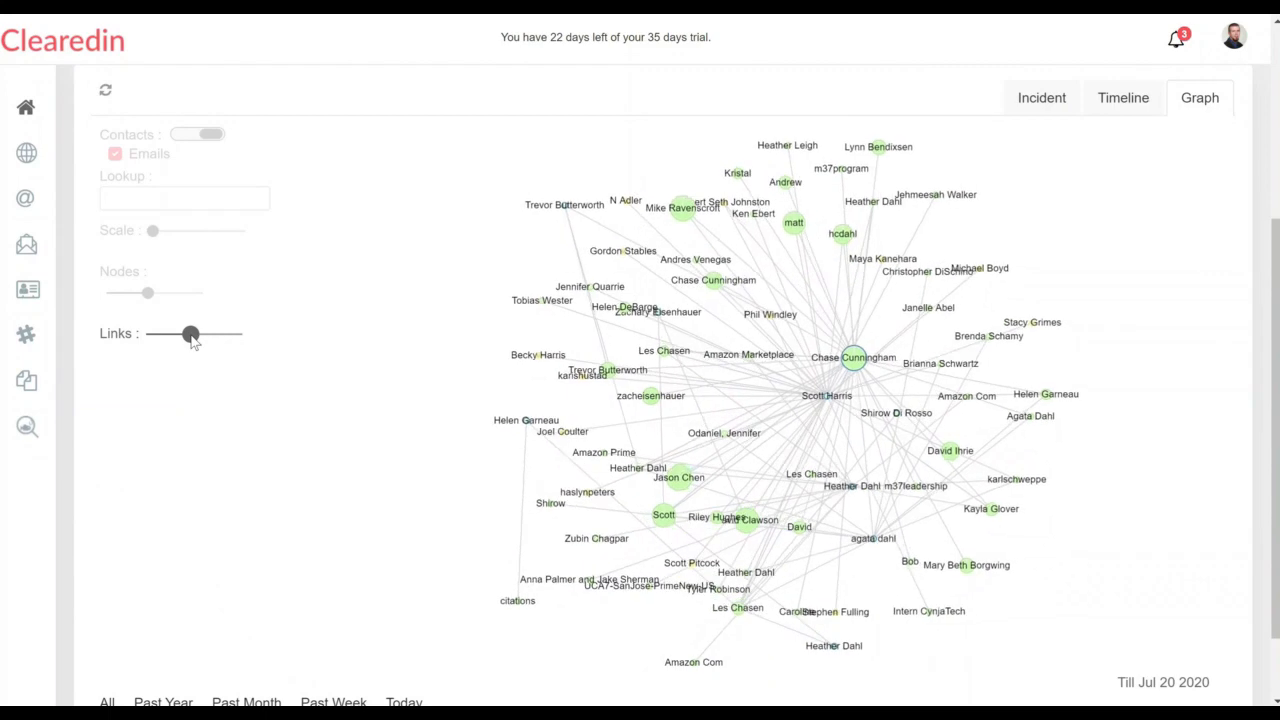
{"action": "left_click_drag", "start_coordinate": [190, 334], "coordinate": [190, 334]}
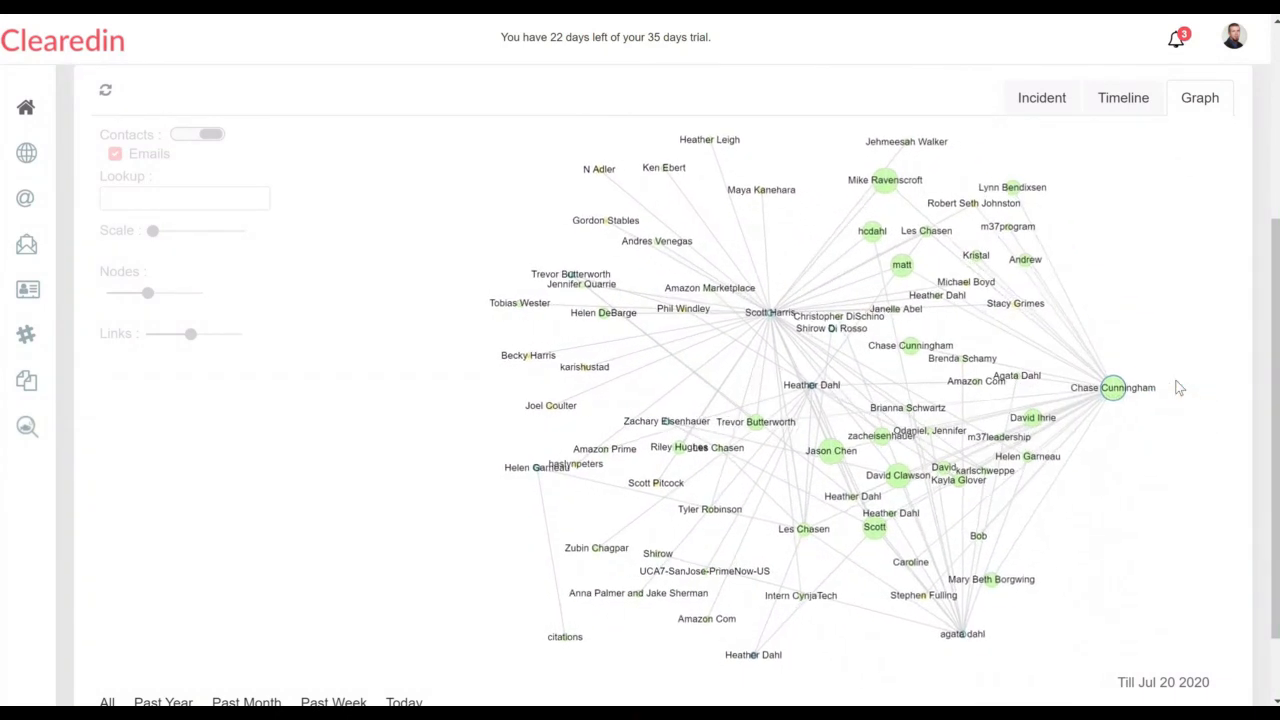
{"action": "left_click_drag", "start_coordinate": [152, 230], "coordinate": [152, 230]}
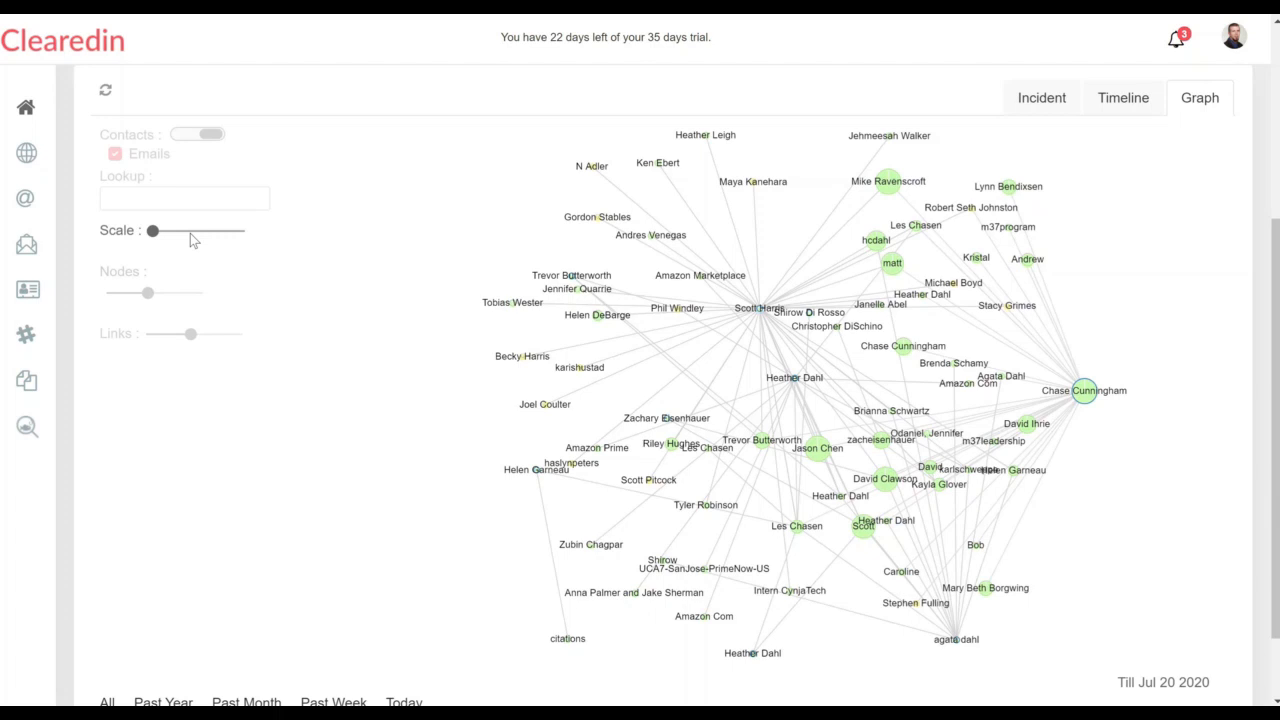
{"action": "left_click_drag", "start_coordinate": [151, 231], "coordinate": [190, 231]}
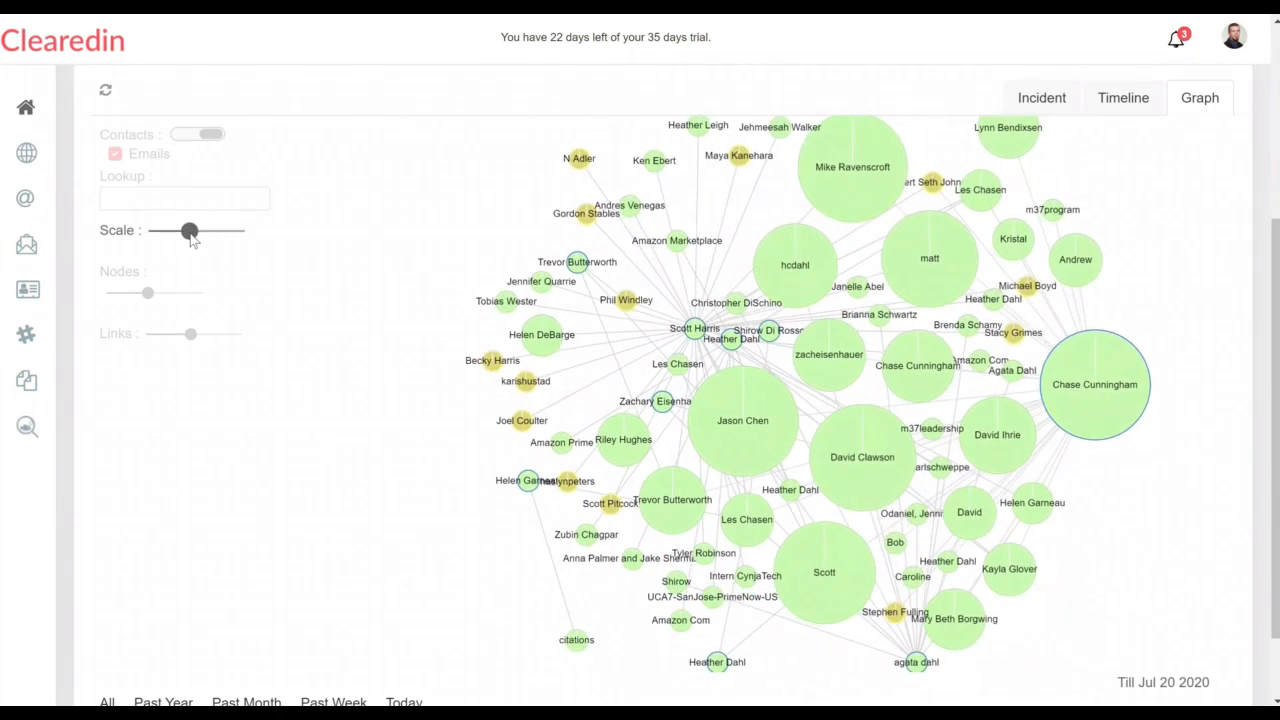
{"action": "left_click_drag", "start_coordinate": [190, 231], "coordinate": [190, 231]}
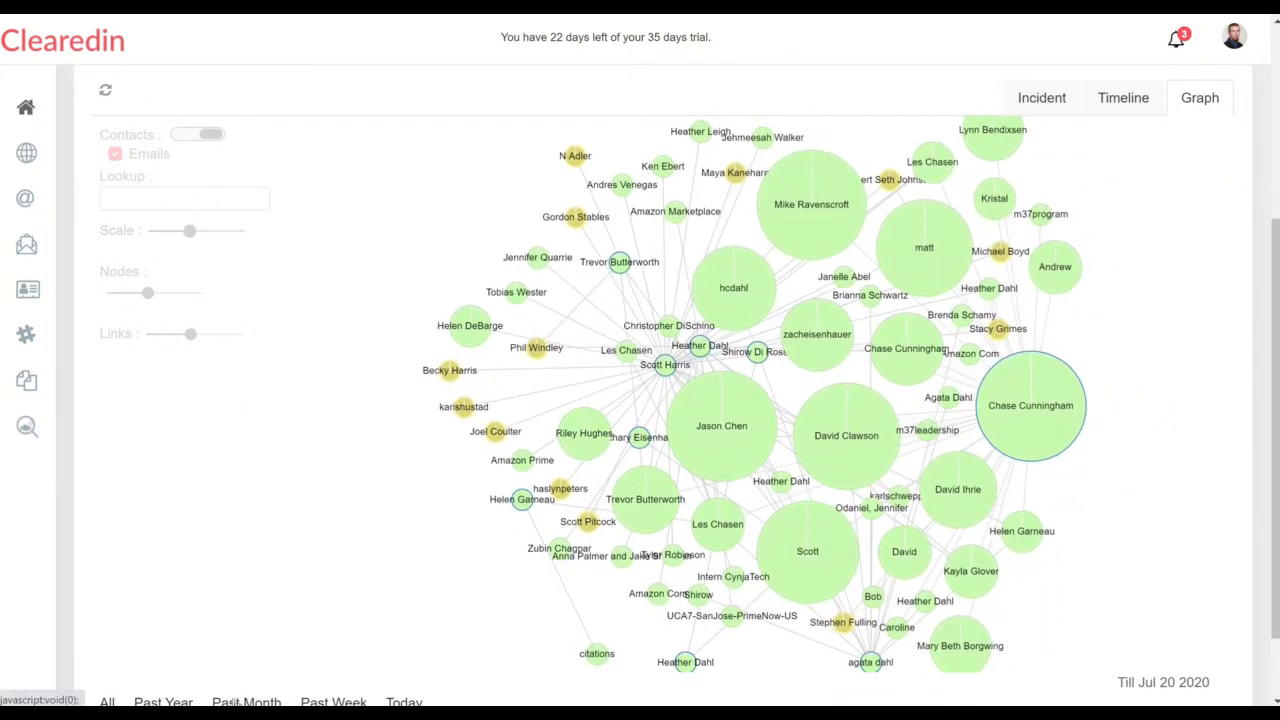
{"action": "left_click", "coordinate": [246, 701]}
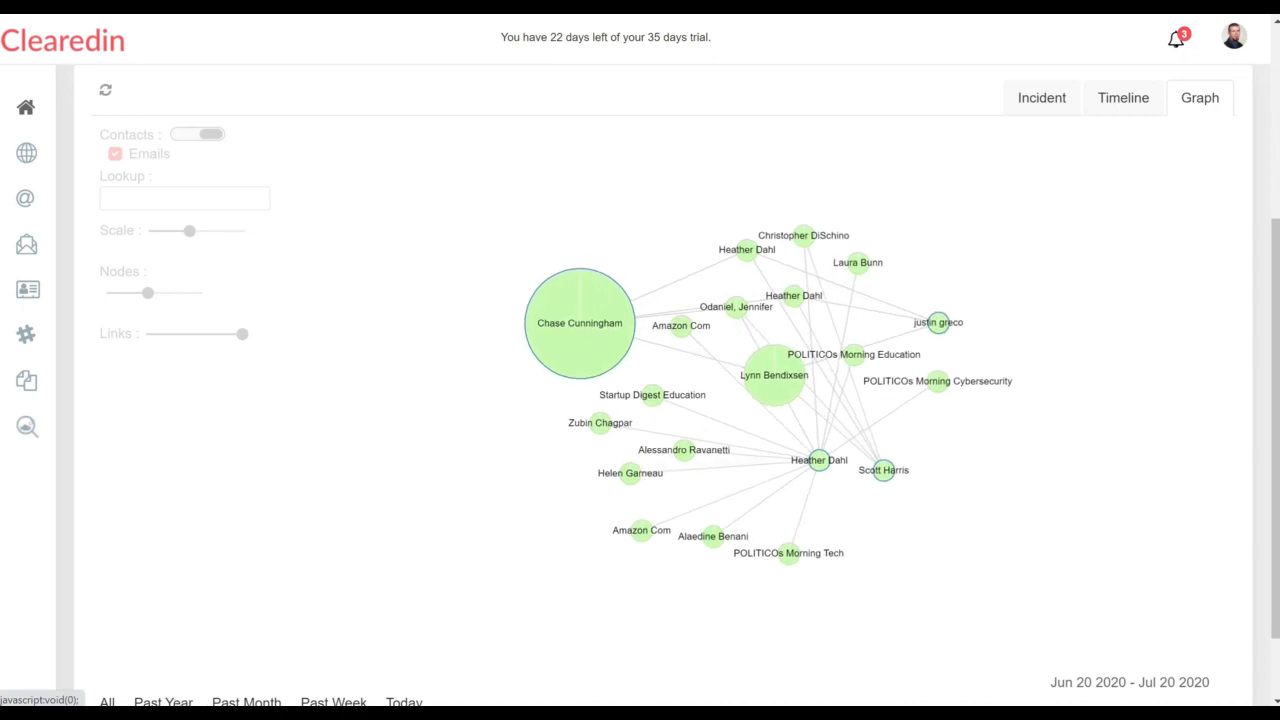
{"action": "left_click", "coordinate": [332, 701]}
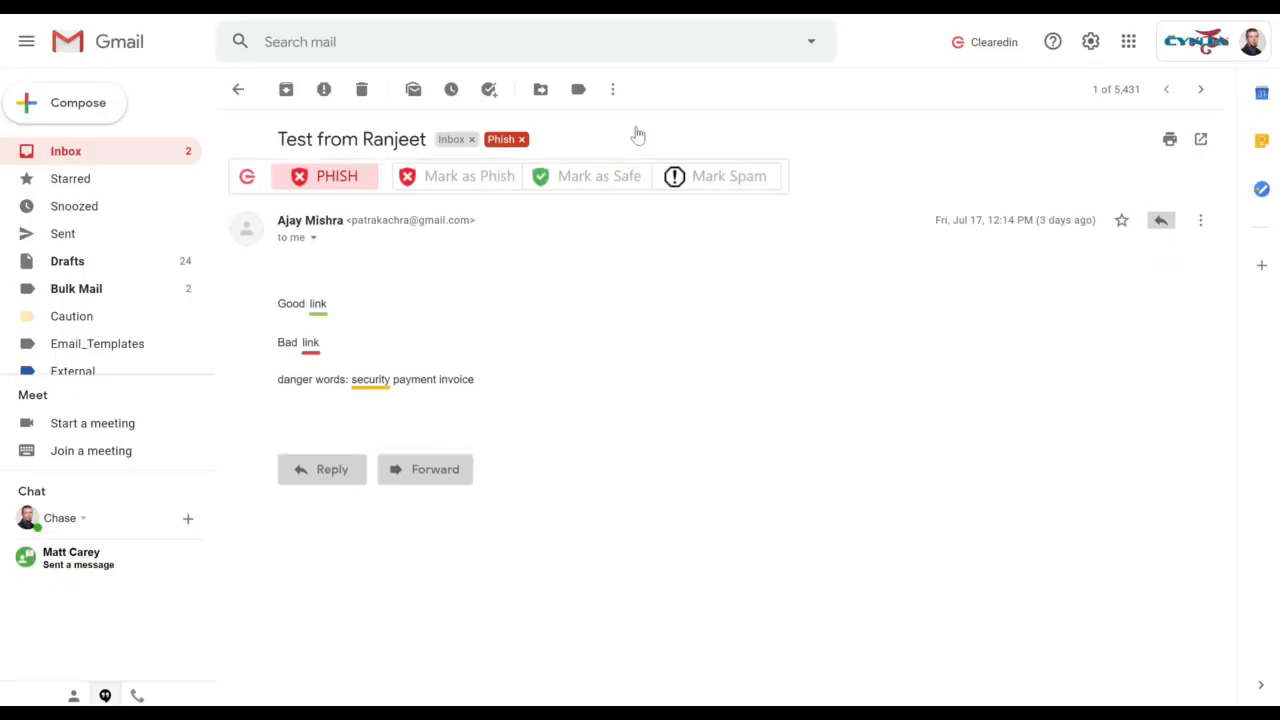
Step: Show the Why Phish reason for the Test from Ranjeet email via the PHISH badge
{"action": "left_click", "coordinate": [324, 175]}
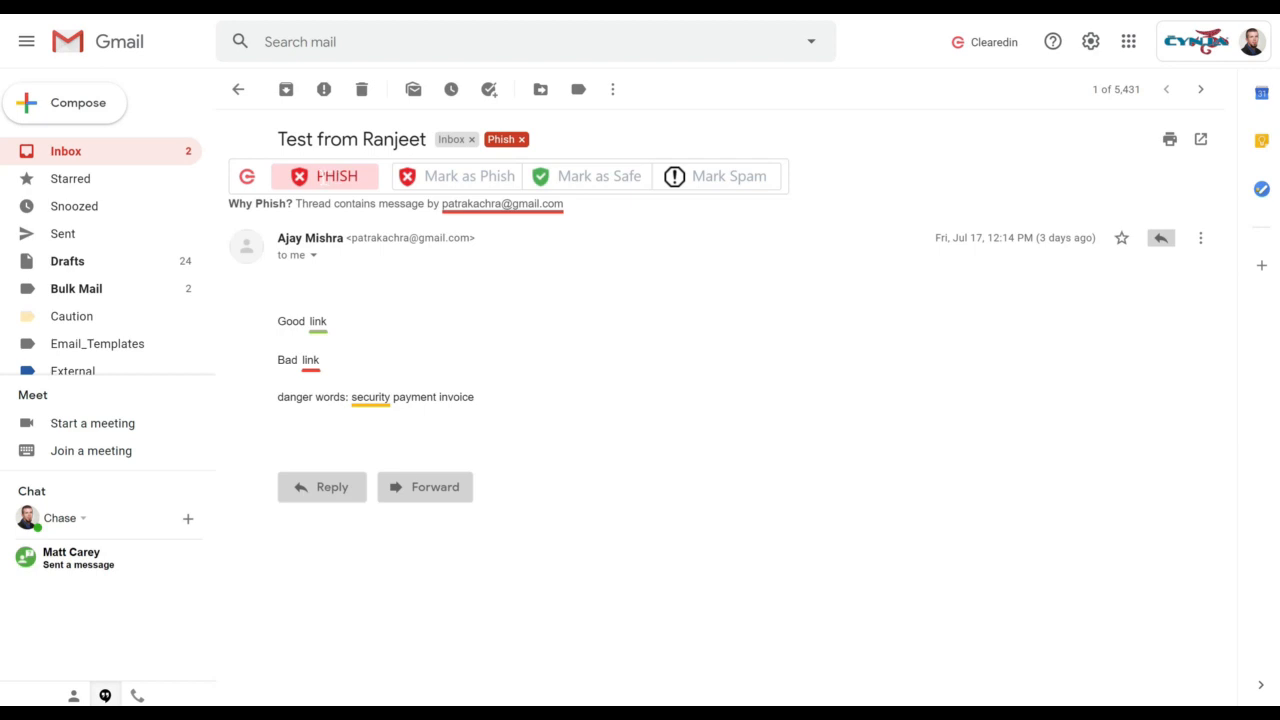
{"action": "mouse_move", "coordinate": [469, 176]}
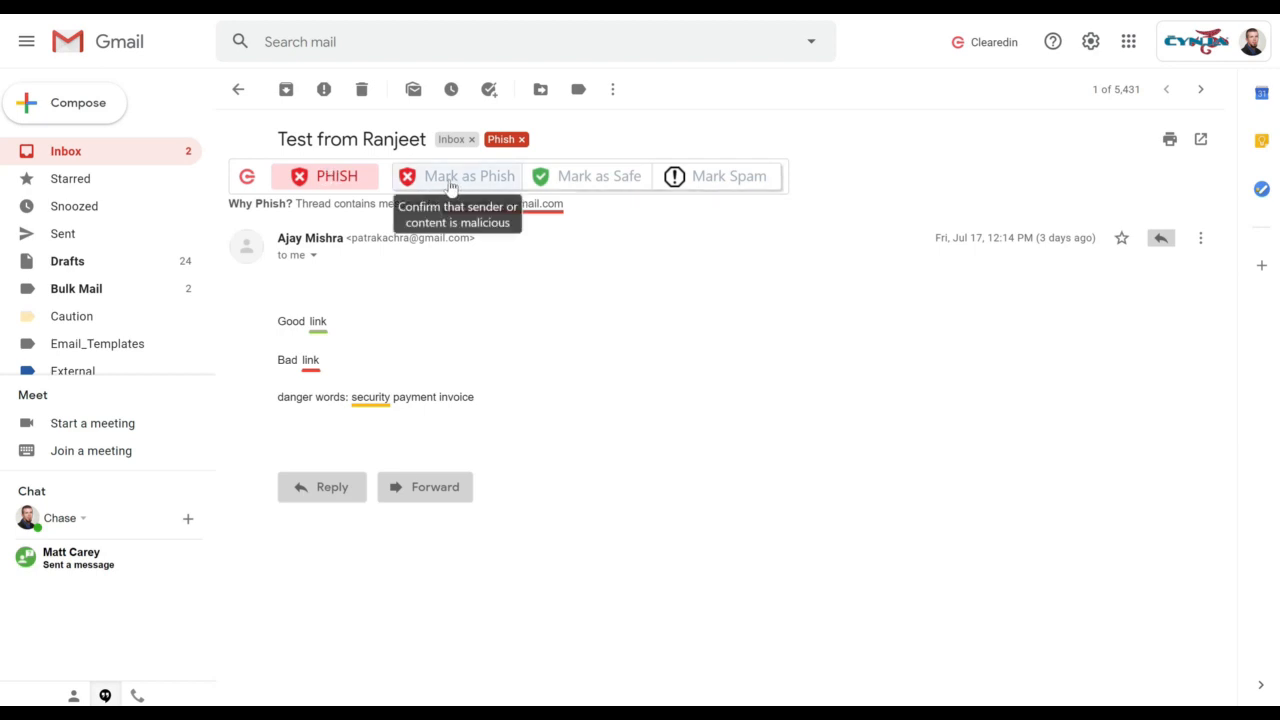
{"action": "mouse_move", "coordinate": [598, 176]}
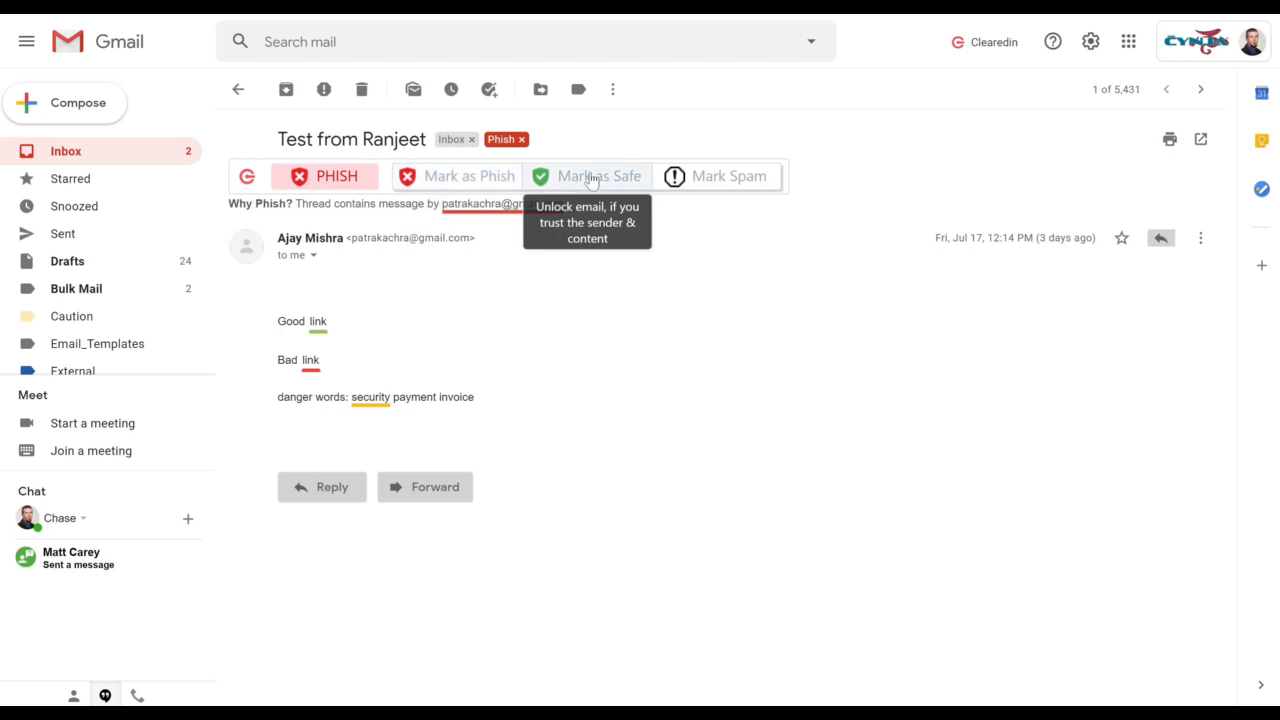
{"action": "mouse_move", "coordinate": [590, 250]}
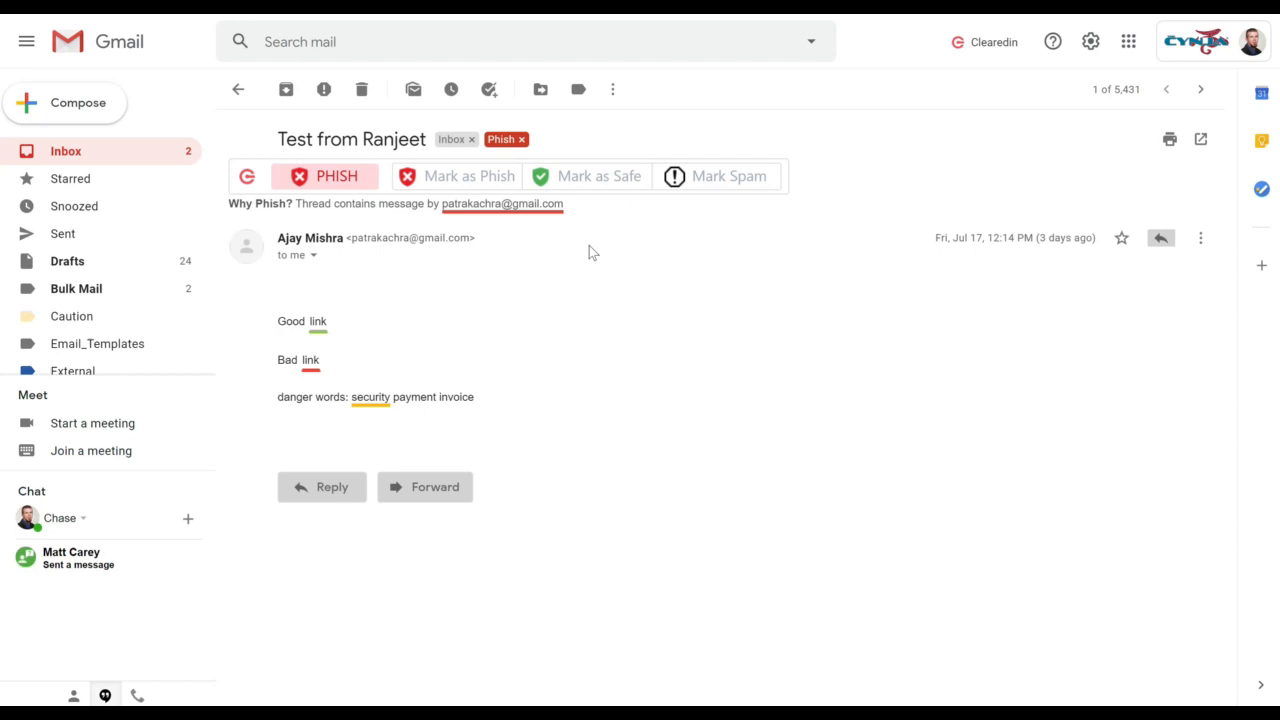
{"action": "mouse_move", "coordinate": [338, 330]}
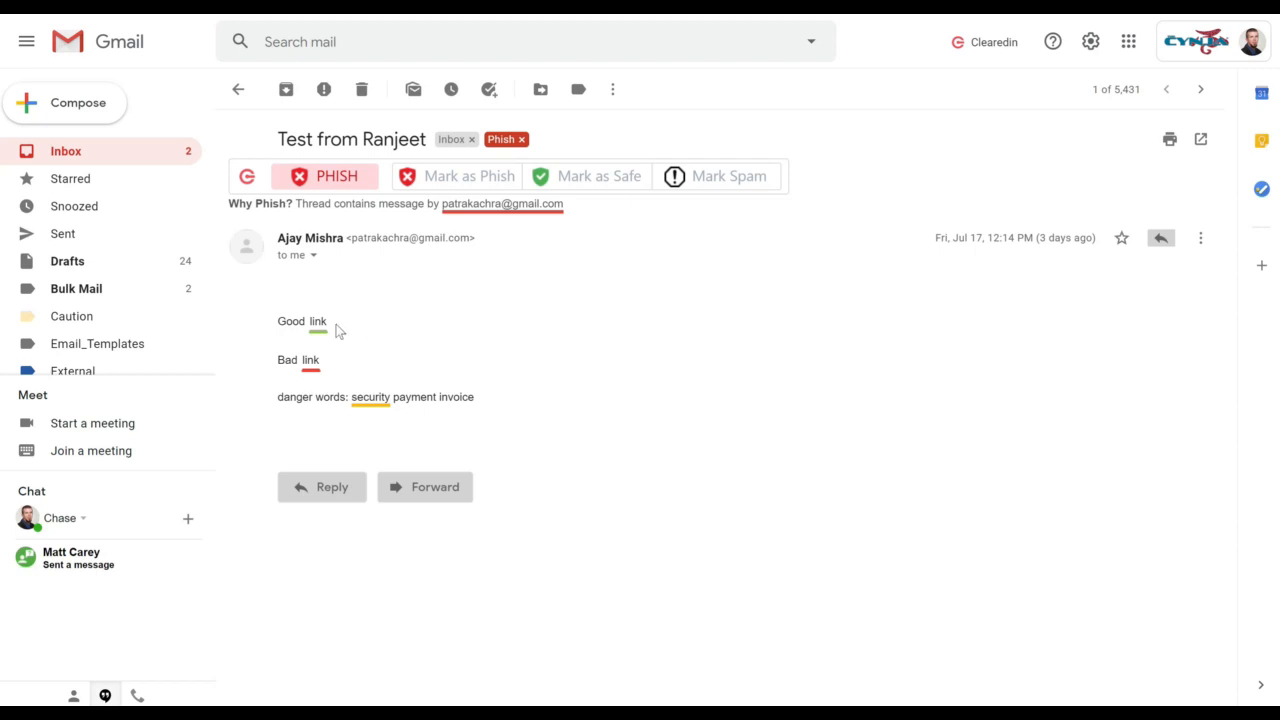
{"action": "mouse_move", "coordinate": [318, 321]}
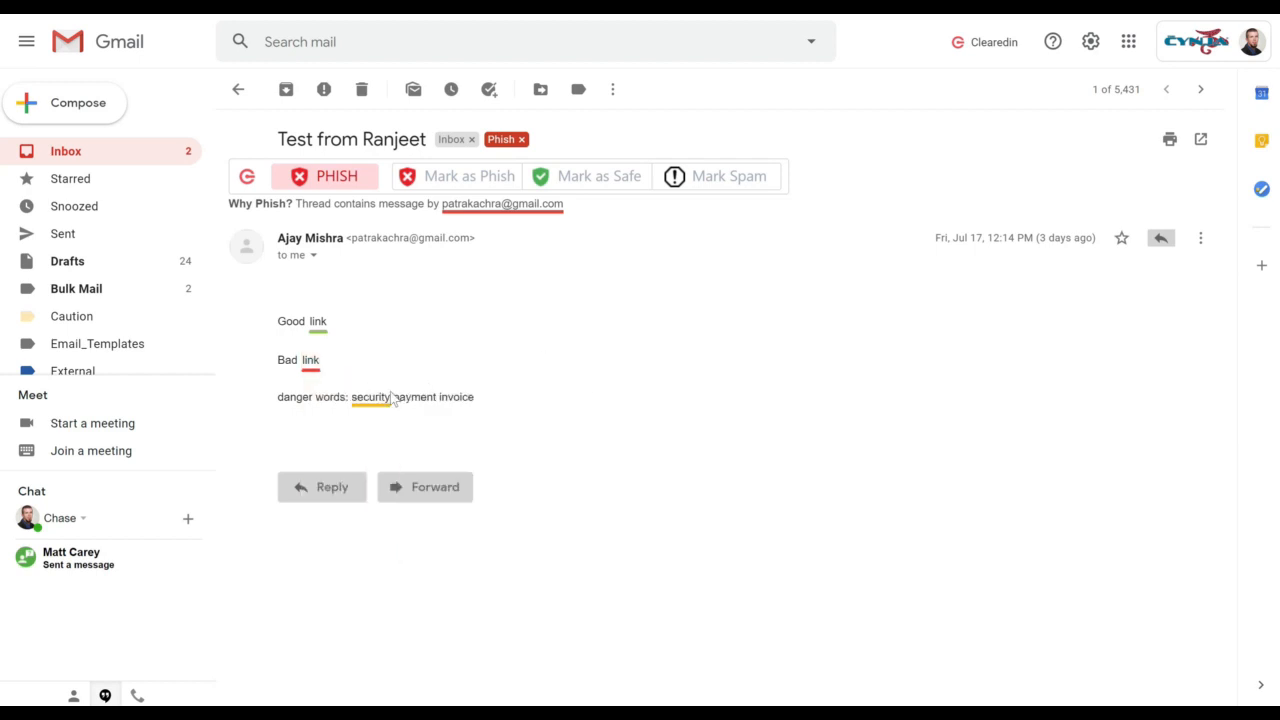
{"action": "mouse_move", "coordinate": [370, 397]}
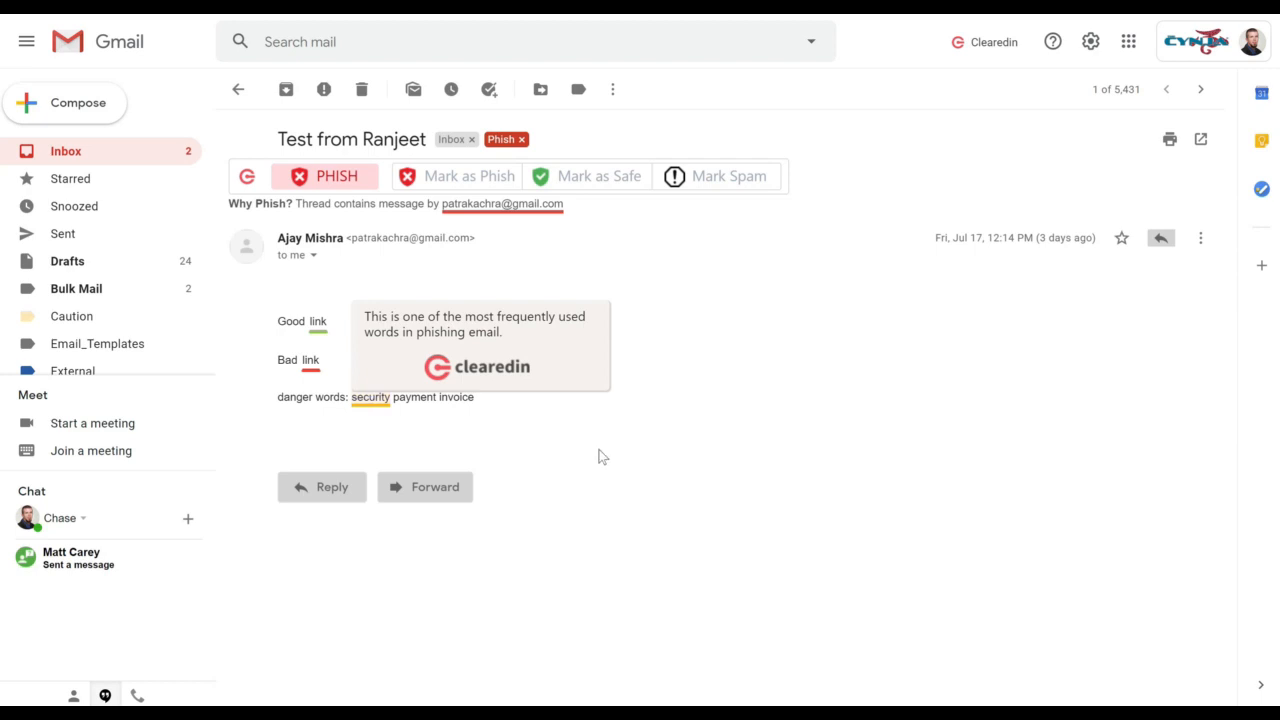
{"action": "mouse_move", "coordinate": [575, 597]}
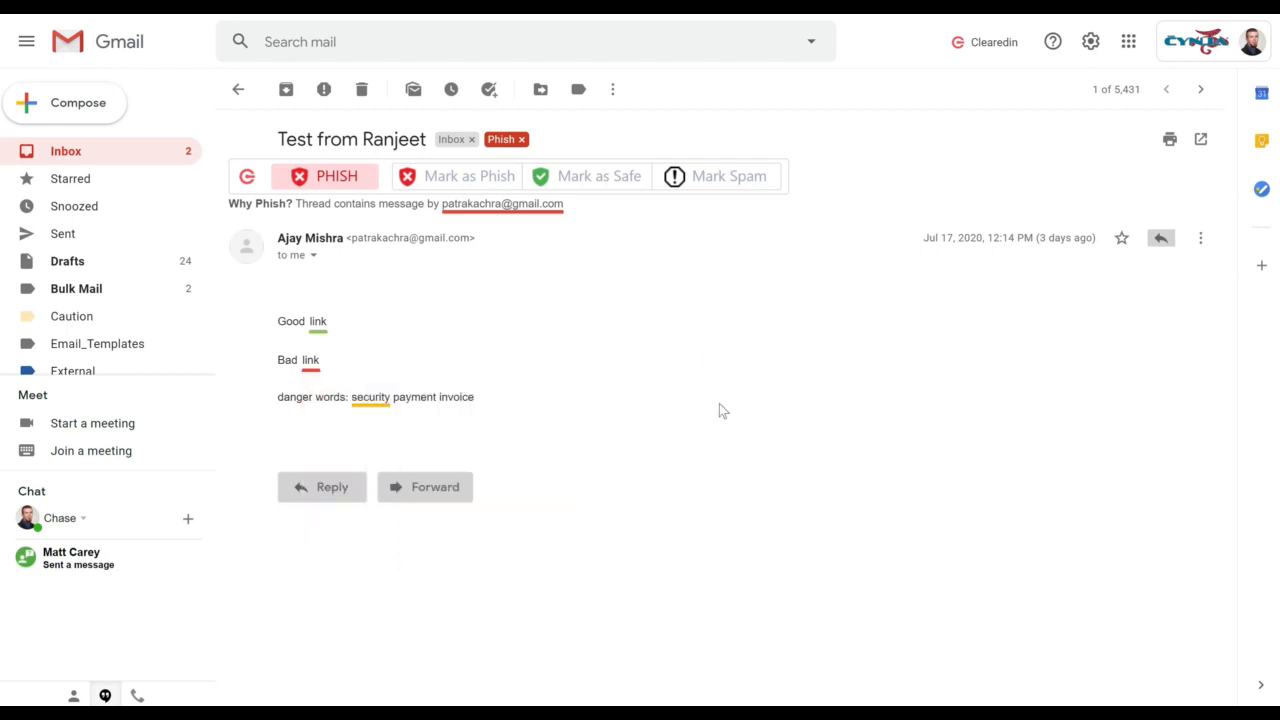
{"action": "mouse_move", "coordinate": [405, 493]}
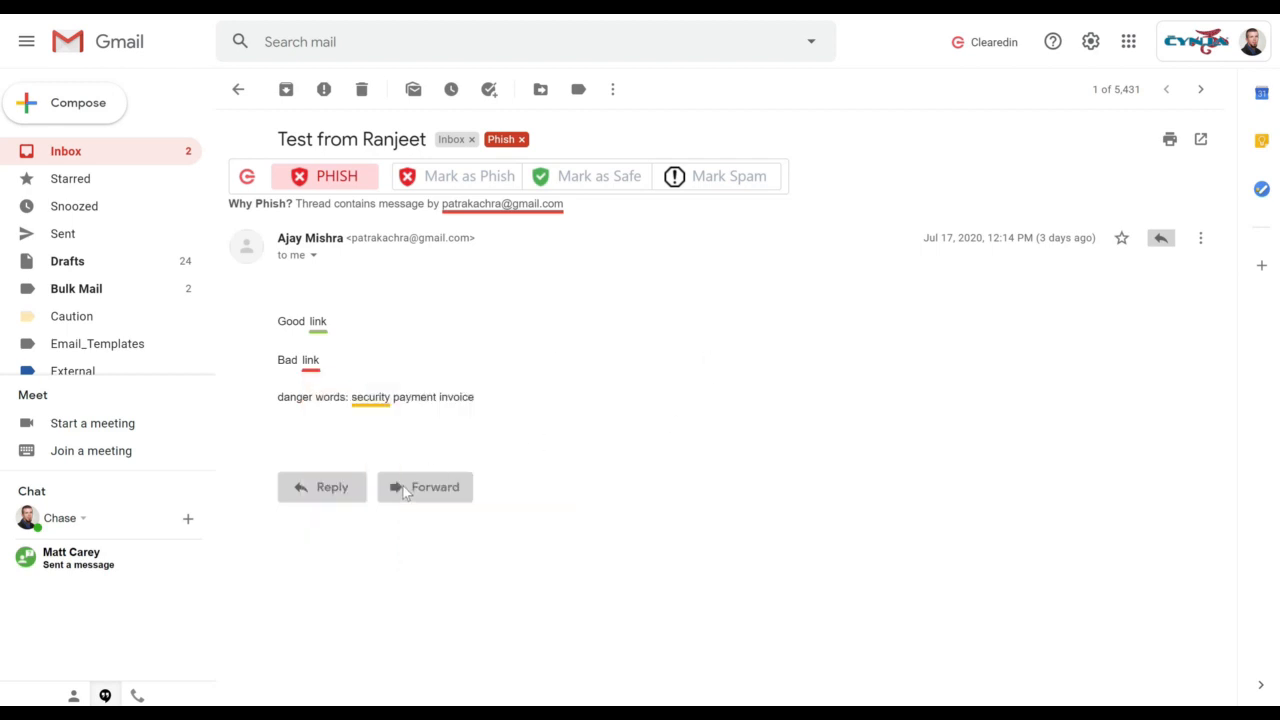
{"action": "mouse_move", "coordinate": [419, 510]}
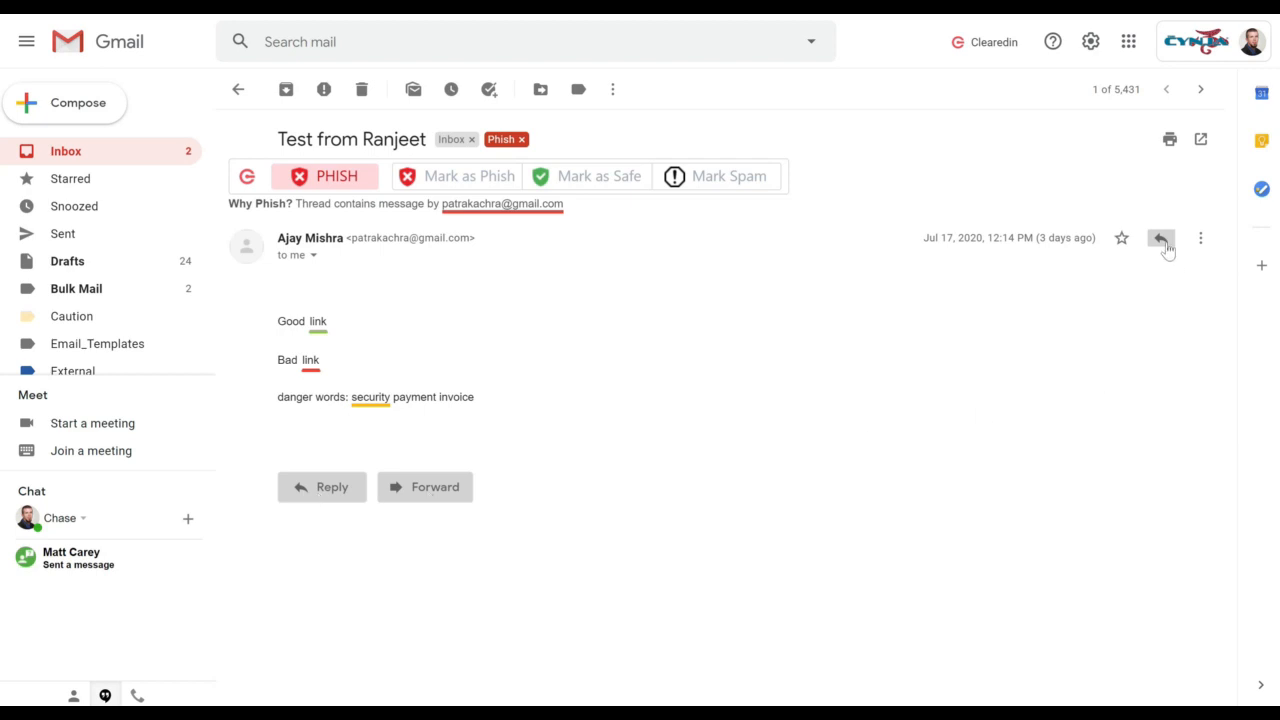
Step: Browse the message's More options menu, then dismiss it
{"action": "left_click", "coordinate": [1201, 238]}
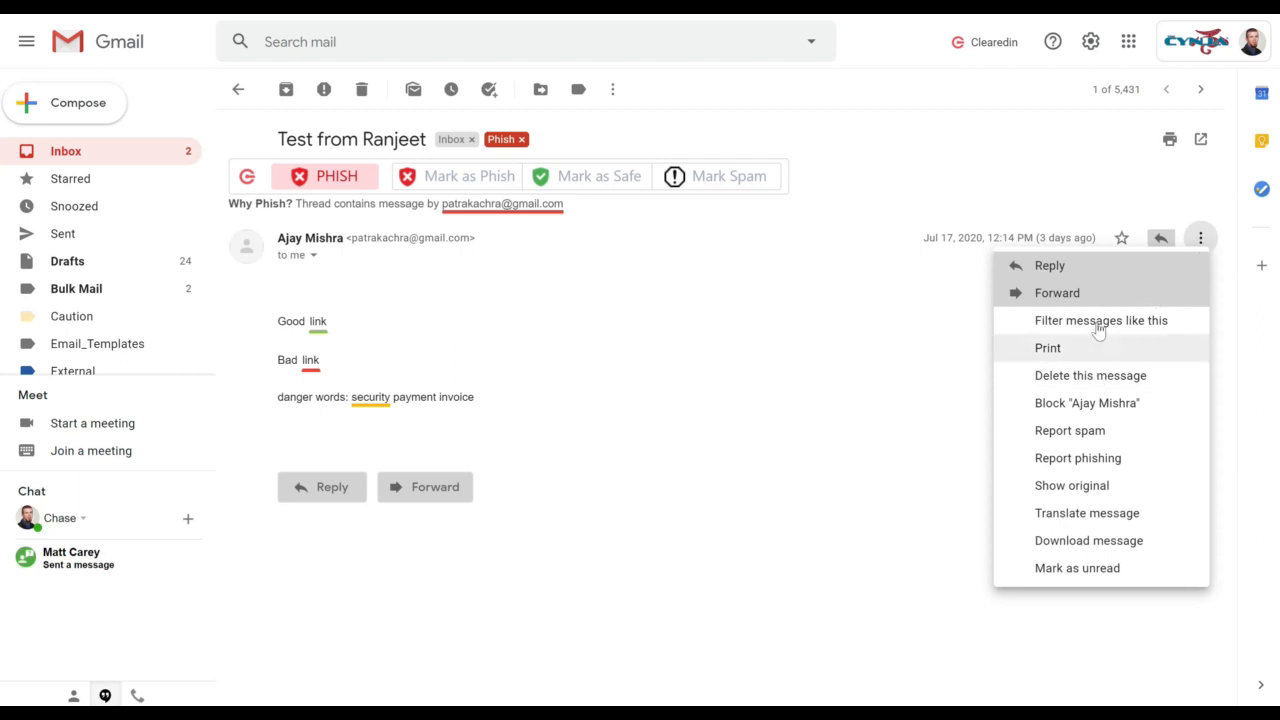
{"action": "mouse_move", "coordinate": [1086, 402]}
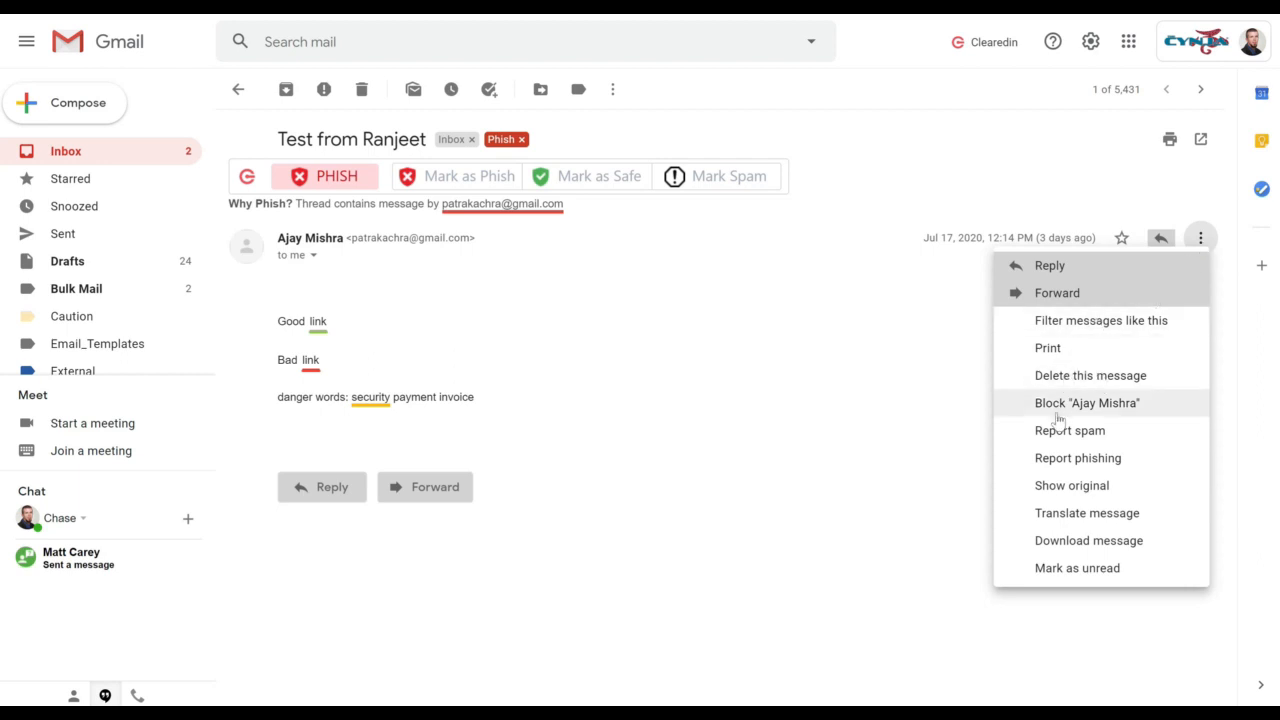
{"action": "mouse_move", "coordinate": [1058, 272]}
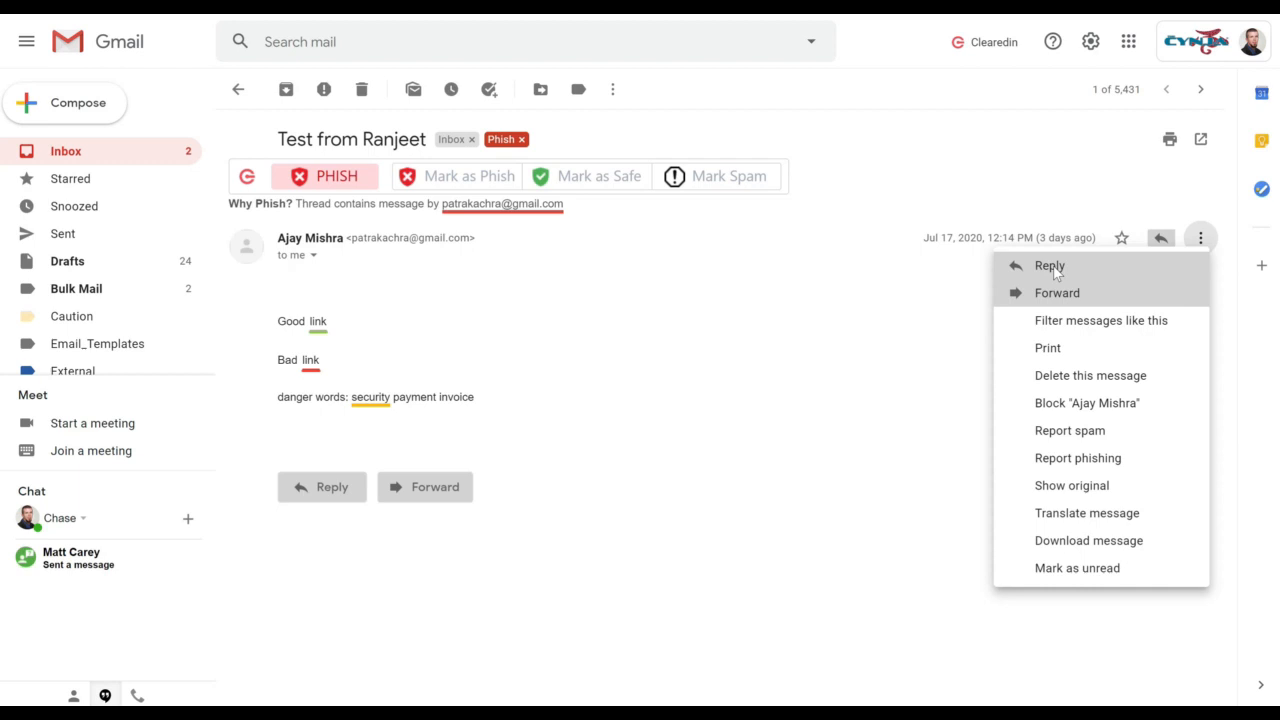
{"action": "mouse_move", "coordinate": [1044, 302]}
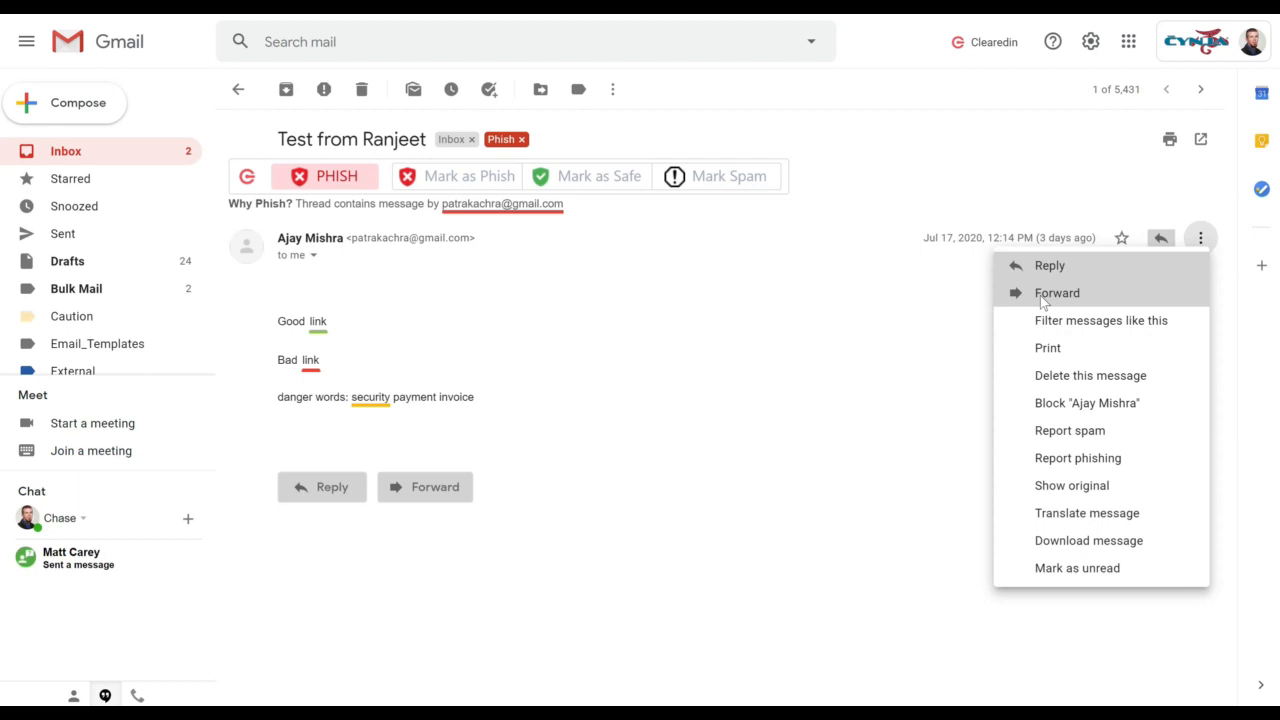
{"action": "mouse_move", "coordinate": [760, 535]}
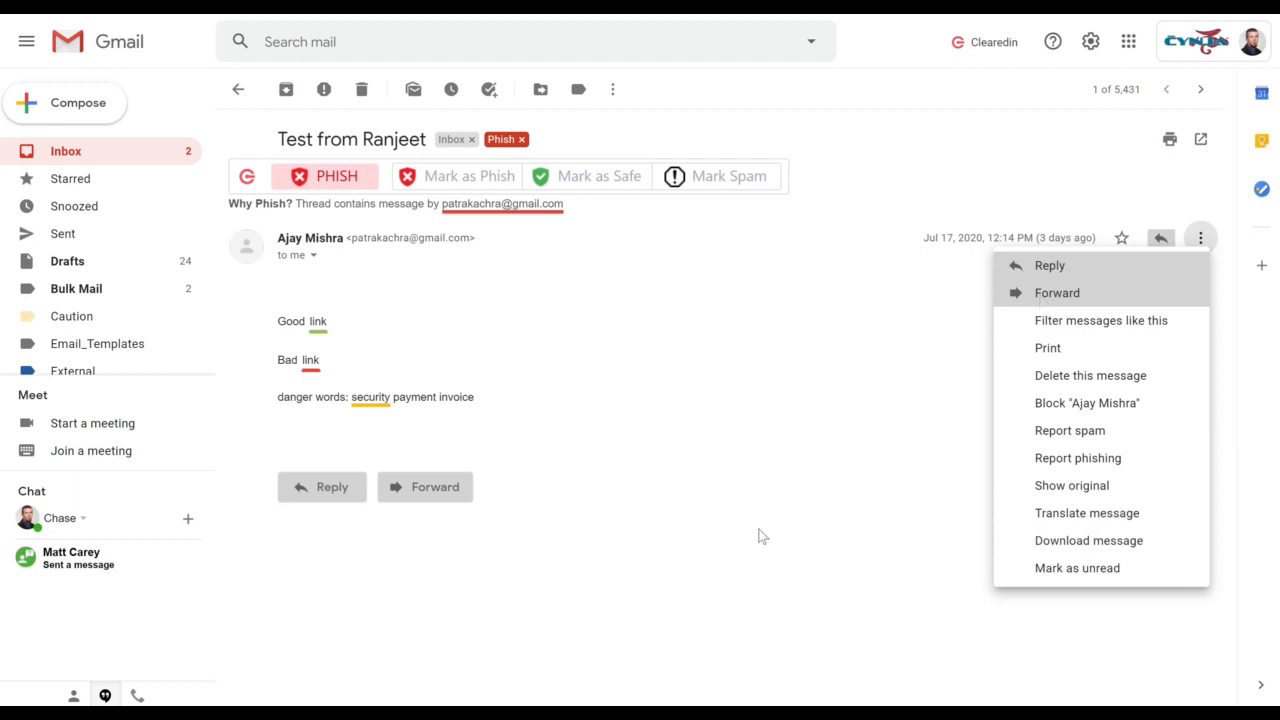
{"action": "left_click", "coordinate": [763, 536]}
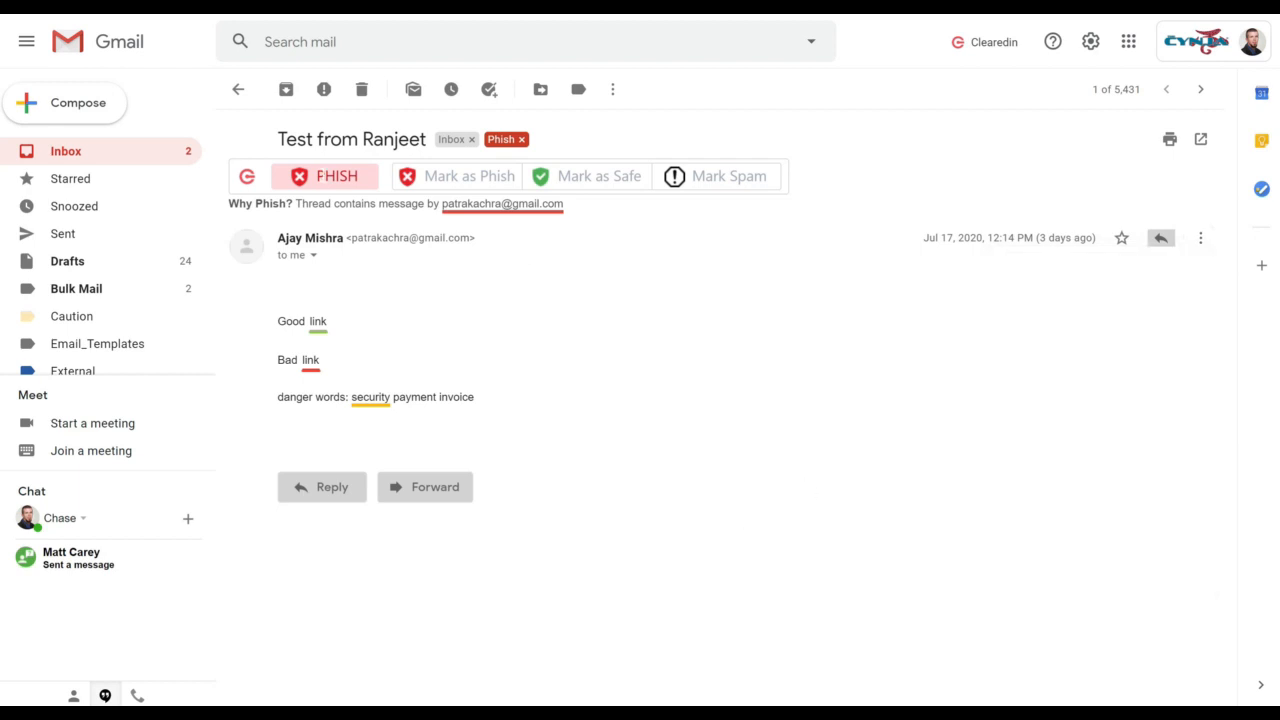
{"action": "mouse_move", "coordinate": [468, 176]}
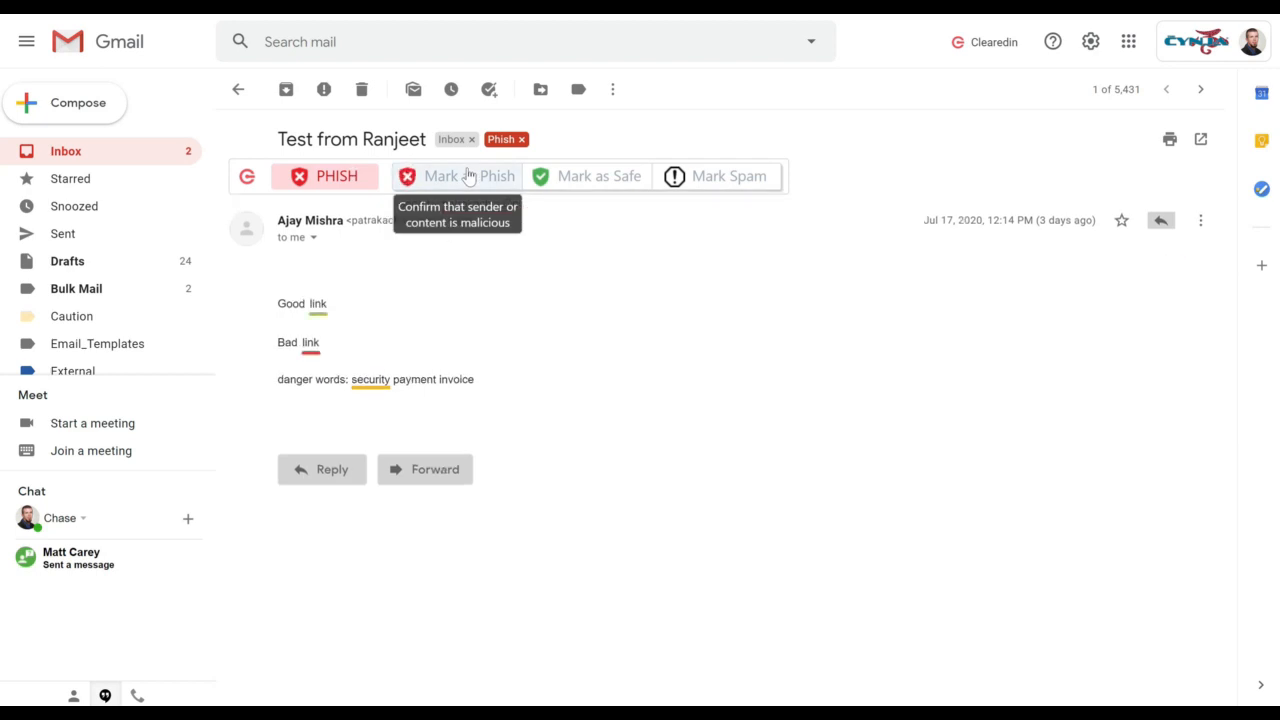
{"action": "mouse_move", "coordinate": [573, 355]}
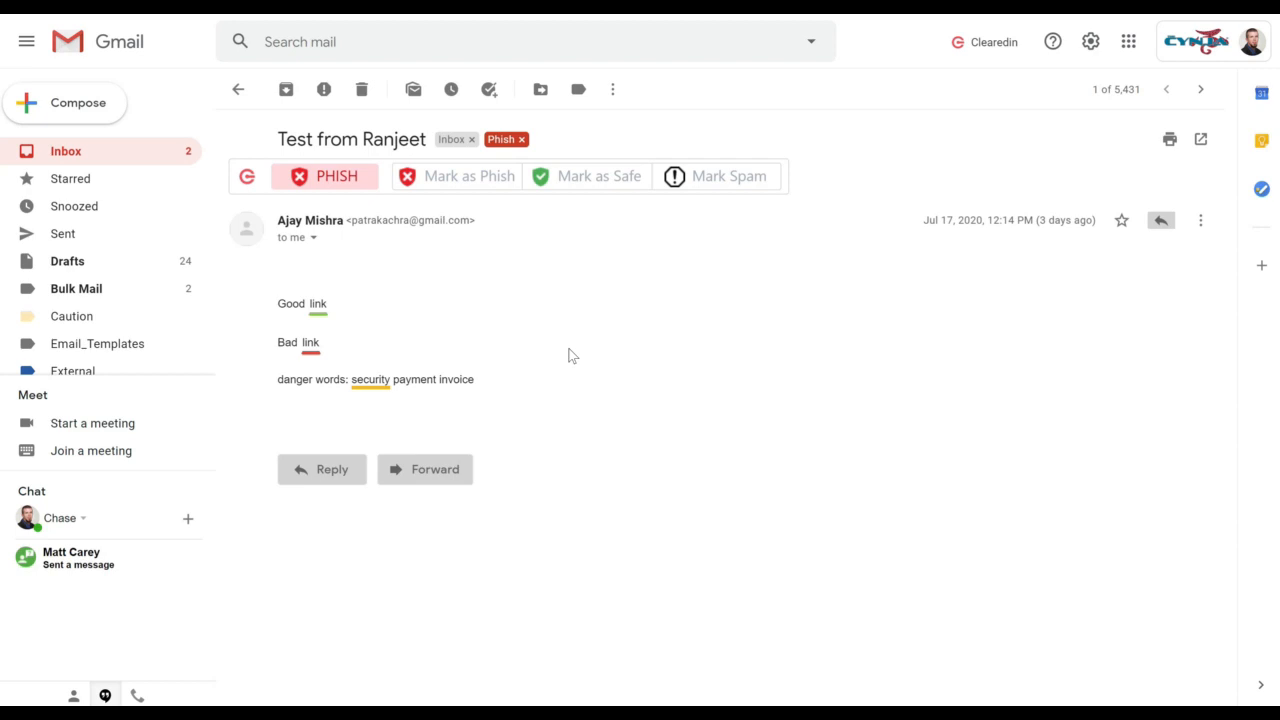
{"action": "mouse_move", "coordinate": [483, 299]}
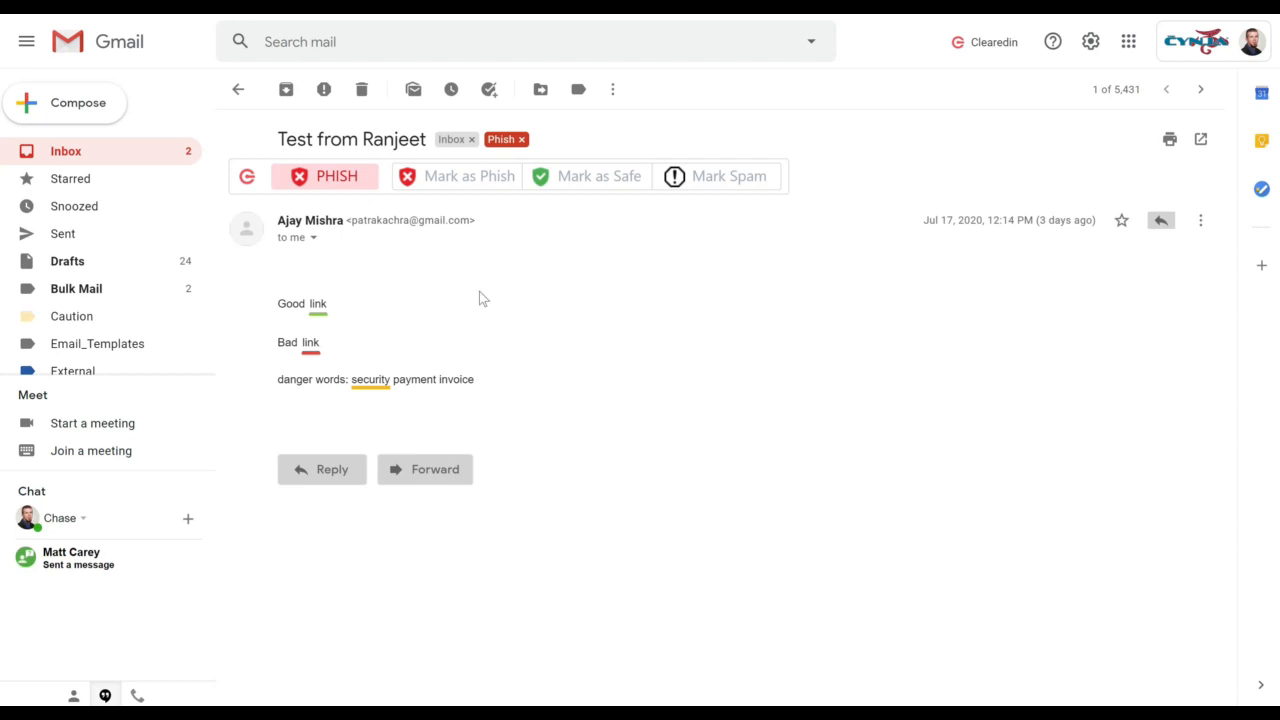
{"action": "mouse_move", "coordinate": [537, 359]}
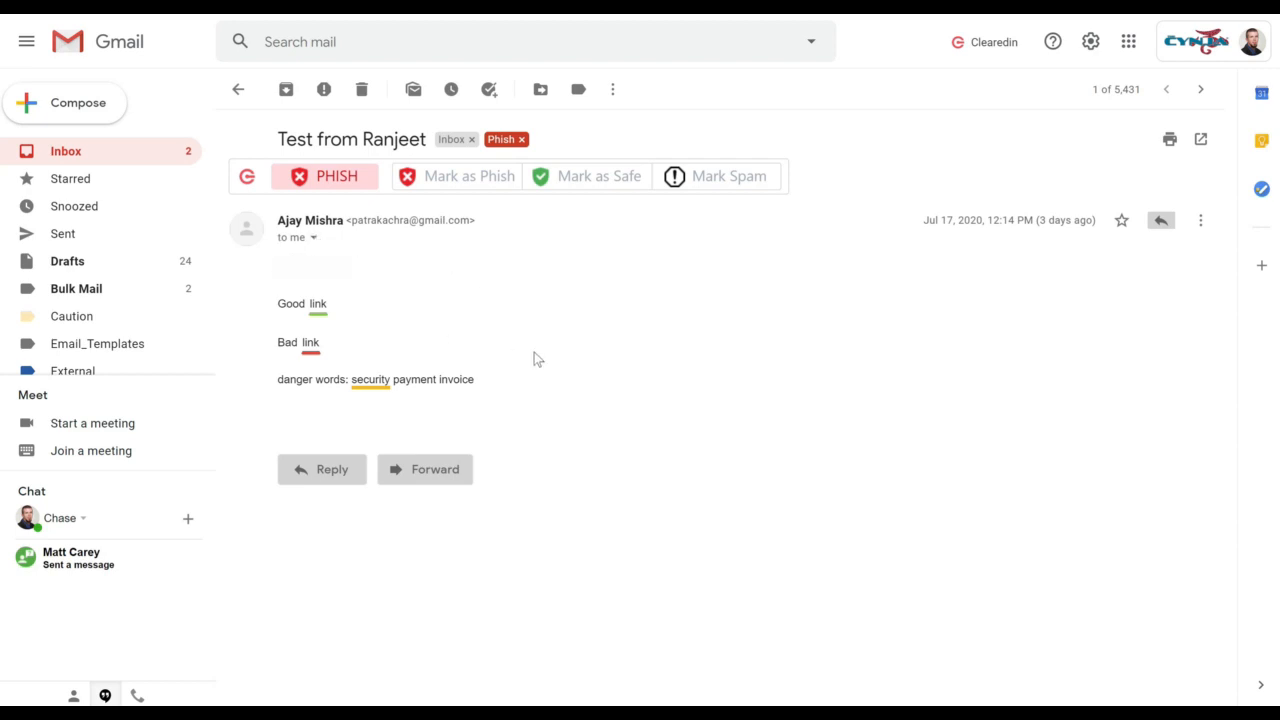
{"action": "mouse_move", "coordinate": [338, 313]}
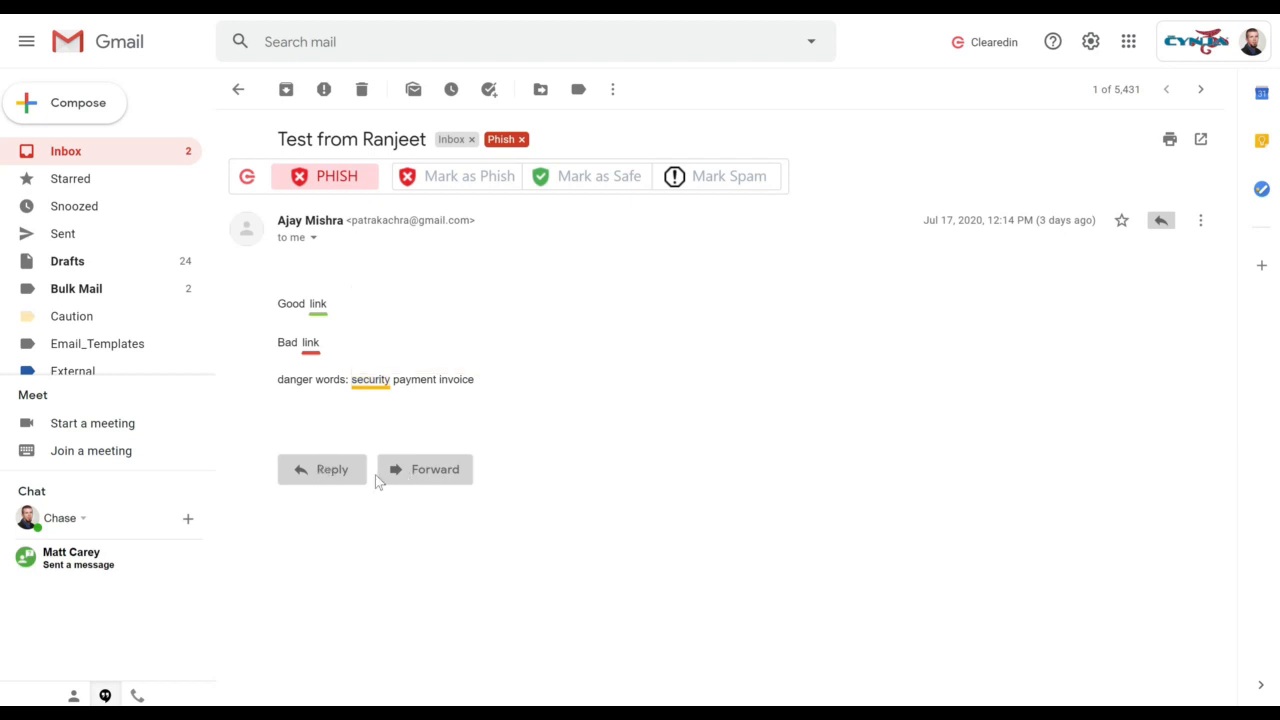
{"action": "mouse_move", "coordinate": [580, 490]}
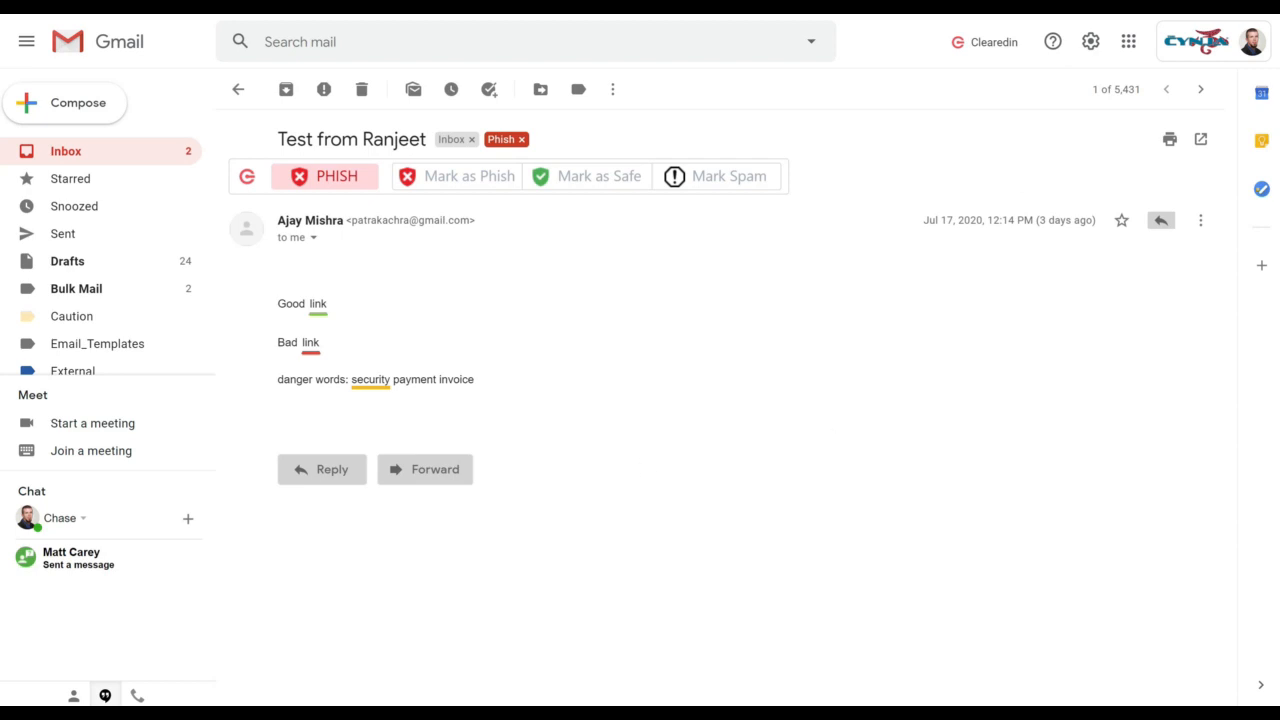
Step: Return from Gmail to the Clearedin admin dashboard tab
{"action": "left_click", "coordinate": [984, 41]}
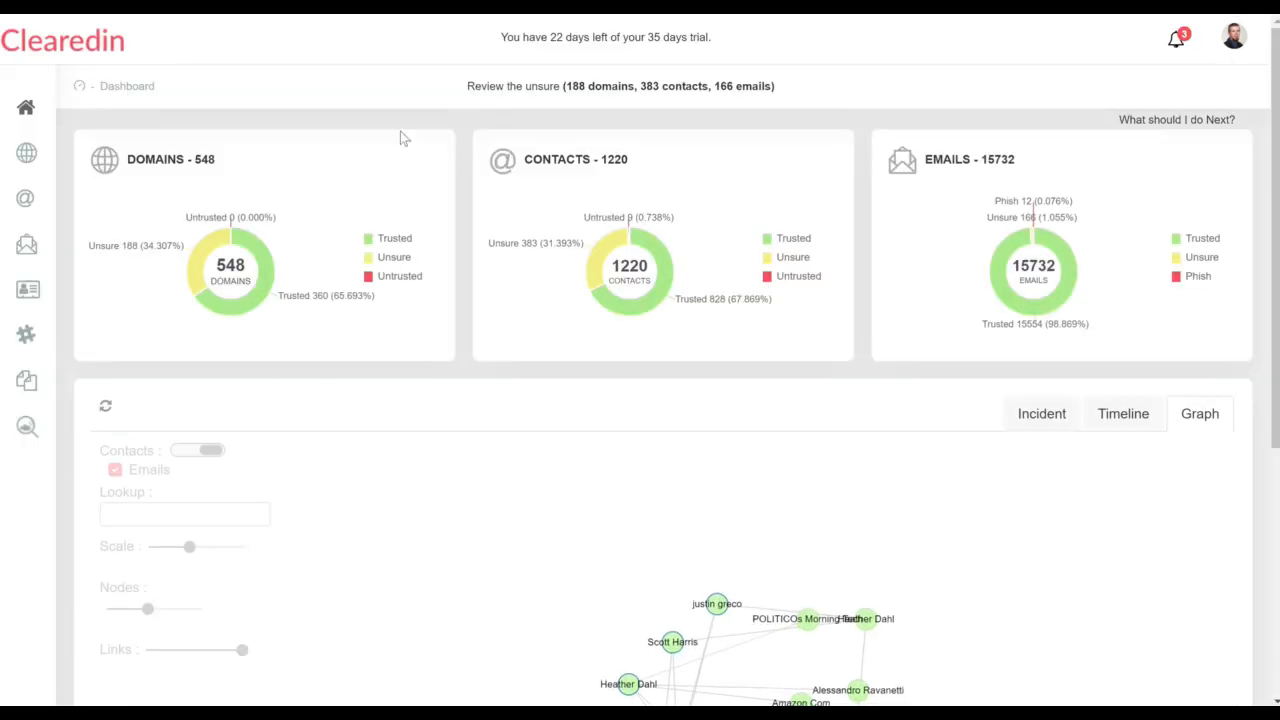
{"action": "mouse_move", "coordinate": [26, 107]}
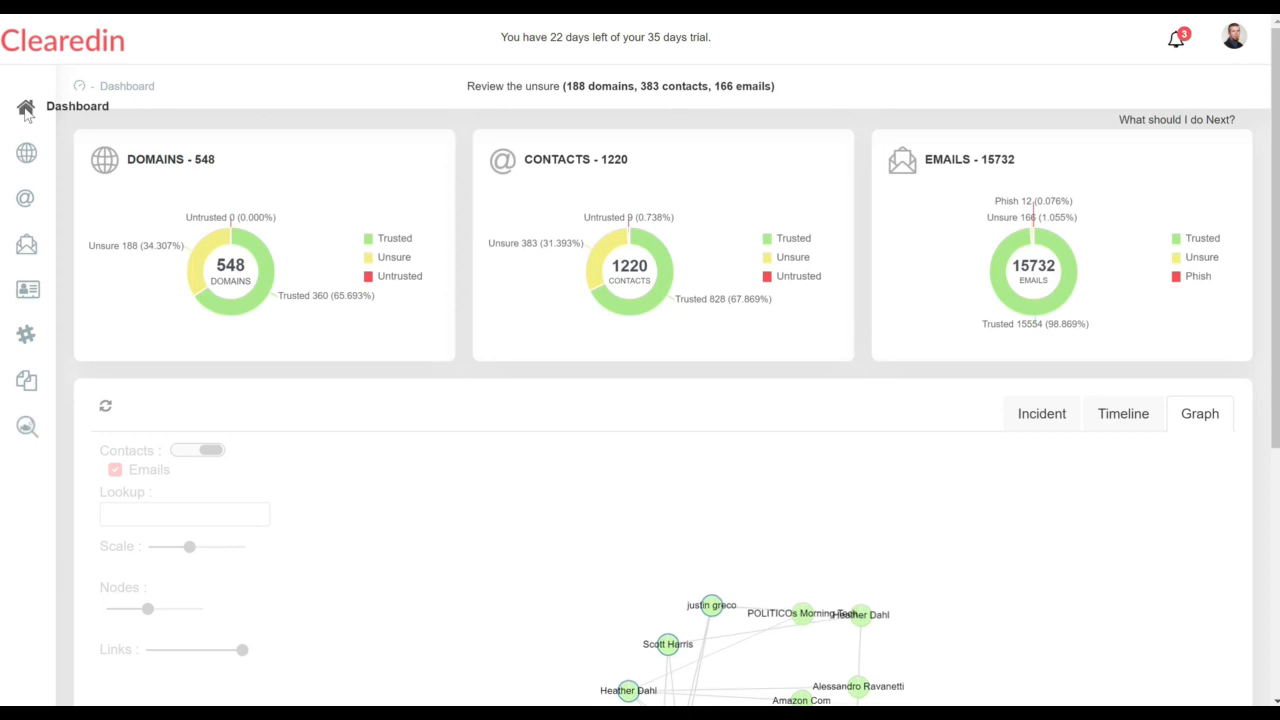
Step: Show the four incidents needing attention with their phishing types, senders and reasons
{"action": "left_click", "coordinate": [1041, 413]}
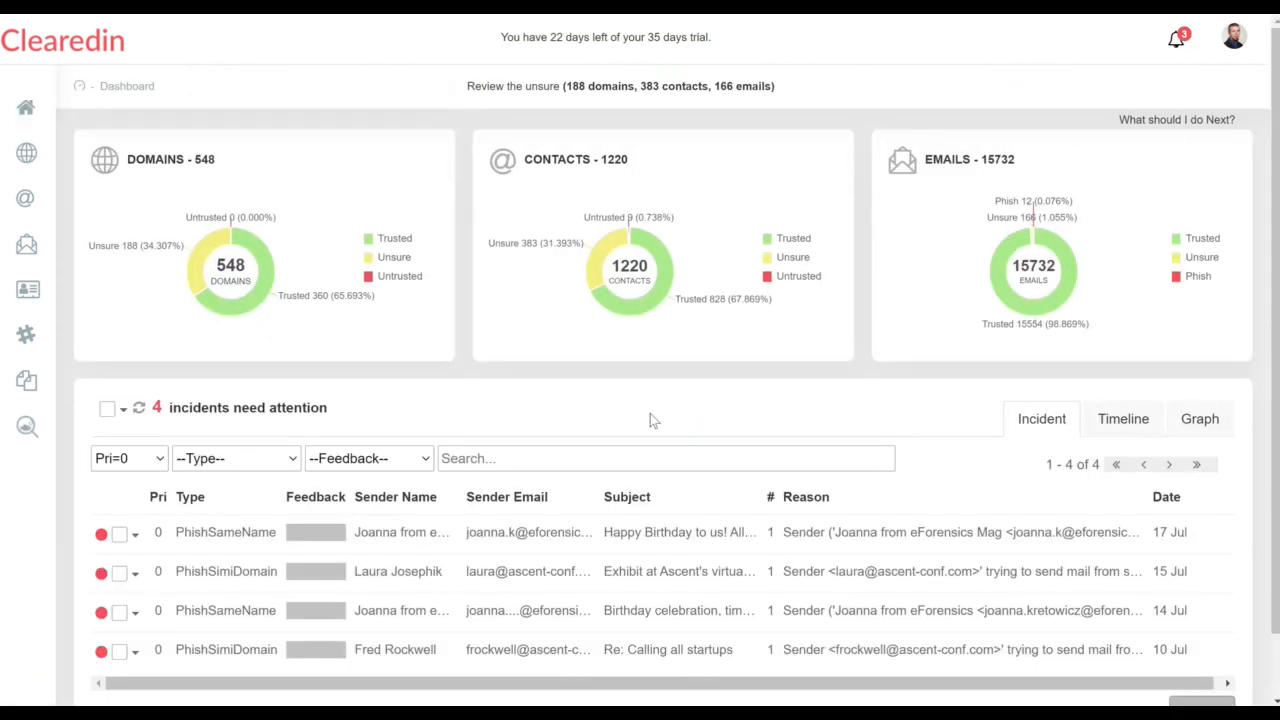
{"action": "scroll", "scroll_direction": "down", "scroll_amount": 3}
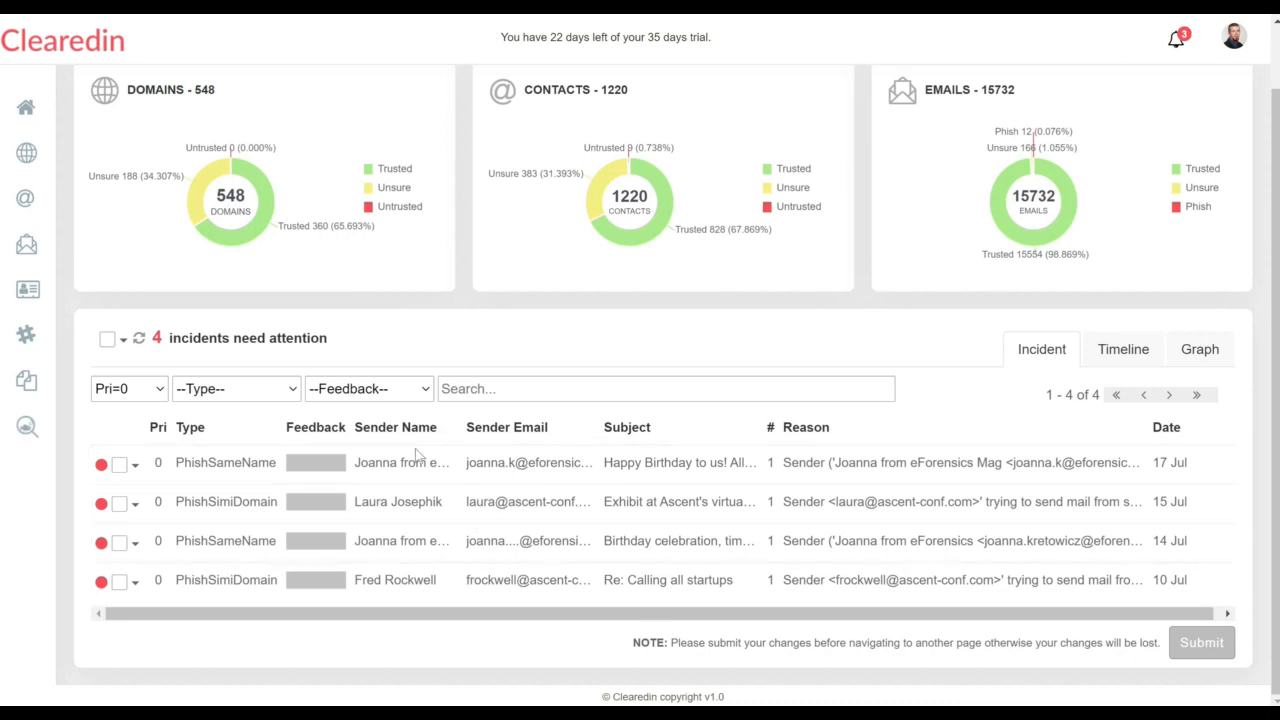
{"action": "mouse_move", "coordinate": [510, 486]}
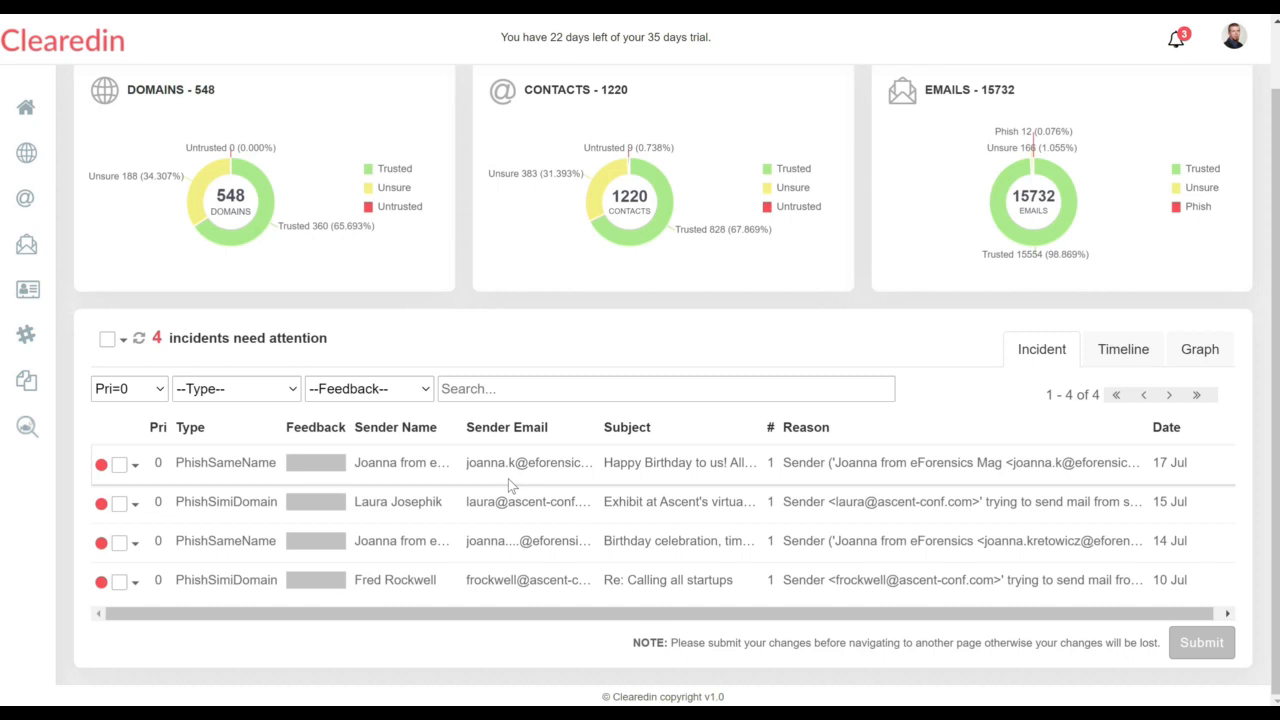
{"action": "mouse_move", "coordinate": [115, 275]}
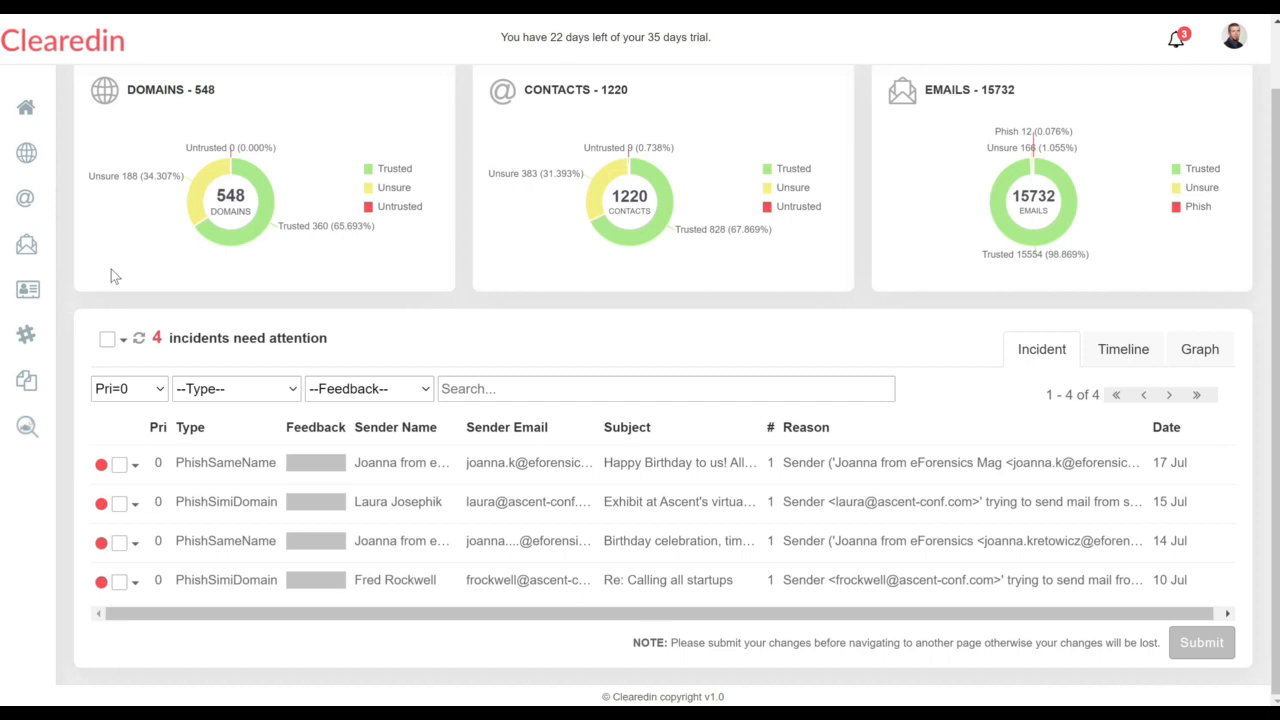
{"action": "mouse_move", "coordinate": [26, 152]}
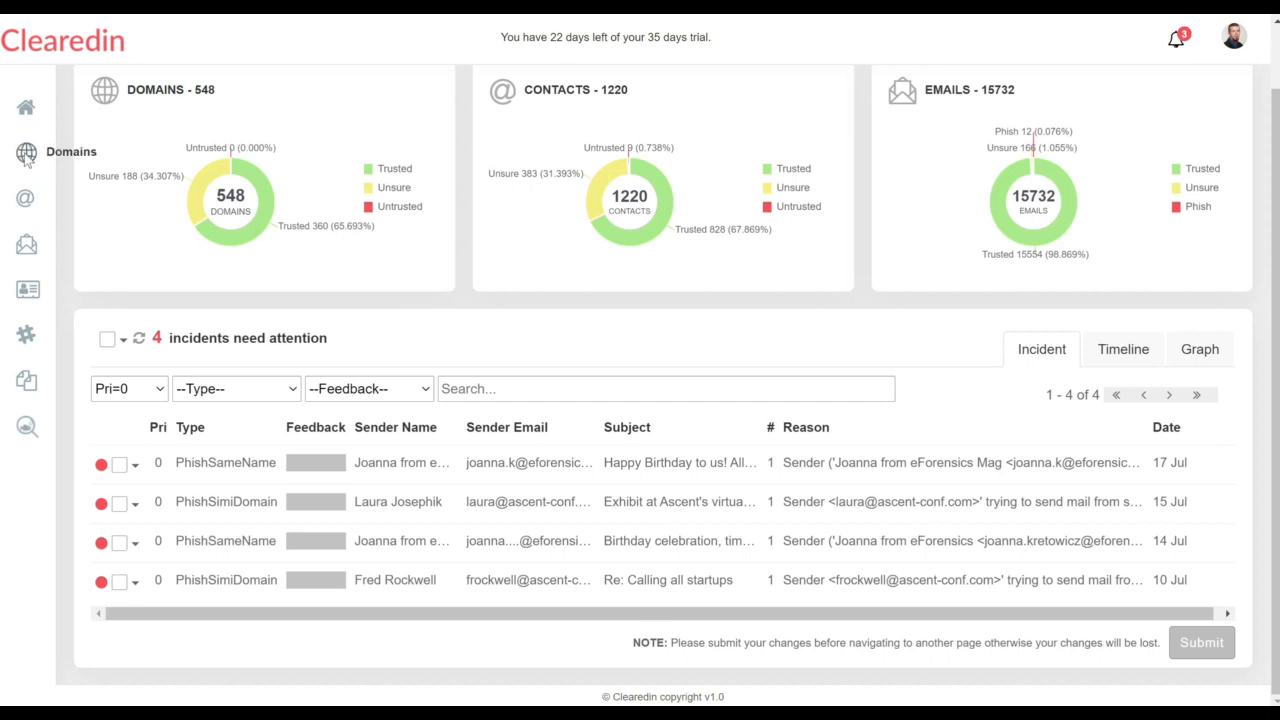
Step: Open the Domains overview and sort its table by Unsure, then Untrusted status
{"action": "left_click", "coordinate": [25, 153]}
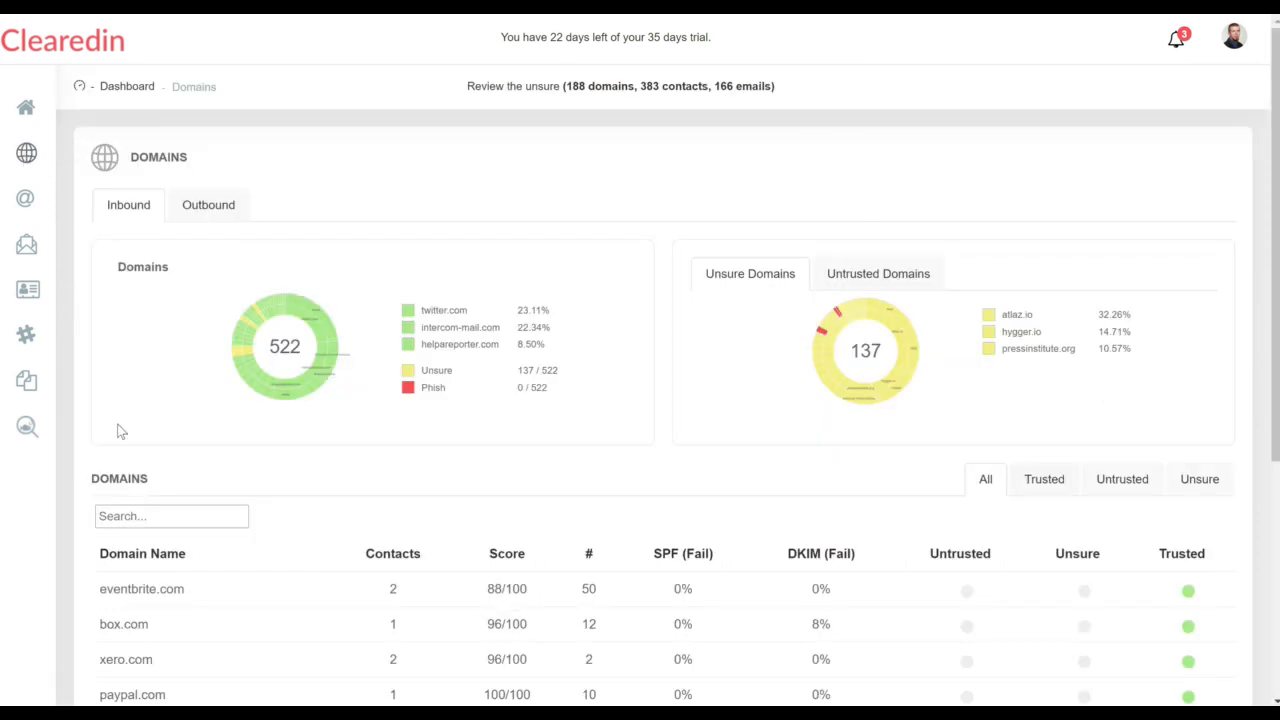
{"action": "scroll", "scroll_direction": "down", "scroll_amount": 3}
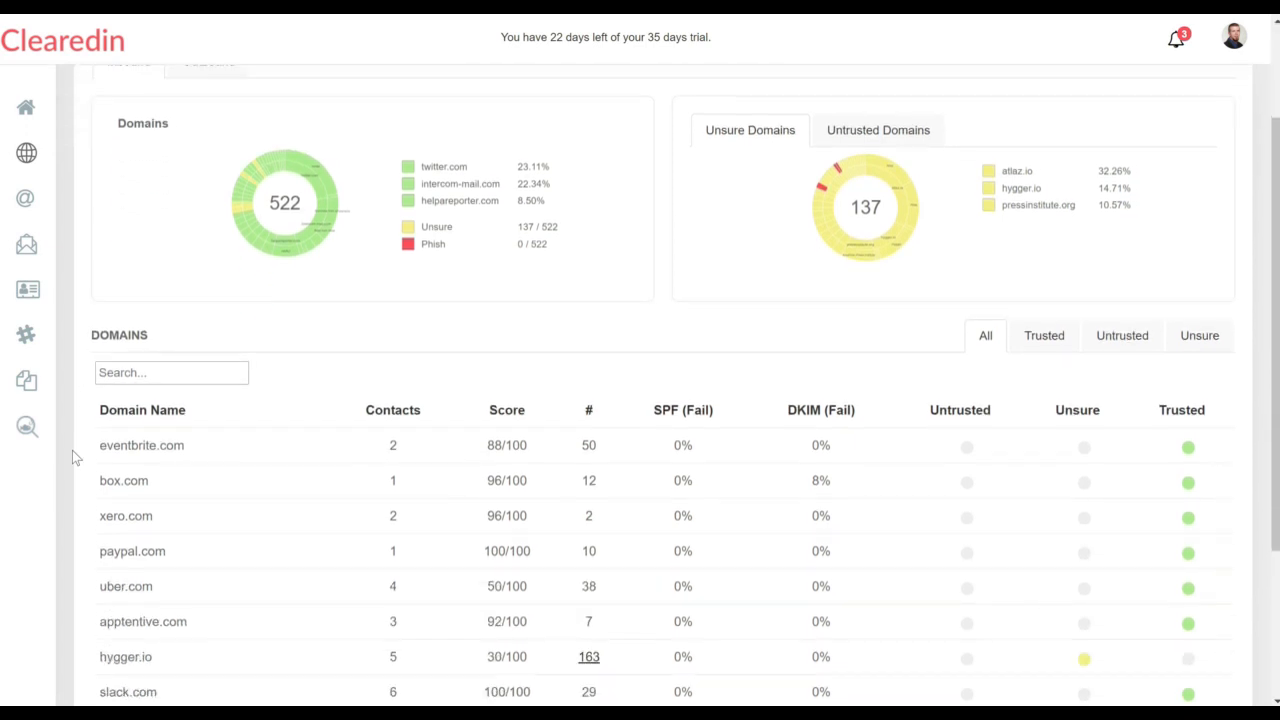
{"action": "scroll", "scroll_direction": "down", "scroll_amount": 3}
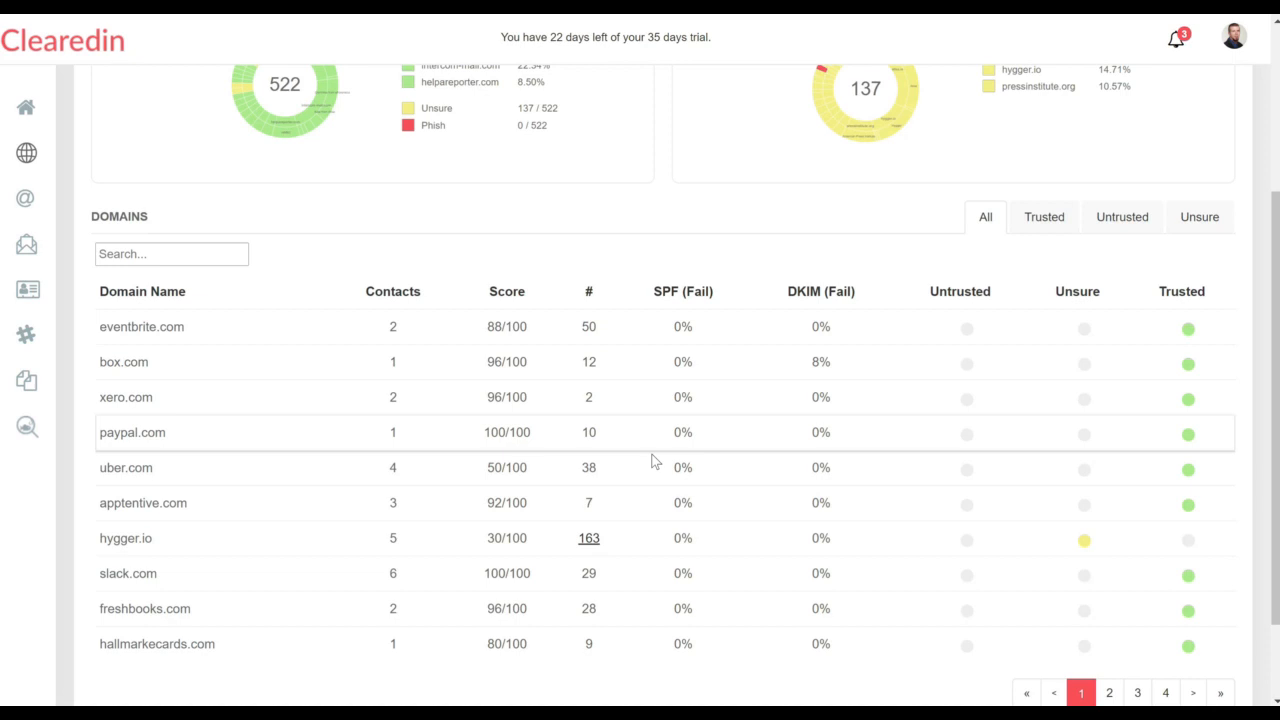
{"action": "mouse_move", "coordinate": [1113, 292]}
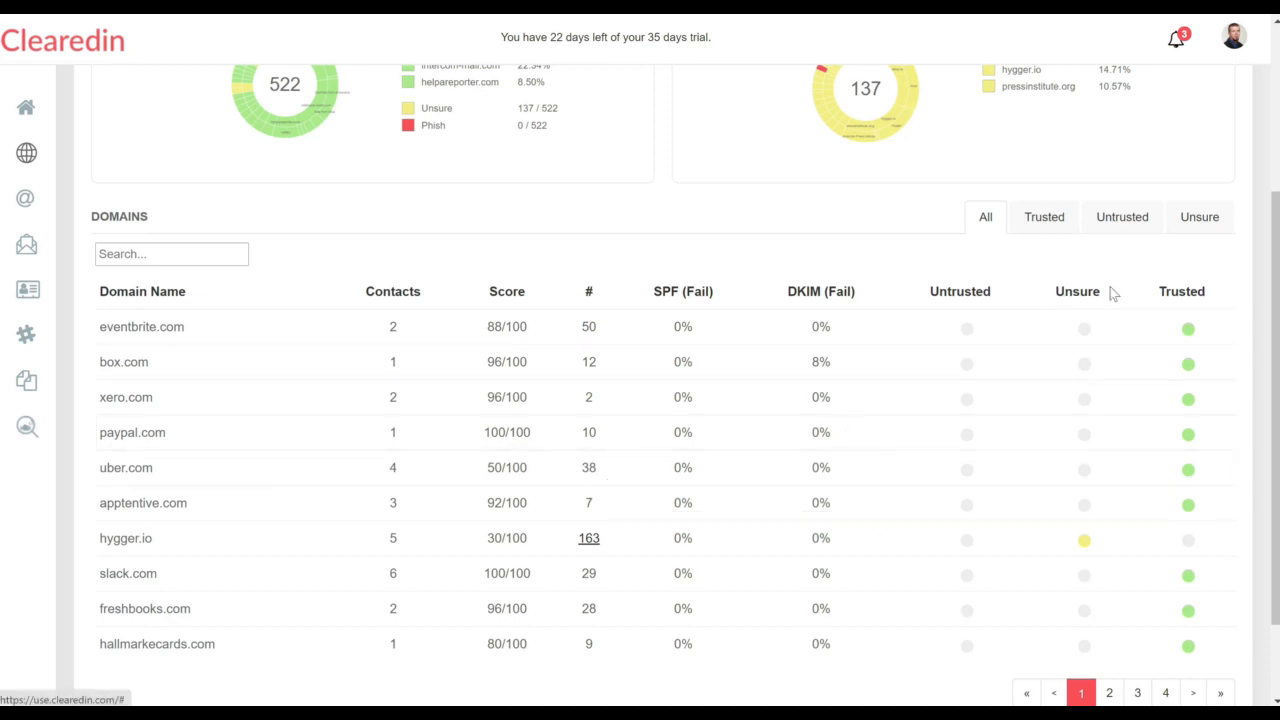
{"action": "left_click", "coordinate": [1077, 291]}
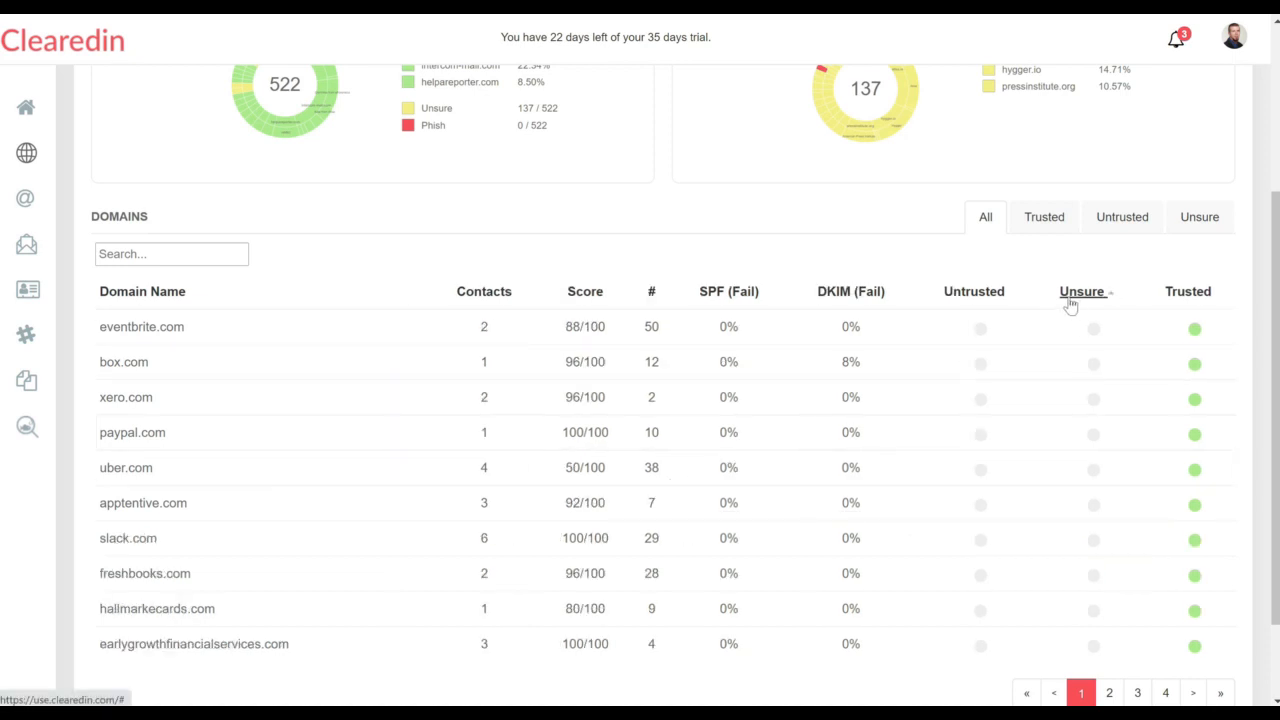
{"action": "left_click", "coordinate": [948, 291]}
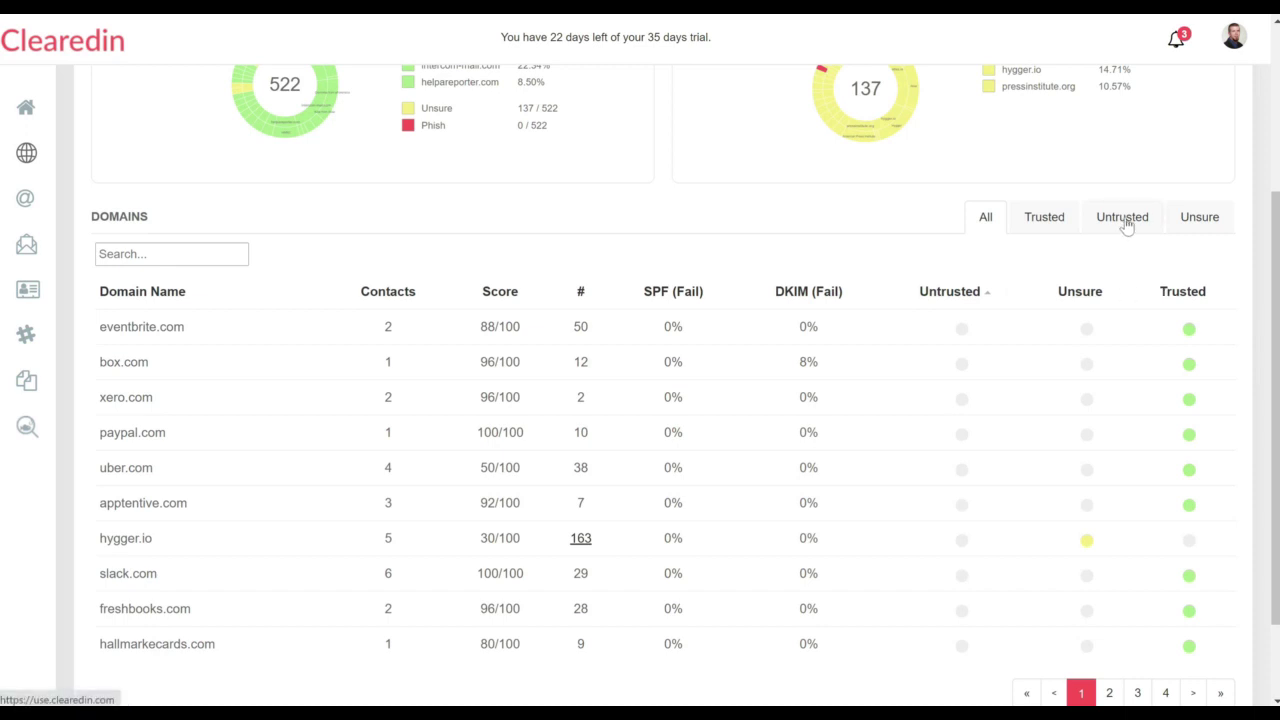
{"action": "mouse_move", "coordinate": [1044, 225]}
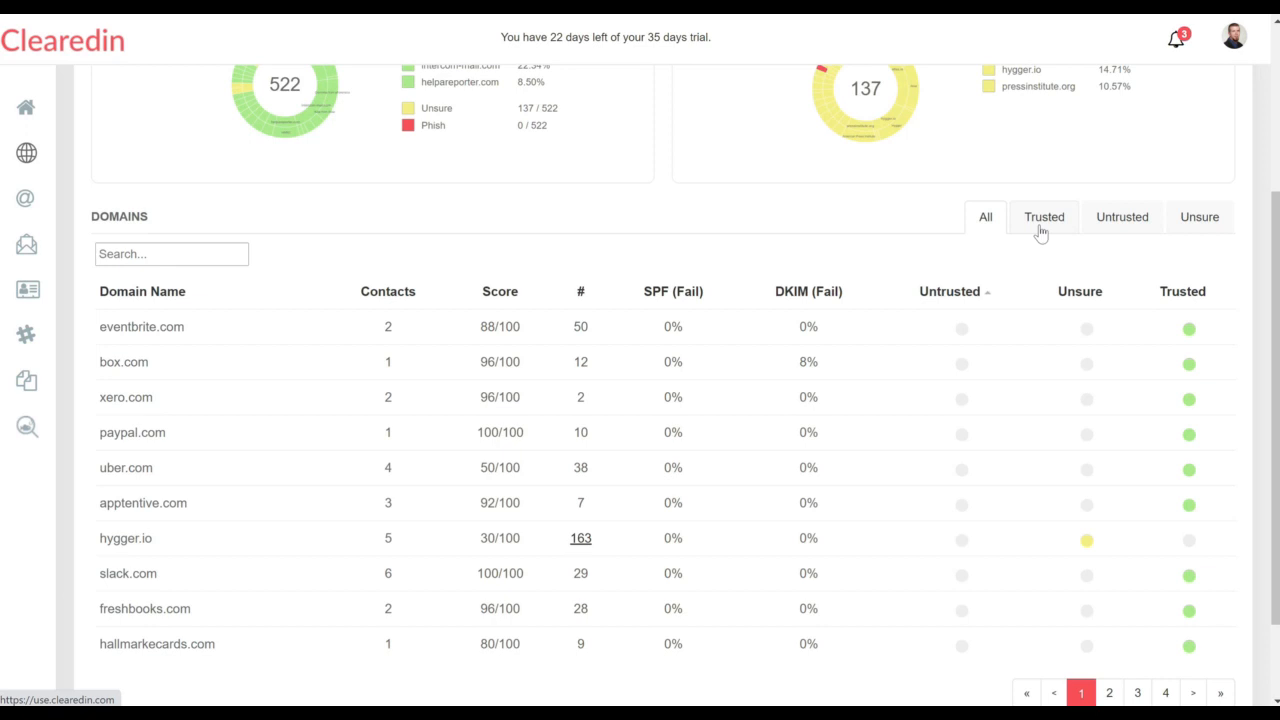
{"action": "mouse_move", "coordinate": [808, 327]}
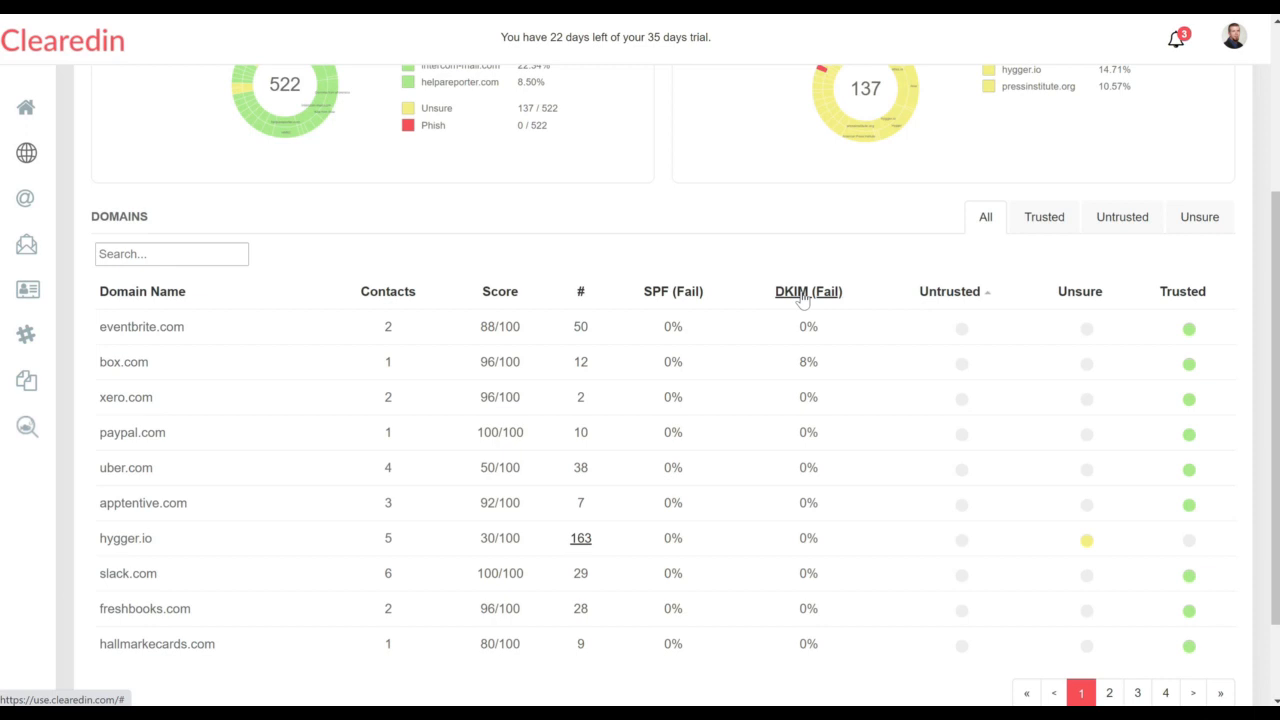
Step: Sort domains by lowest score, then by email count descending, and open Contacts
{"action": "left_click", "coordinate": [523, 291]}
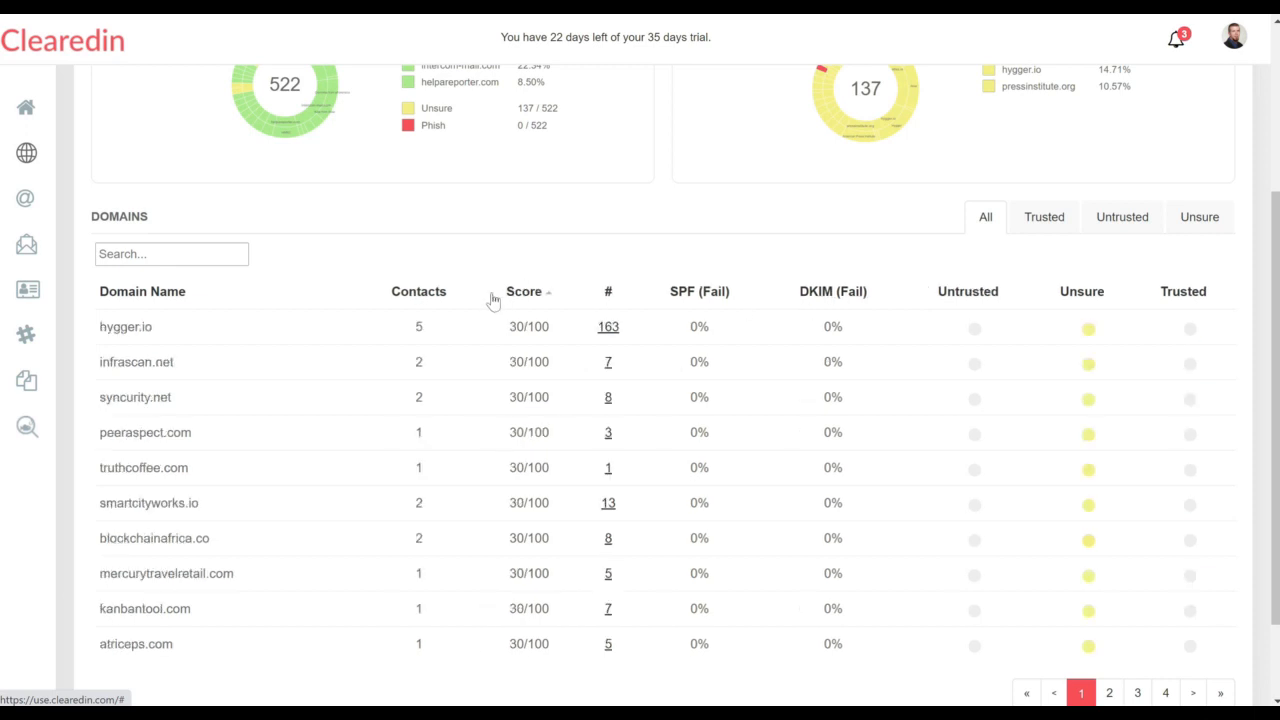
{"action": "mouse_move", "coordinate": [545, 315]}
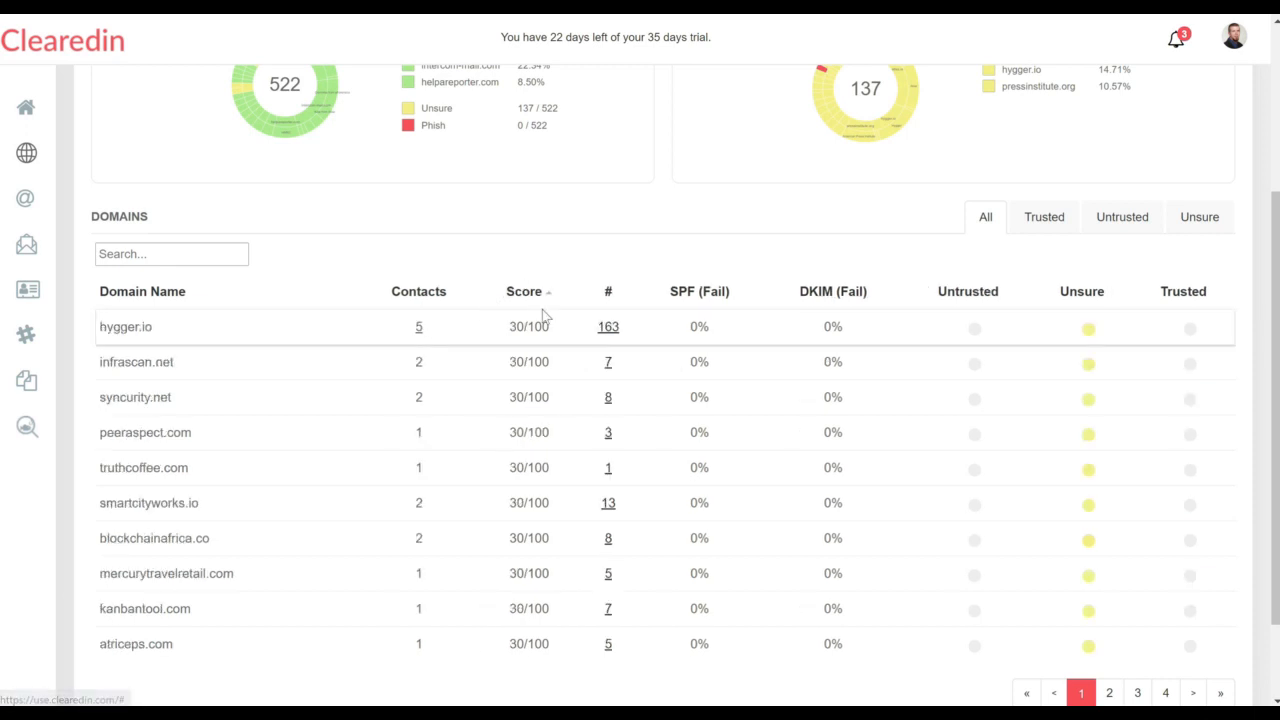
{"action": "mouse_move", "coordinate": [897, 347]}
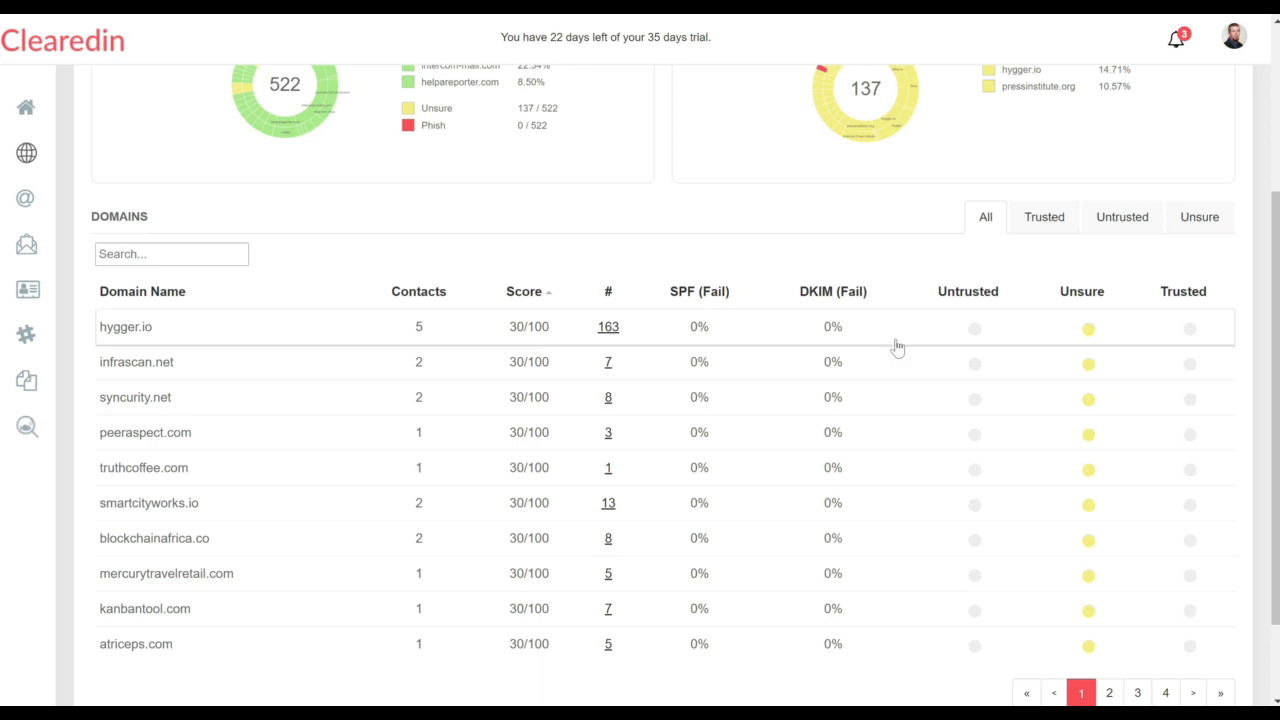
{"action": "mouse_move", "coordinate": [930, 353]}
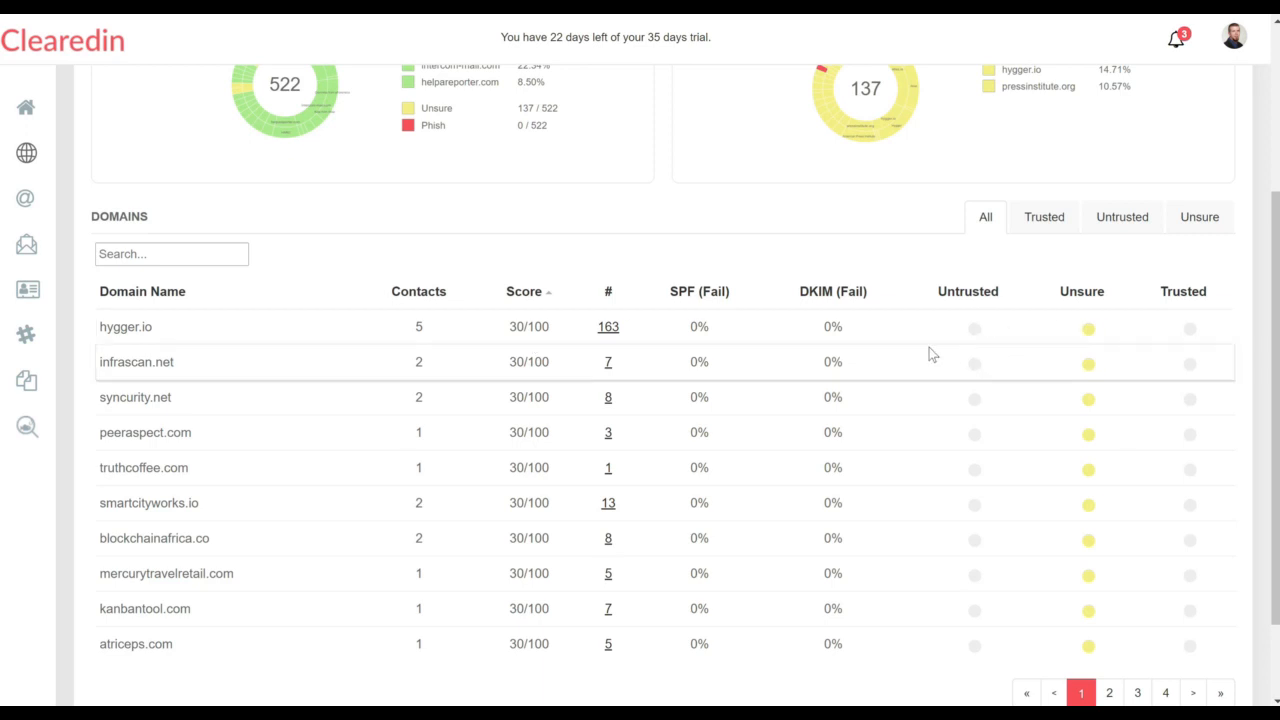
{"action": "mouse_move", "coordinate": [825, 297]}
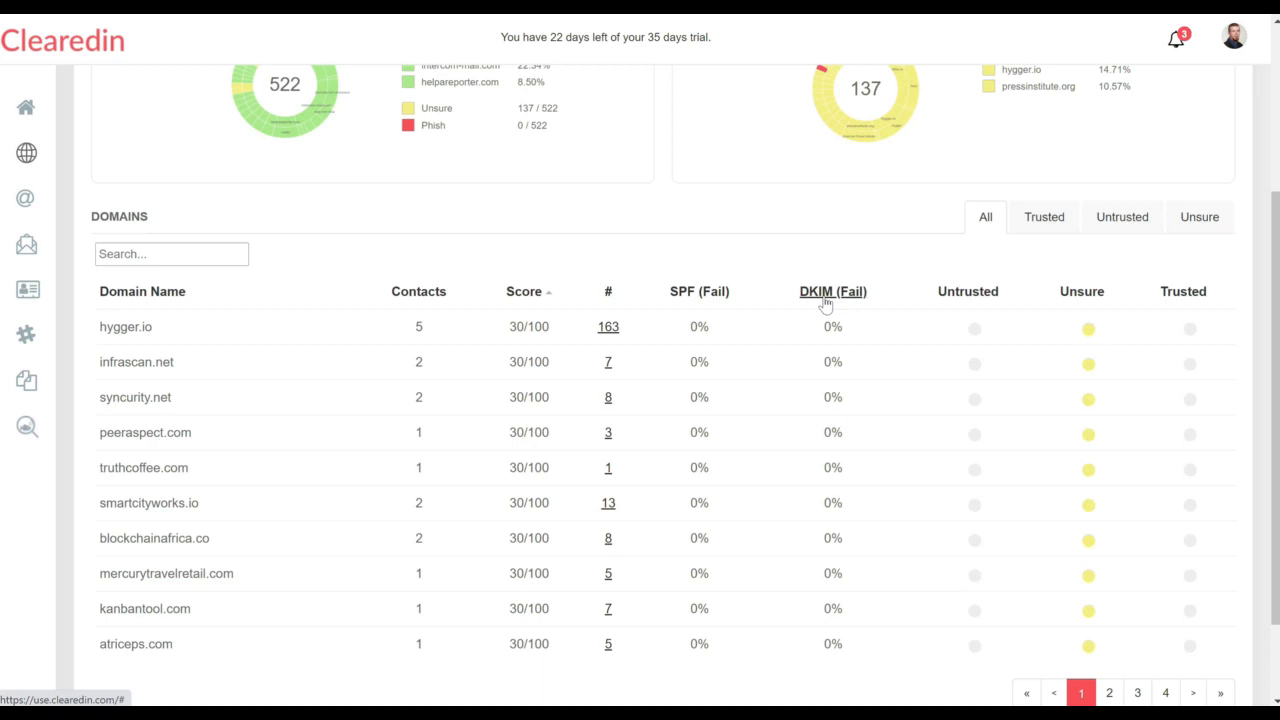
{"action": "mouse_move", "coordinate": [608, 297]}
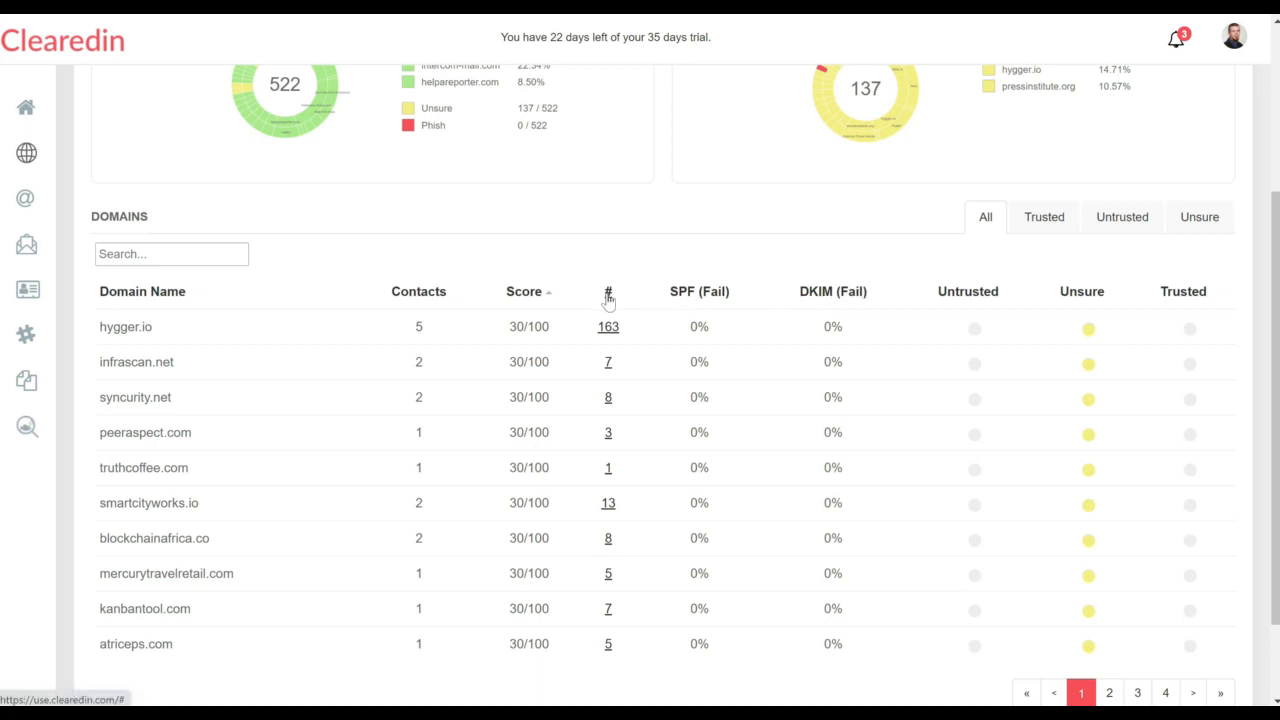
{"action": "left_click", "coordinate": [572, 291]}
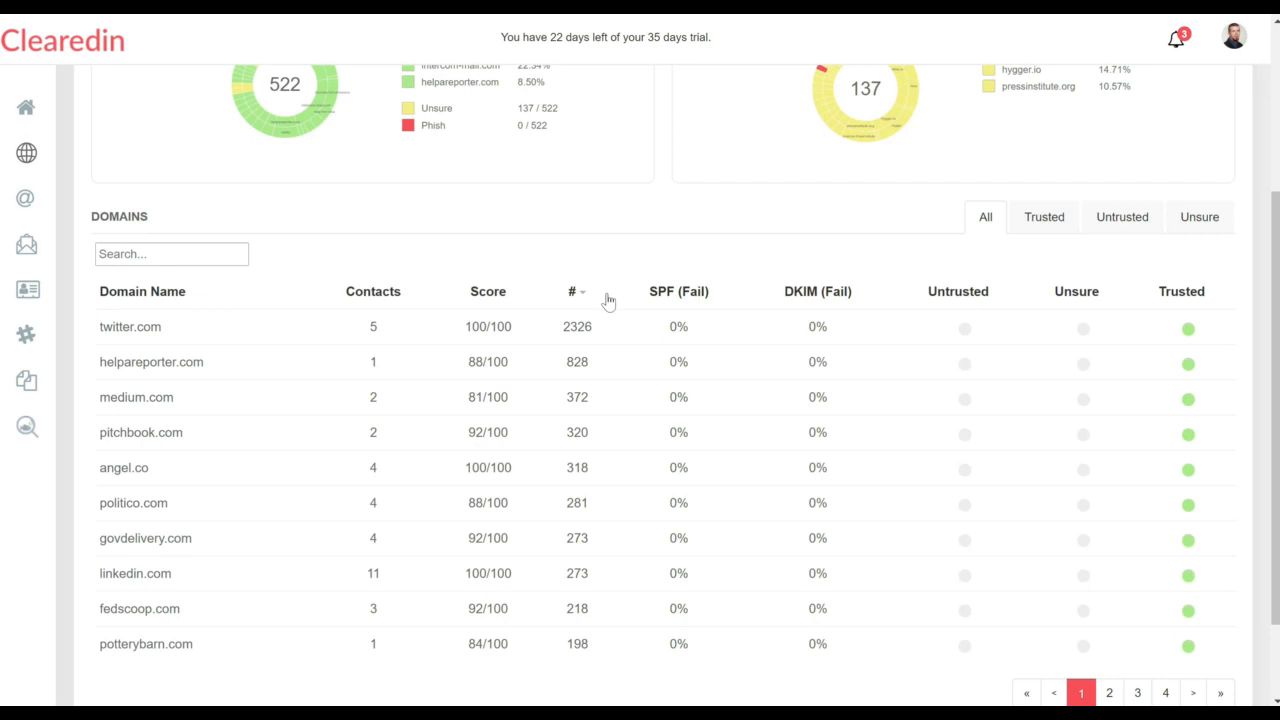
{"action": "mouse_move", "coordinate": [544, 340]}
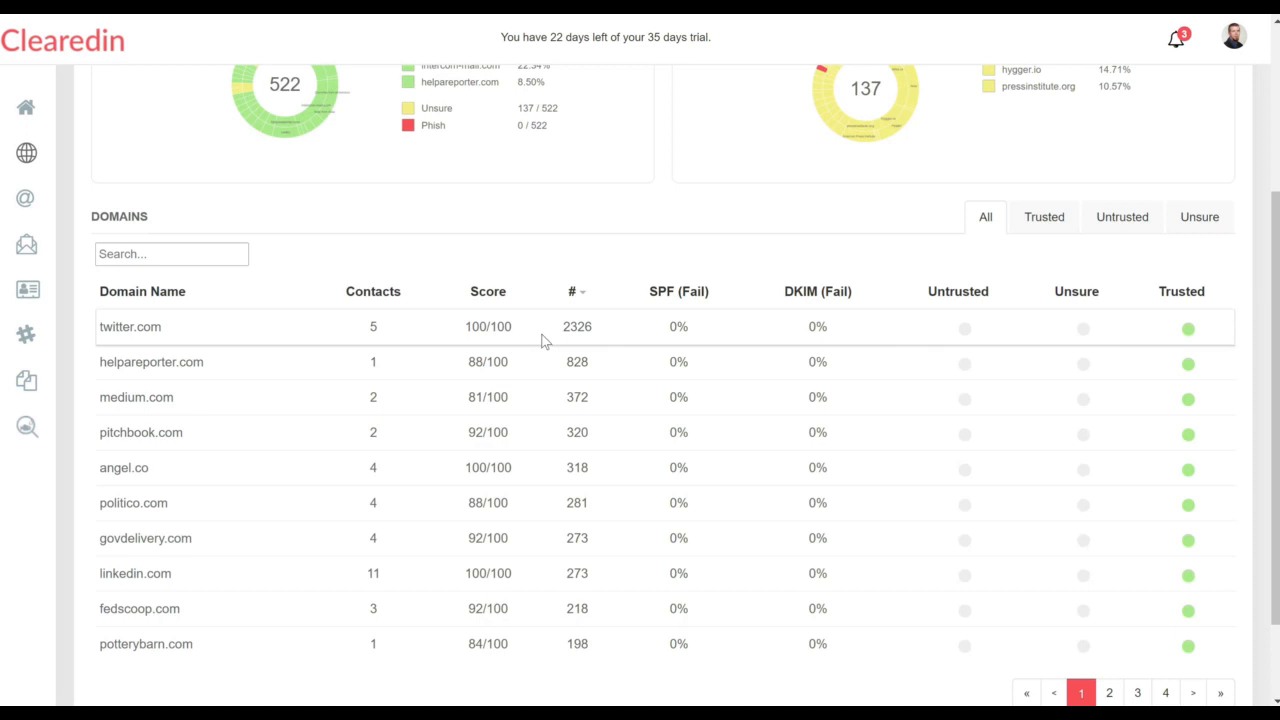
{"action": "mouse_move", "coordinate": [533, 620]}
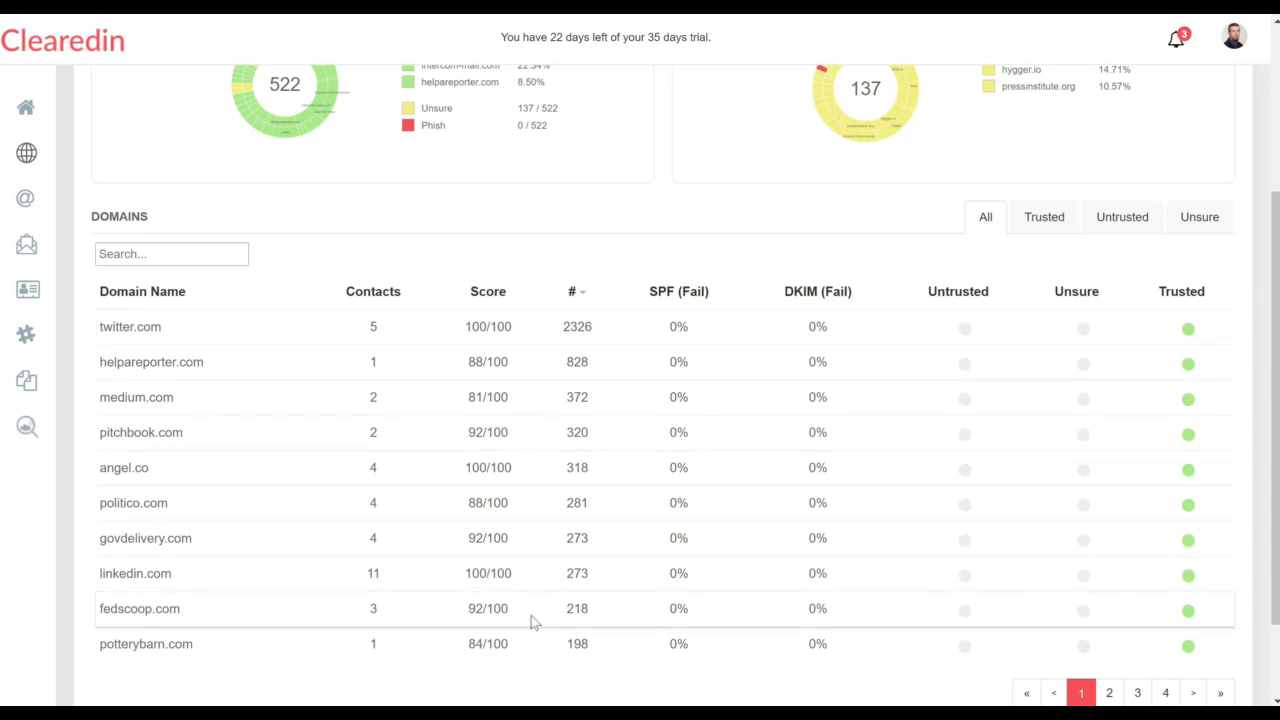
{"action": "mouse_move", "coordinate": [135, 185]}
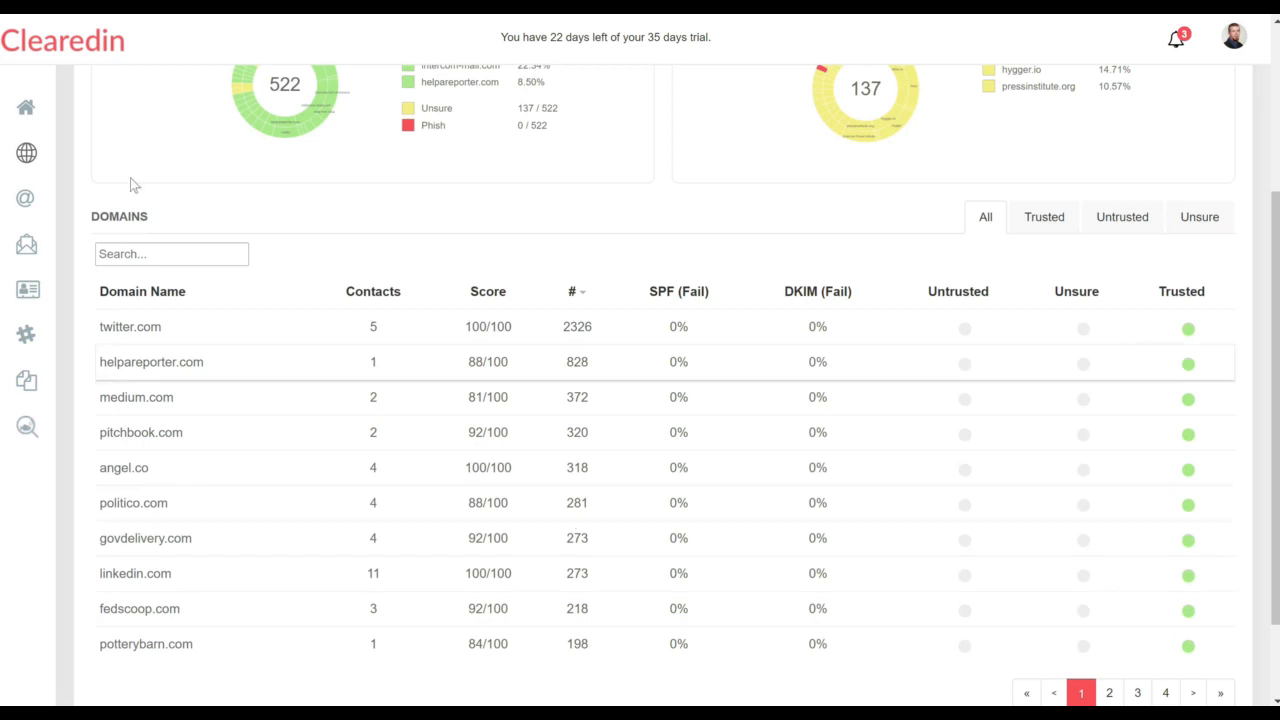
{"action": "left_click", "coordinate": [26, 197]}
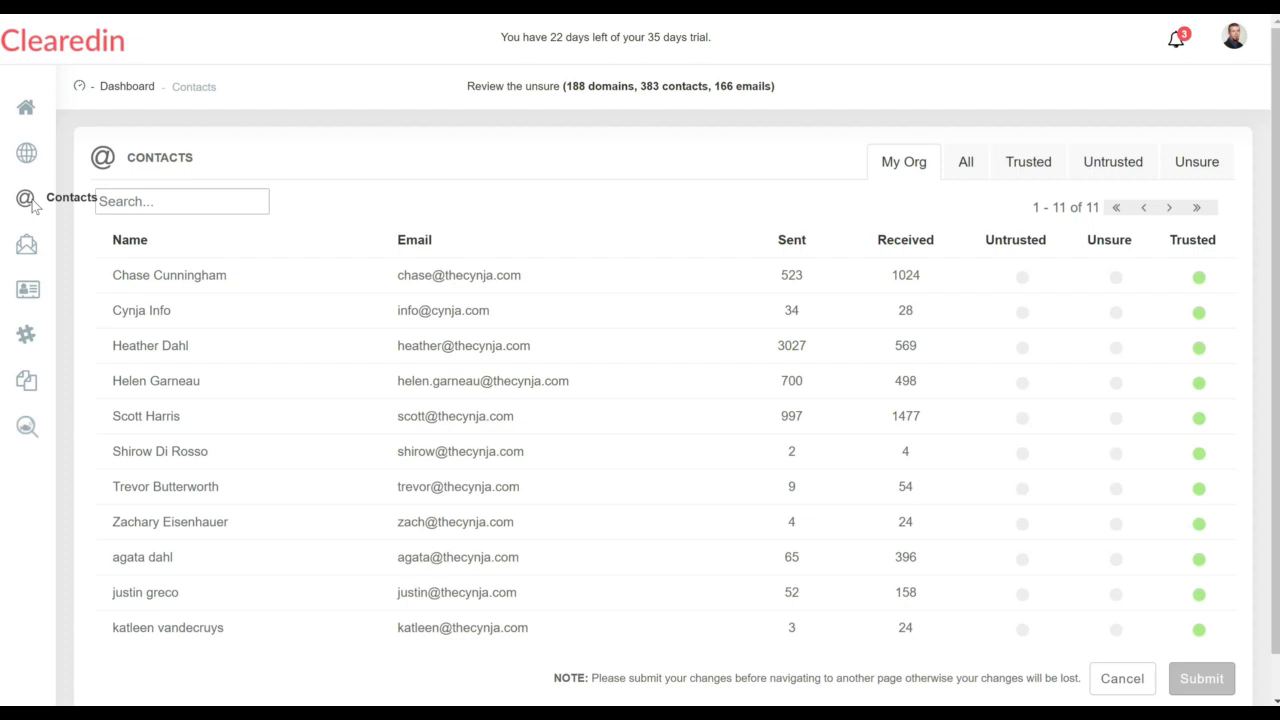
{"action": "mouse_move", "coordinate": [732, 228]}
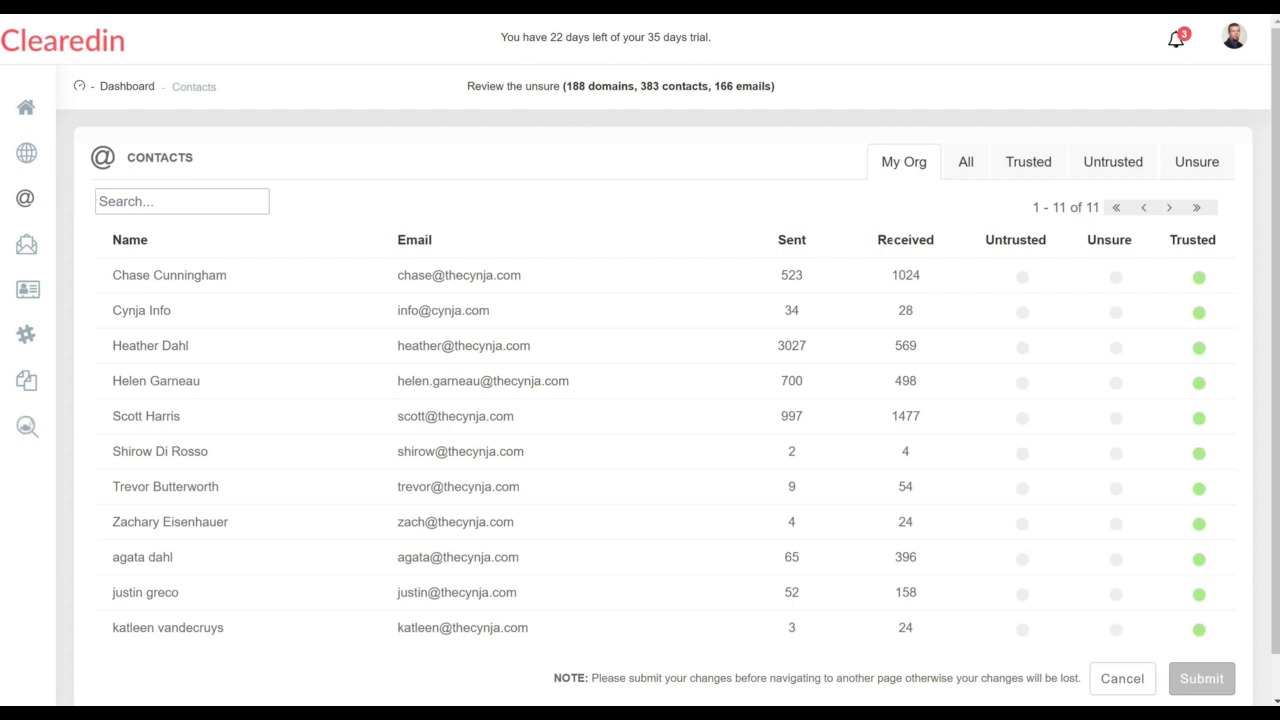
{"action": "mouse_move", "coordinate": [205, 270]}
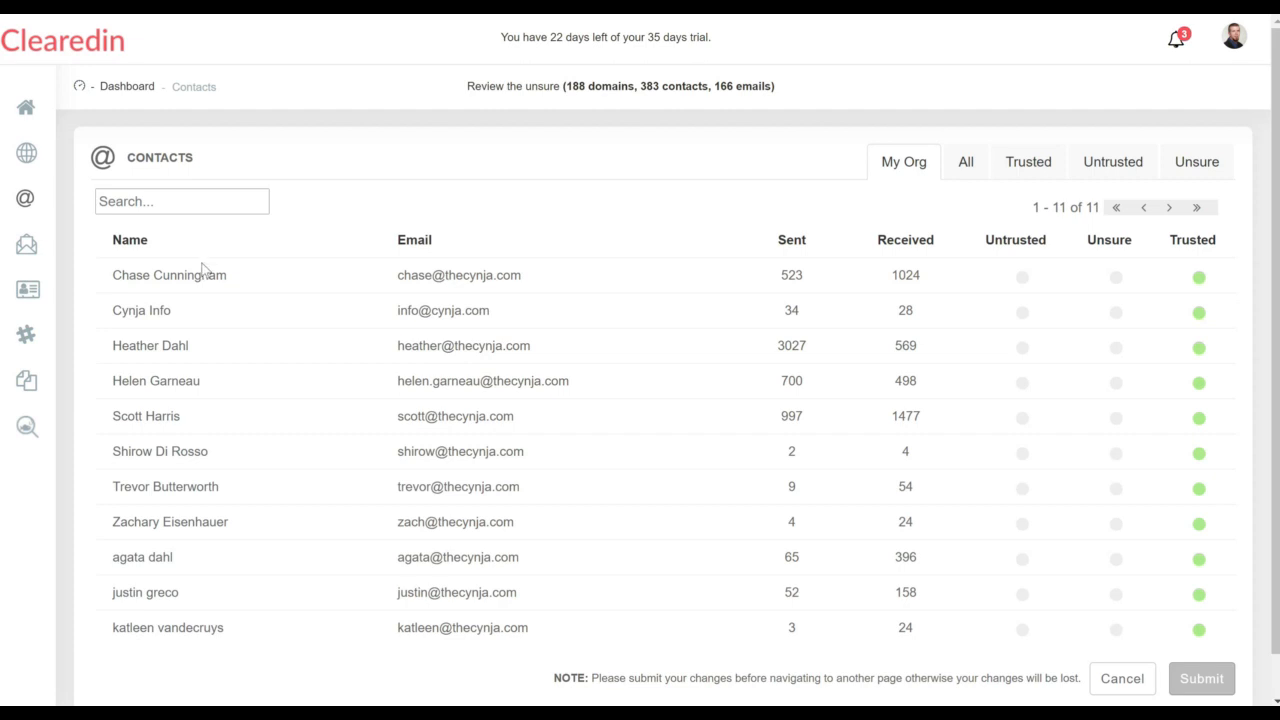
{"action": "mouse_move", "coordinate": [245, 362]}
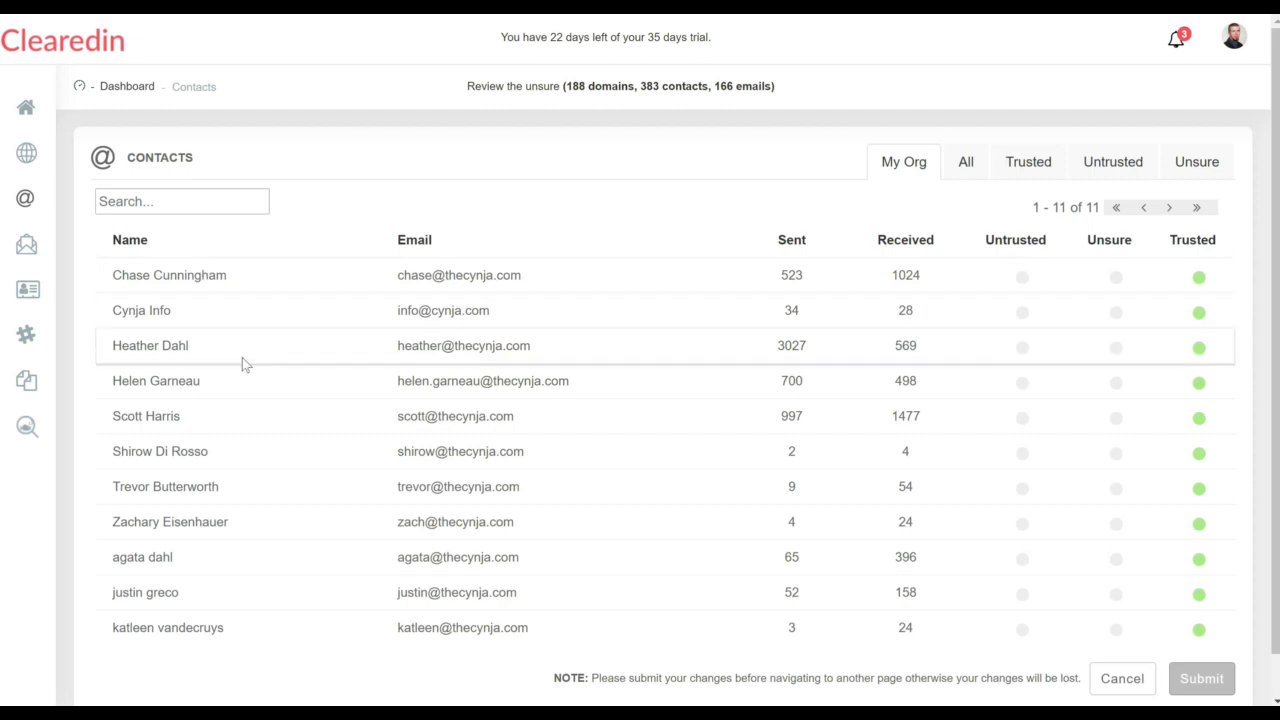
{"action": "mouse_move", "coordinate": [294, 491]}
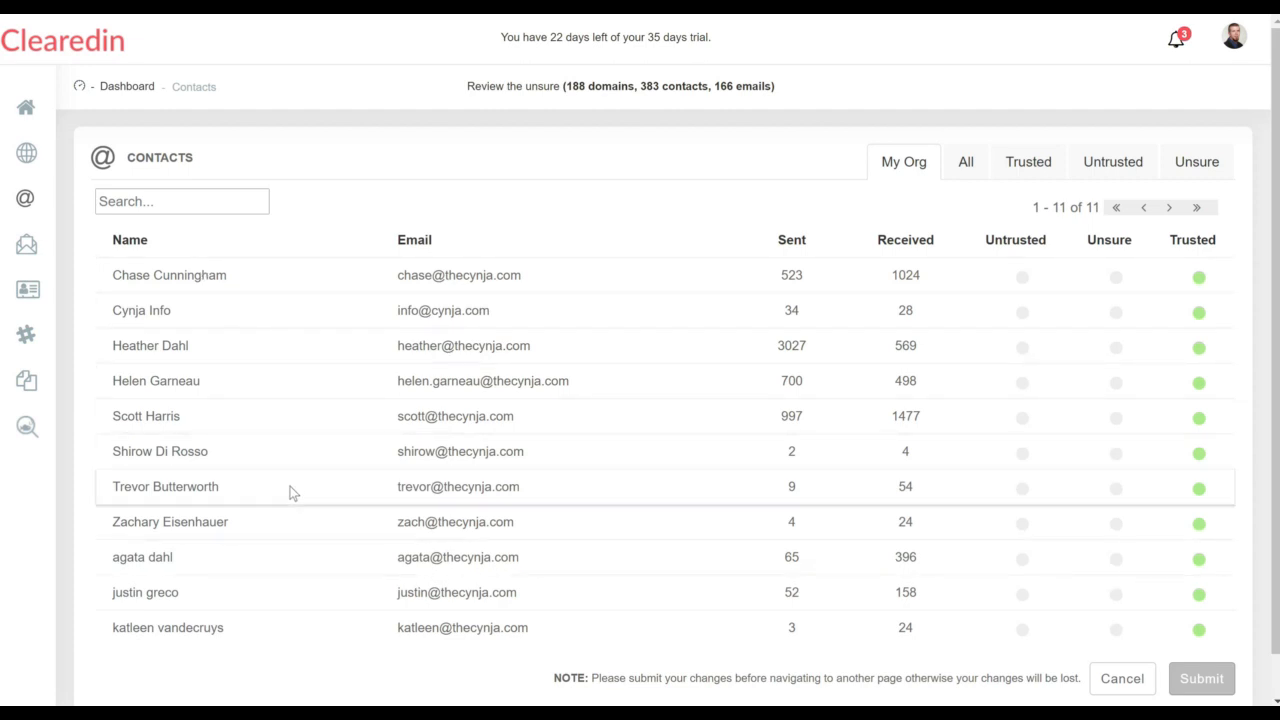
{"action": "mouse_move", "coordinate": [330, 306]}
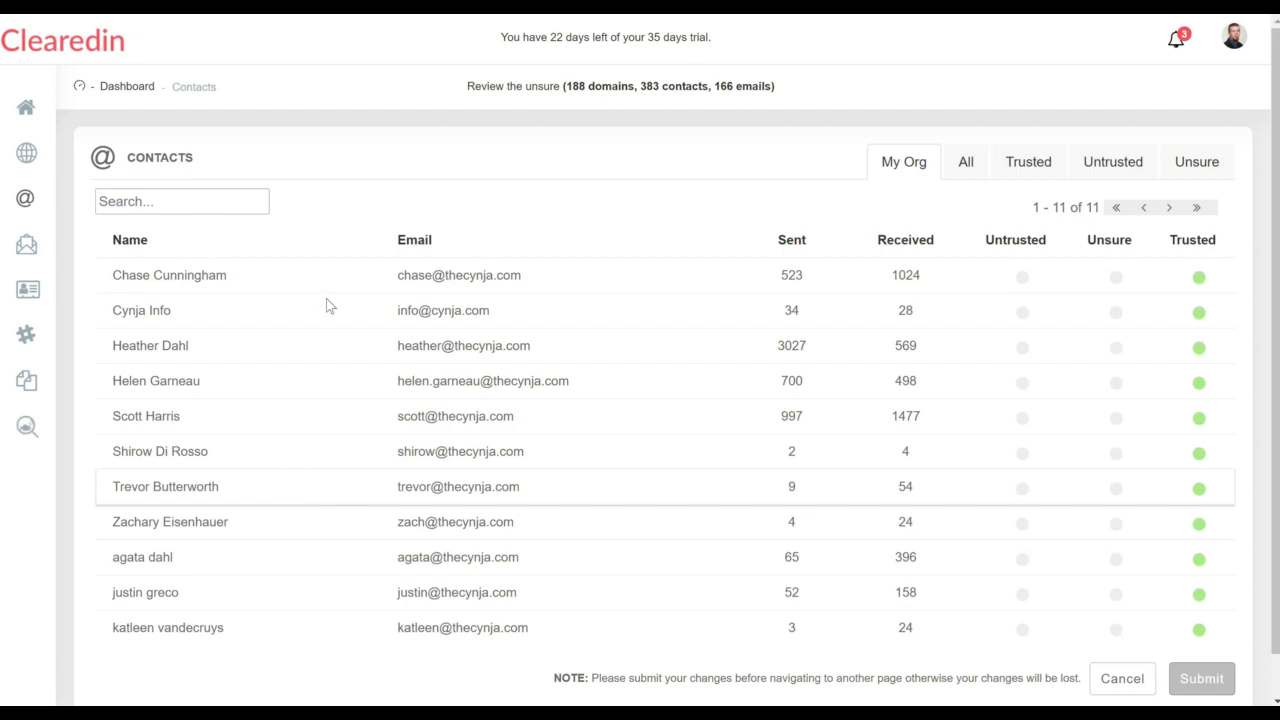
{"action": "mouse_move", "coordinate": [798, 163]}
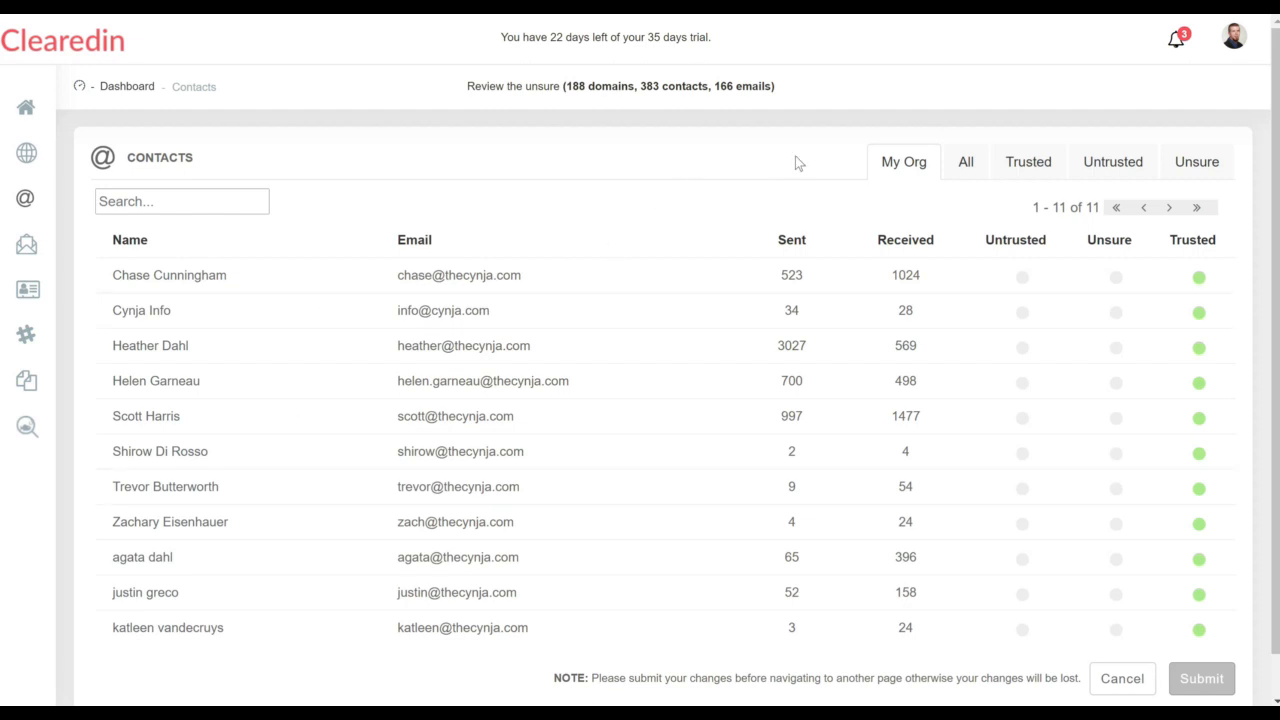
{"action": "mouse_move", "coordinate": [955, 166]}
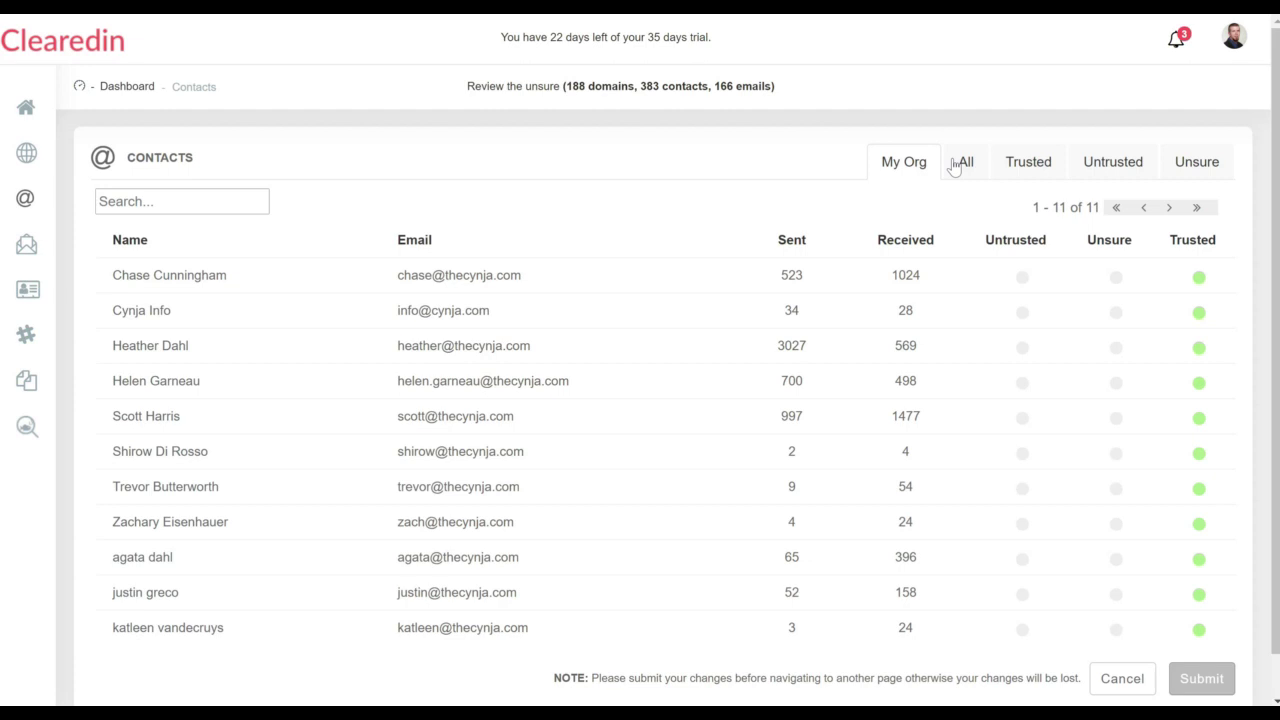
Step: Show contacts beyond the organization, then open the Emails overview
{"action": "left_click", "coordinate": [963, 161]}
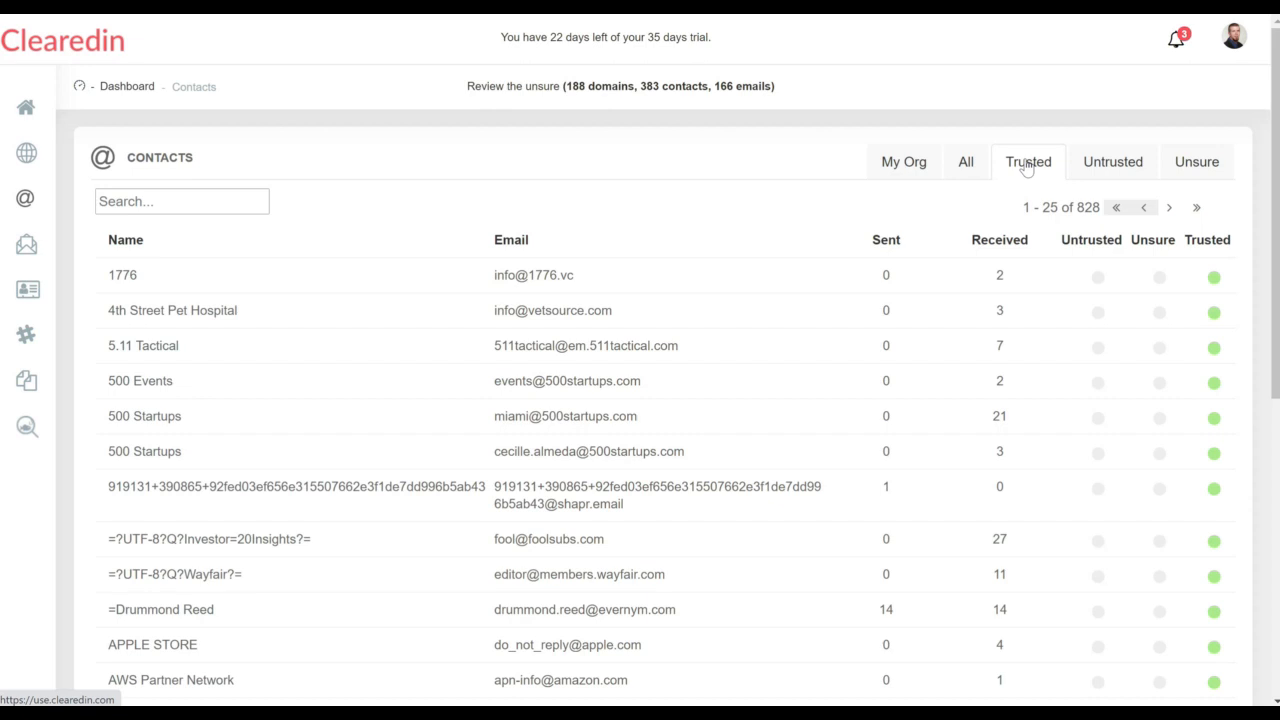
{"action": "left_click", "coordinate": [25, 243]}
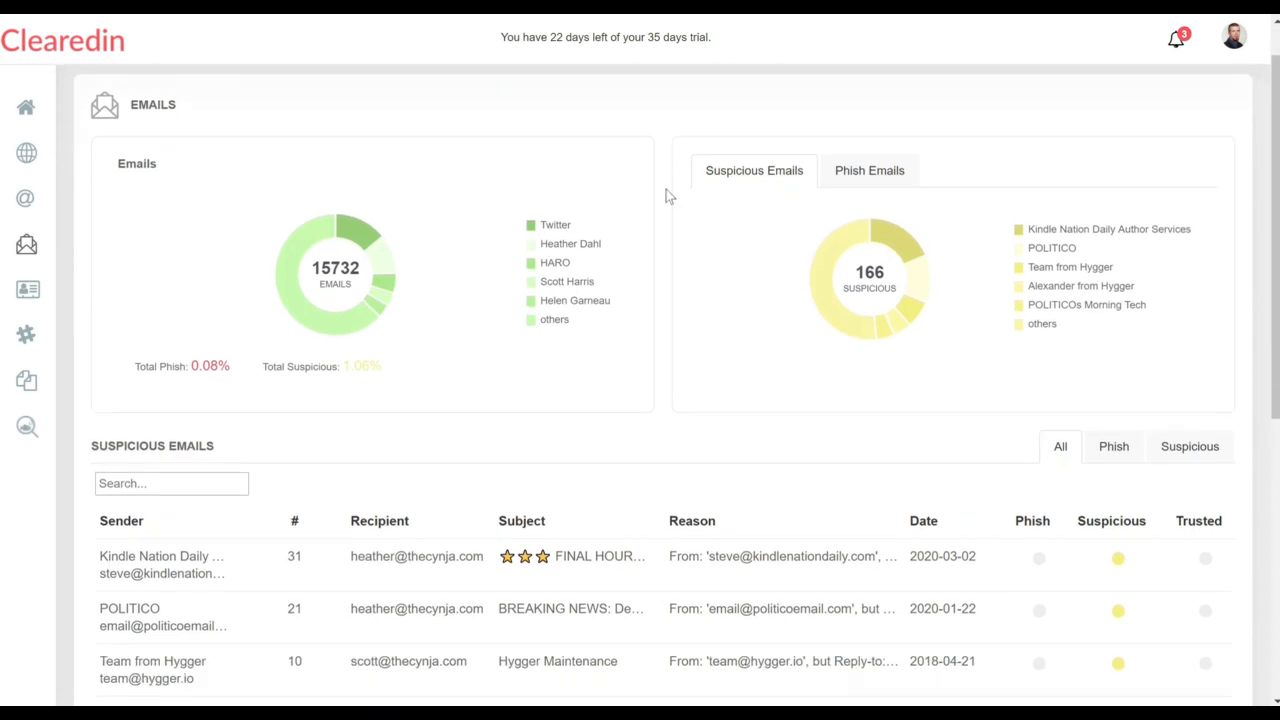
Step: Review the phish emails breakdown and suspicious list, then move to the users onboarding page
{"action": "left_click", "coordinate": [869, 170]}
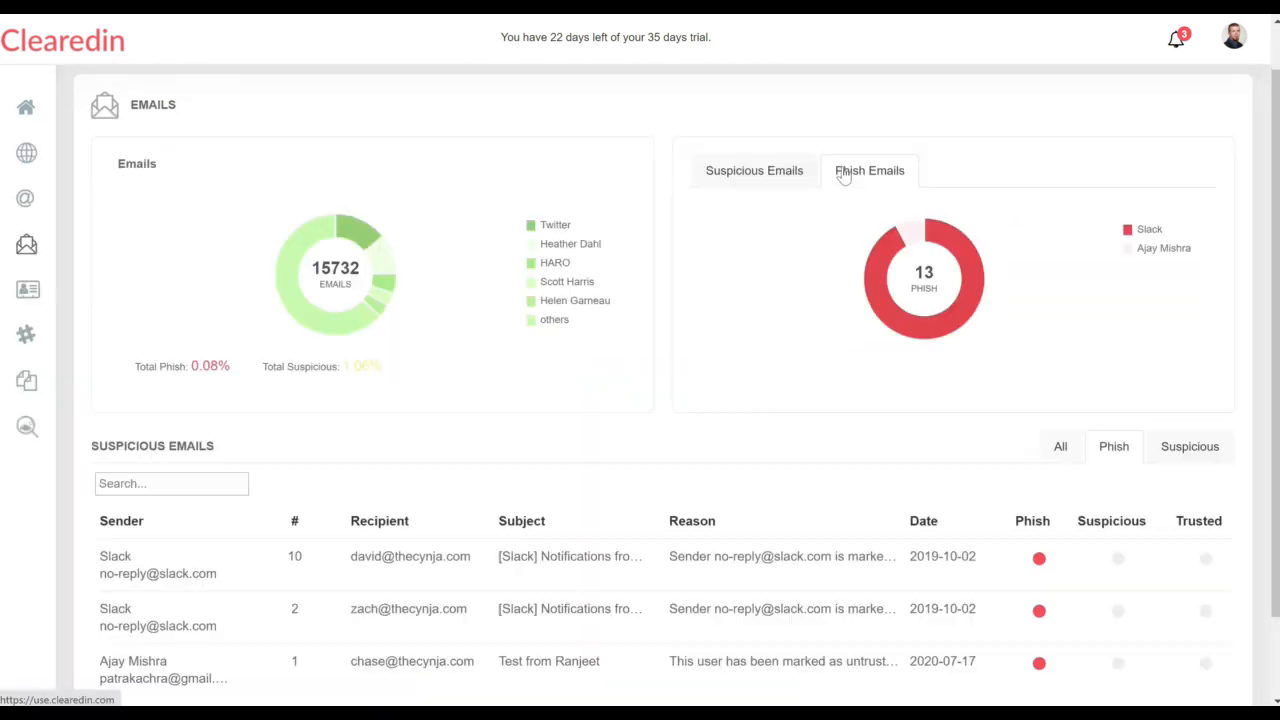
{"action": "mouse_move", "coordinate": [1148, 235]}
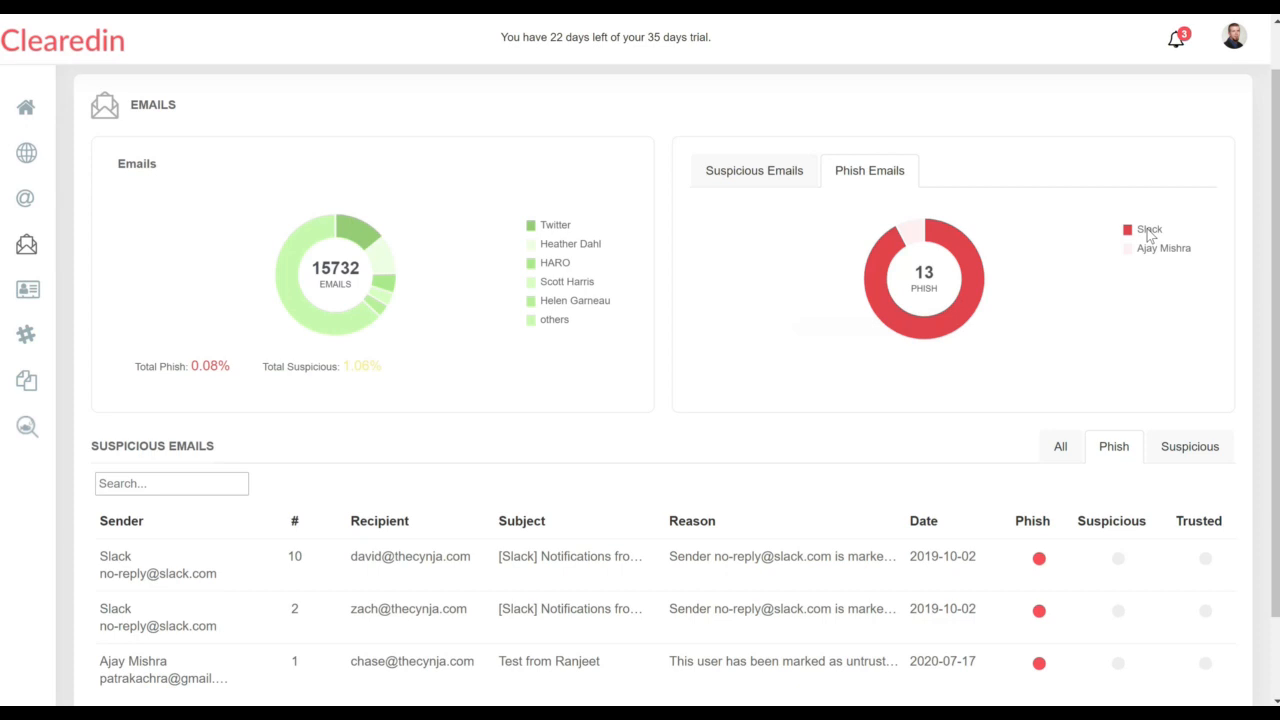
{"action": "scroll", "scroll_direction": "down", "scroll_amount": 3}
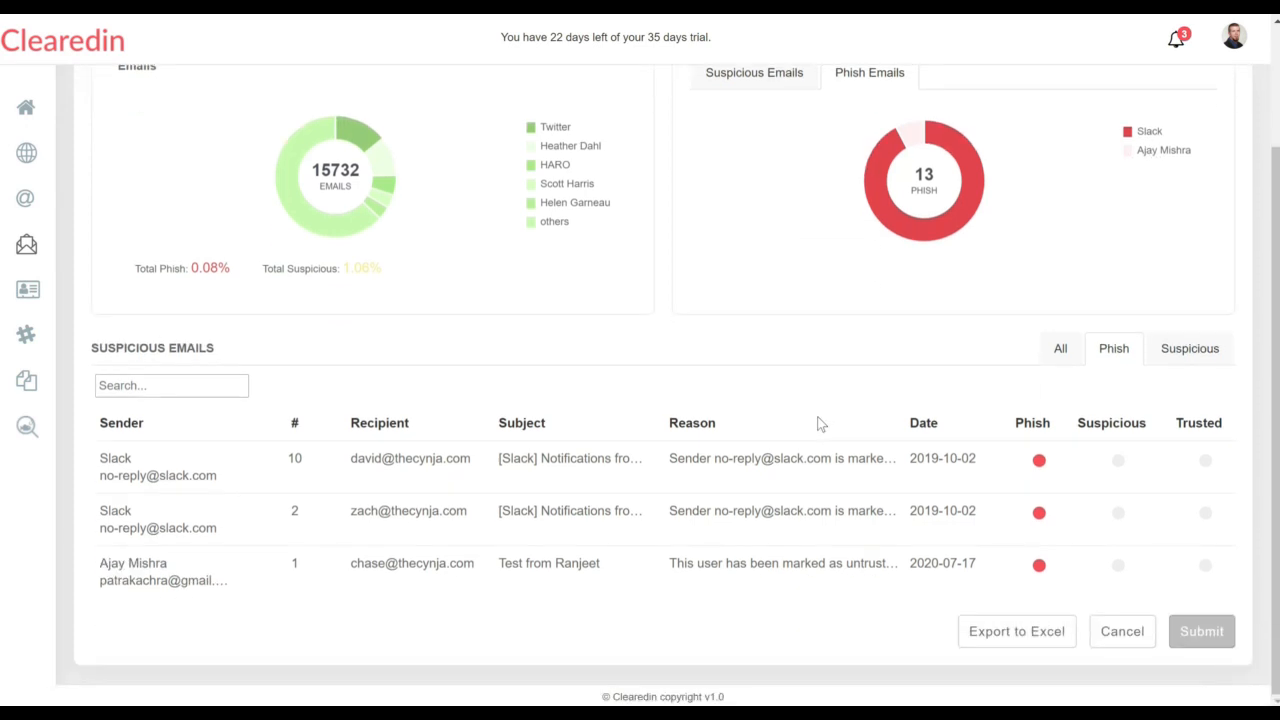
{"action": "mouse_move", "coordinate": [463, 489]}
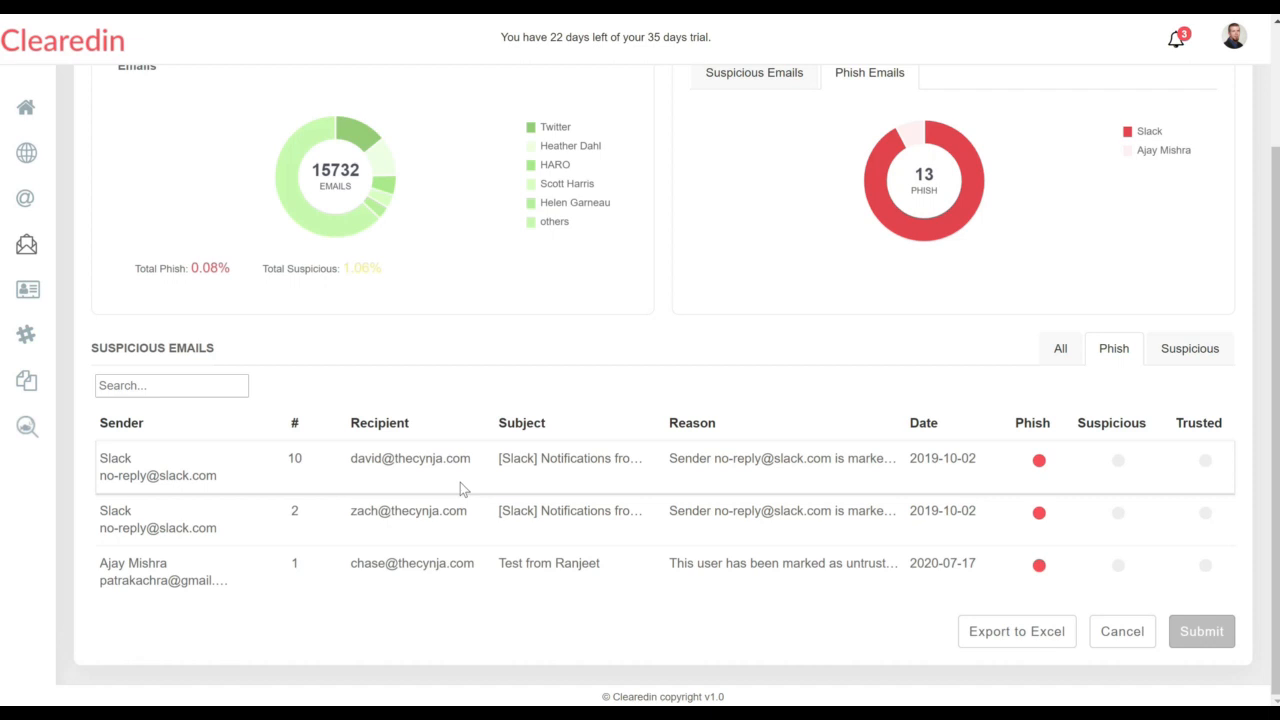
{"action": "mouse_move", "coordinate": [463, 489]}
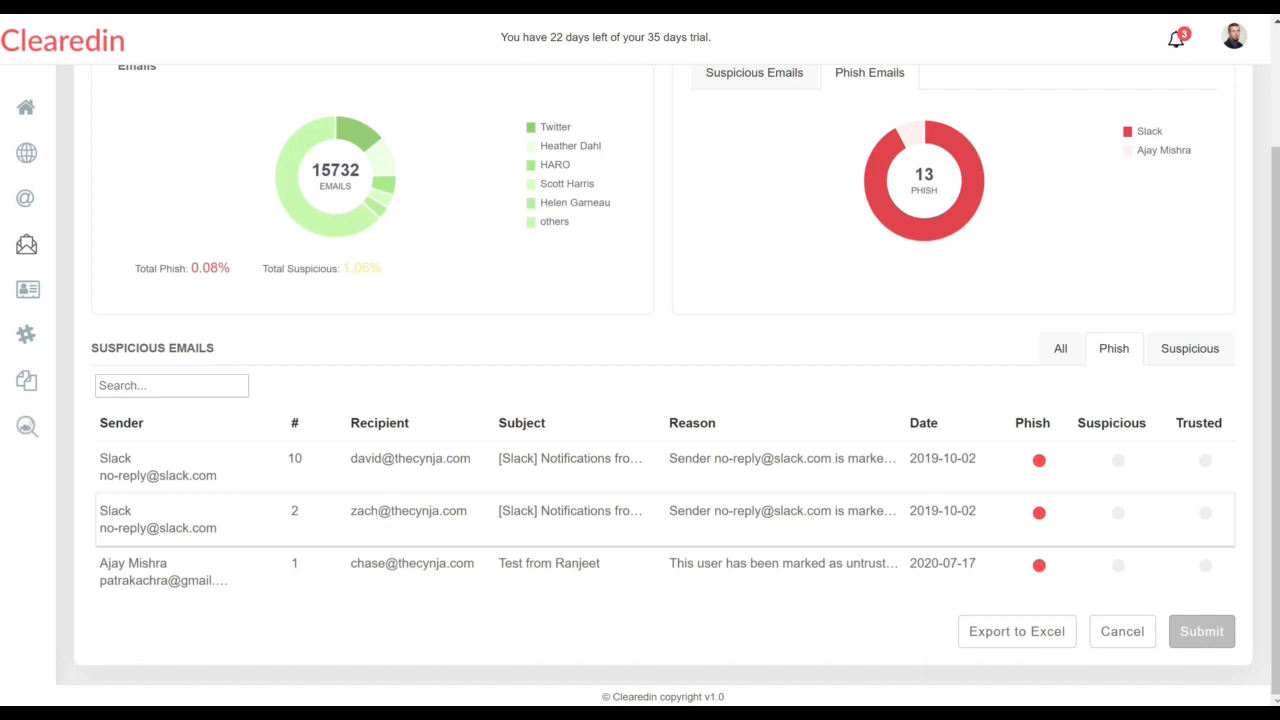
{"action": "mouse_move", "coordinate": [480, 498]}
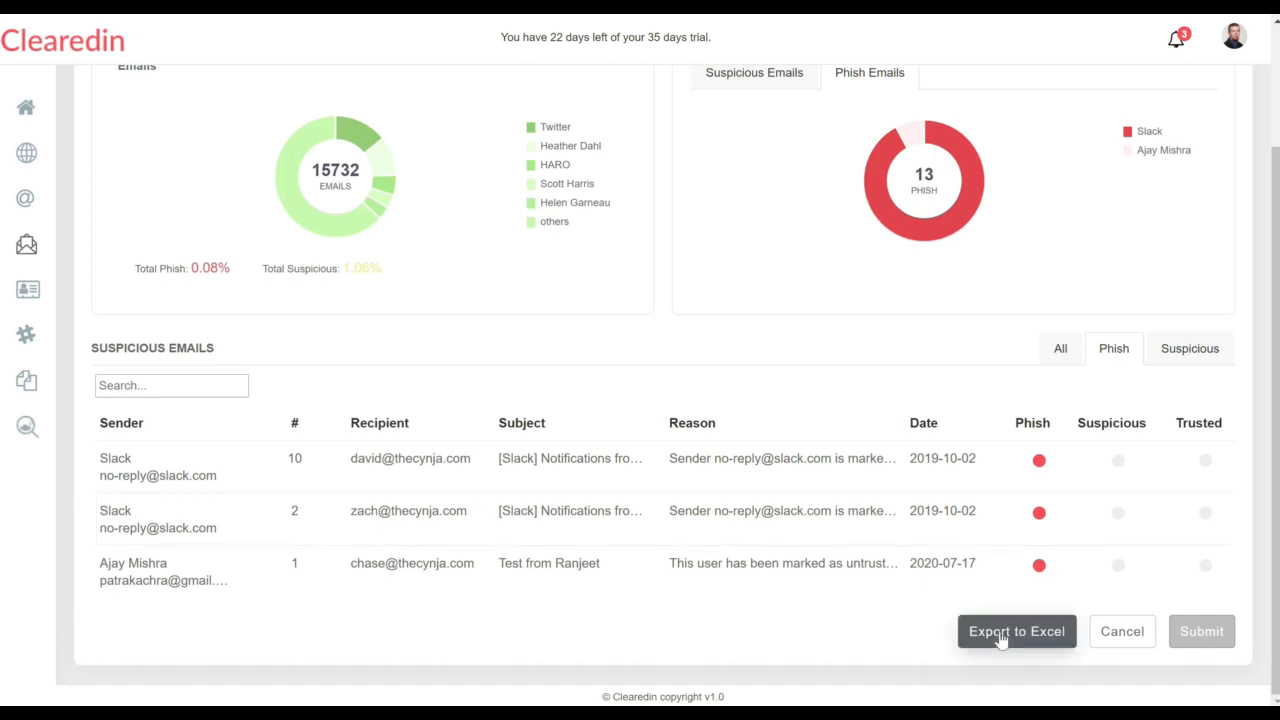
{"action": "mouse_move", "coordinate": [1166, 370]}
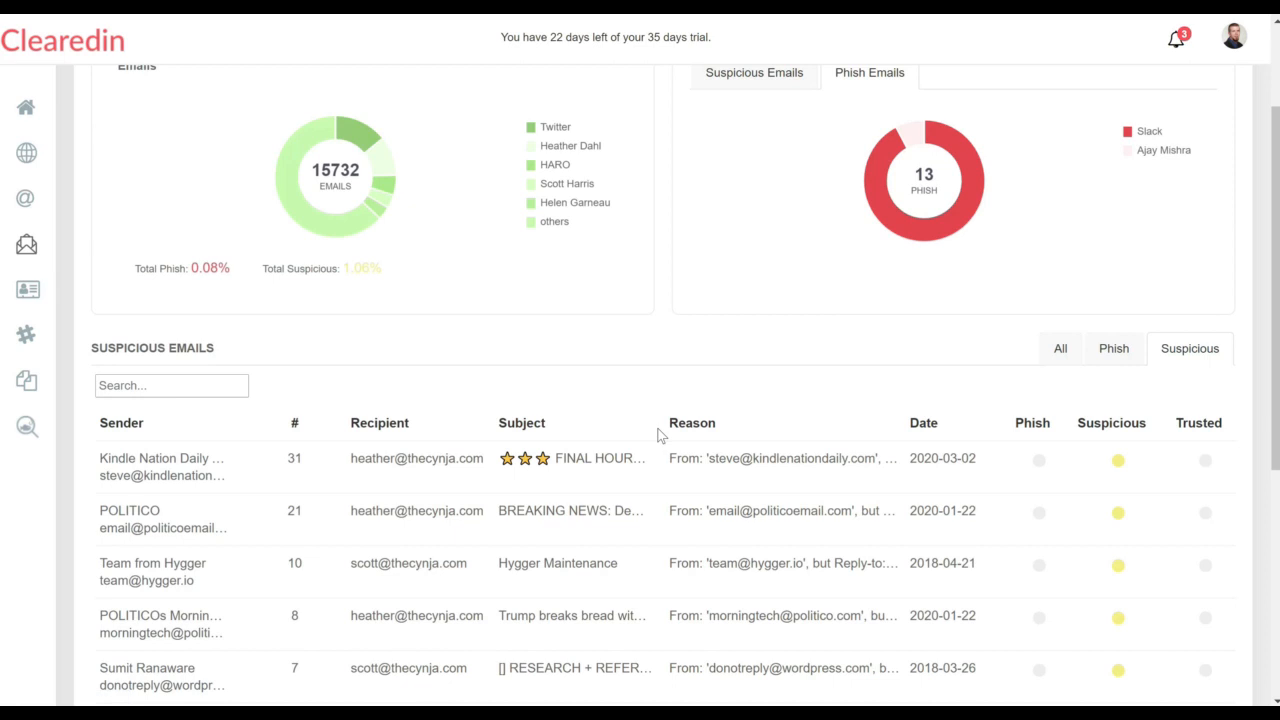
{"action": "scroll", "scroll_direction": "down", "scroll_amount": 3}
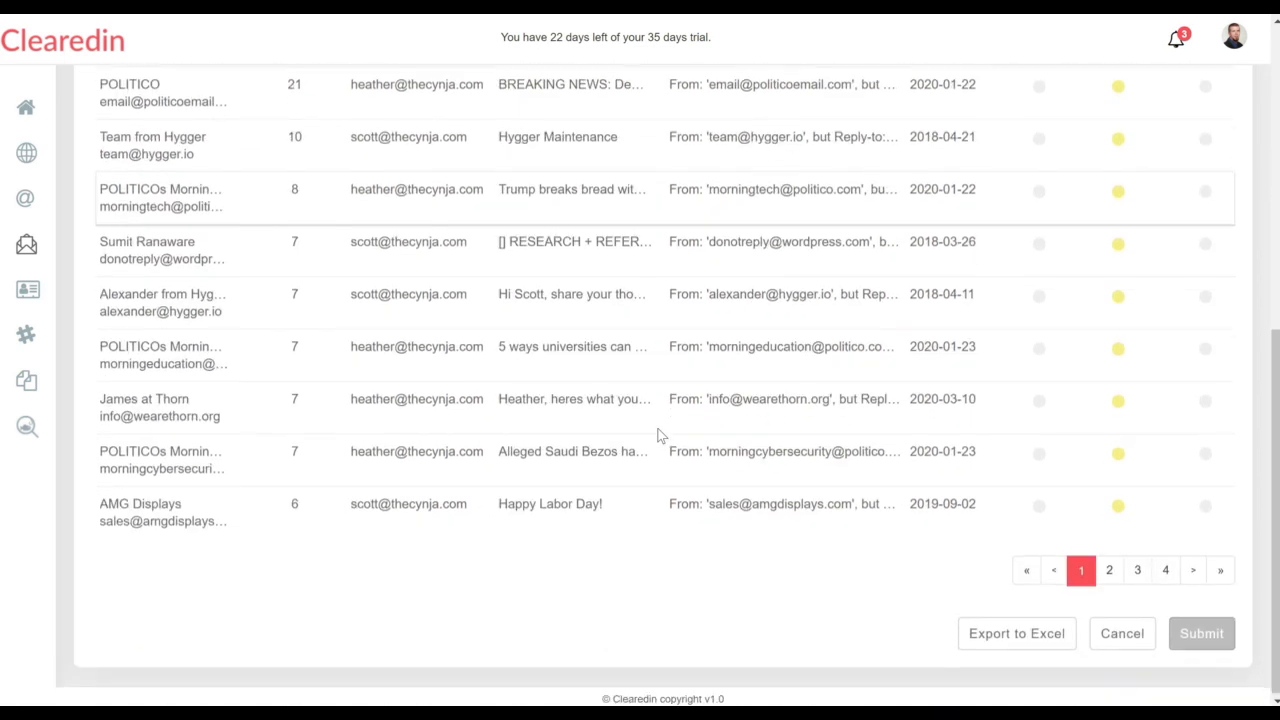
{"action": "scroll", "scroll_direction": "up", "scroll_amount": 3}
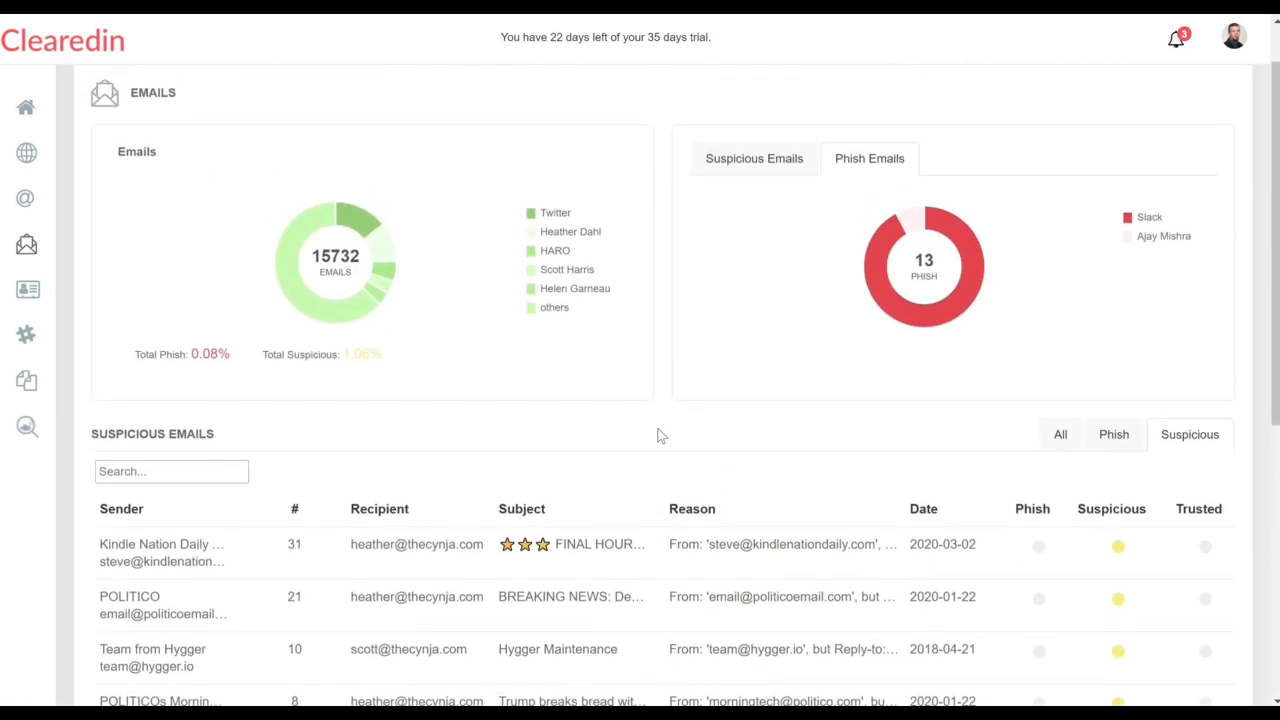
{"action": "left_click", "coordinate": [26, 289]}
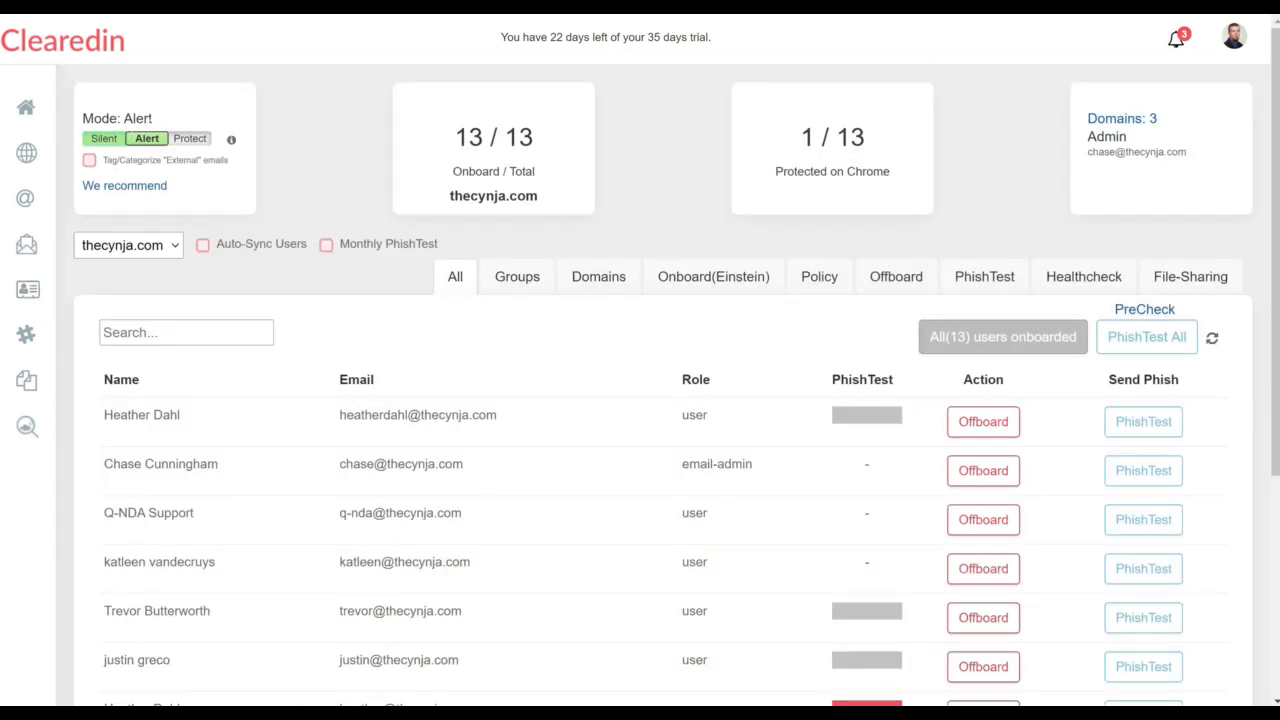
{"action": "mouse_move", "coordinate": [283, 98]}
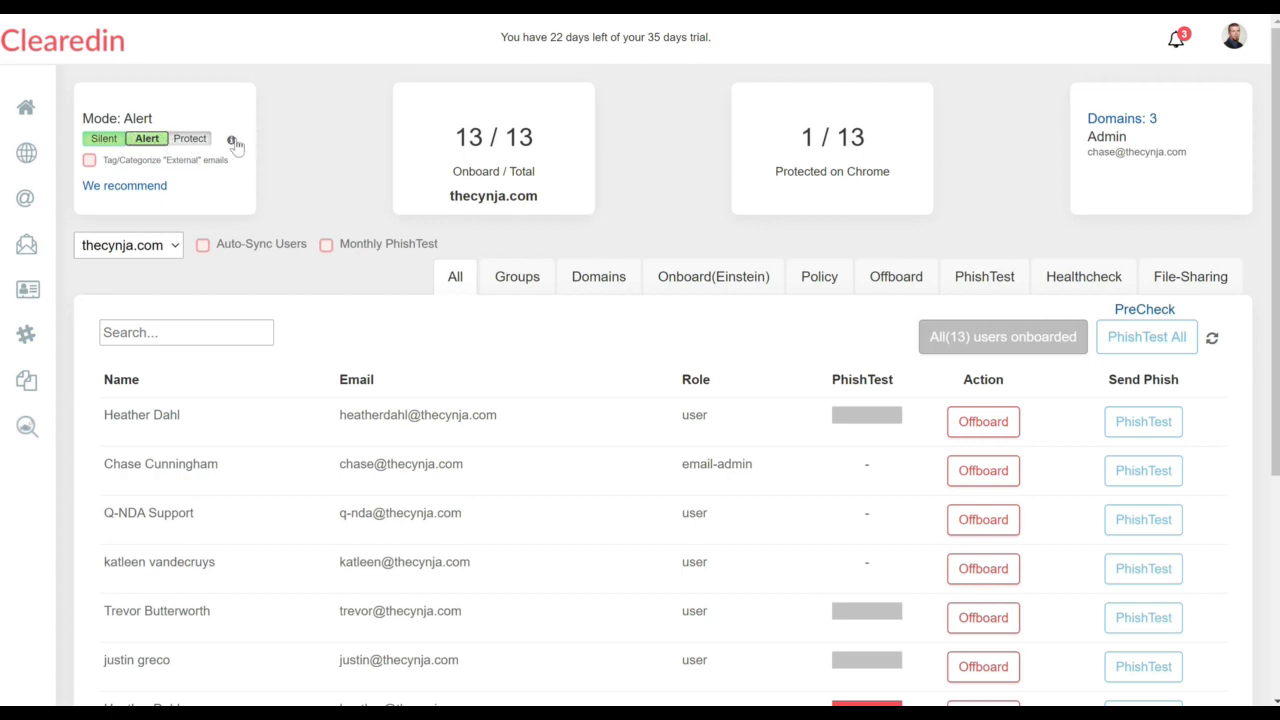
{"action": "left_click", "coordinate": [232, 140]}
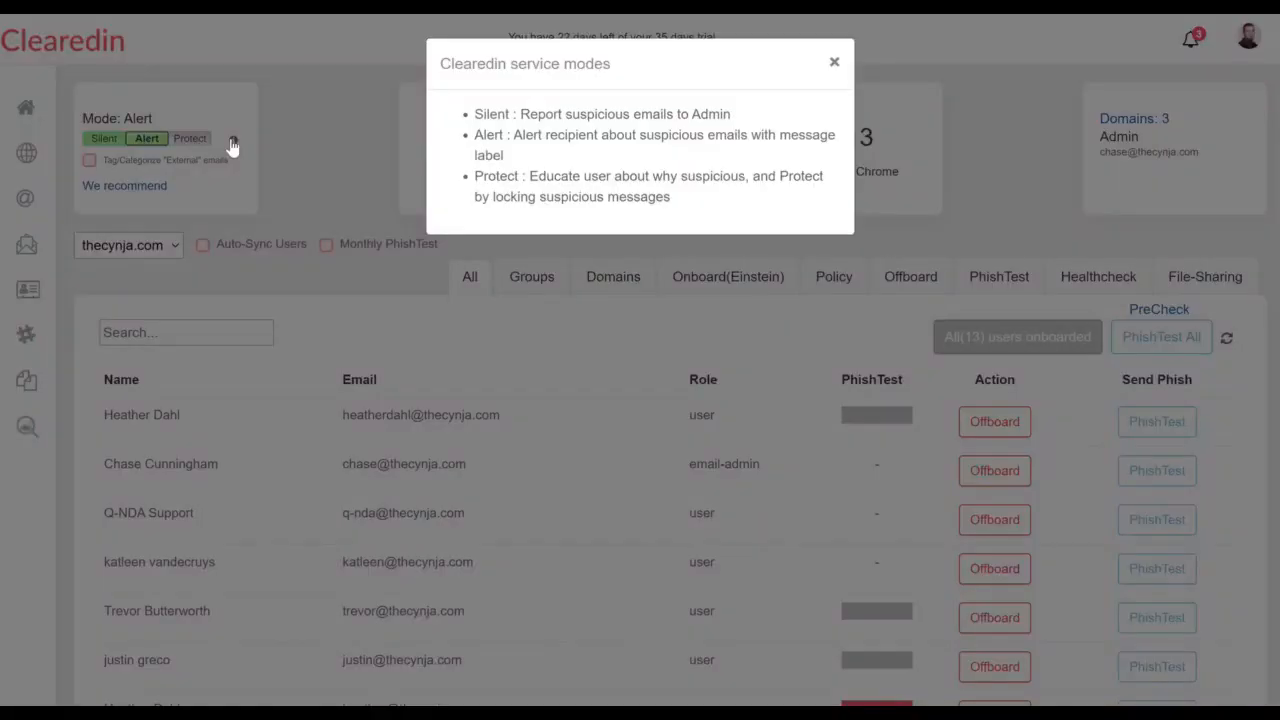
{"action": "mouse_move", "coordinate": [577, 192]}
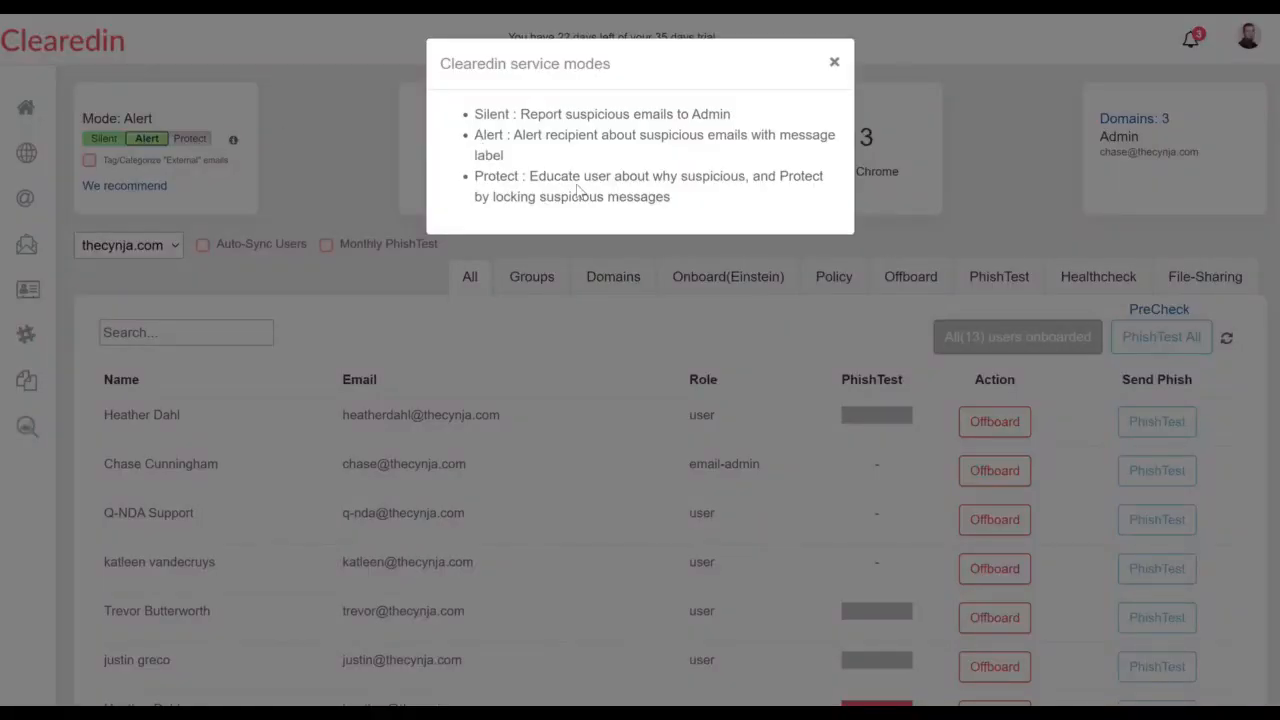
{"action": "mouse_move", "coordinate": [605, 217]}
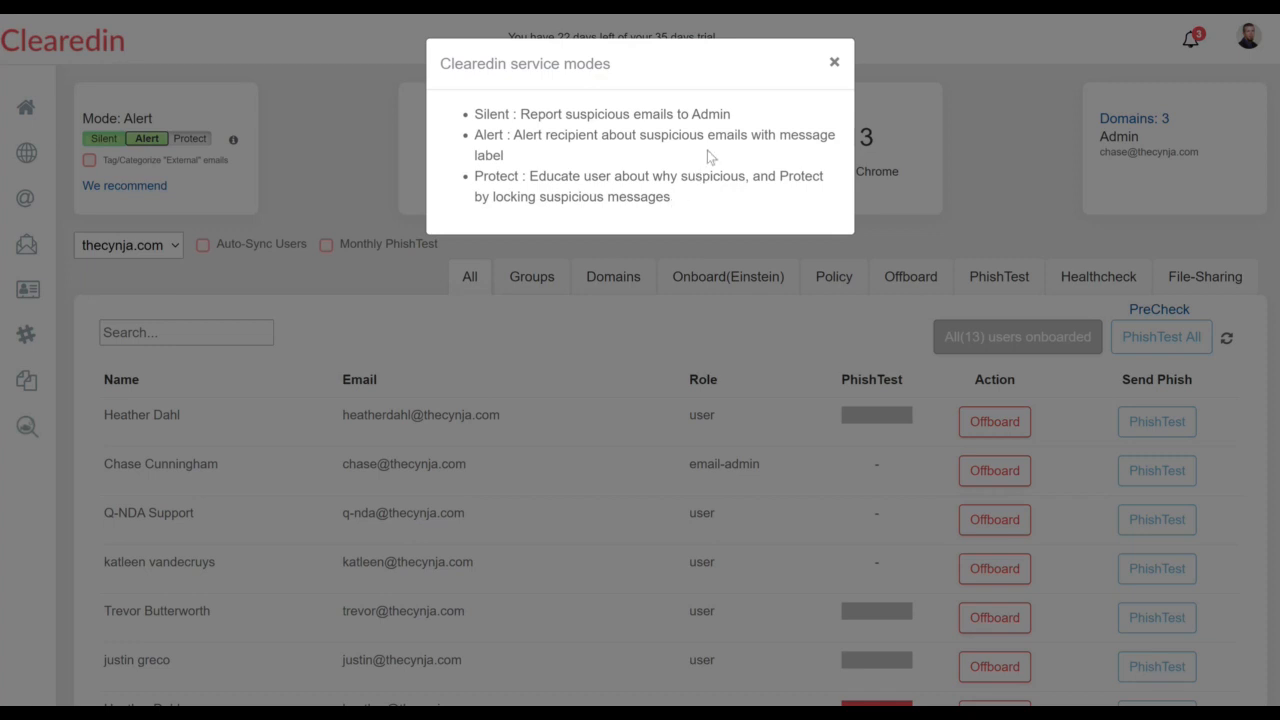
{"action": "left_click", "coordinate": [834, 61]}
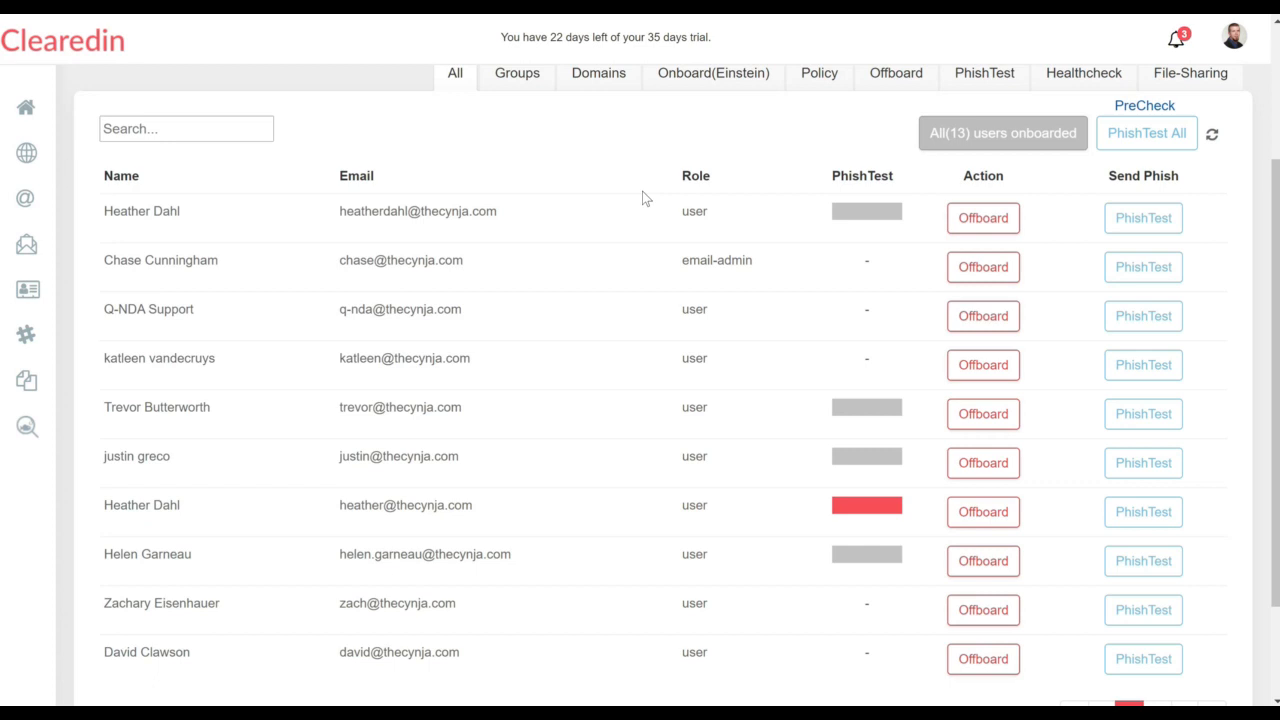
{"action": "mouse_move", "coordinate": [1146, 133]}
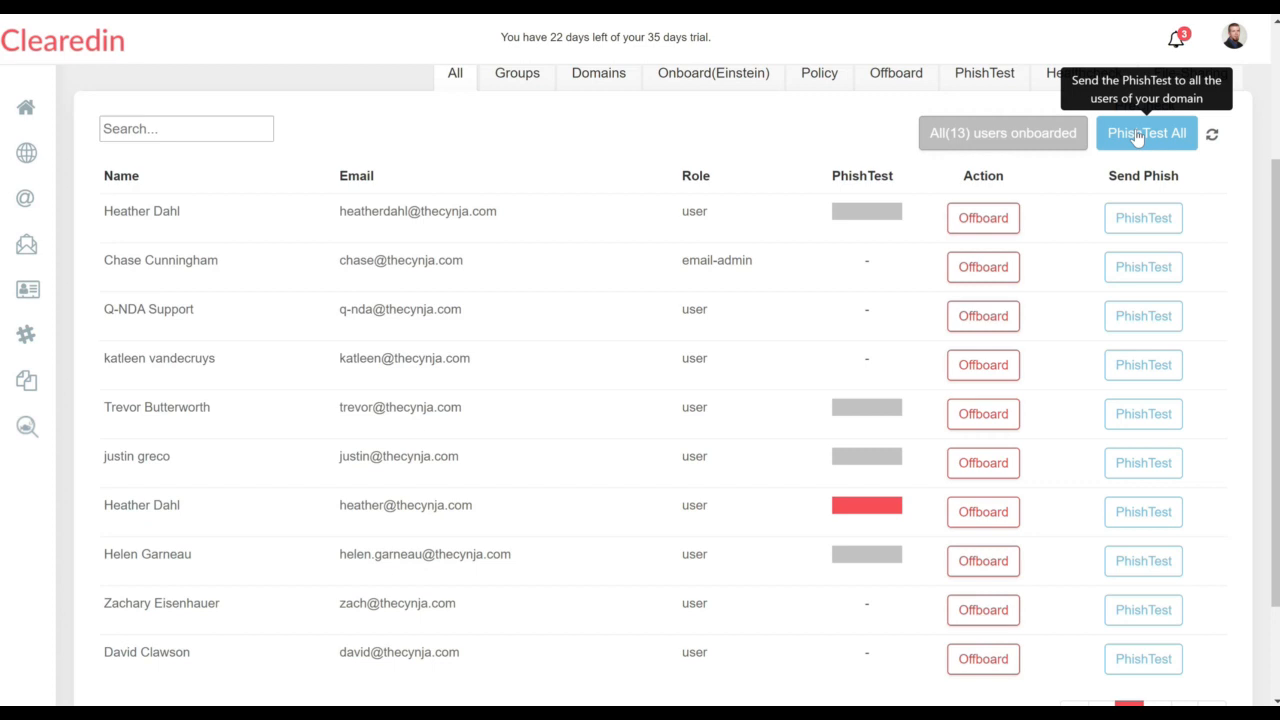
Step: Switch to the PhishTest tab listing five test templates per user
{"action": "left_click", "coordinate": [1146, 133]}
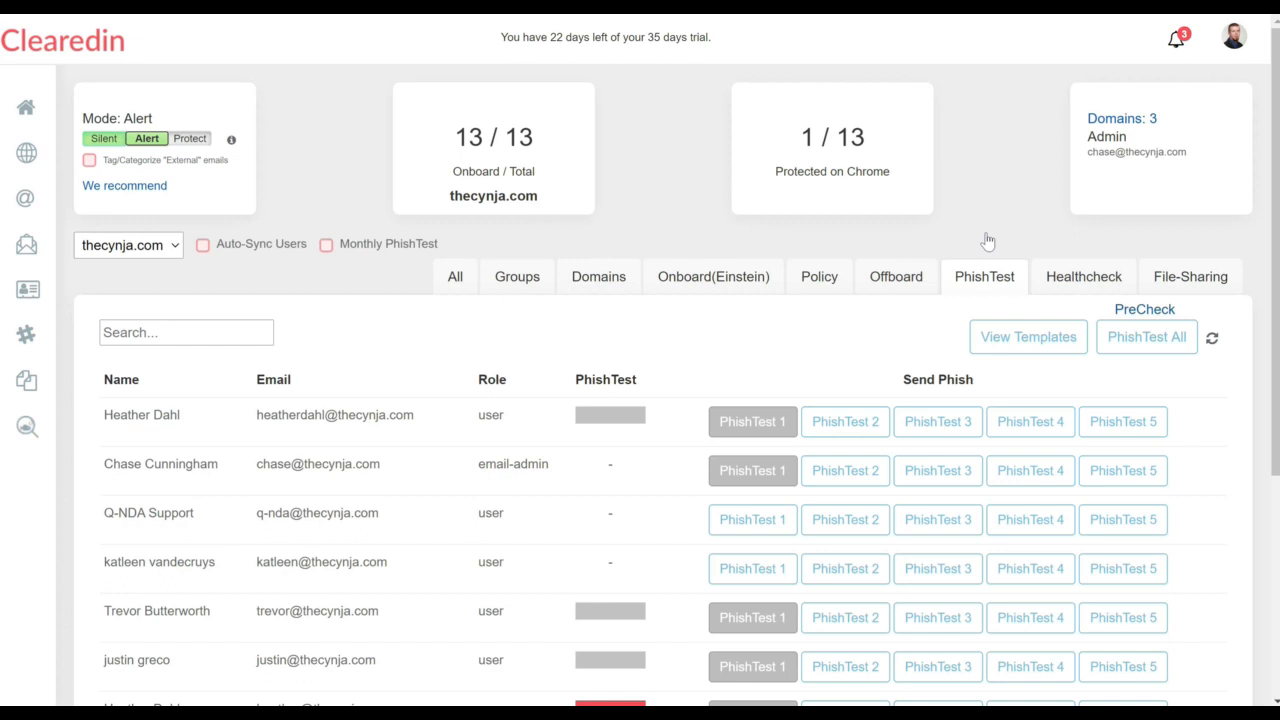
{"action": "mouse_move", "coordinate": [1003, 330]}
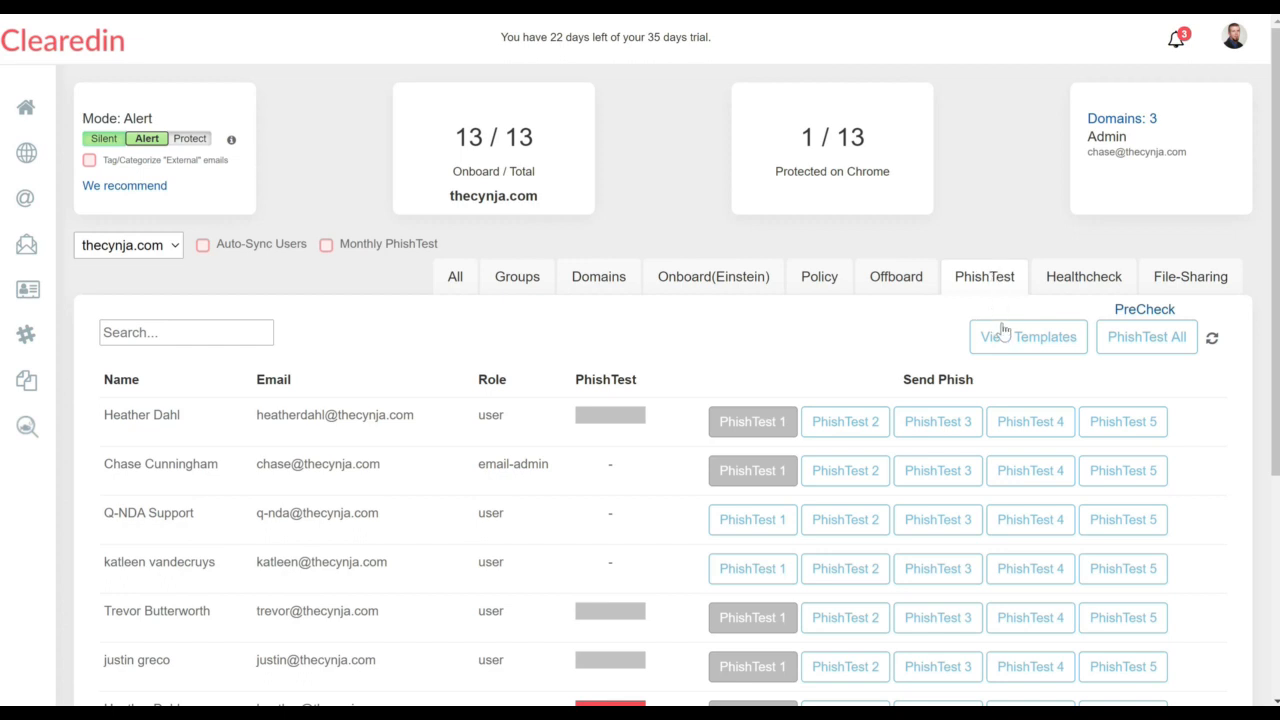
{"action": "left_click", "coordinate": [1027, 336]}
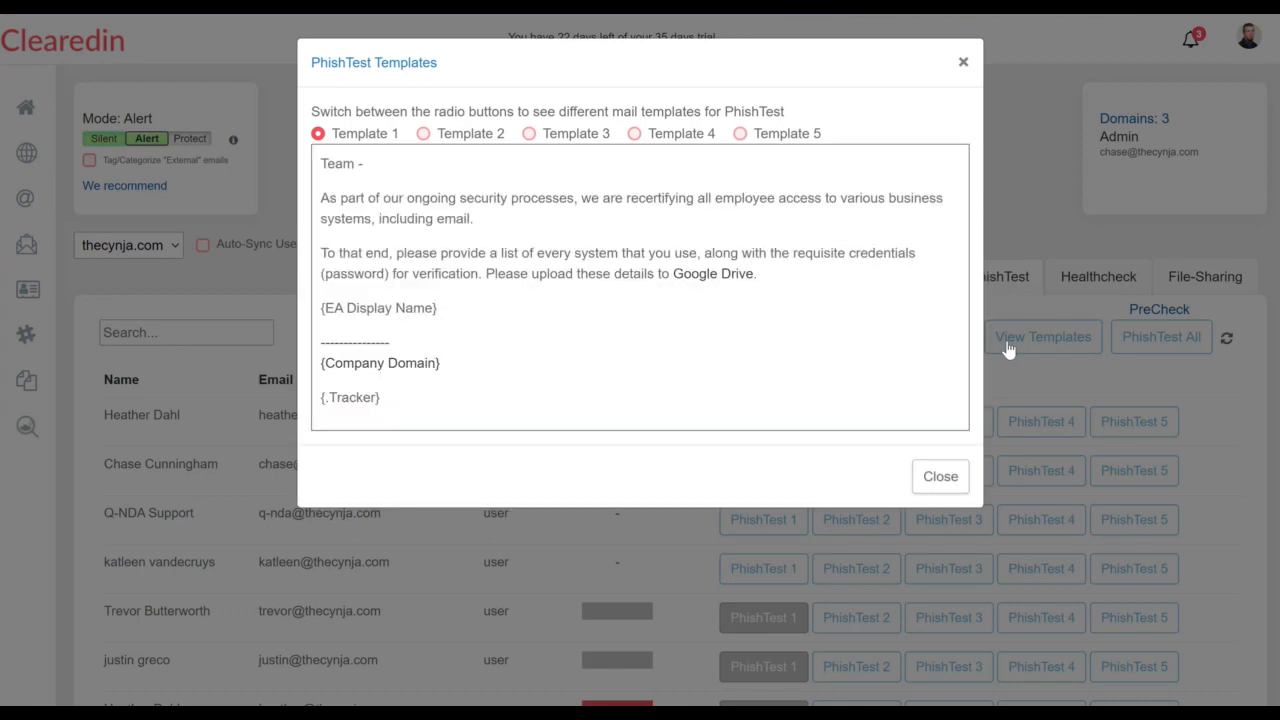
{"action": "mouse_move", "coordinate": [753, 163]}
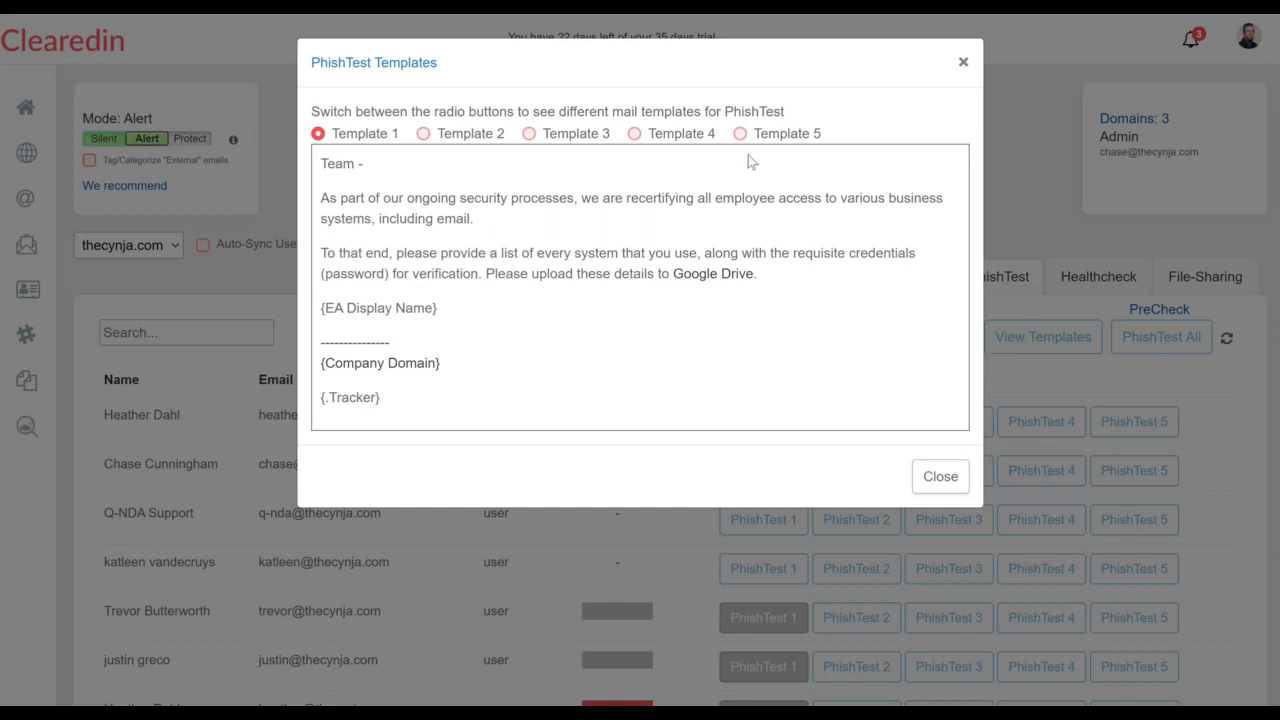
{"action": "left_click", "coordinate": [740, 133]}
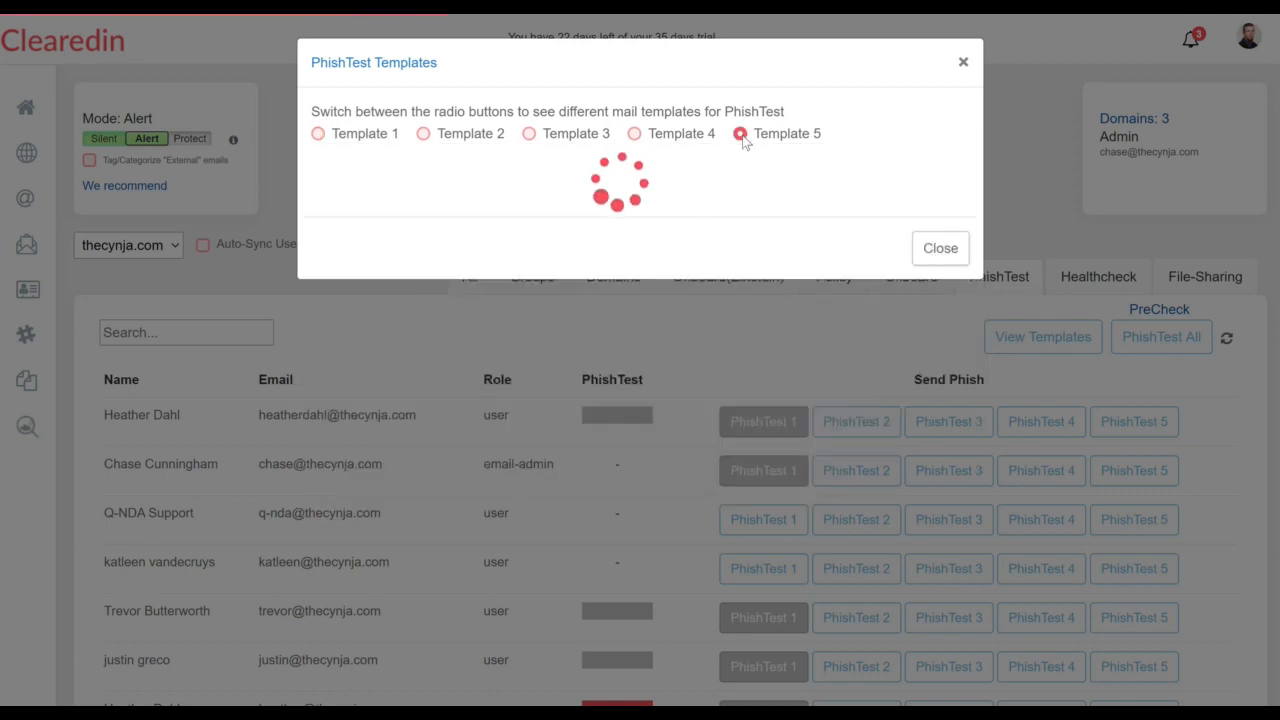
{"action": "left_click", "coordinate": [740, 133]}
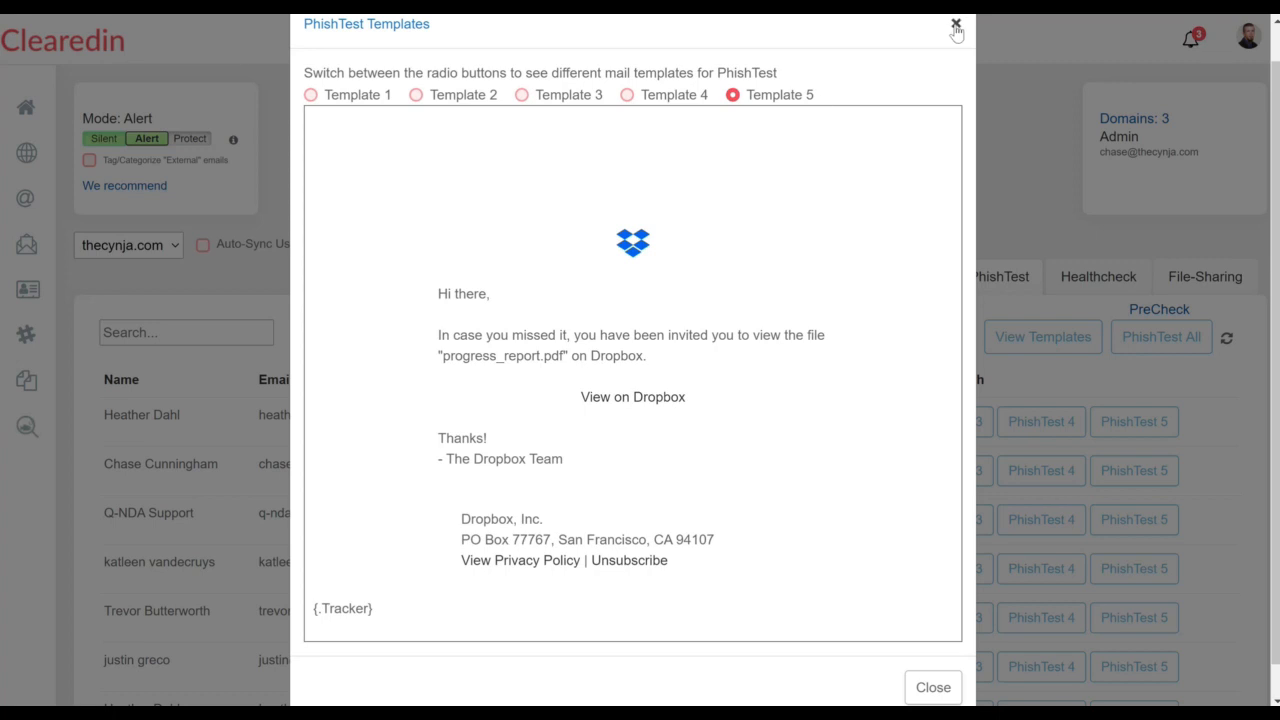
{"action": "left_click", "coordinate": [956, 23]}
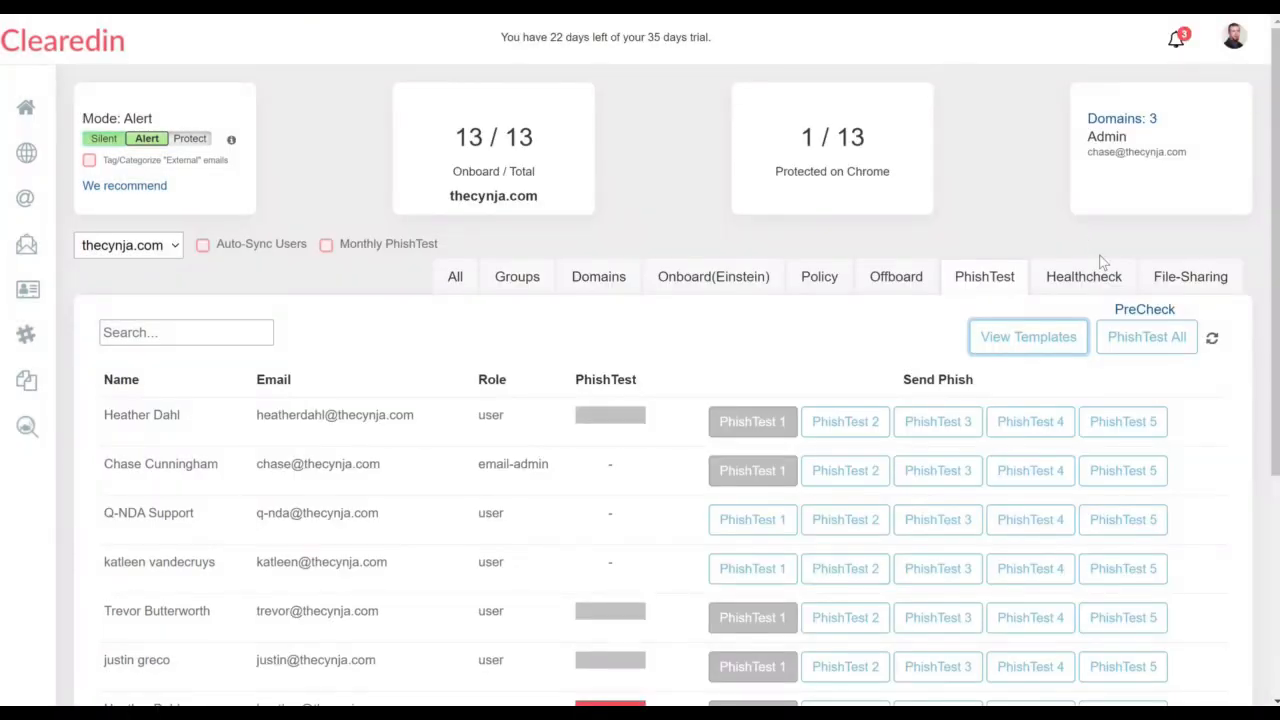
Step: Browse the File-Sharing onboarding options for each user before reaching Healthcheck
{"action": "left_click", "coordinate": [1190, 276]}
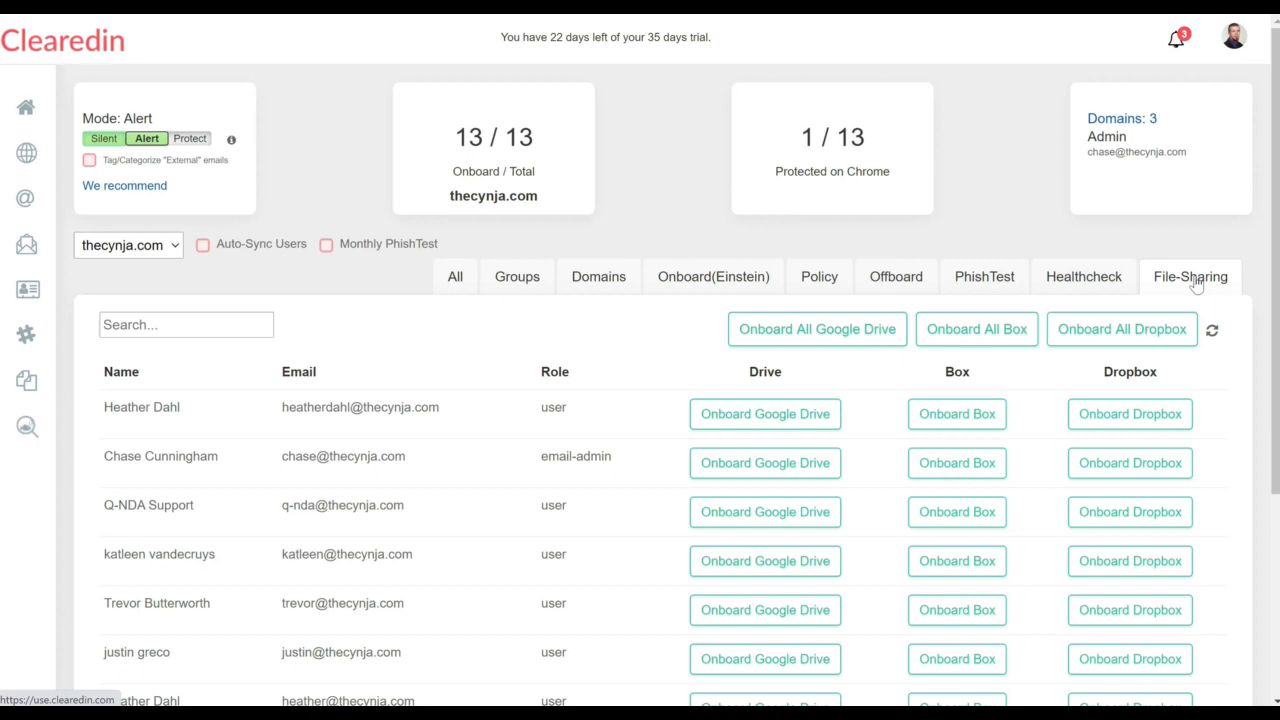
{"action": "scroll", "scroll_direction": "down", "scroll_amount": 3}
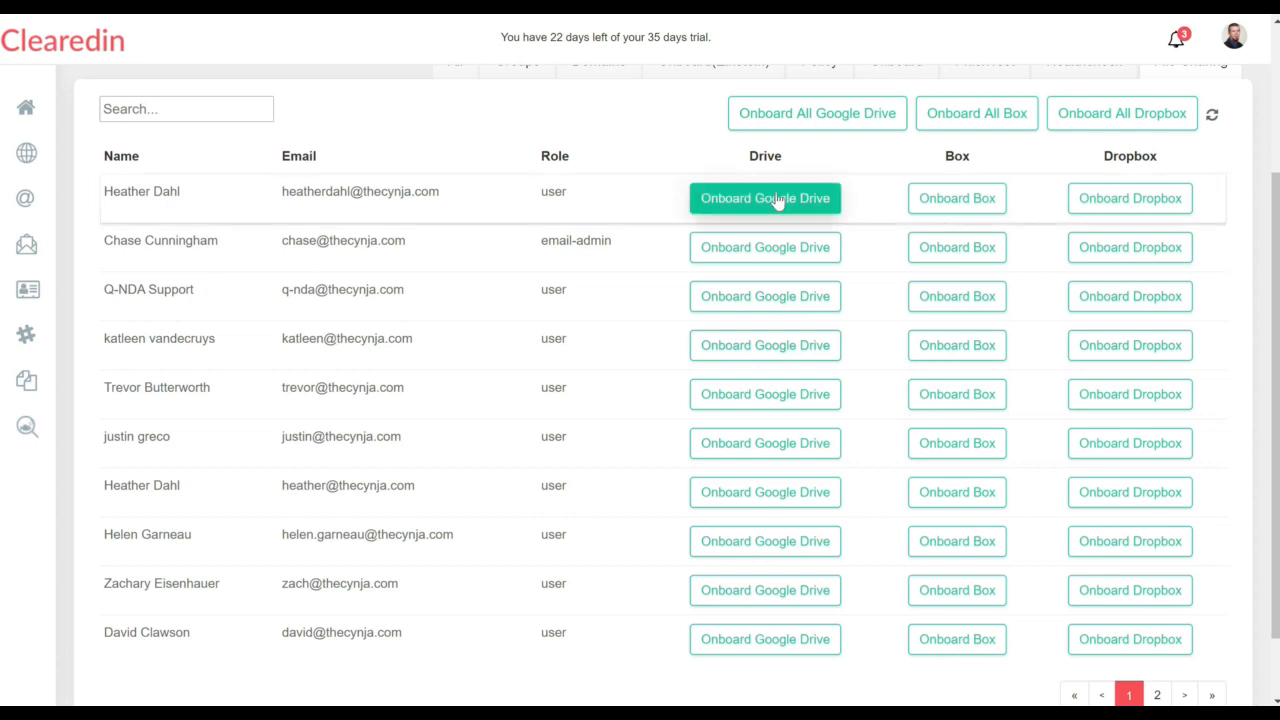
{"action": "mouse_move", "coordinate": [758, 210]}
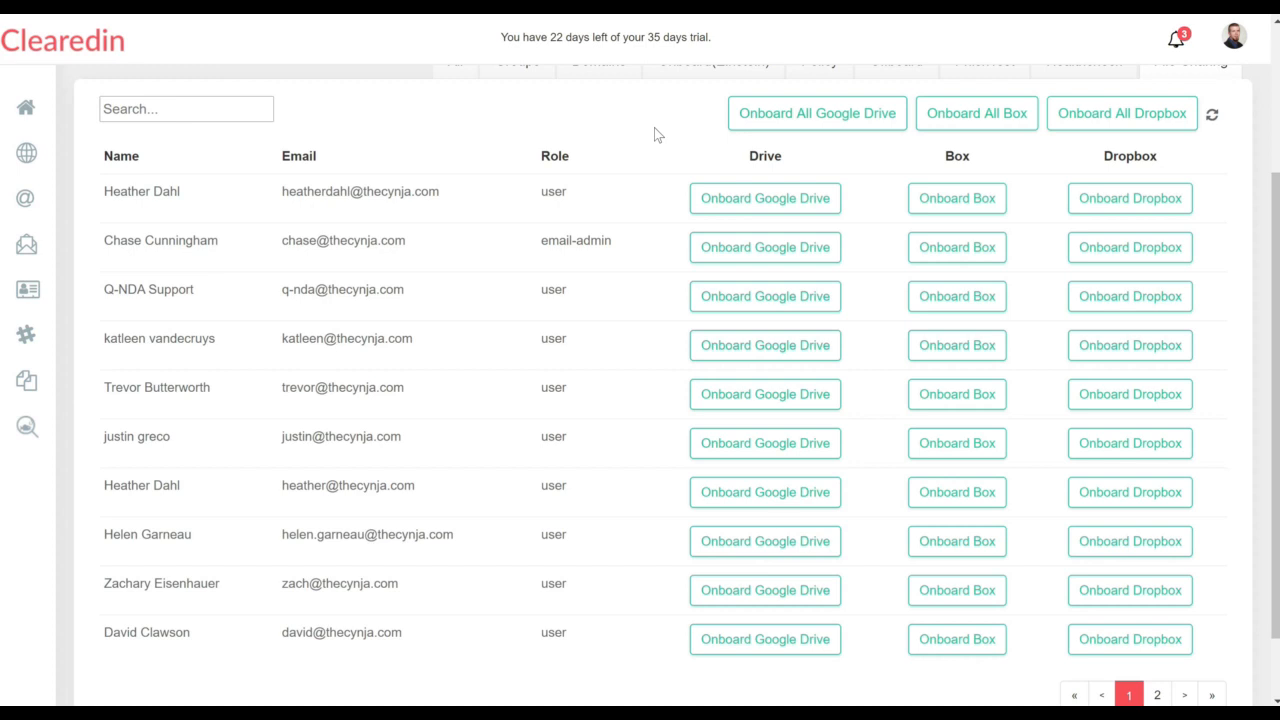
{"action": "scroll", "scroll_direction": "up", "scroll_amount": 3}
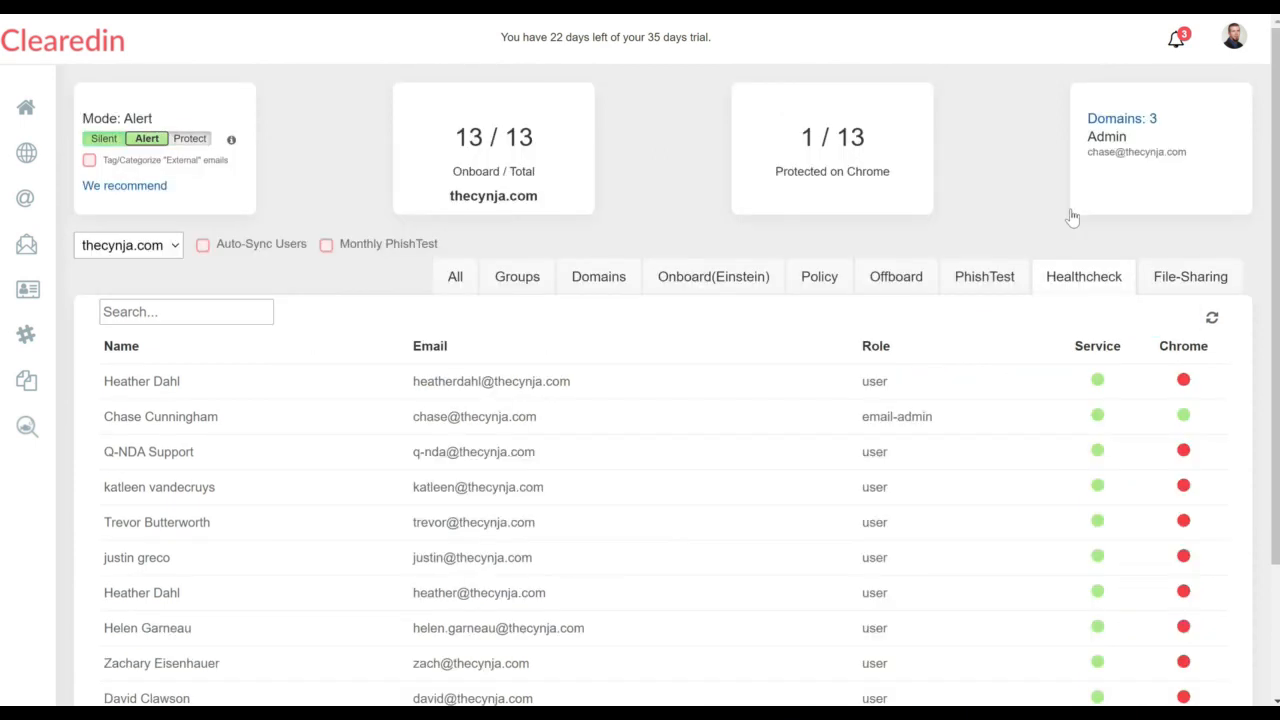
{"action": "scroll", "scroll_direction": "down", "scroll_amount": 3}
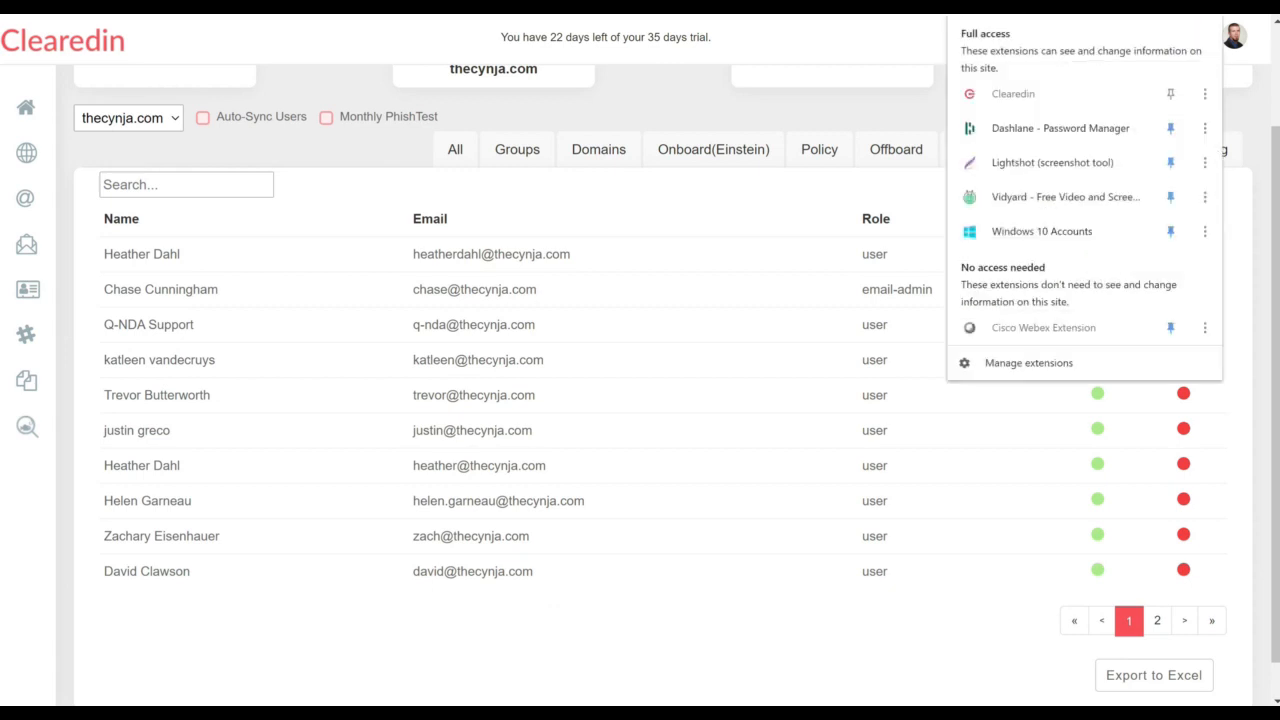
{"action": "mouse_move", "coordinate": [1013, 94]}
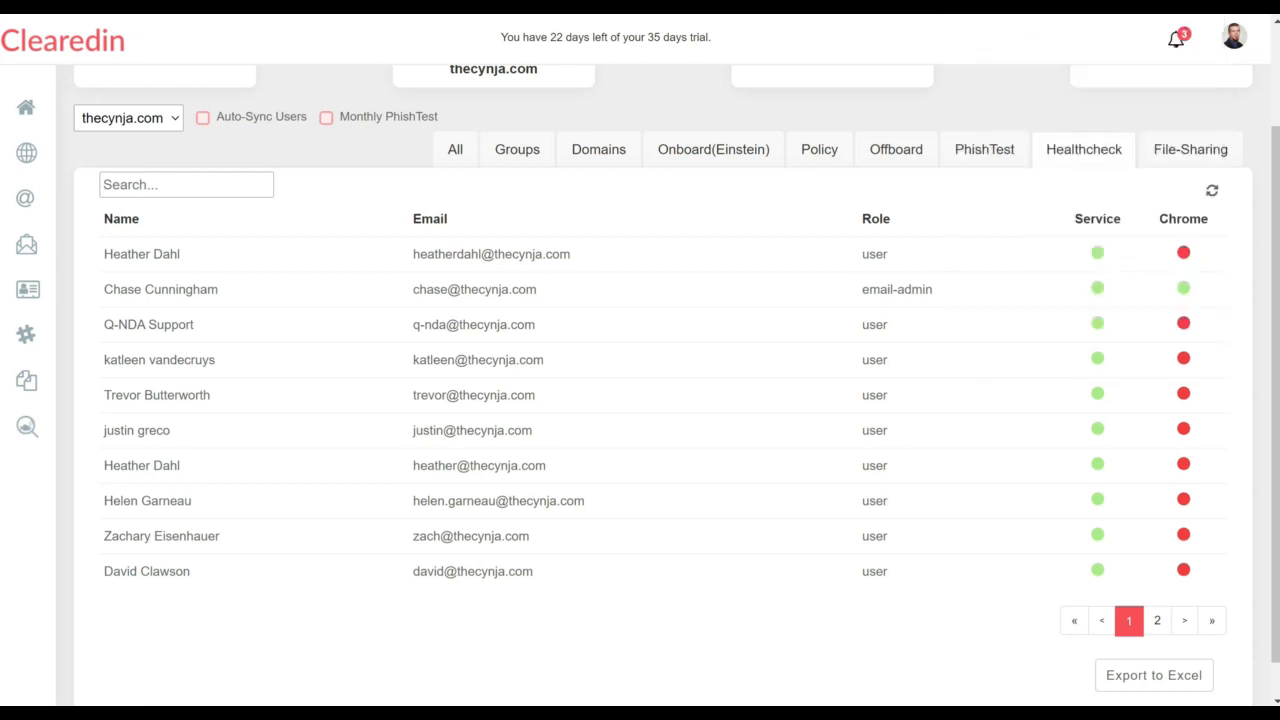
{"action": "mouse_move", "coordinate": [700, 282]}
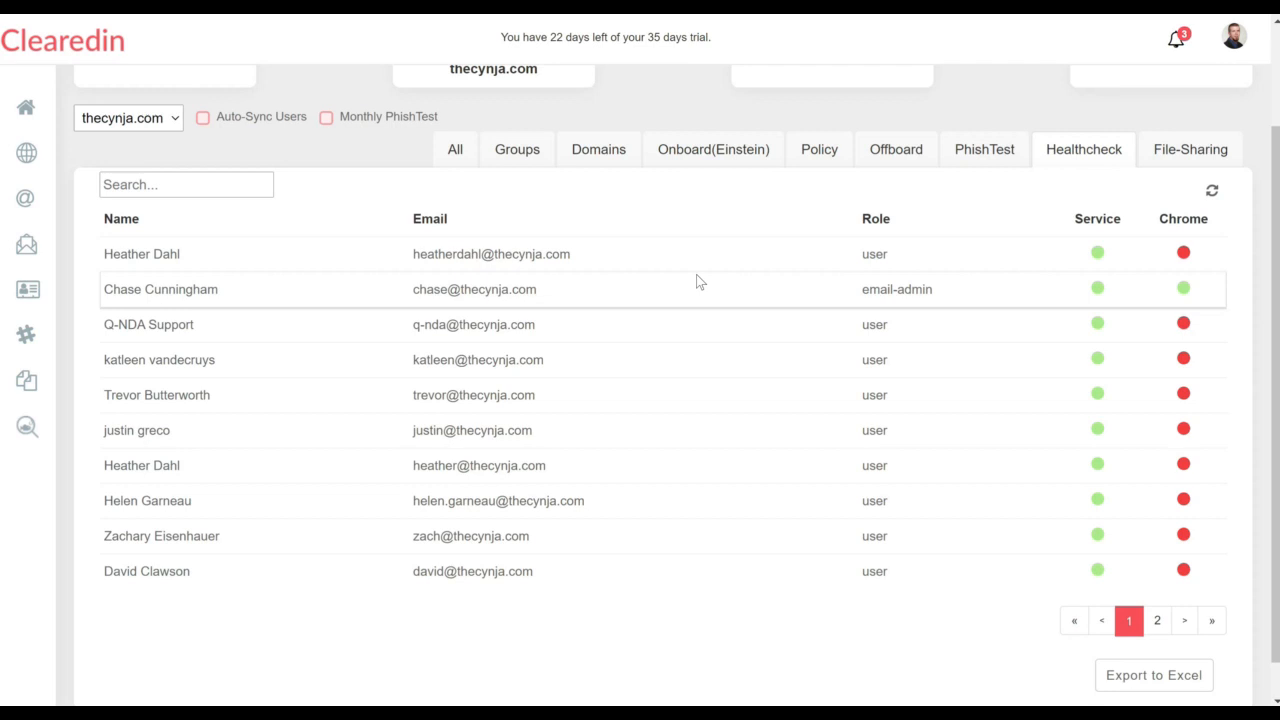
{"action": "mouse_move", "coordinate": [1174, 293]}
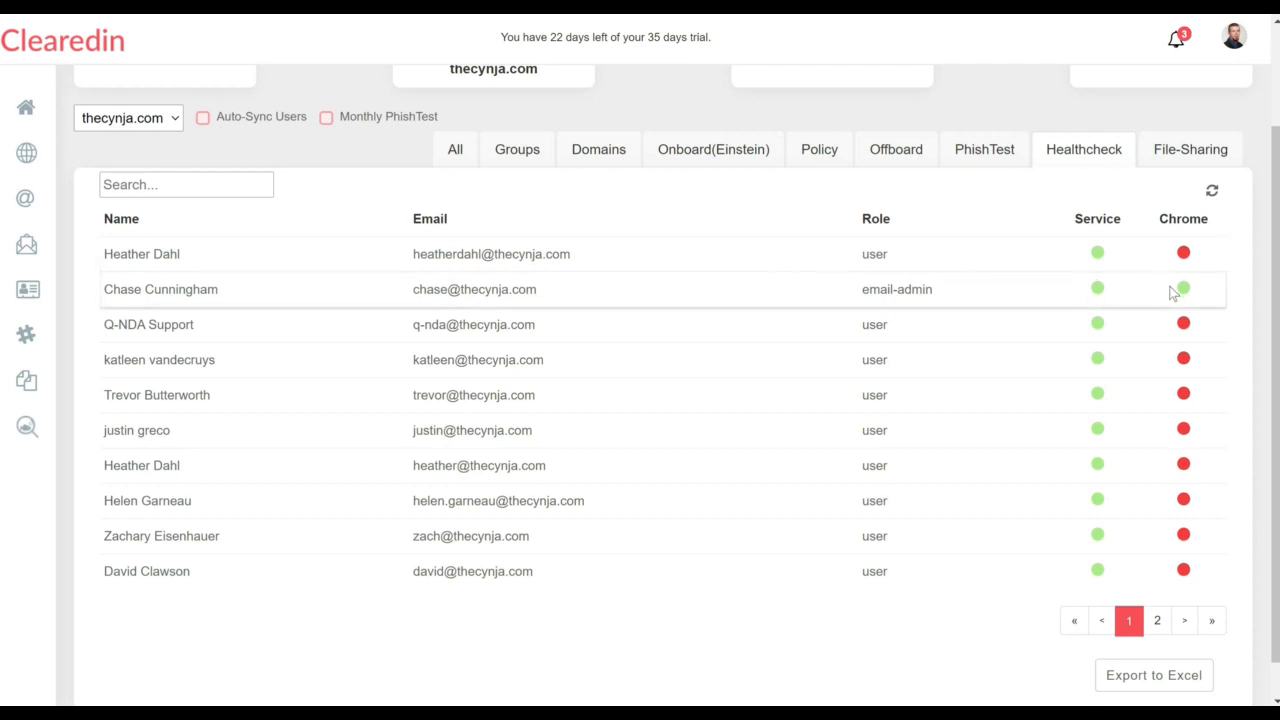
{"action": "mouse_move", "coordinate": [1176, 105]}
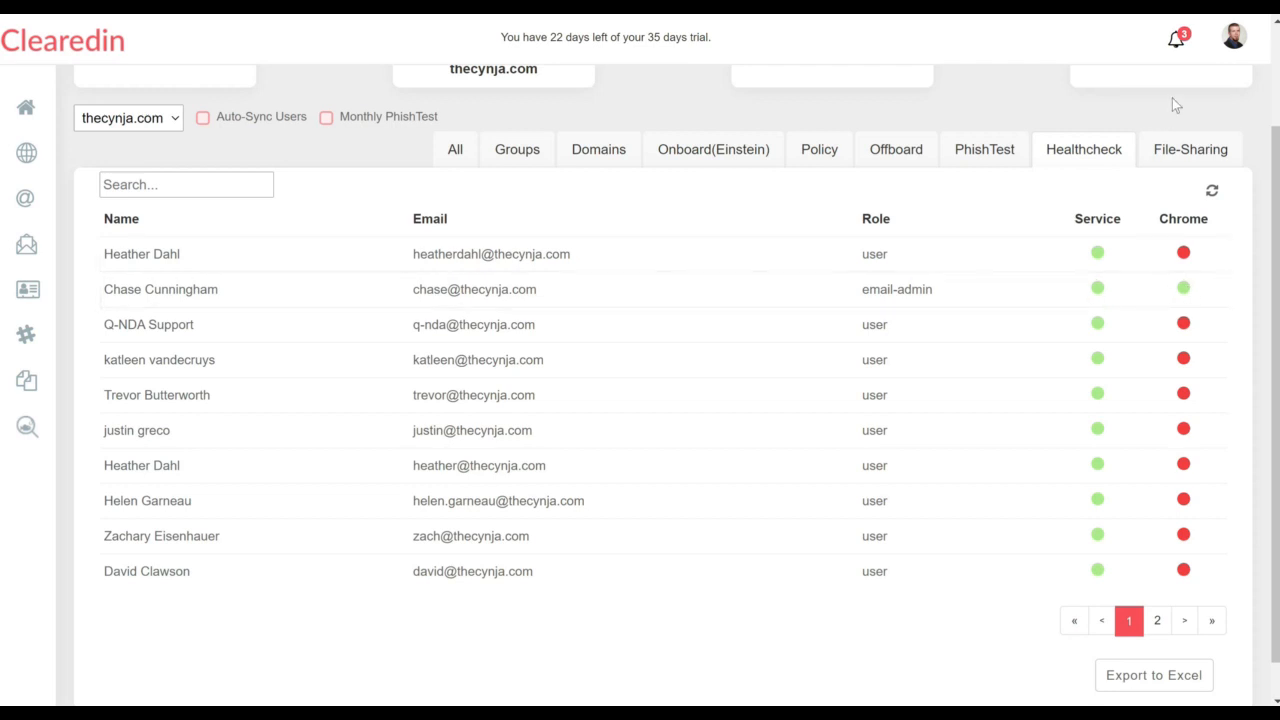
{"action": "mouse_move", "coordinate": [1175, 188]}
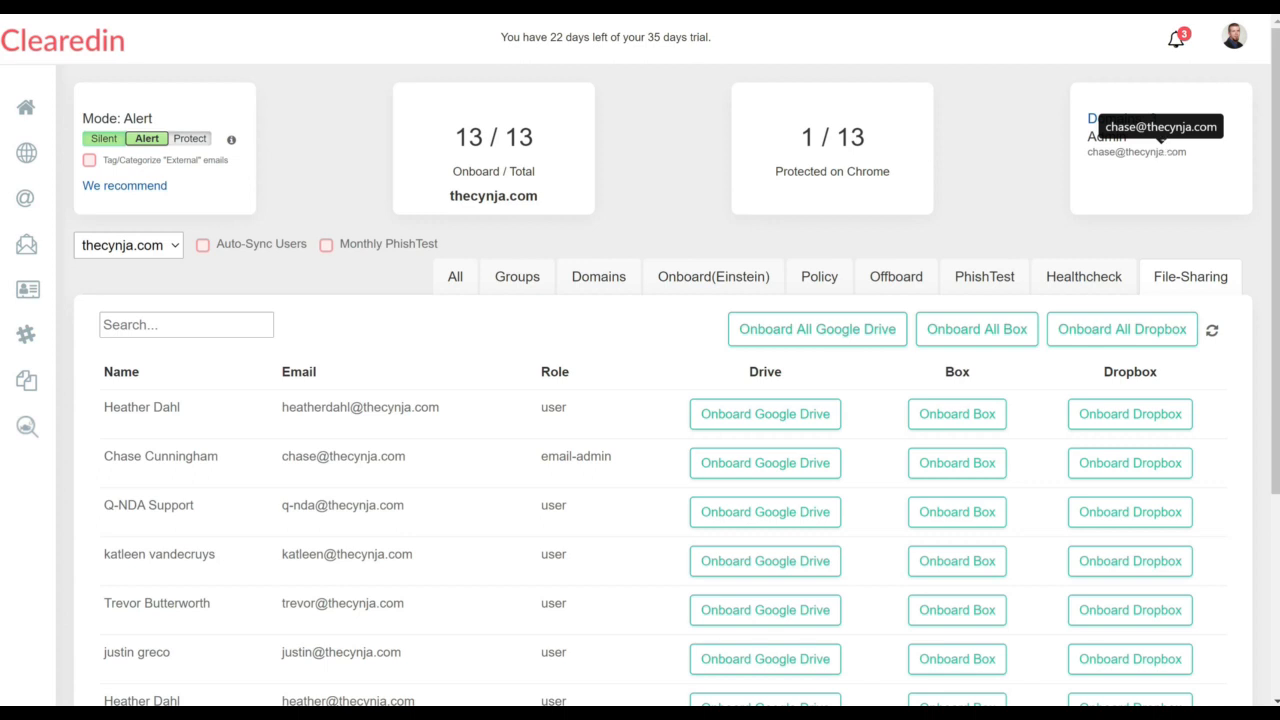
{"action": "mouse_move", "coordinate": [1011, 169]}
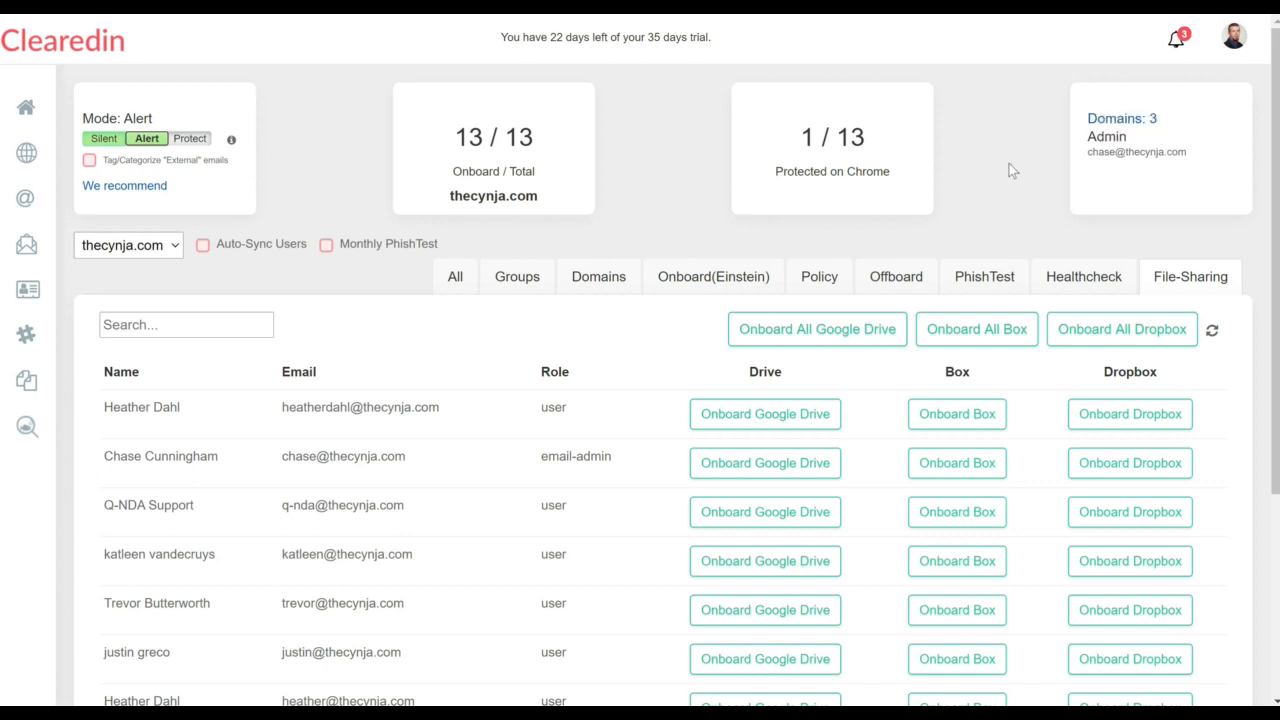
{"action": "mouse_move", "coordinate": [485, 301]}
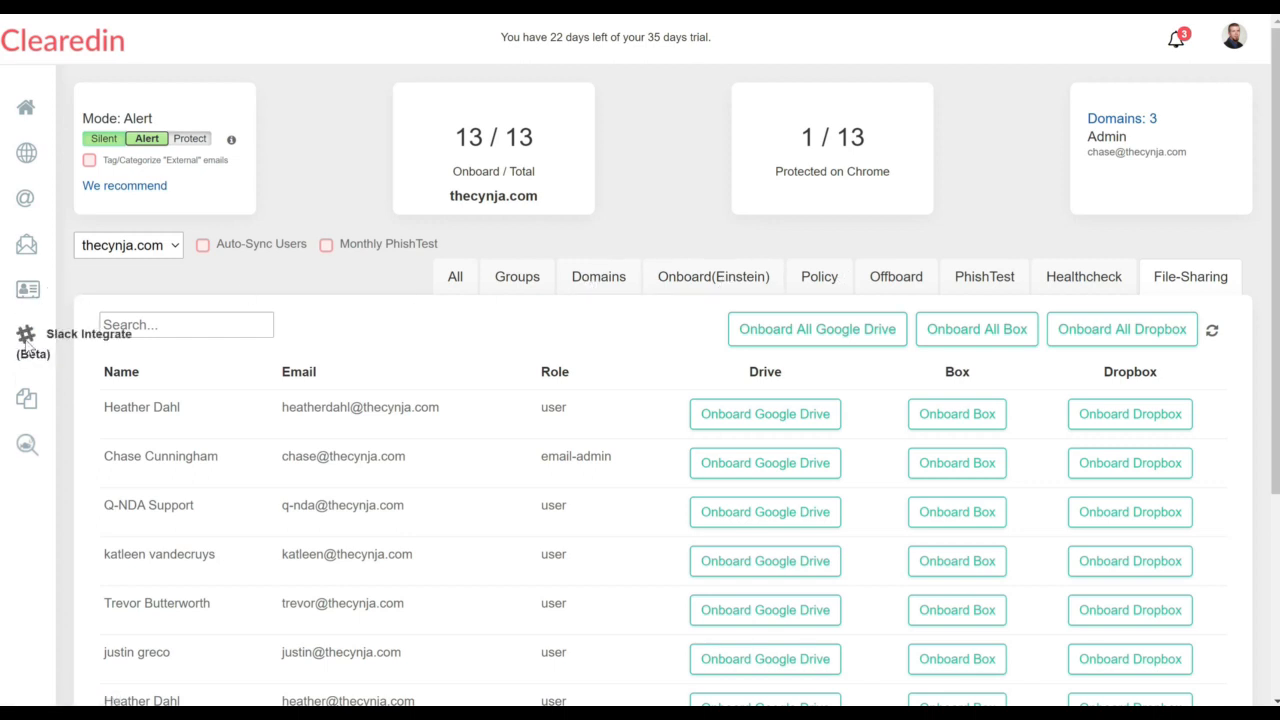
Step: Open the Slack Integrate (Beta) Team Chatting page from the sidebar
{"action": "left_click", "coordinate": [26, 334]}
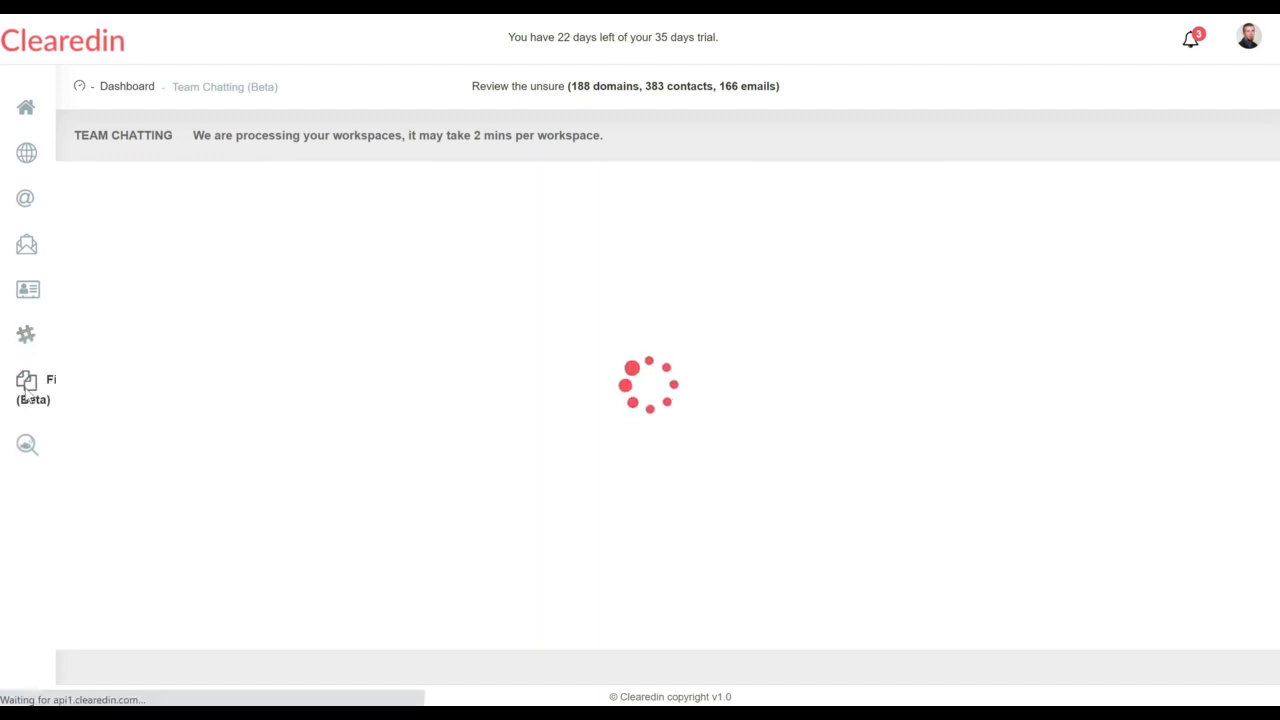
Step: Open File Sharing (Beta) and show its Suspicious Outsiders tab for Google Drive
{"action": "left_click", "coordinate": [26, 385]}
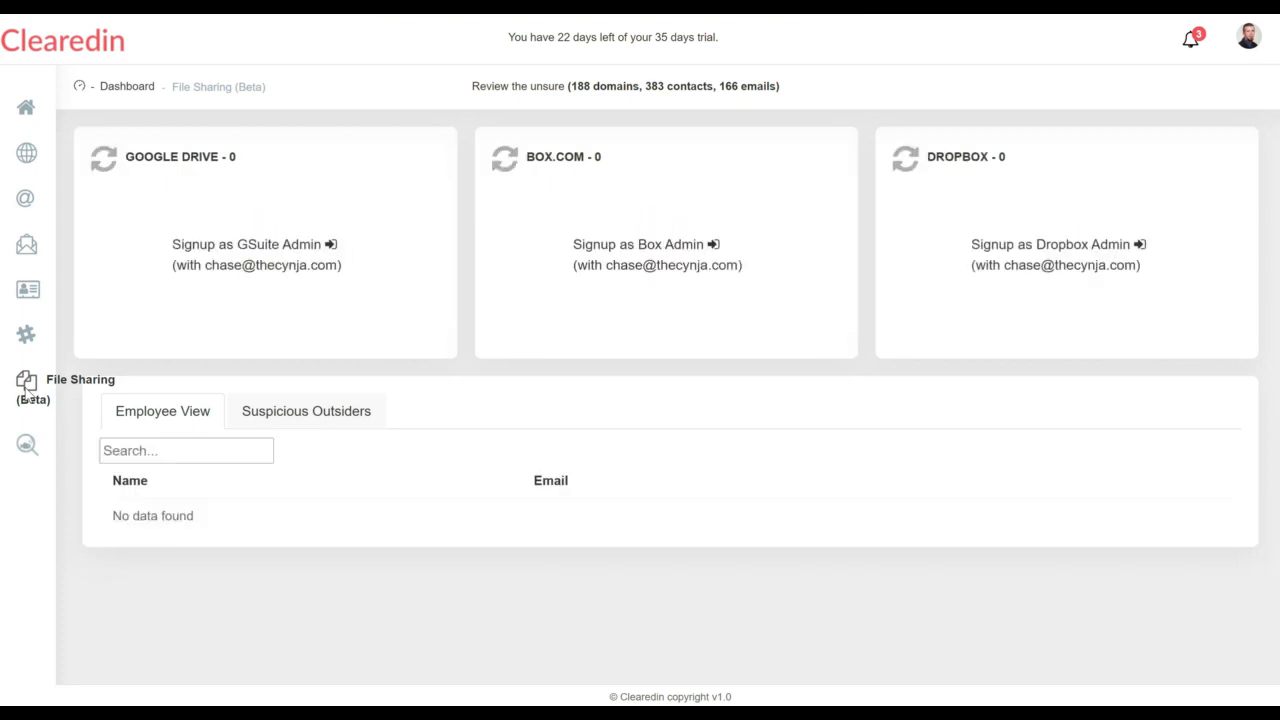
{"action": "mouse_move", "coordinate": [306, 411]}
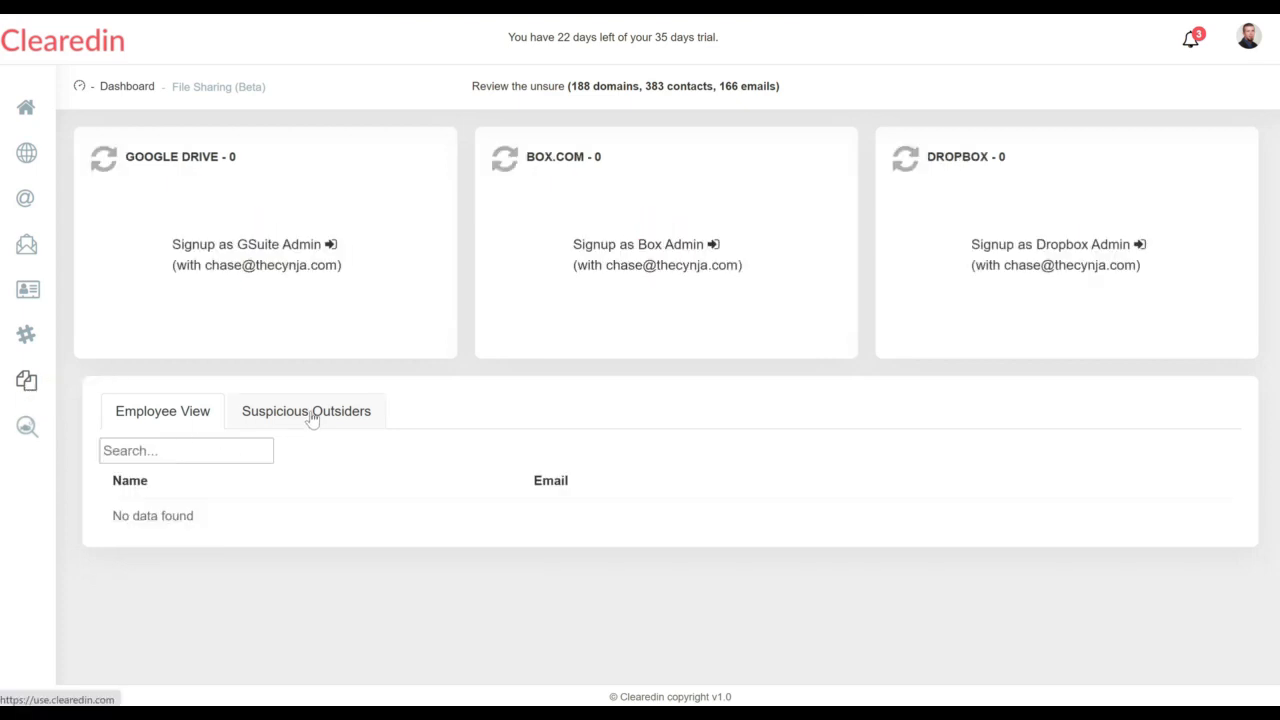
{"action": "left_click", "coordinate": [306, 411]}
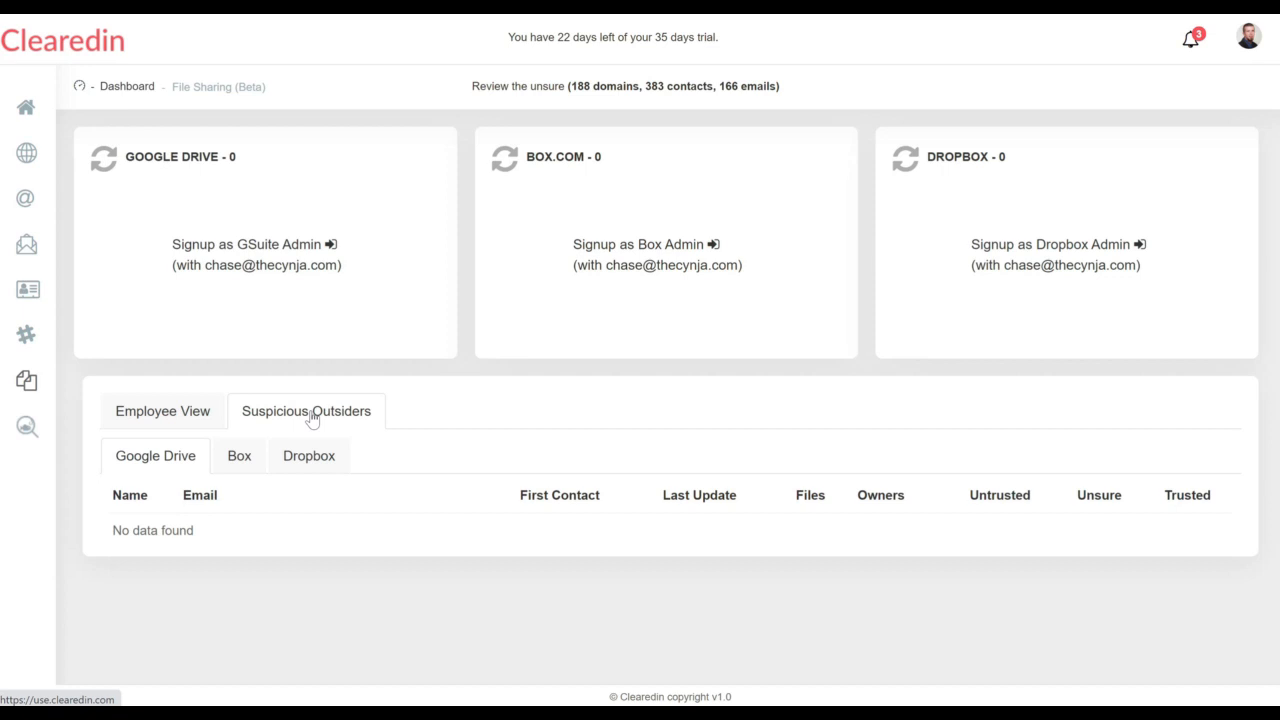
{"action": "mouse_move", "coordinate": [37, 447]}
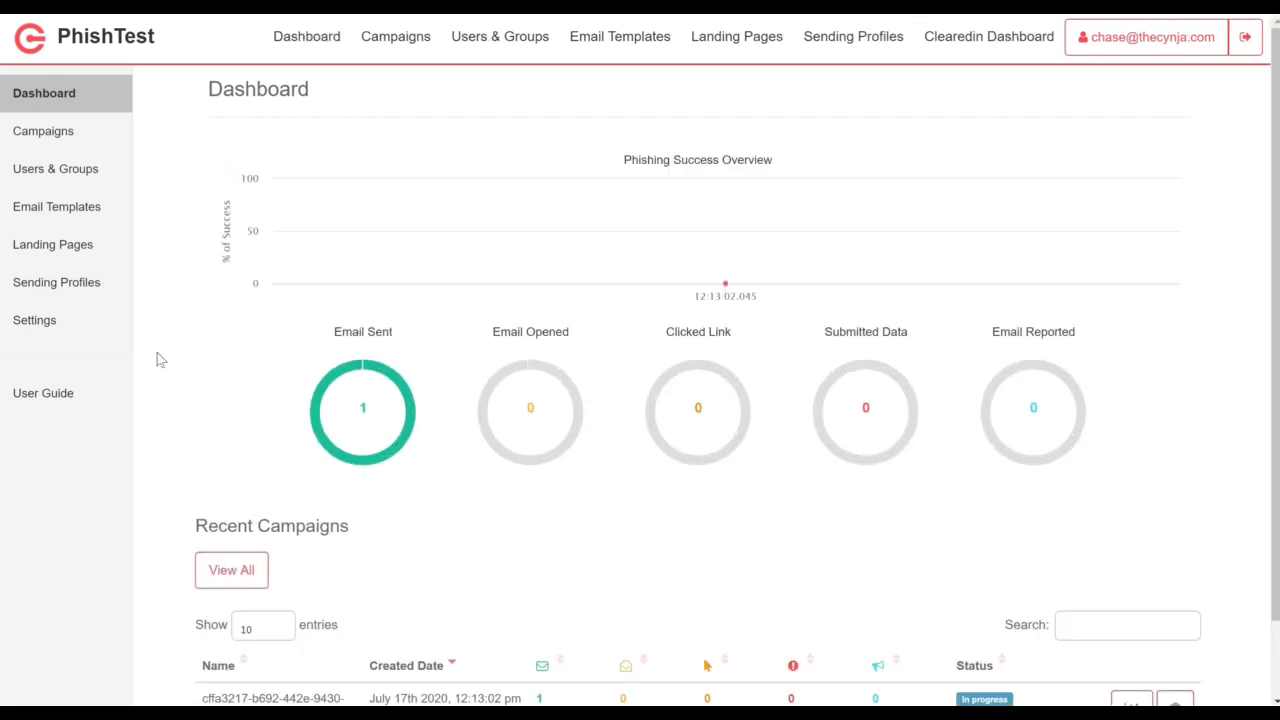
Step: Scroll the campaign dashboard, then go to the Email Templates list
{"action": "scroll", "scroll_direction": "down", "scroll_amount": 3}
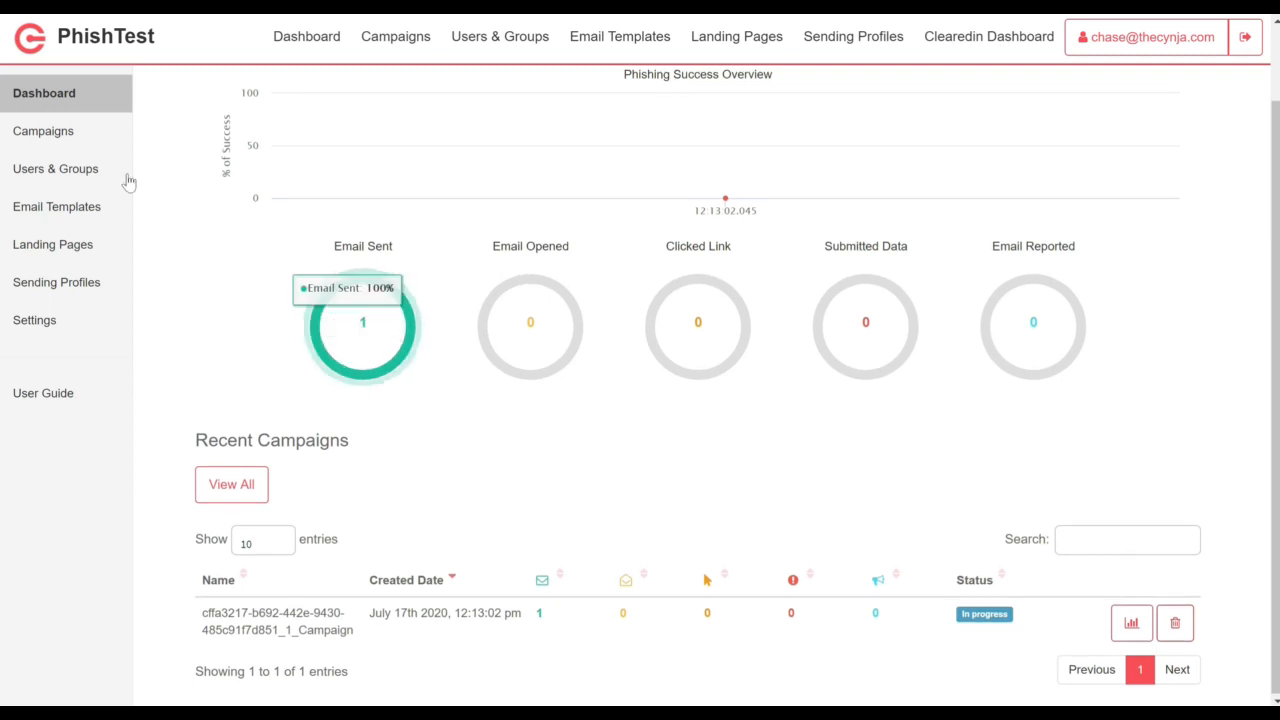
{"action": "mouse_move", "coordinate": [55, 140]}
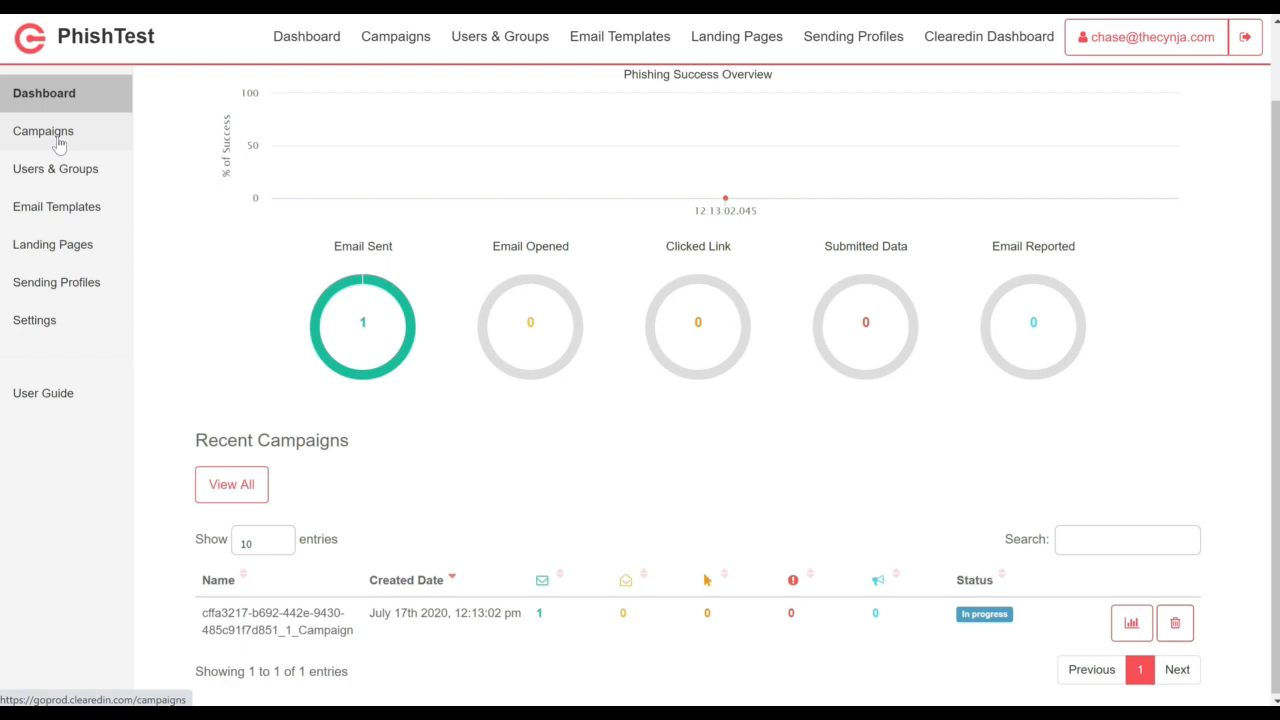
{"action": "mouse_move", "coordinate": [137, 175]}
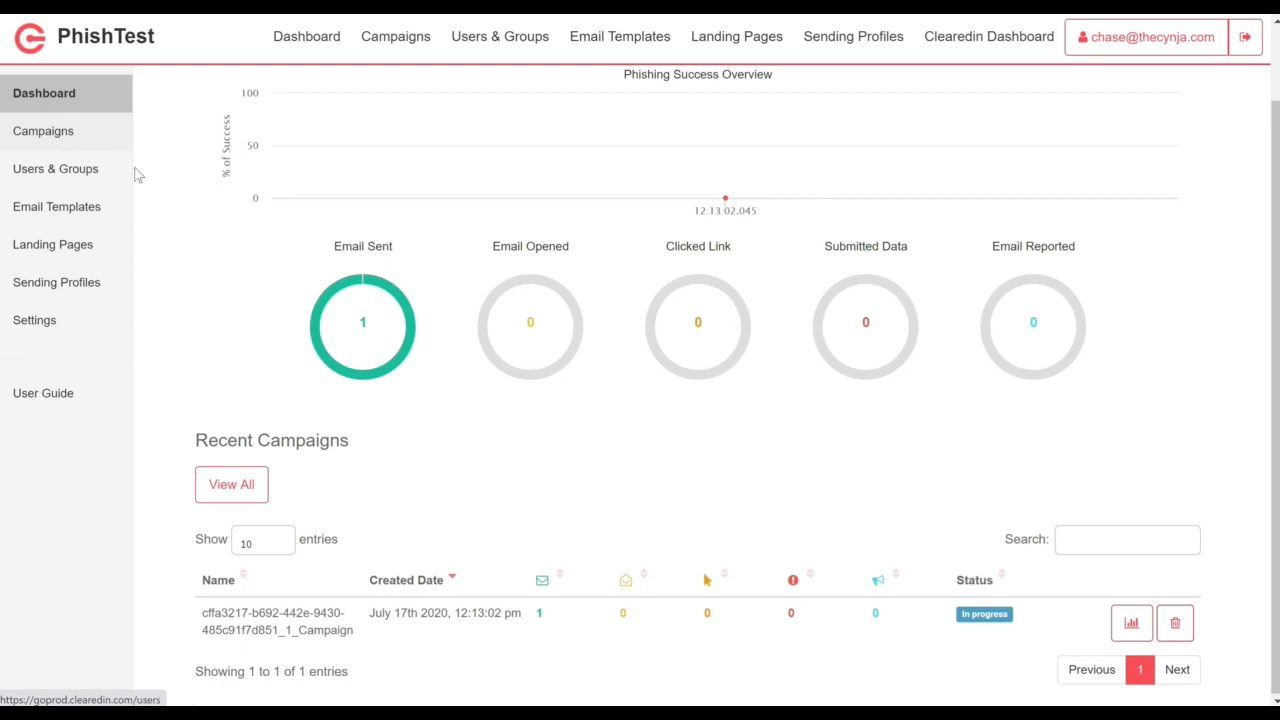
{"action": "left_click", "coordinate": [56, 206]}
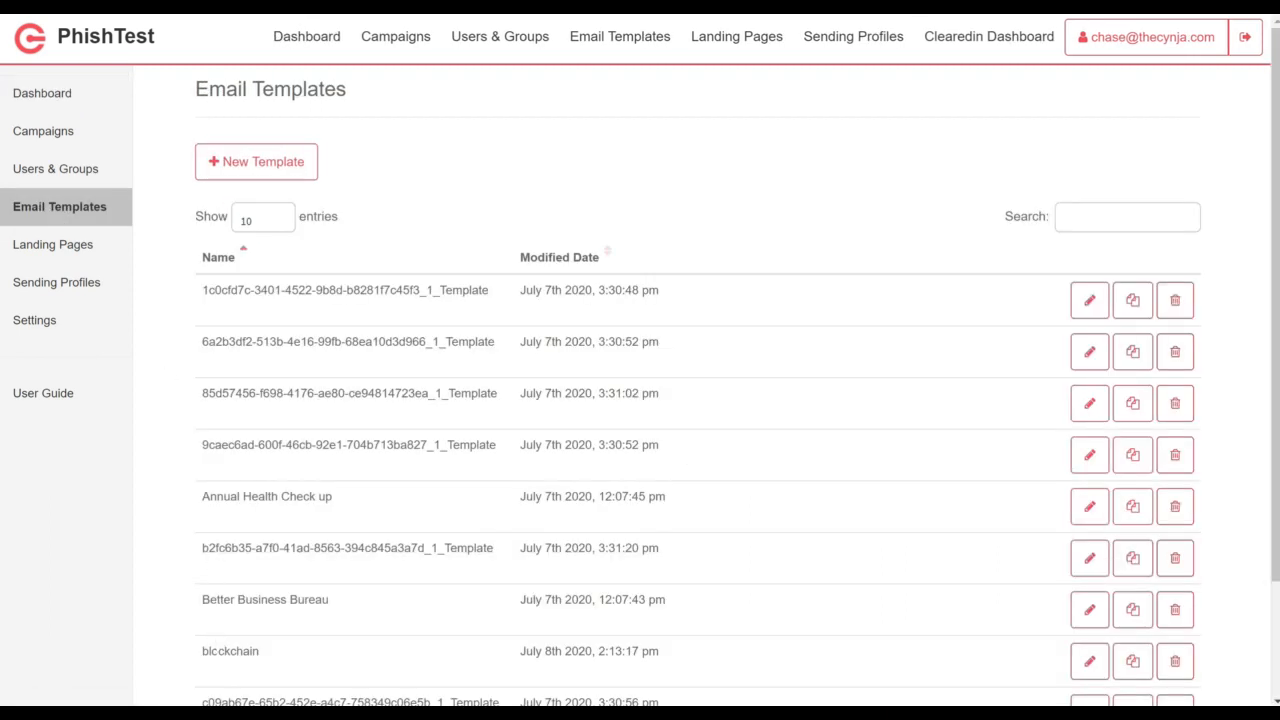
{"action": "mouse_move", "coordinate": [1089, 661]}
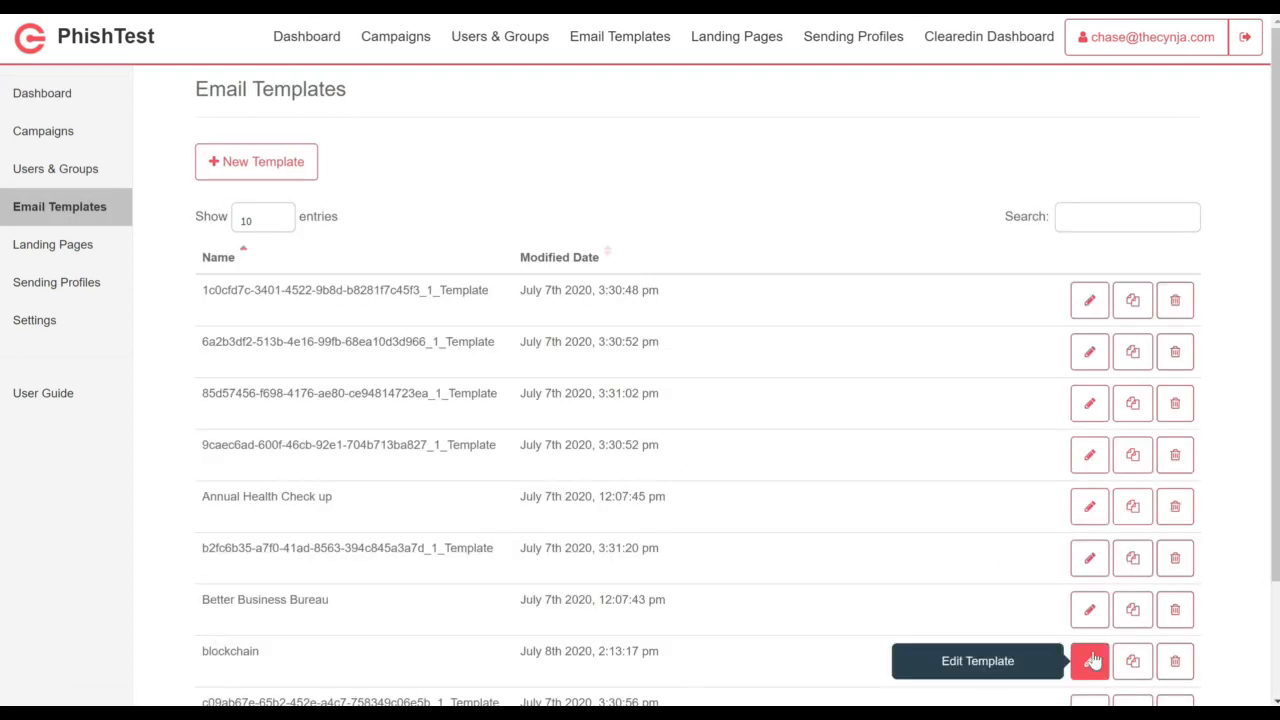
{"action": "left_click", "coordinate": [1089, 661]}
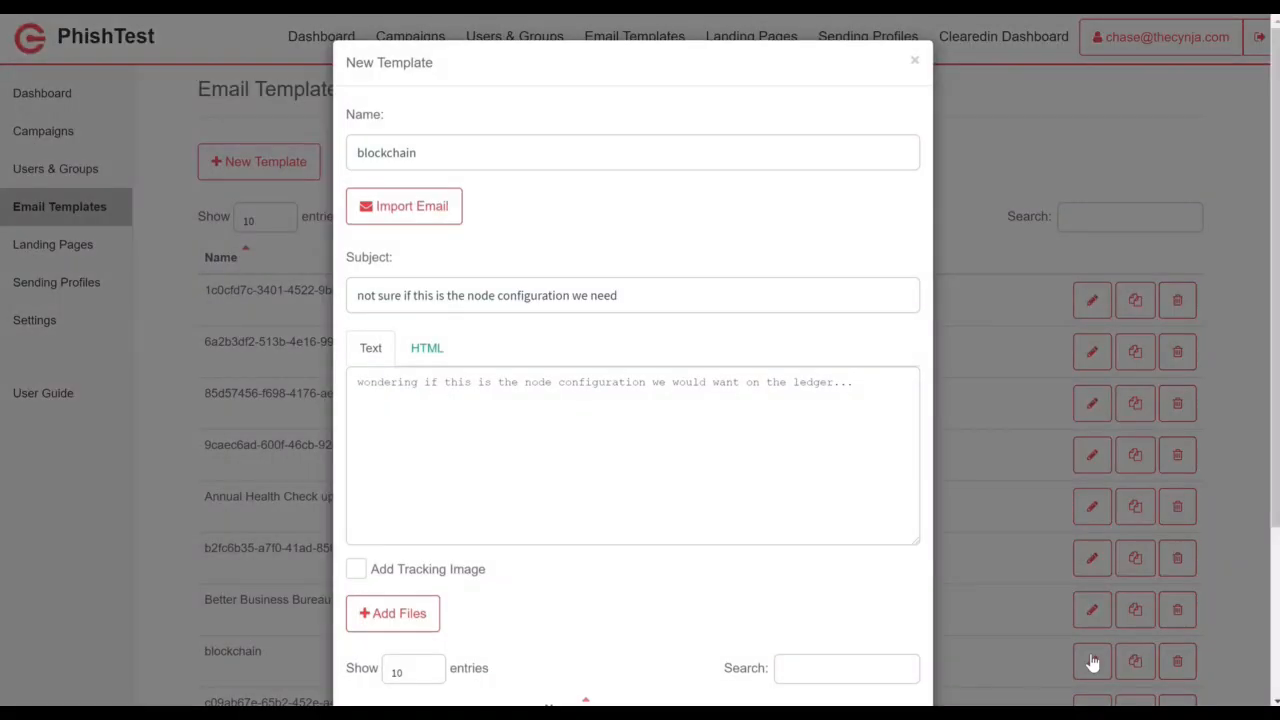
{"action": "mouse_move", "coordinate": [845, 356]}
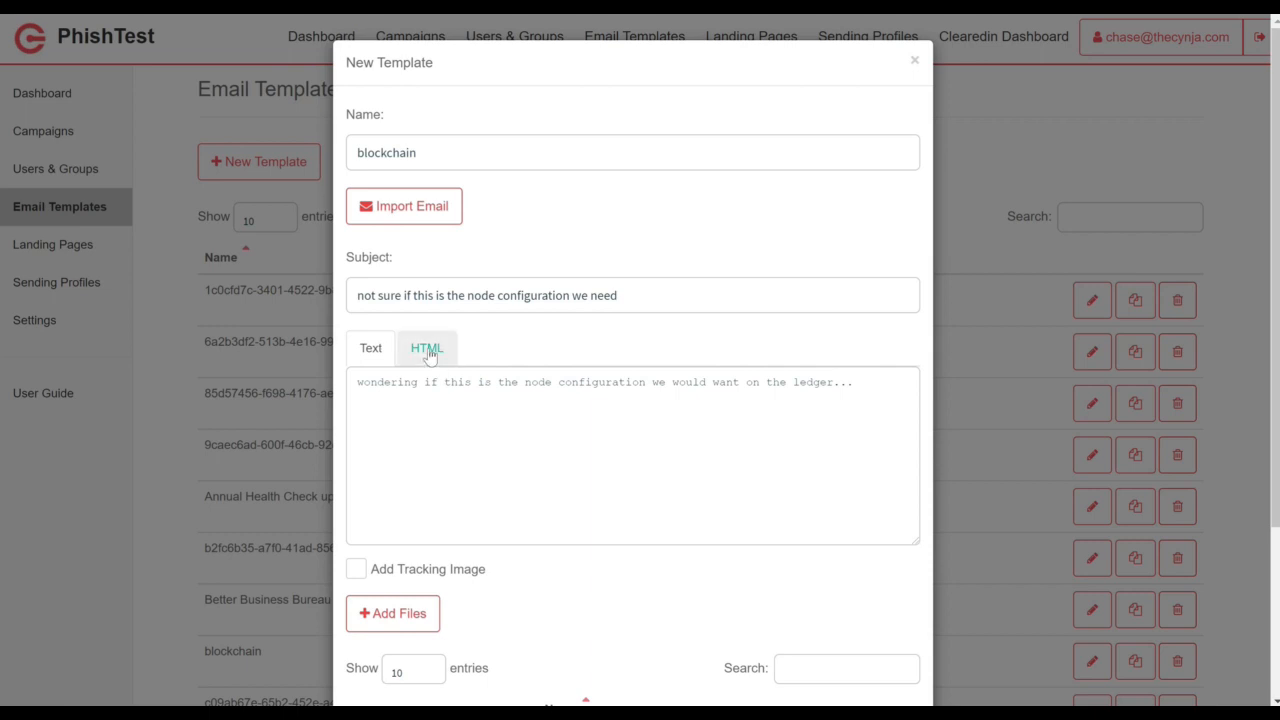
{"action": "left_click", "coordinate": [426, 347]}
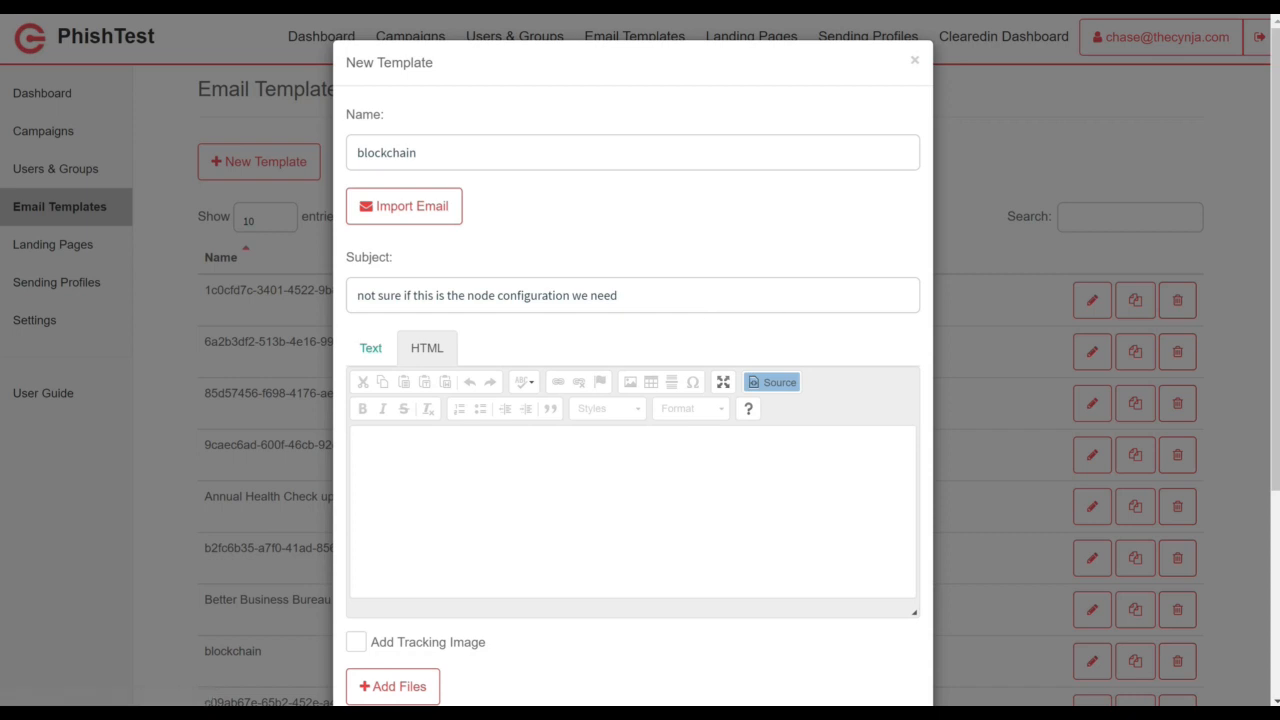
{"action": "left_click", "coordinate": [370, 347]}
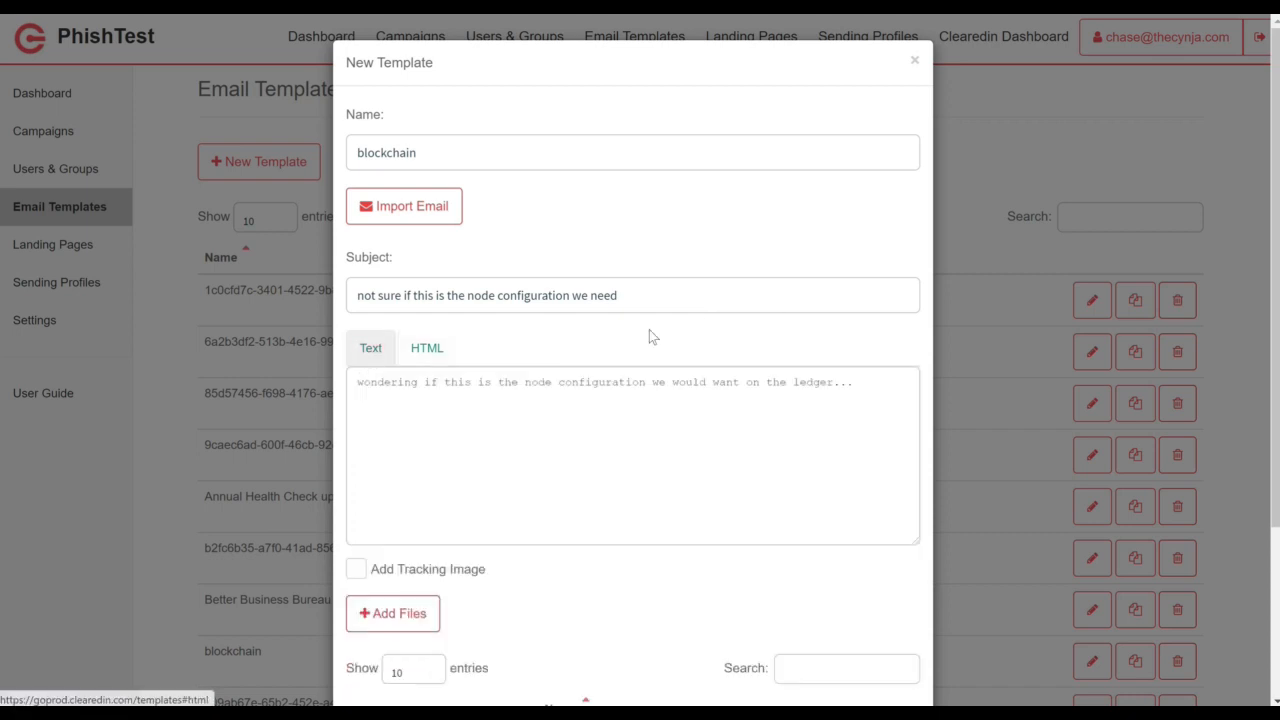
{"action": "scroll", "scroll_direction": "down", "scroll_amount": 3}
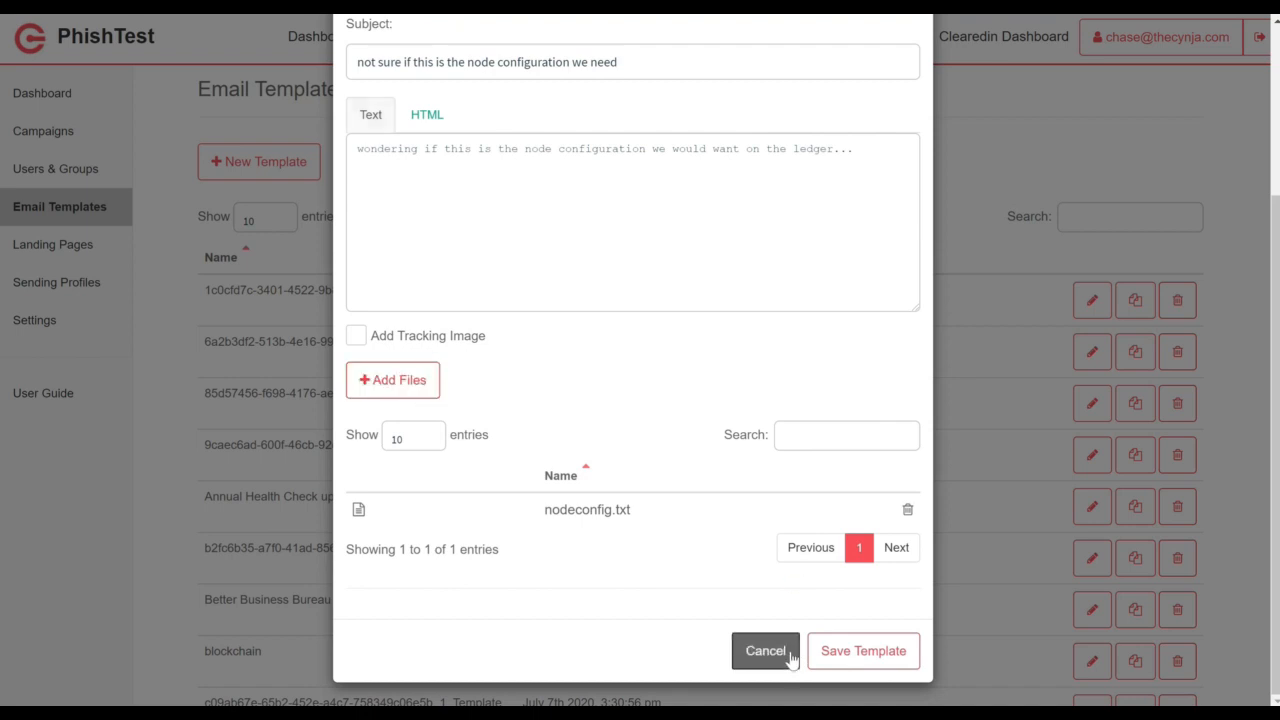
{"action": "left_click", "coordinate": [765, 650]}
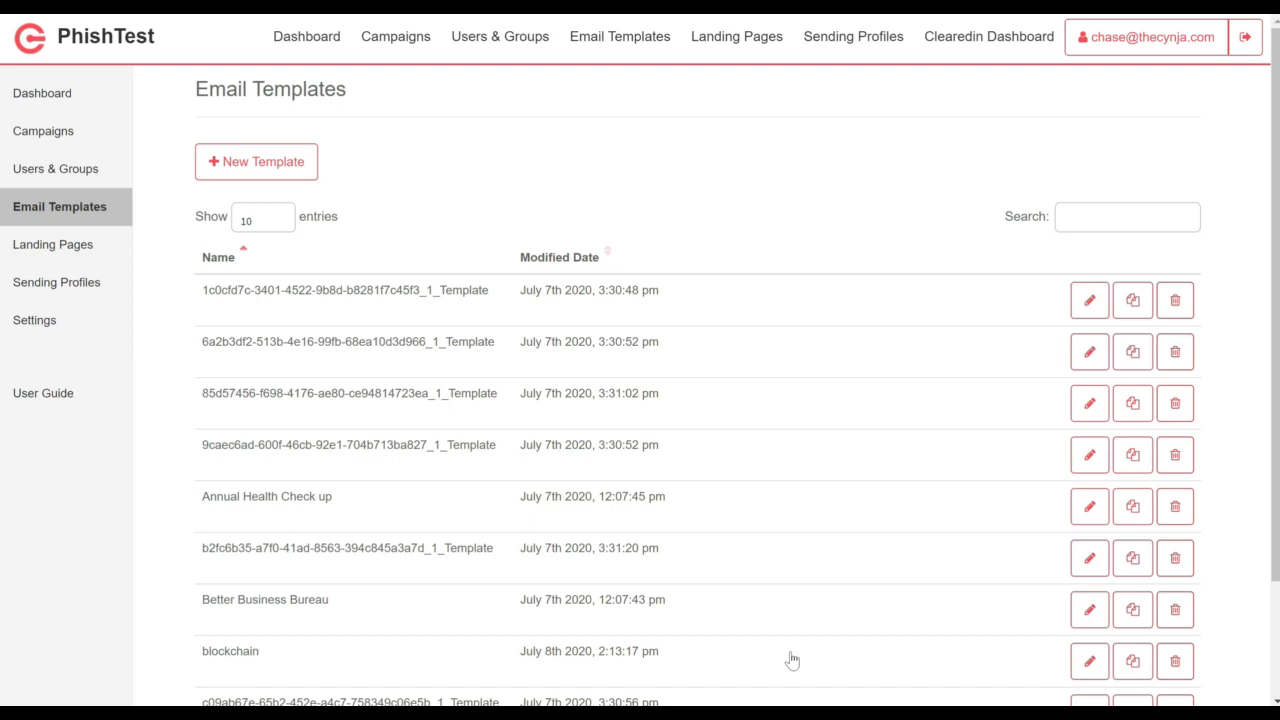
{"action": "mouse_move", "coordinate": [56, 282]}
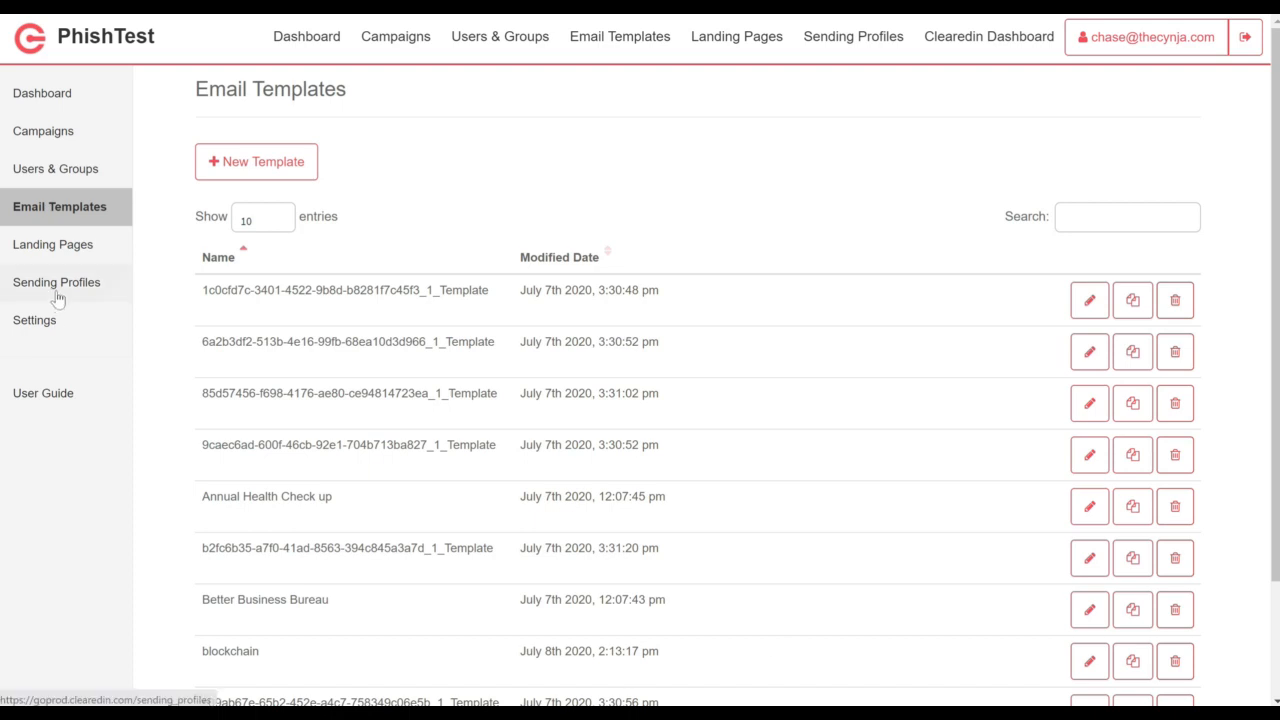
Step: Review the first sending profile's SMTP sender, host and credentials, then close it unsaved
{"action": "left_click", "coordinate": [56, 282]}
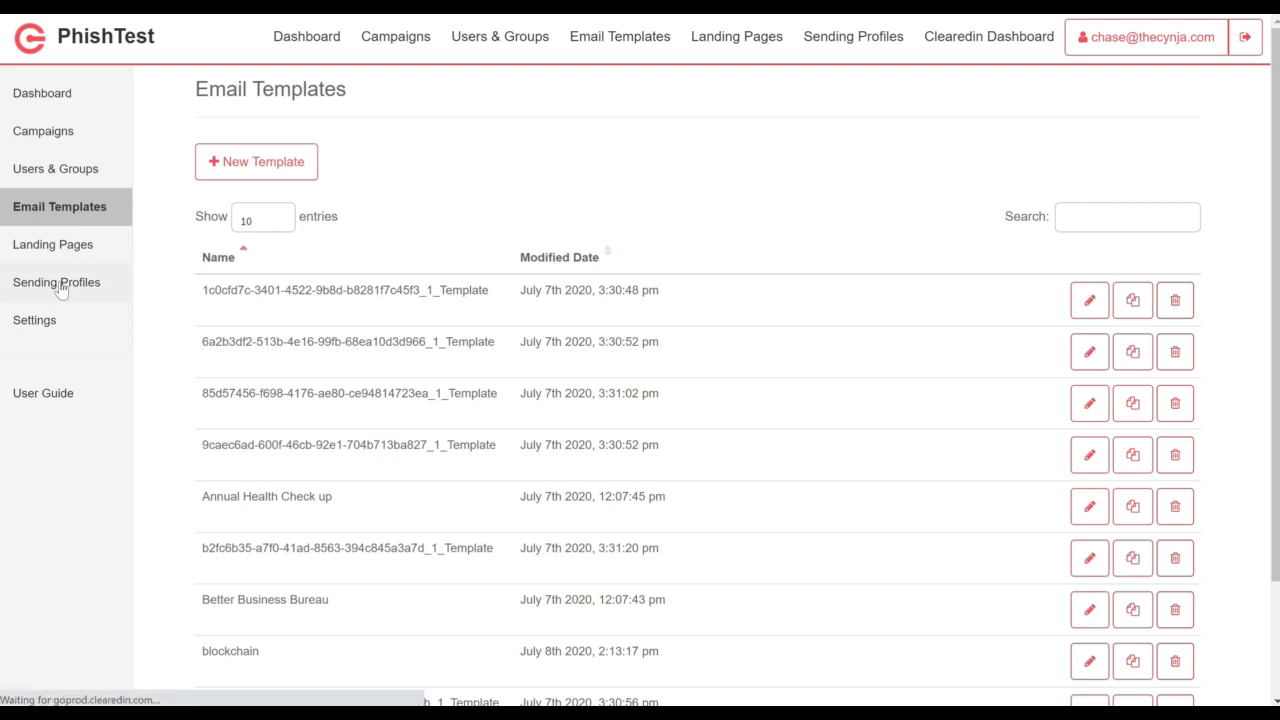
{"action": "left_click", "coordinate": [56, 282]}
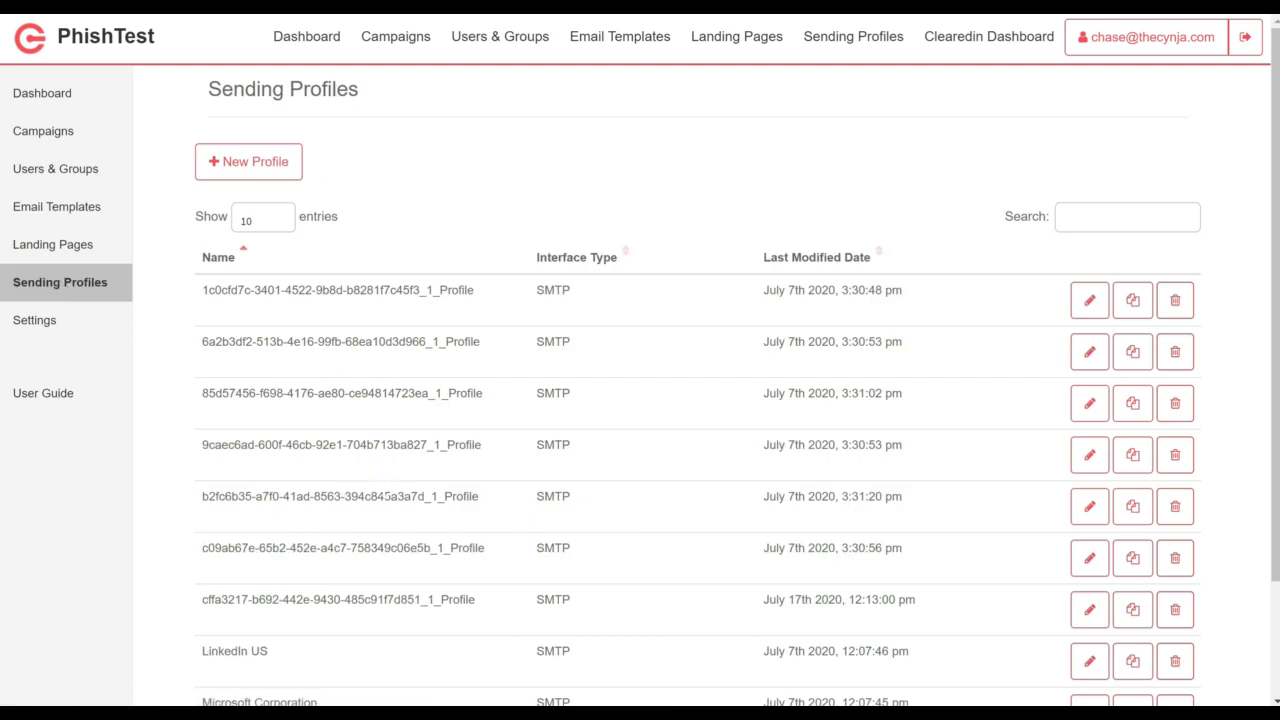
{"action": "mouse_move", "coordinate": [604, 513]}
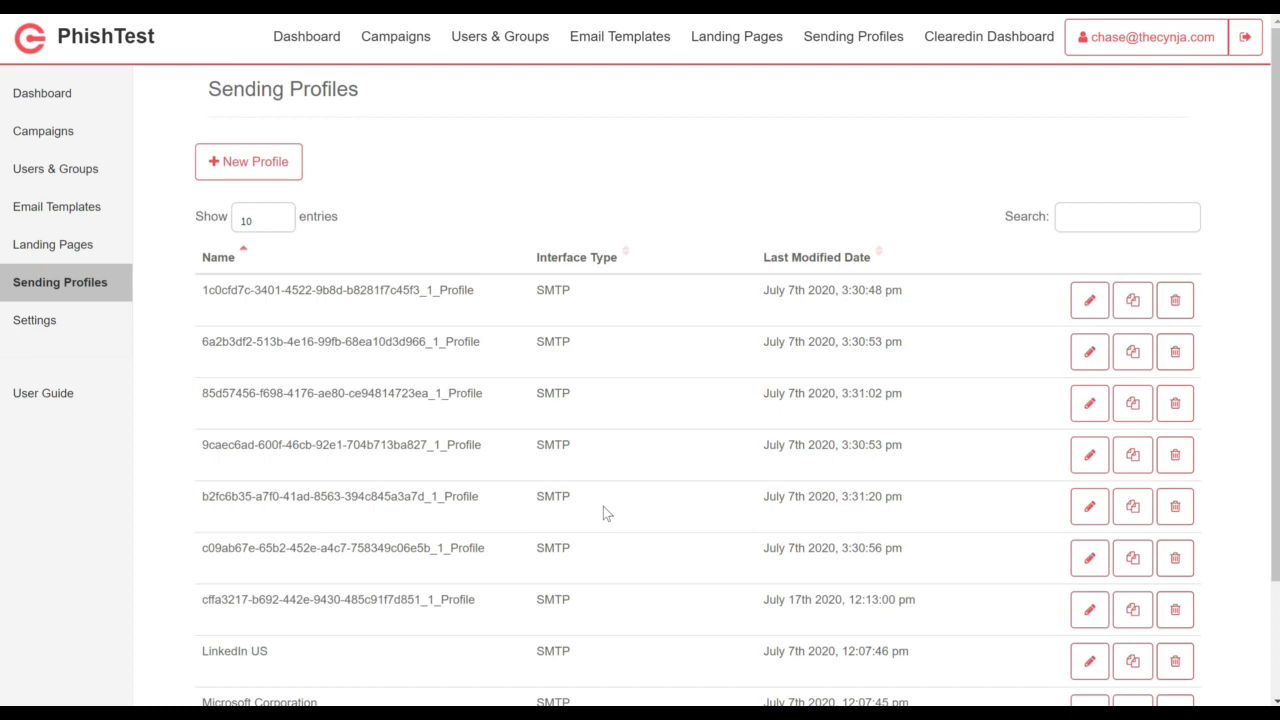
{"action": "mouse_move", "coordinate": [605, 513]}
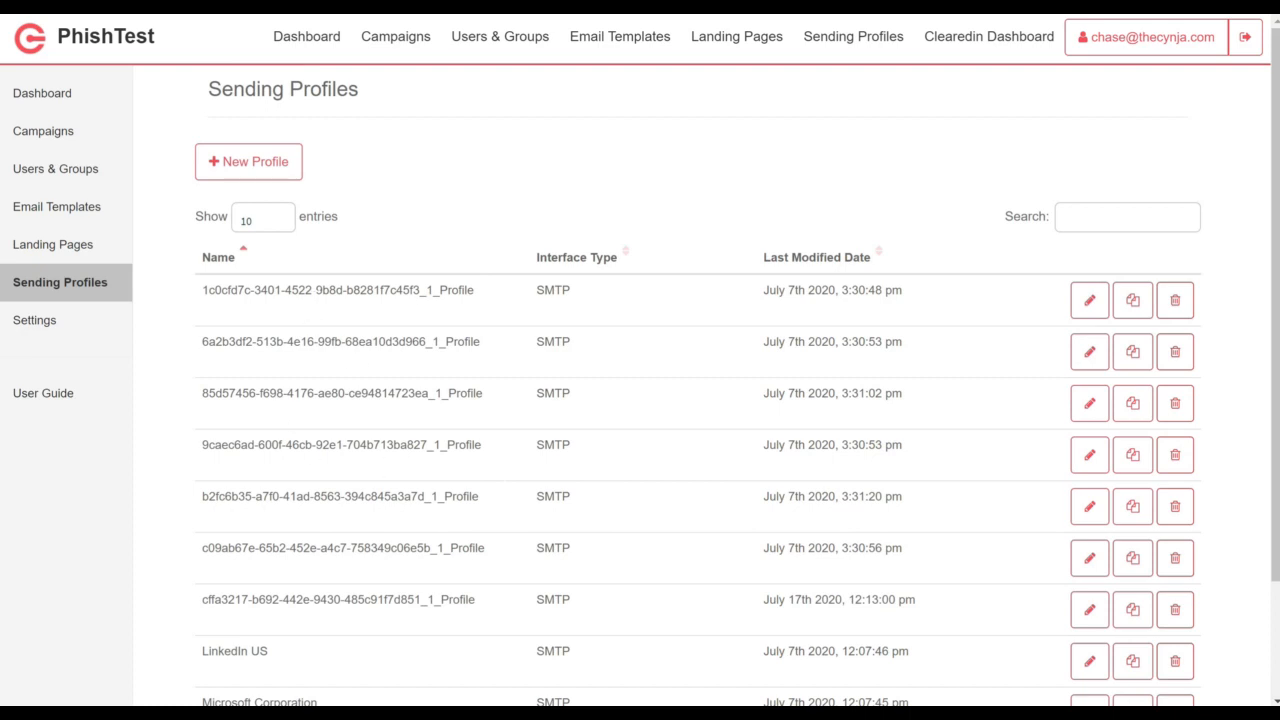
{"action": "left_click", "coordinate": [1088, 299]}
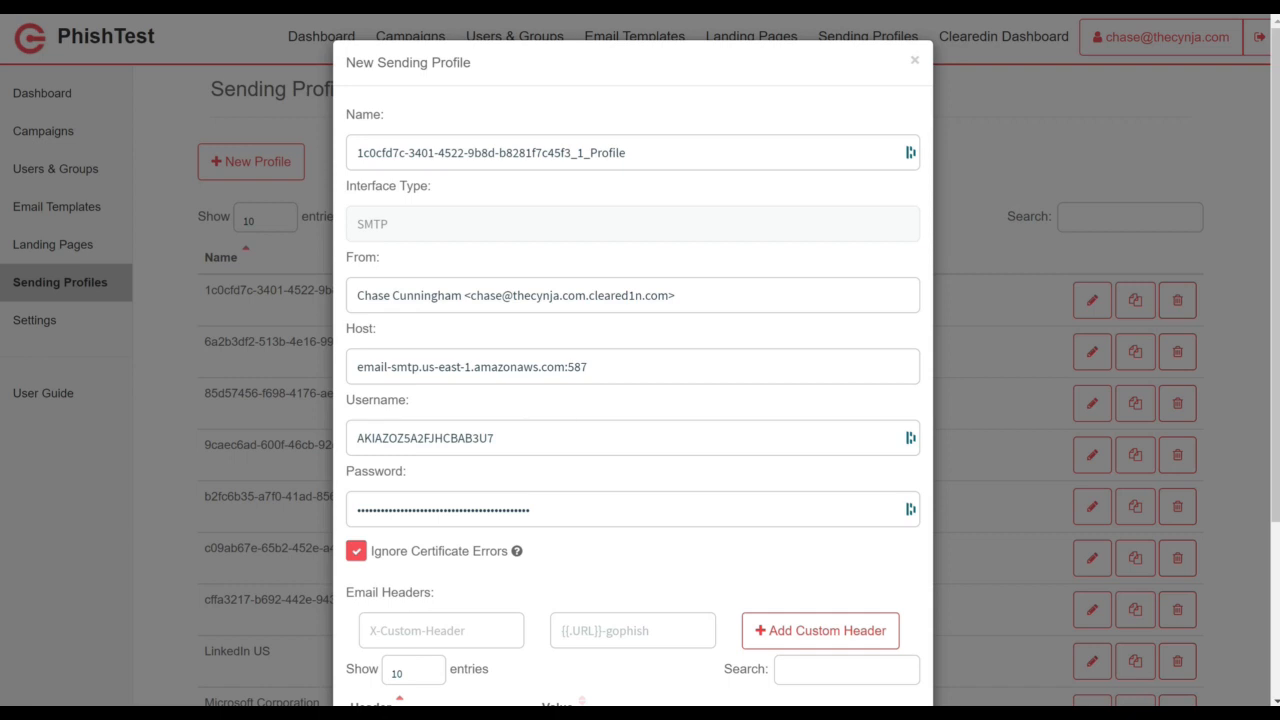
{"action": "mouse_move", "coordinate": [572, 573]}
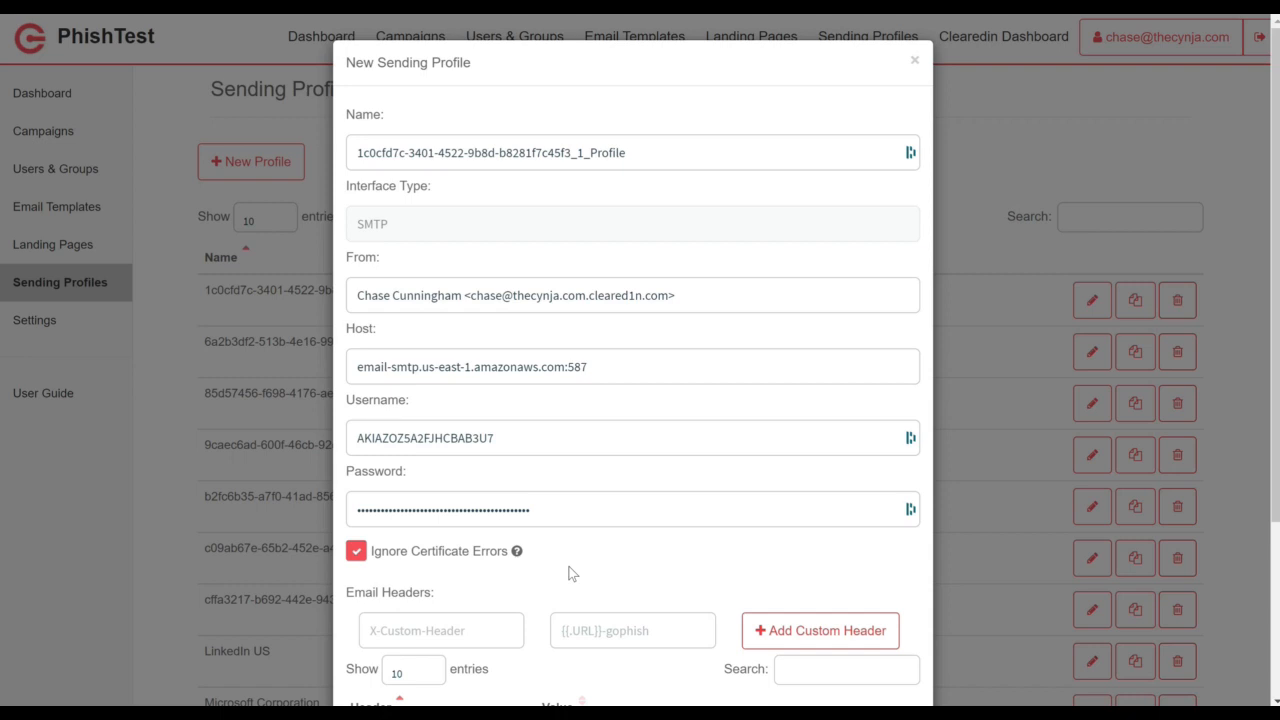
{"action": "mouse_move", "coordinate": [558, 221]}
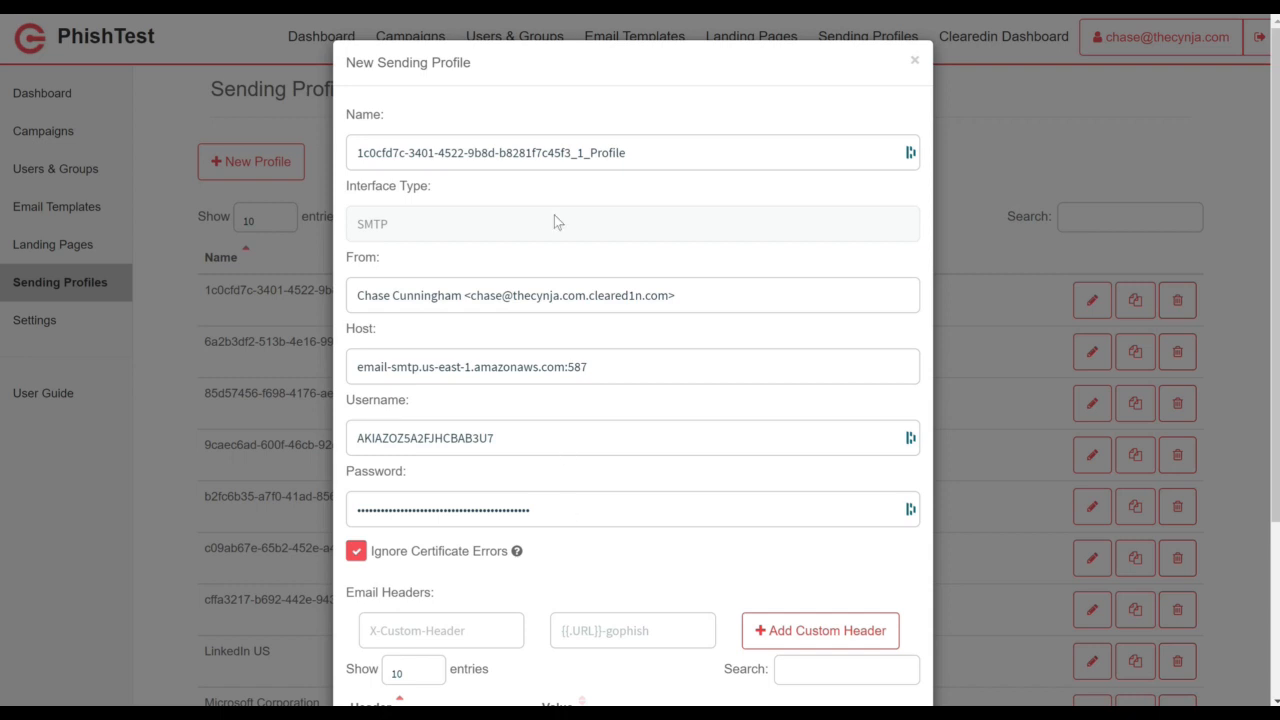
{"action": "scroll", "scroll_direction": "down", "scroll_amount": 3}
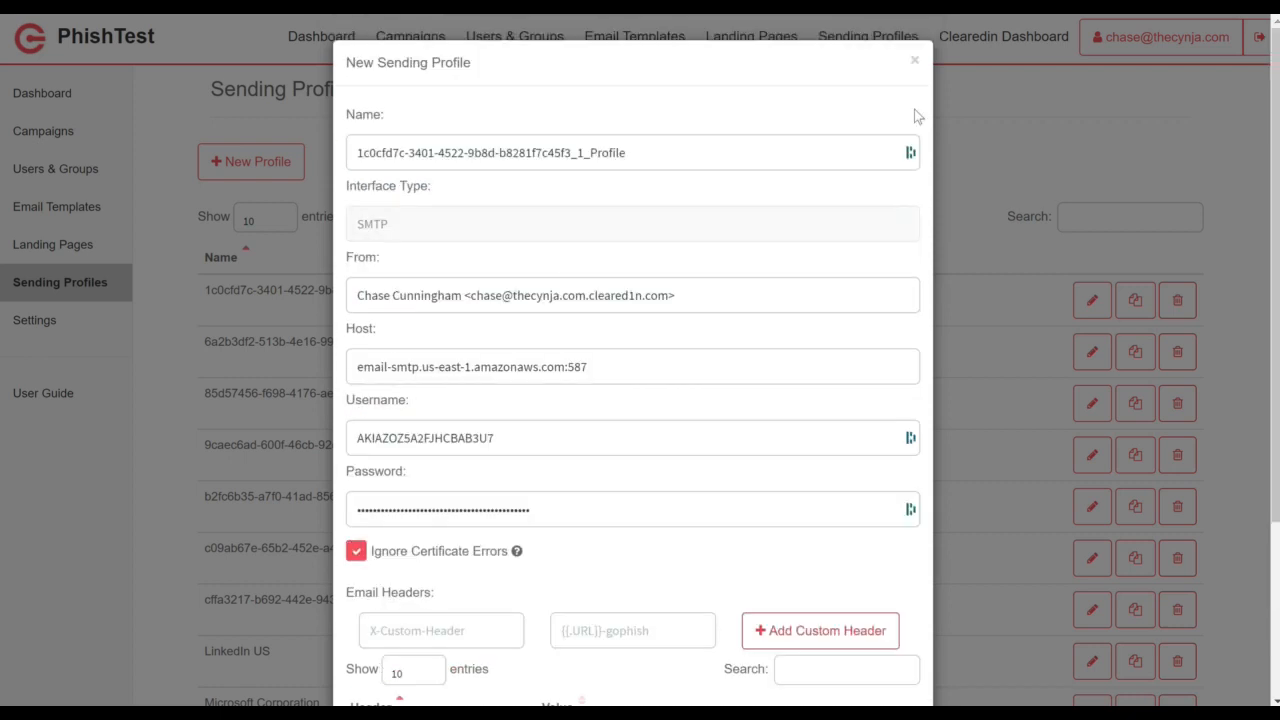
{"action": "left_click", "coordinate": [913, 60]}
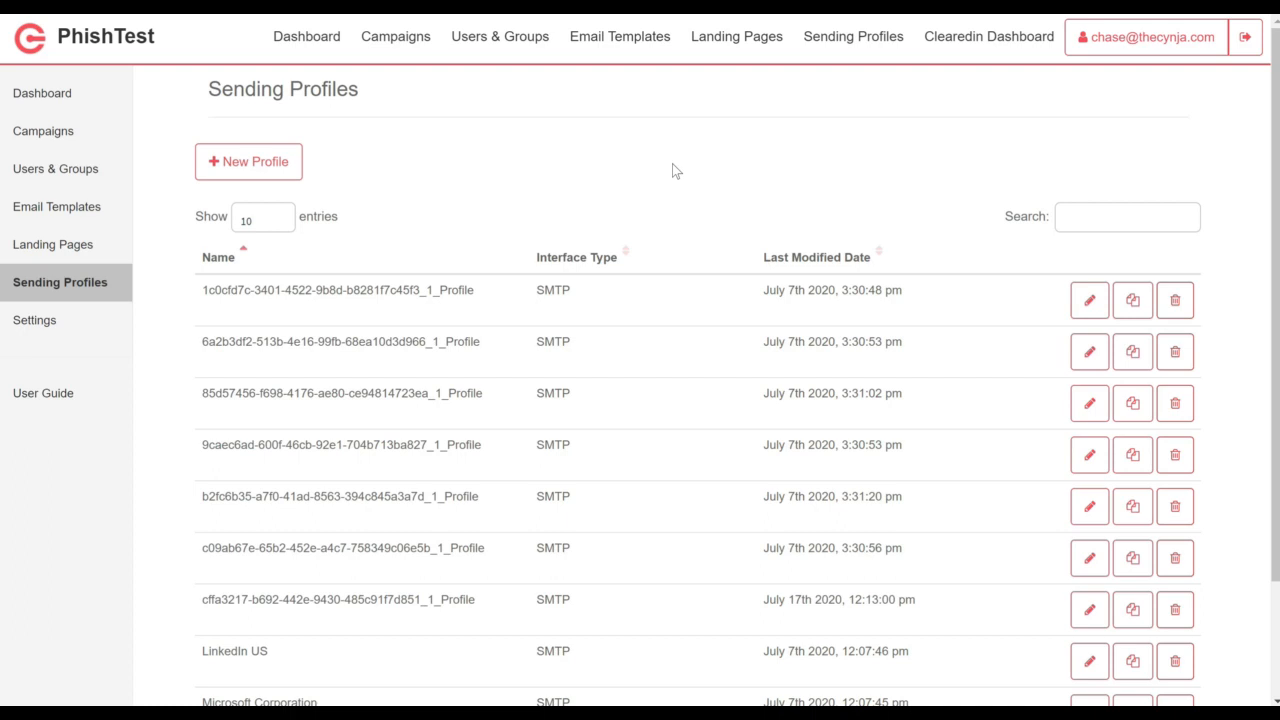
Step: Switch to Gmail showing the Test from Ranjeet message with the PHISH banner
{"action": "left_click", "coordinate": [987, 36]}
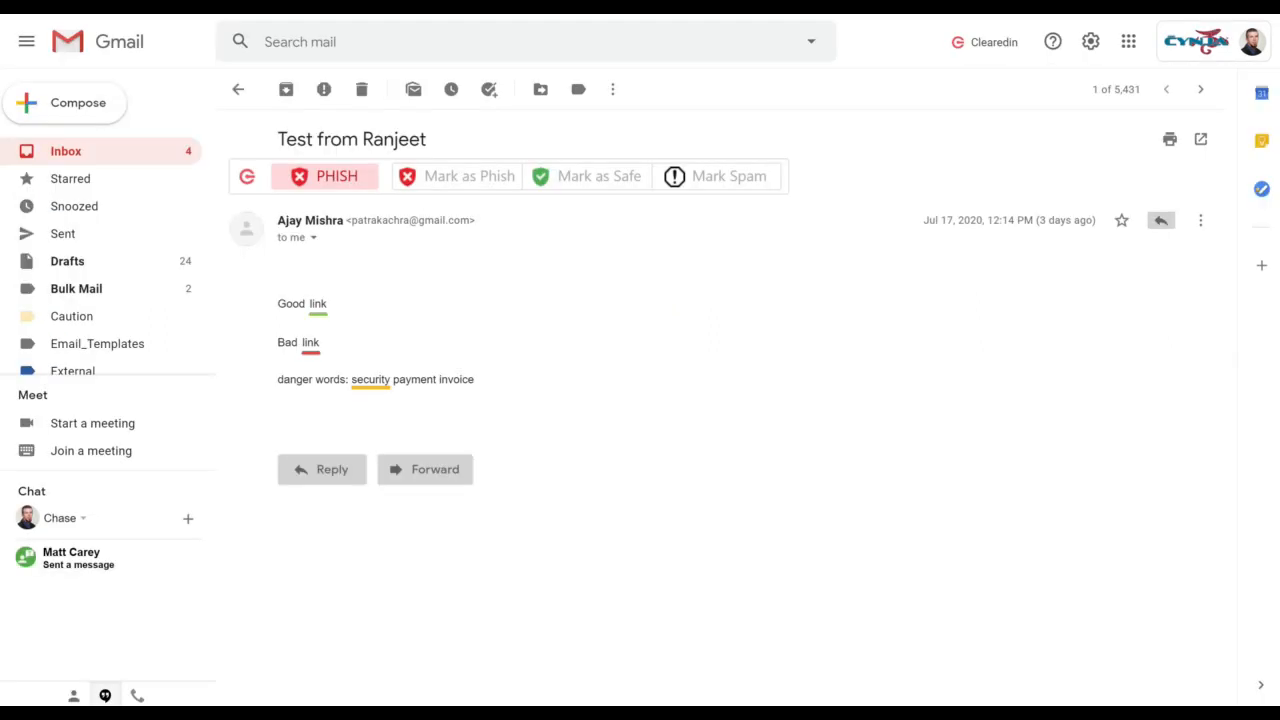
{"action": "mouse_move", "coordinate": [651, 346]}
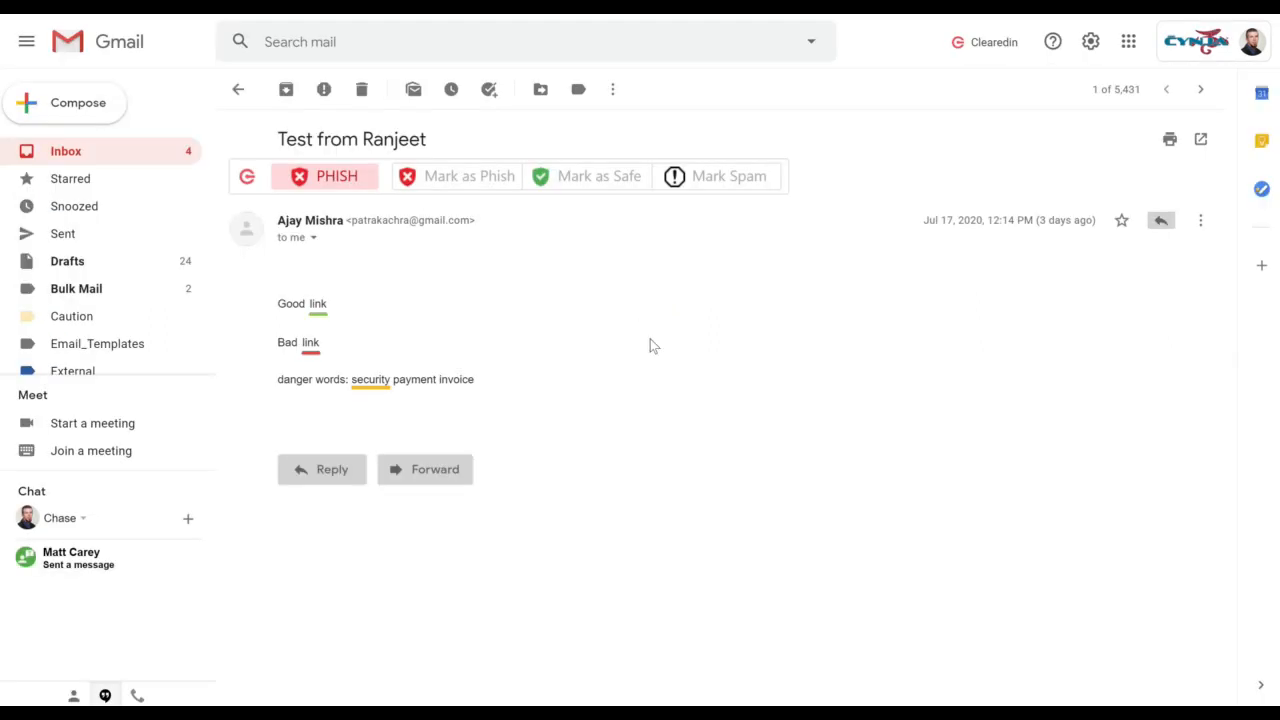